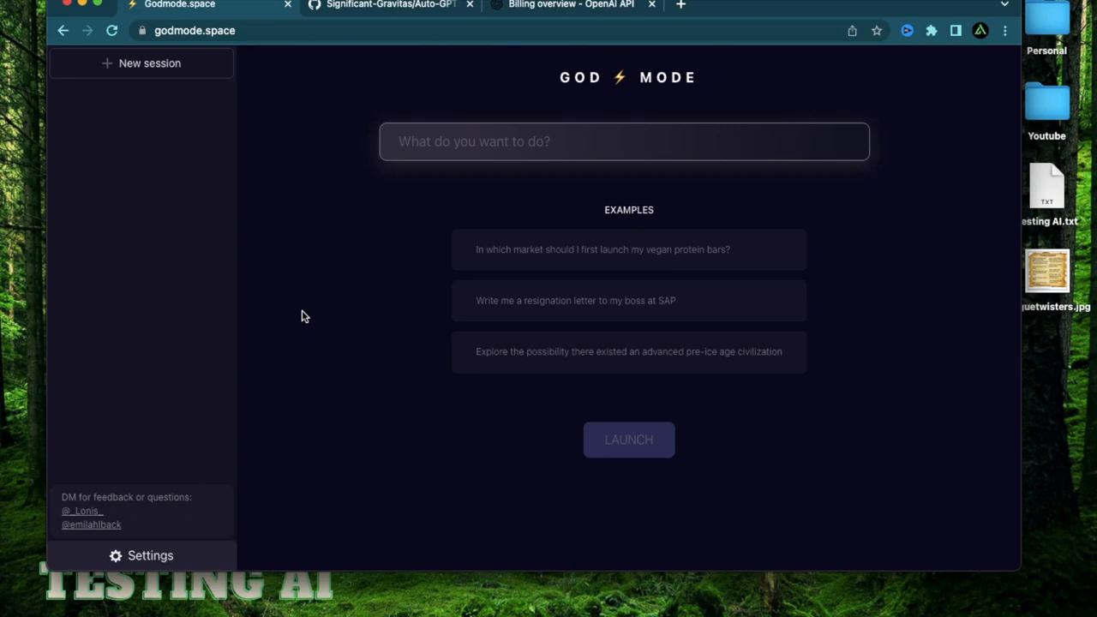
pyautogui.moveTo(316, 260)
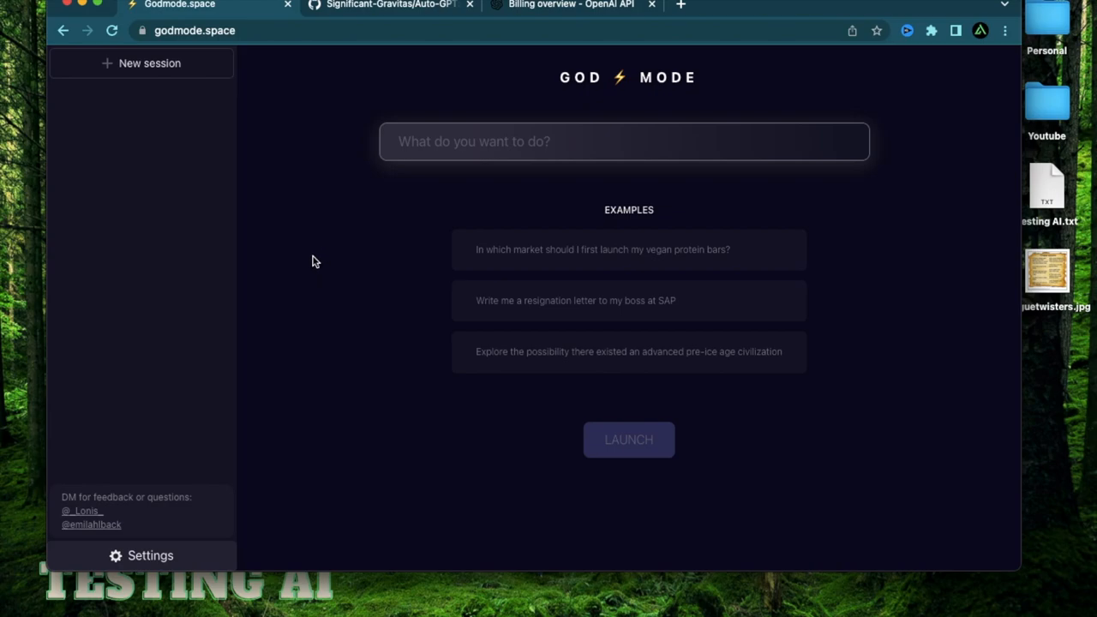
pyautogui.moveTo(312, 266)
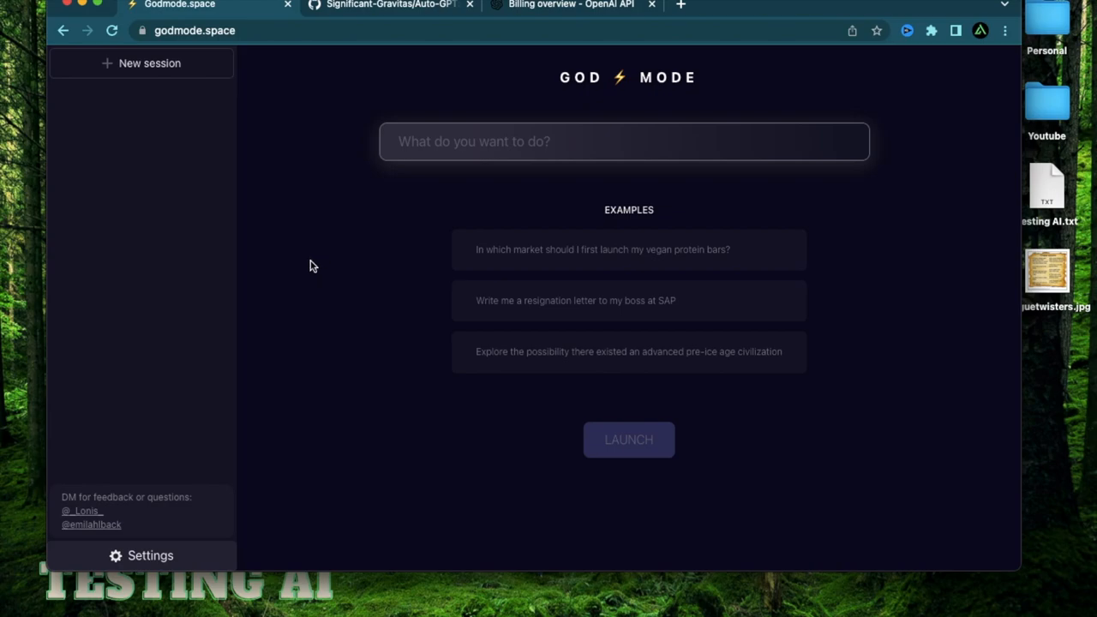
pyautogui.moveTo(340, 314)
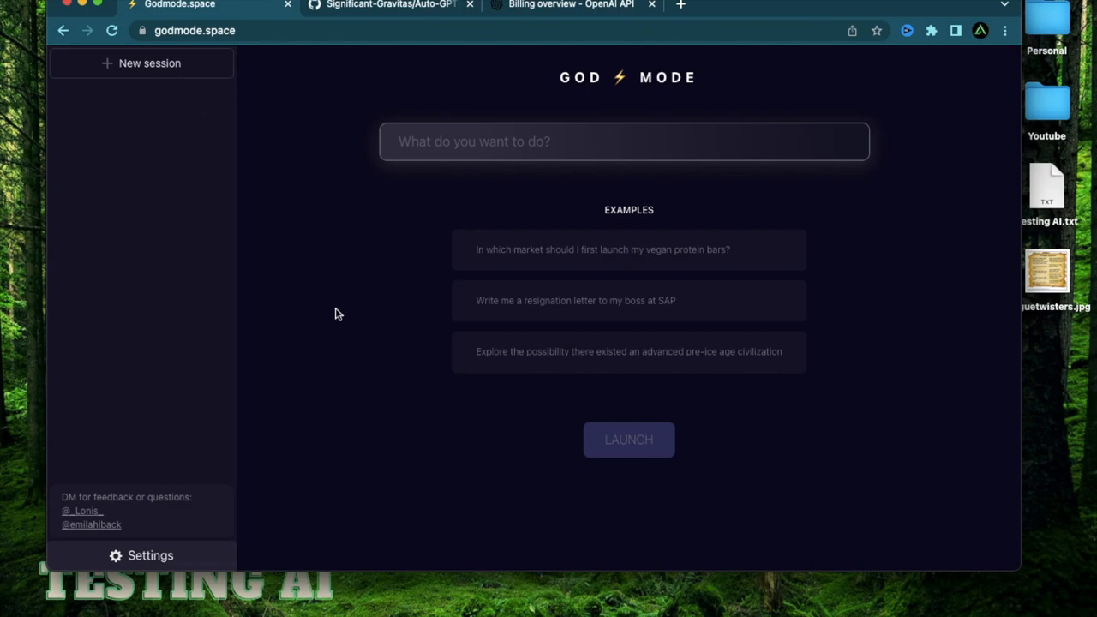
pyautogui.moveTo(384, 19)
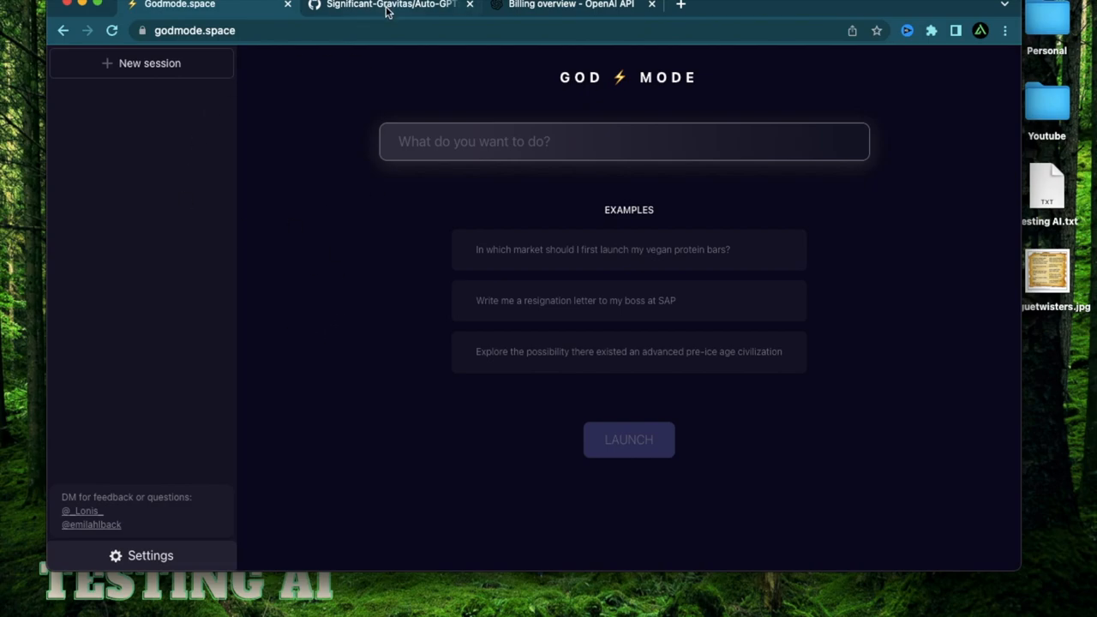
# Switch to the Auto-GPT GitHub repository and read its README, selecting phrases in the intro.
pyautogui.click(390, 7)
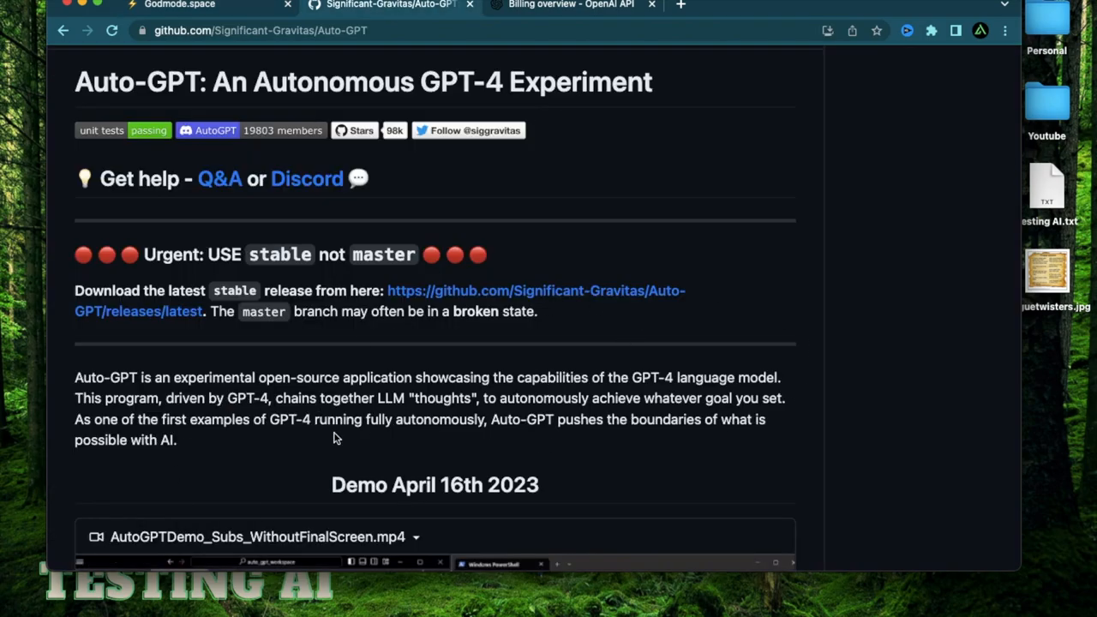
pyautogui.doubleClick(209, 379)
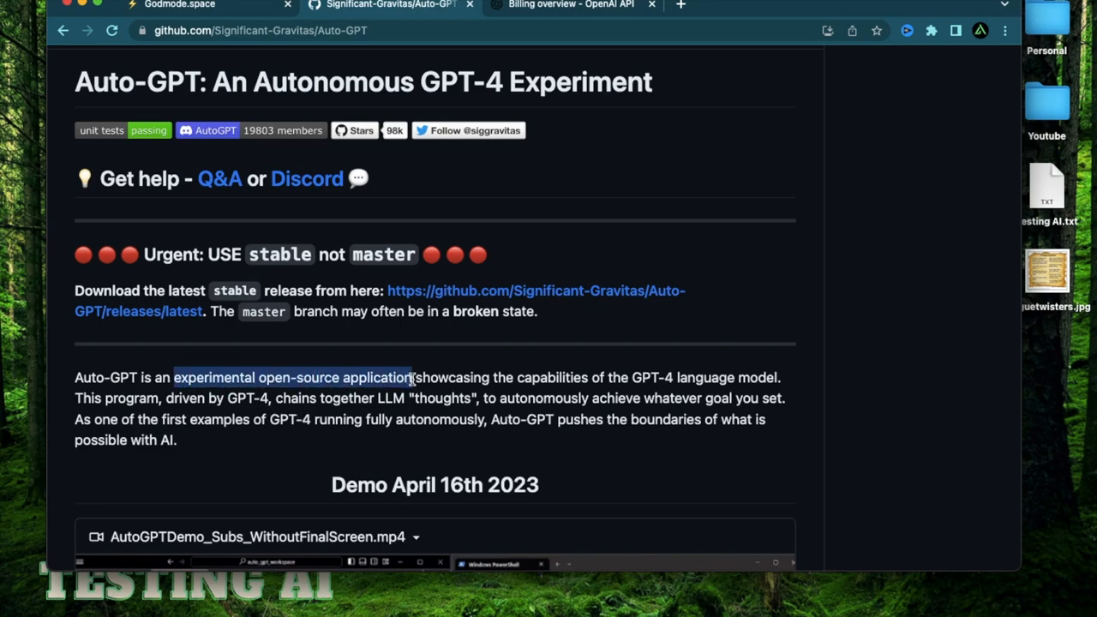
pyautogui.moveTo(329, 358)
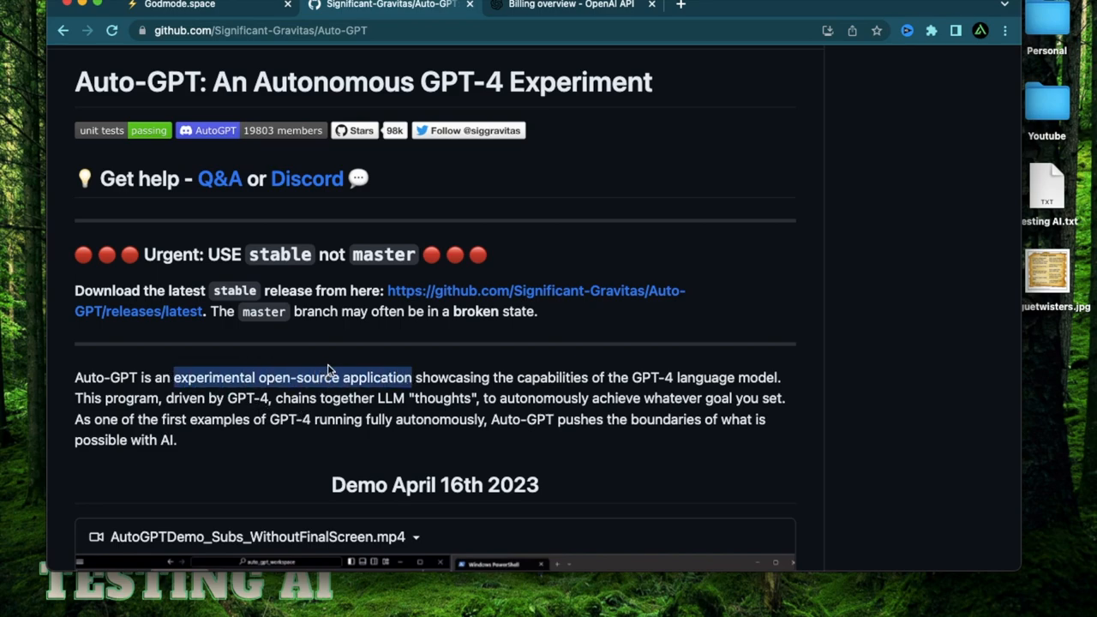
pyautogui.moveTo(322, 375)
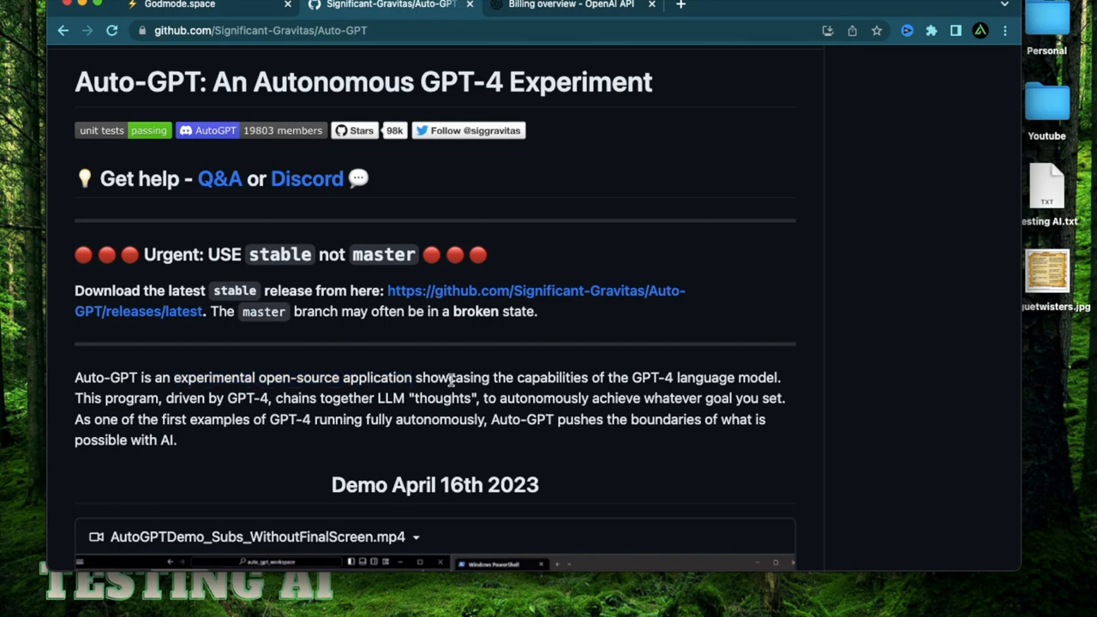
pyautogui.moveTo(415, 374)
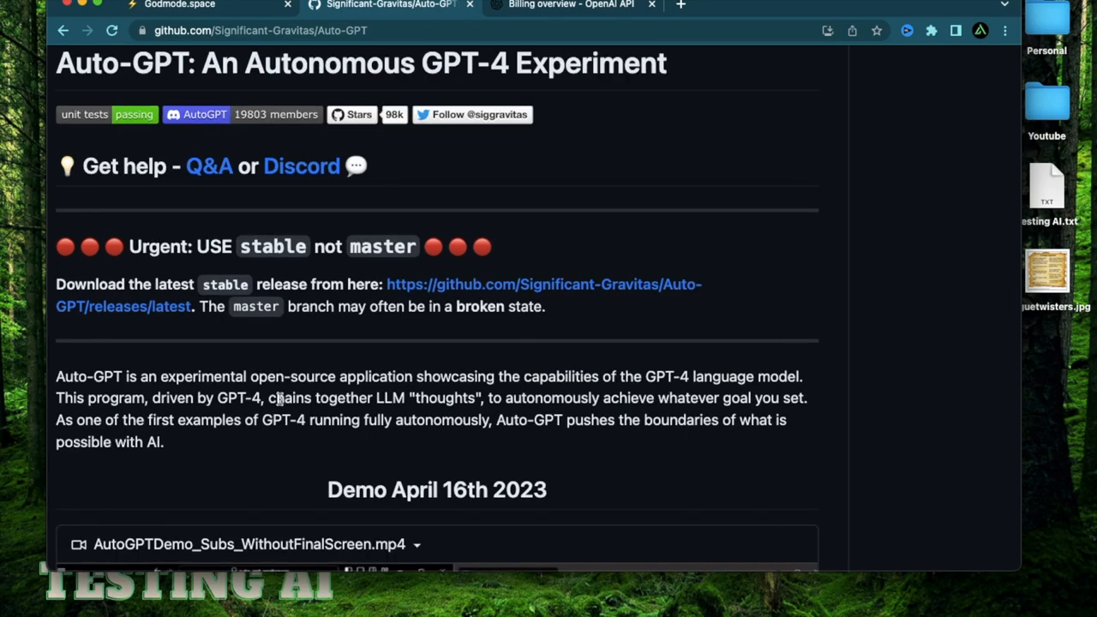
pyautogui.moveTo(268, 398); pyautogui.dragTo(524, 397)
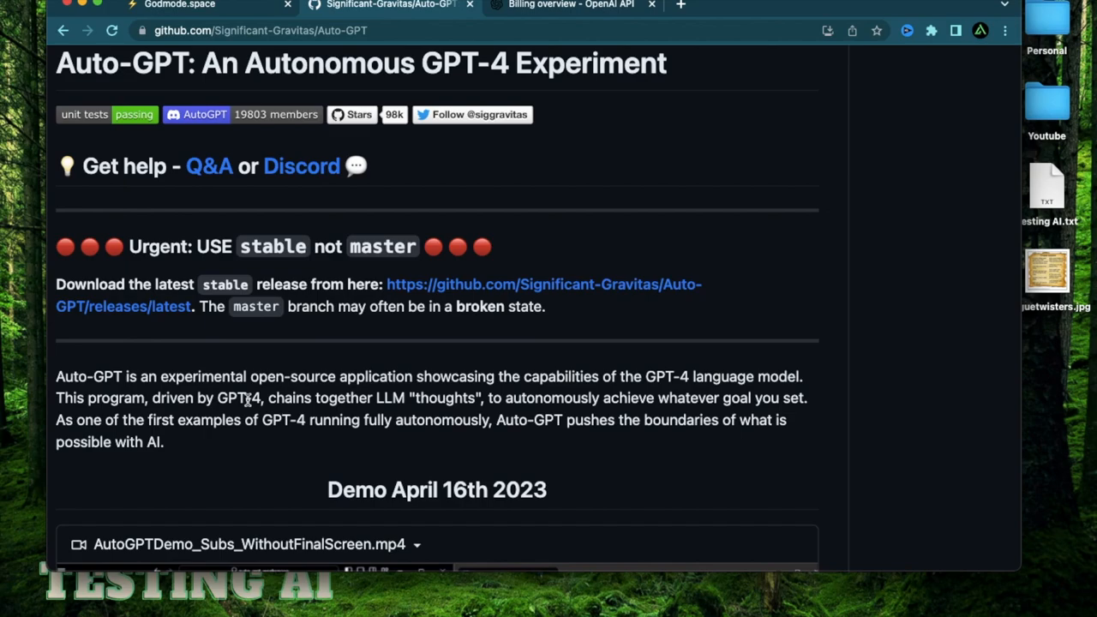
pyautogui.moveTo(267, 381)
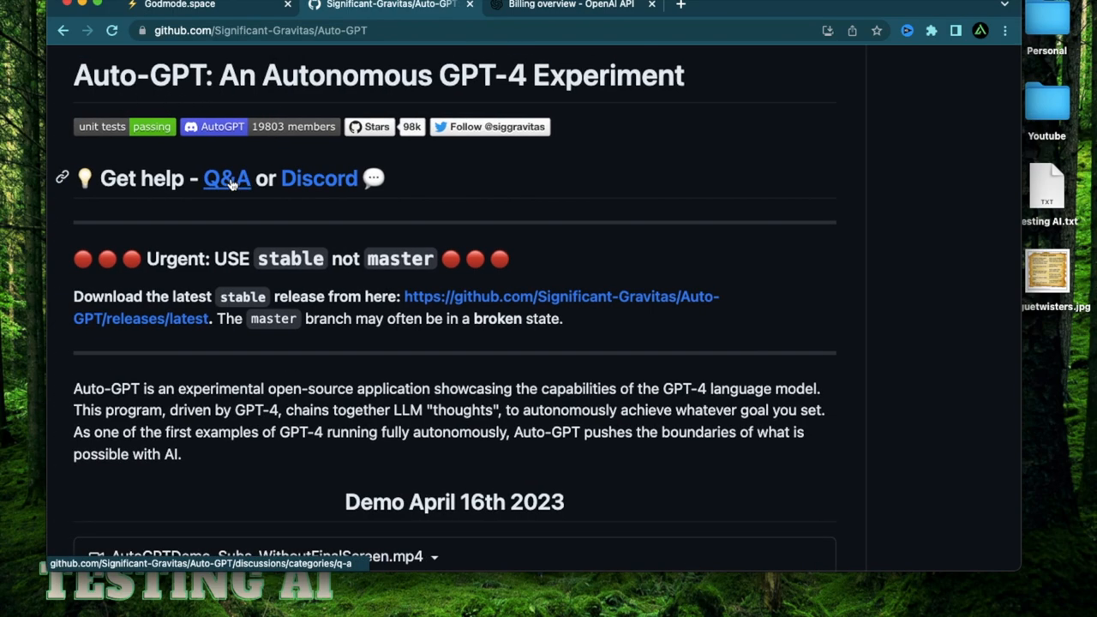
pyautogui.scroll(-3)
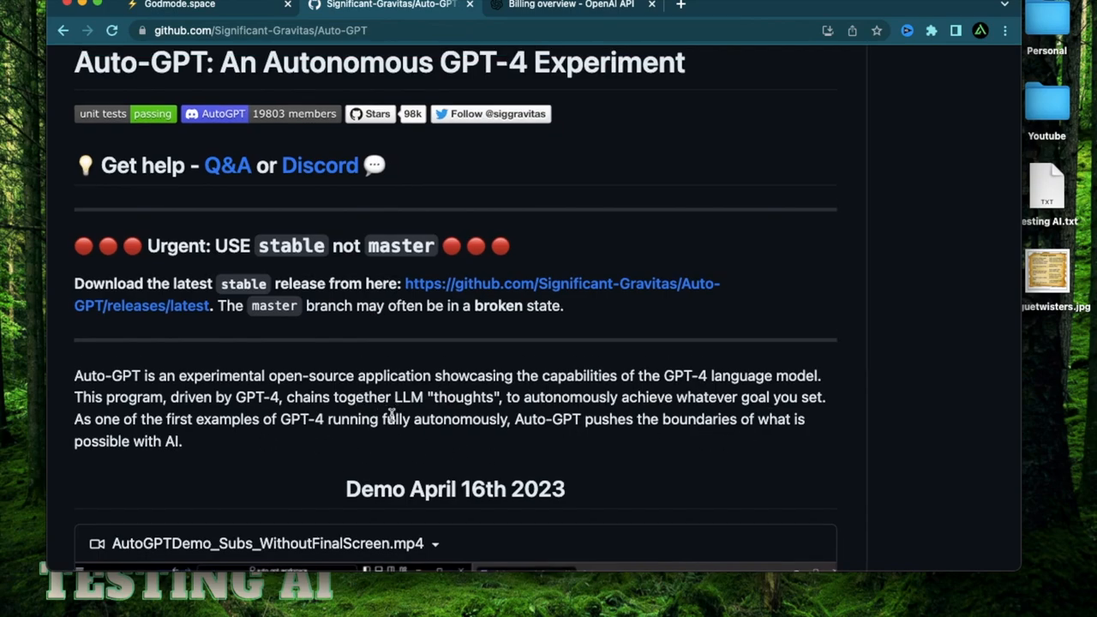
pyautogui.moveTo(329, 419); pyautogui.dragTo(461, 418)
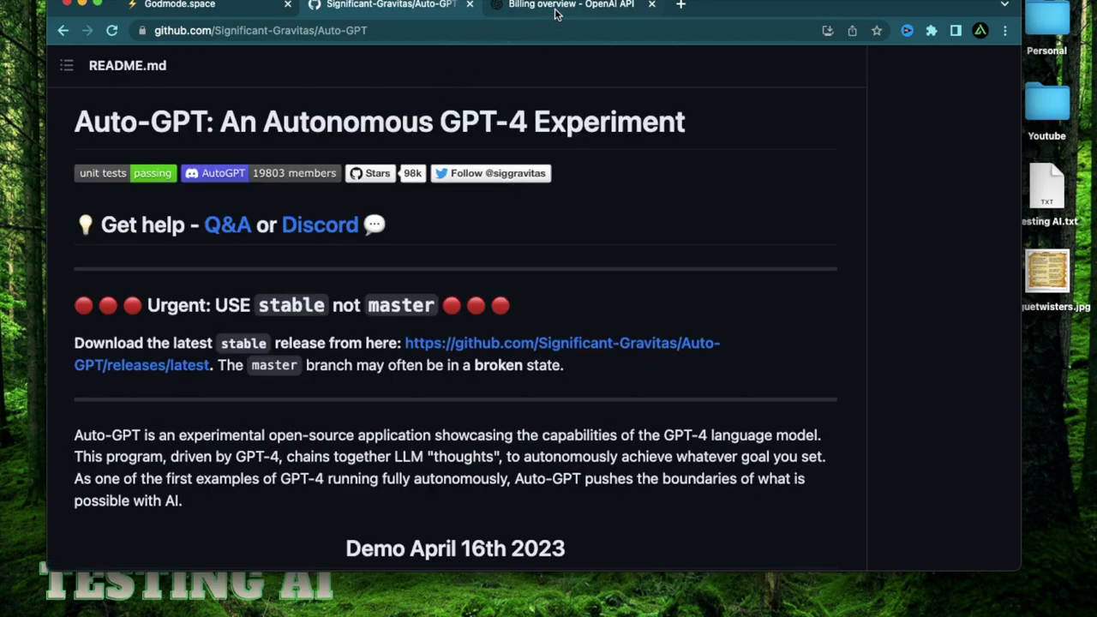
# Switch to the OpenAI API billing overview for the pay-as-you-go account.
pyautogui.click(587, 7)
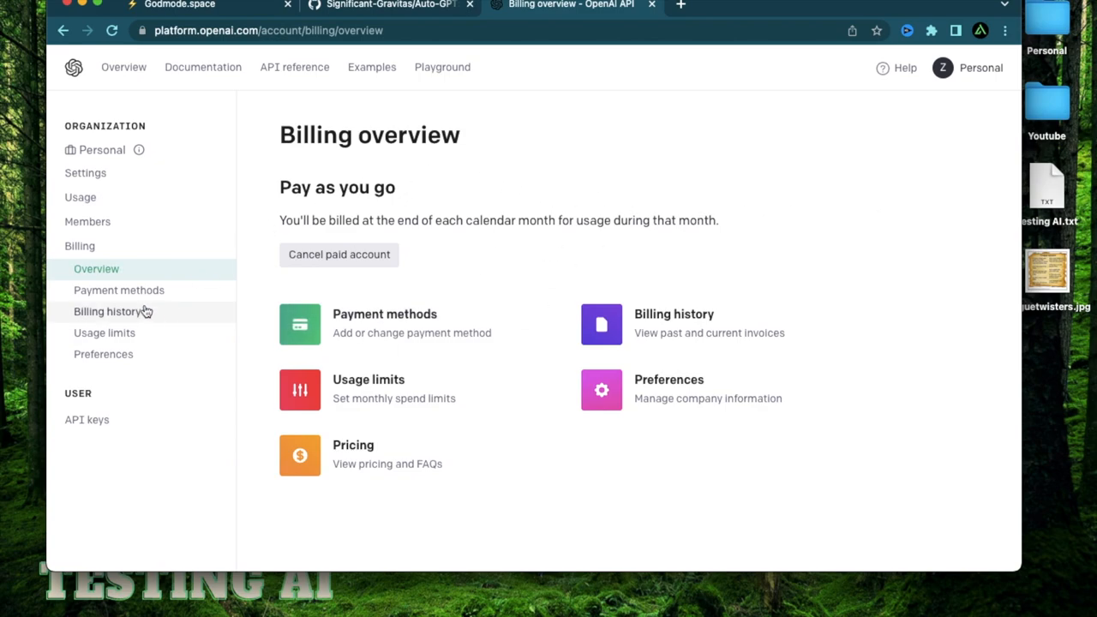
pyautogui.moveTo(103, 343)
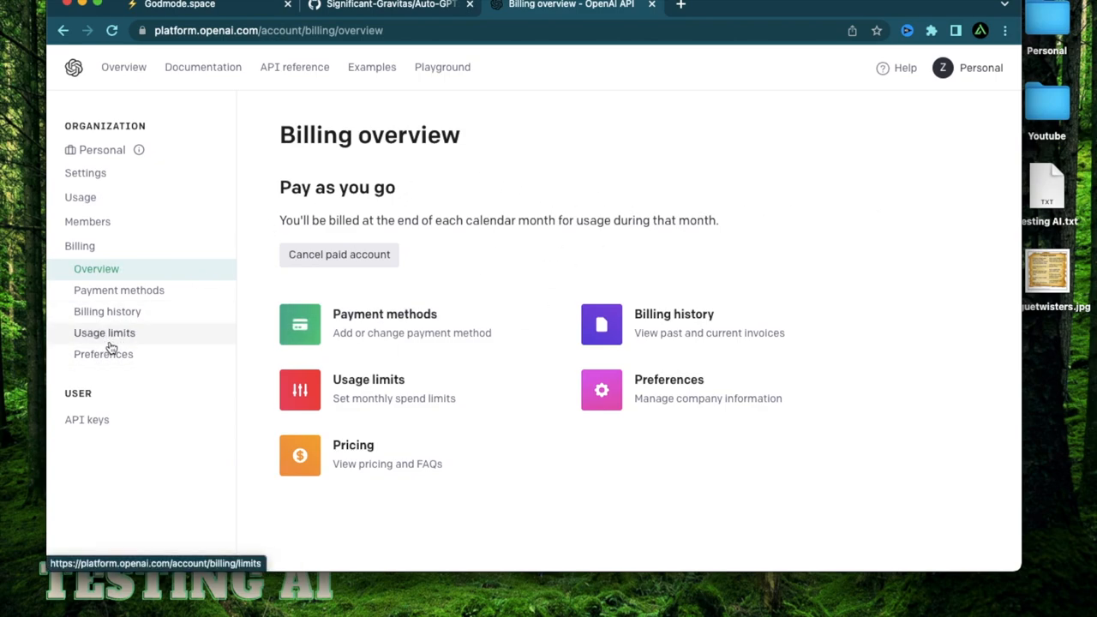
pyautogui.moveTo(652, 199)
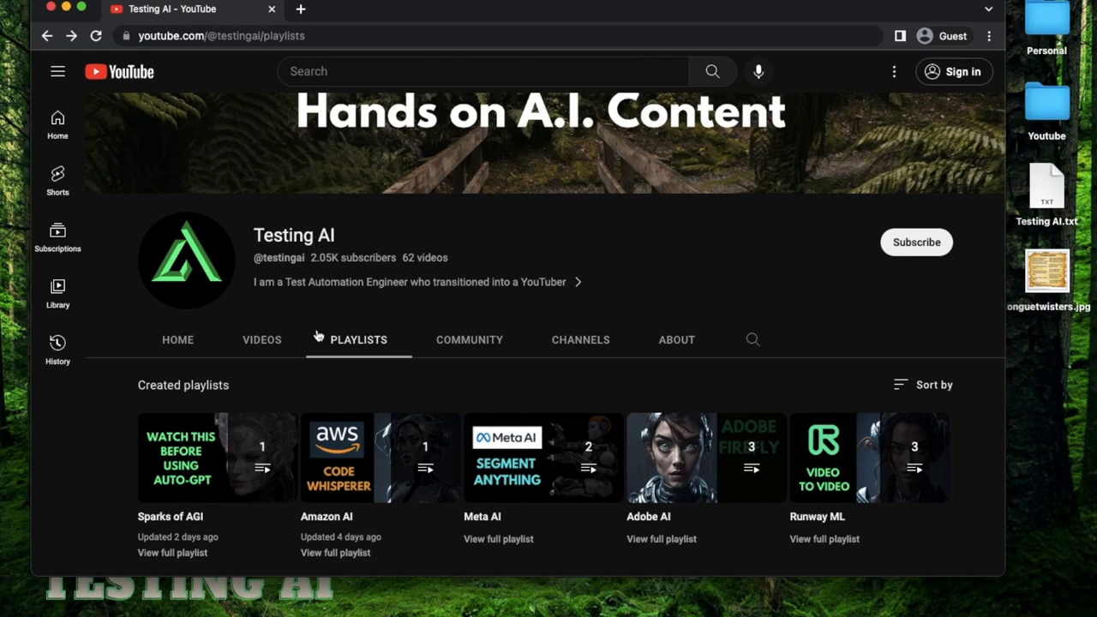
# On the Testing AI channel's Playlists page, view the full Sparks of AGI playlist.
pyautogui.scroll(-3)
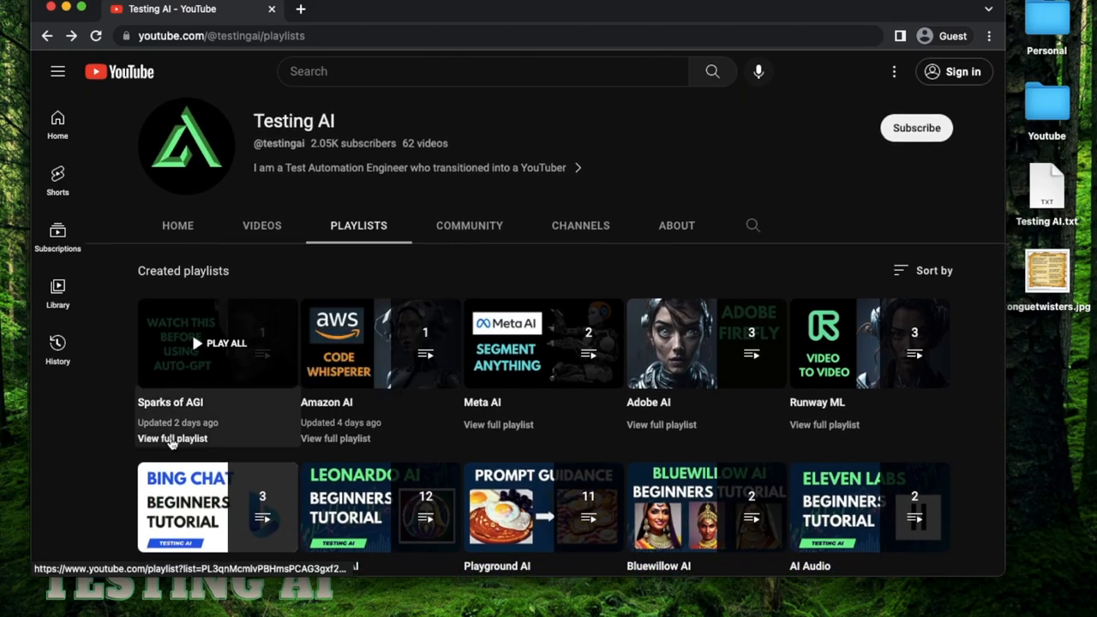
pyautogui.click(171, 439)
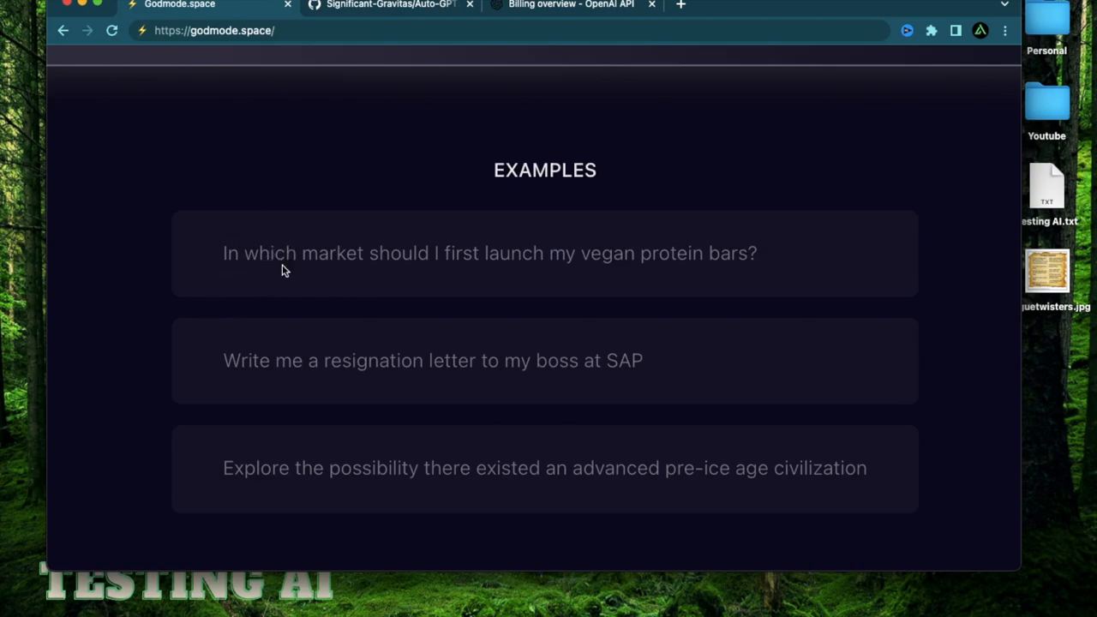
pyautogui.moveTo(430, 261)
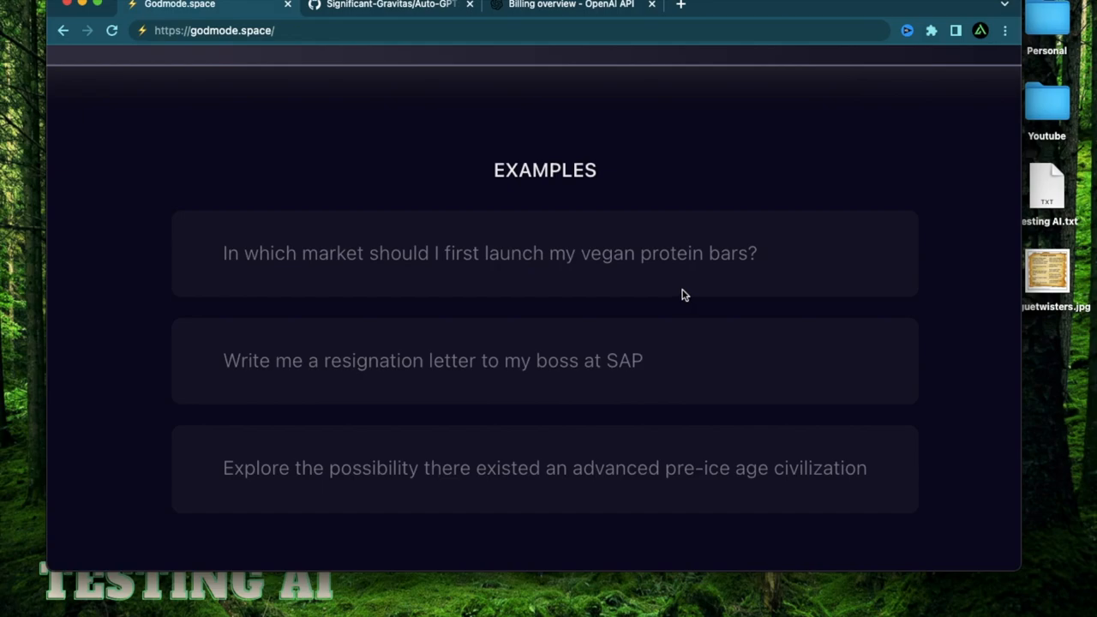
# Try to select the vegan protein bars example question among the Godmode.space prompts.
pyautogui.scroll(3)
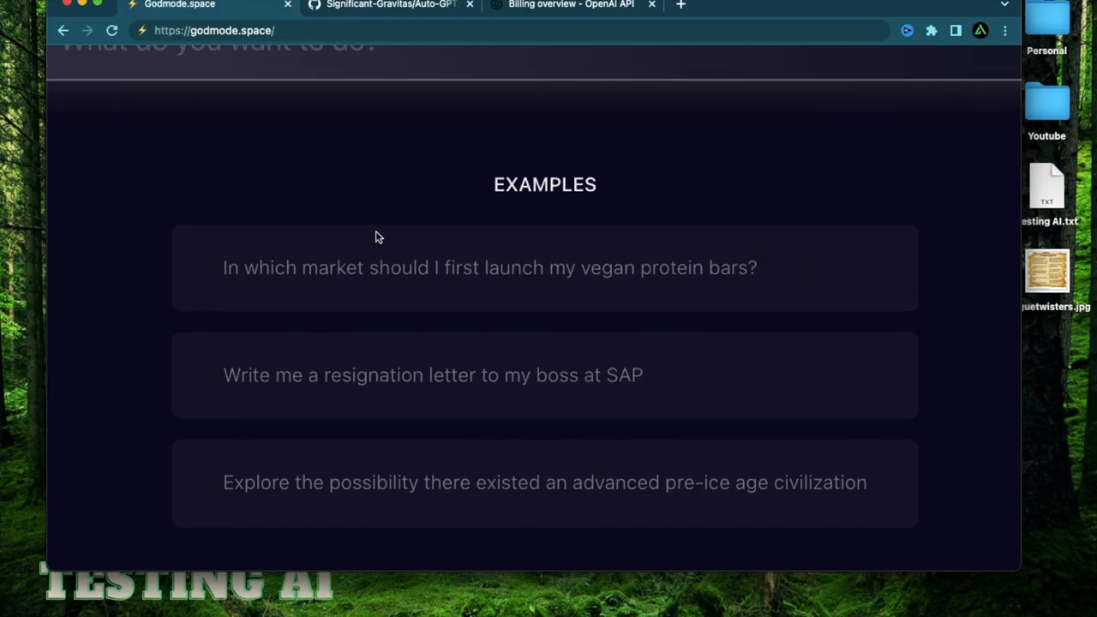
pyautogui.moveTo(285, 273)
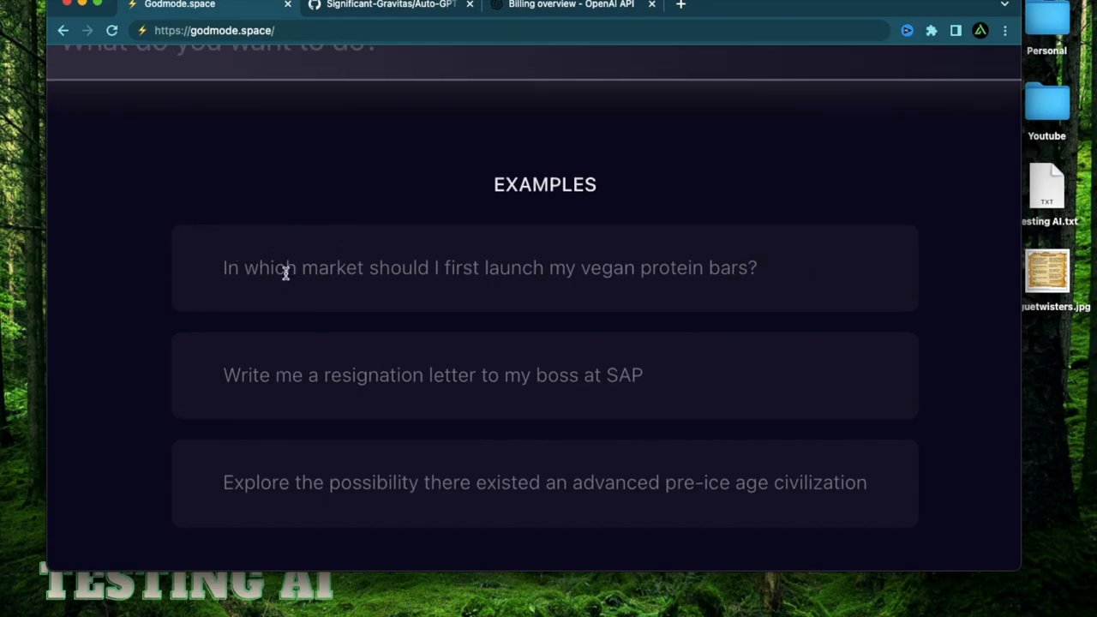
pyautogui.moveTo(362, 267)
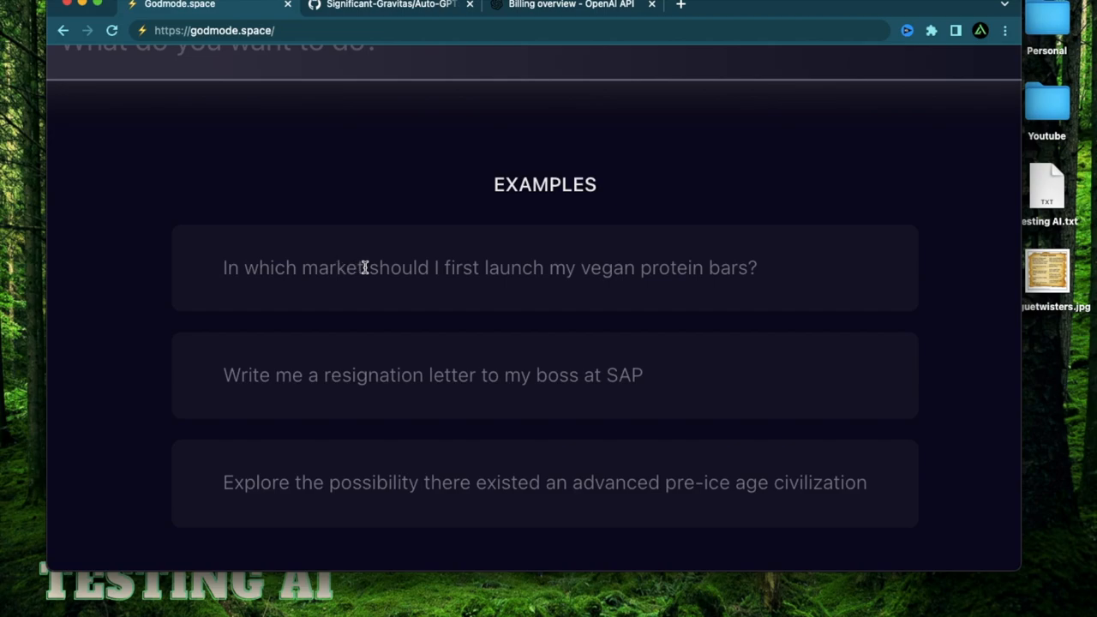
pyautogui.moveTo(223, 267); pyautogui.dragTo(364, 268)
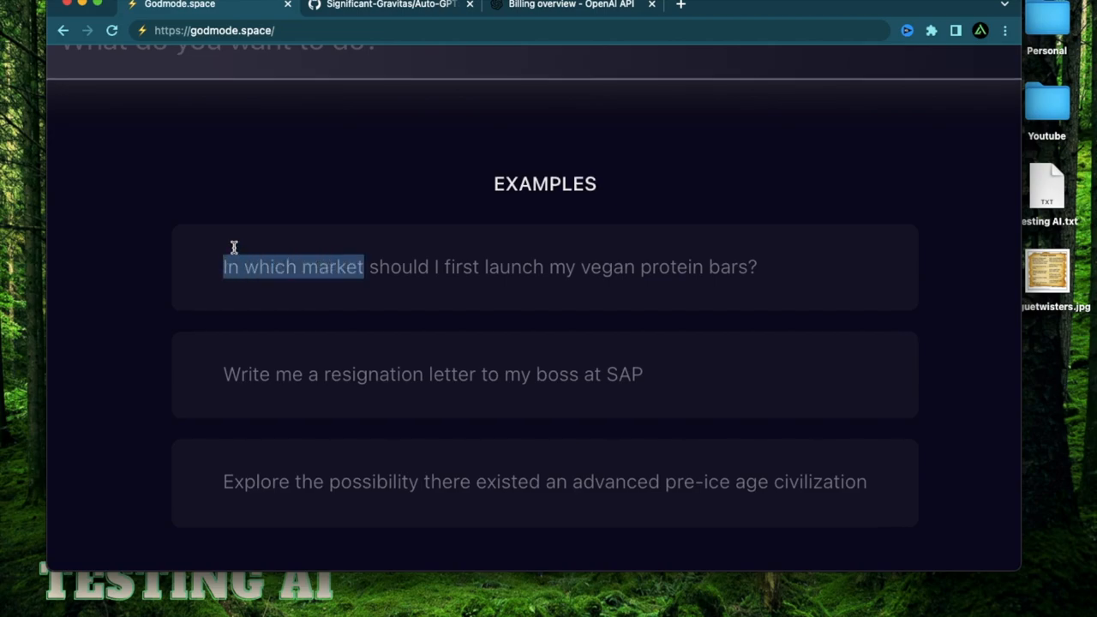
pyautogui.moveTo(326, 210)
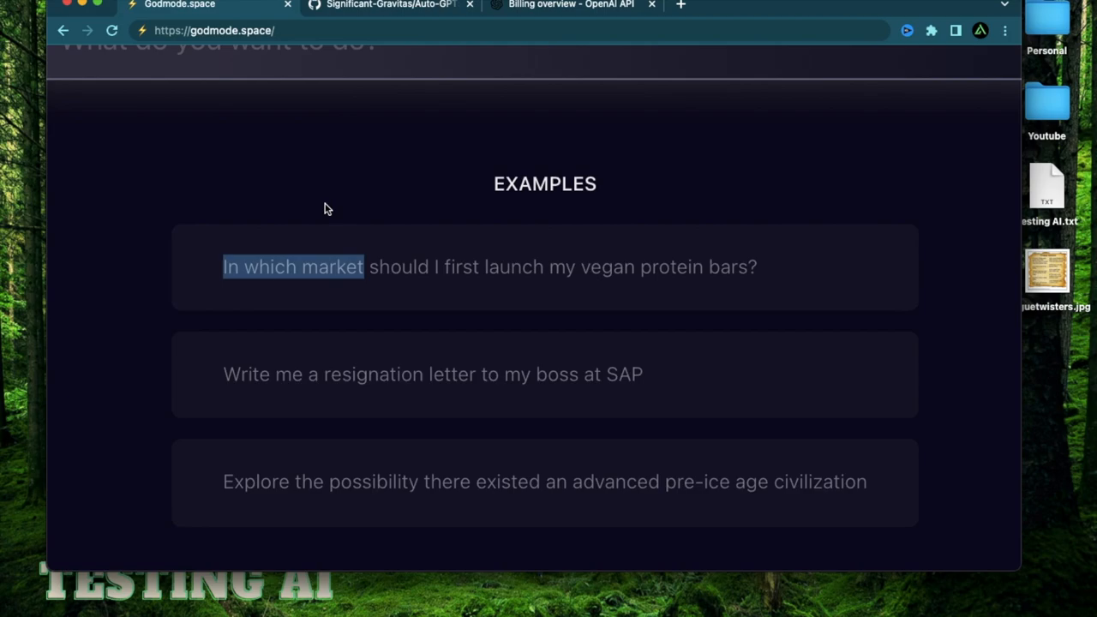
pyautogui.moveTo(389, 180)
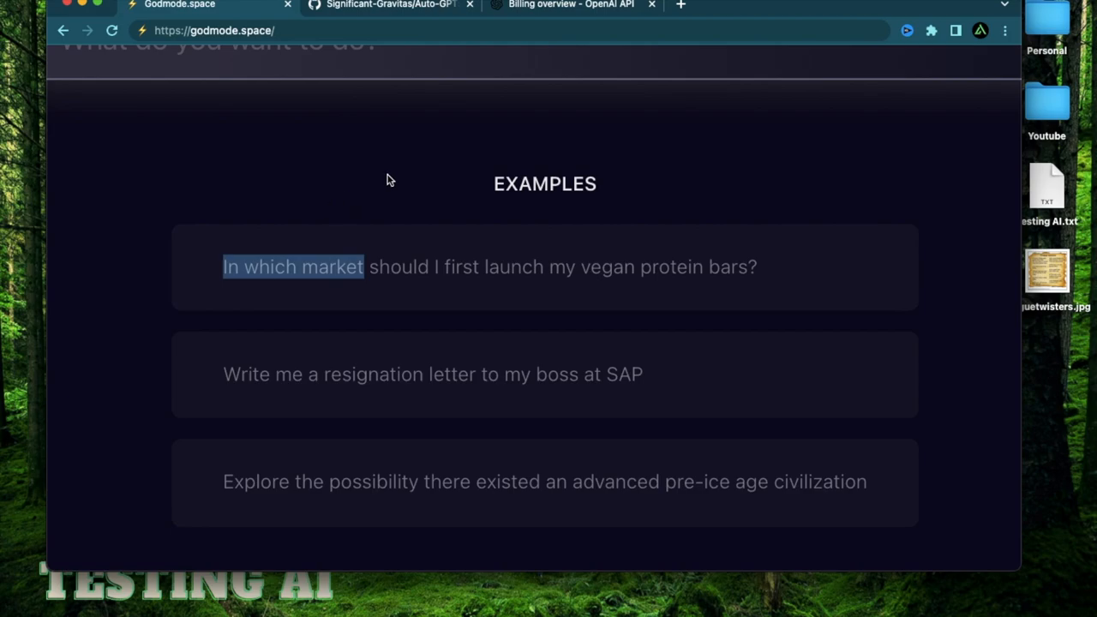
pyautogui.moveTo(677, 251)
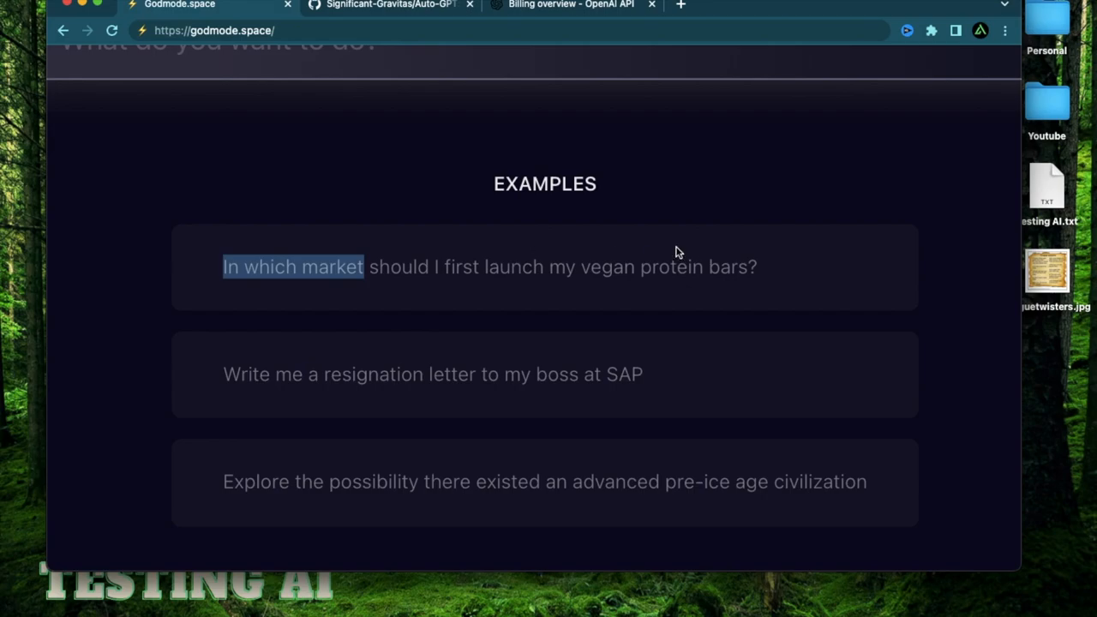
pyautogui.click(223, 274)
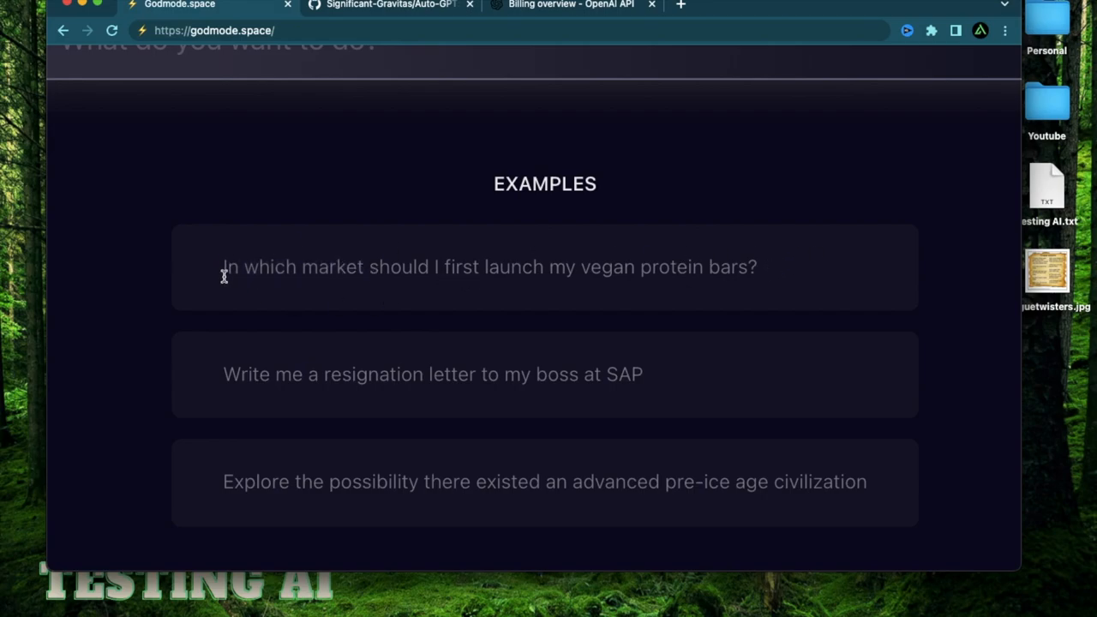
pyautogui.moveTo(366, 267)
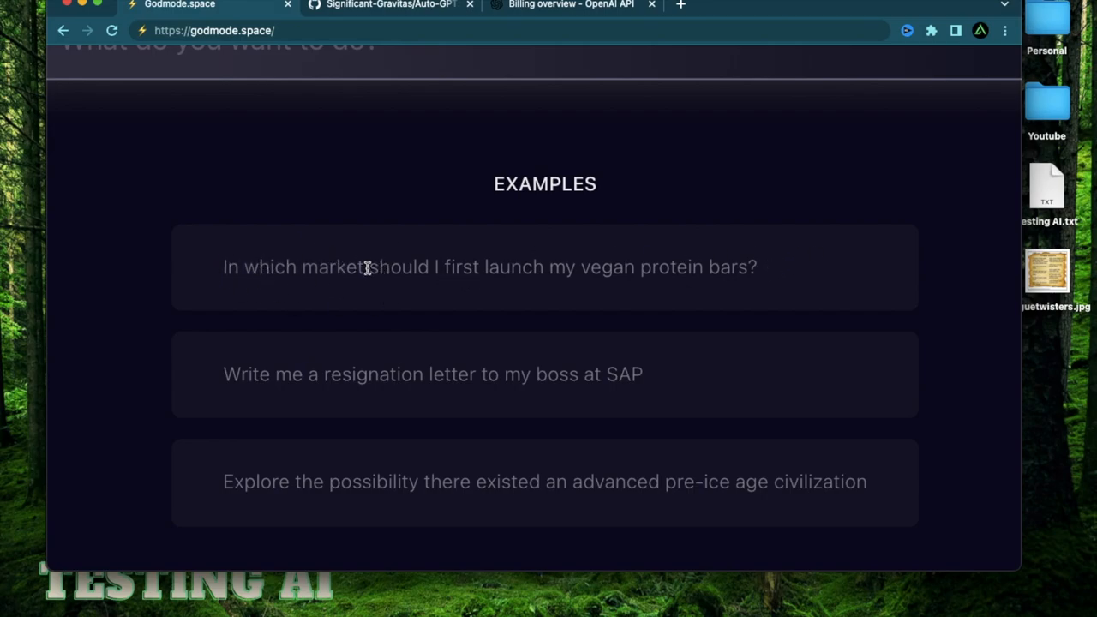
pyautogui.moveTo(401, 251)
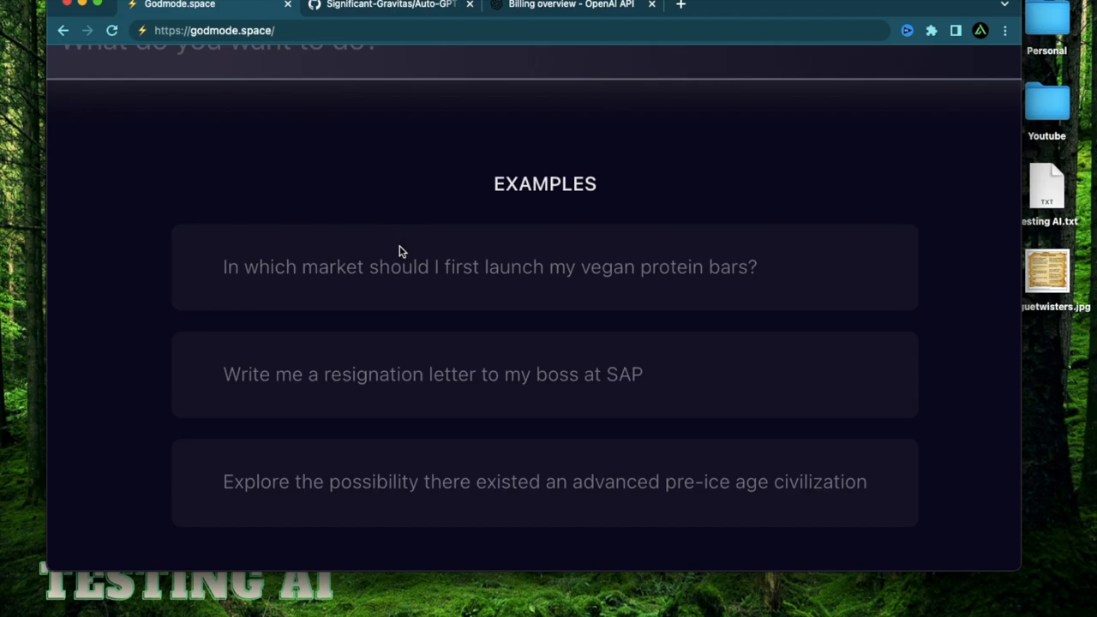
pyautogui.moveTo(363, 269)
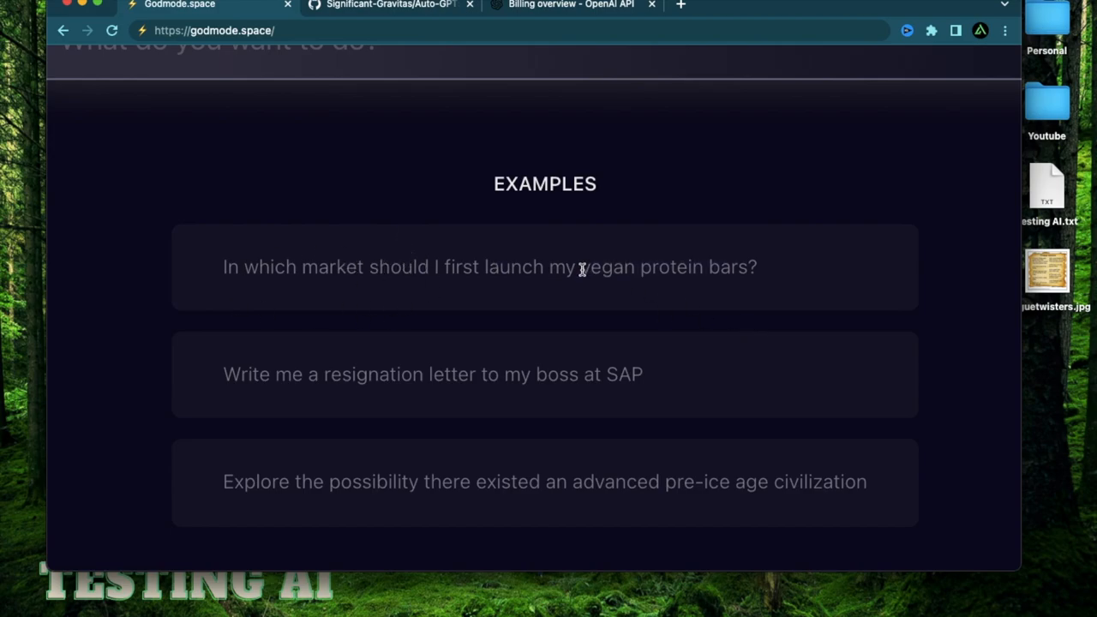
pyautogui.moveTo(579, 267); pyautogui.dragTo(734, 267)
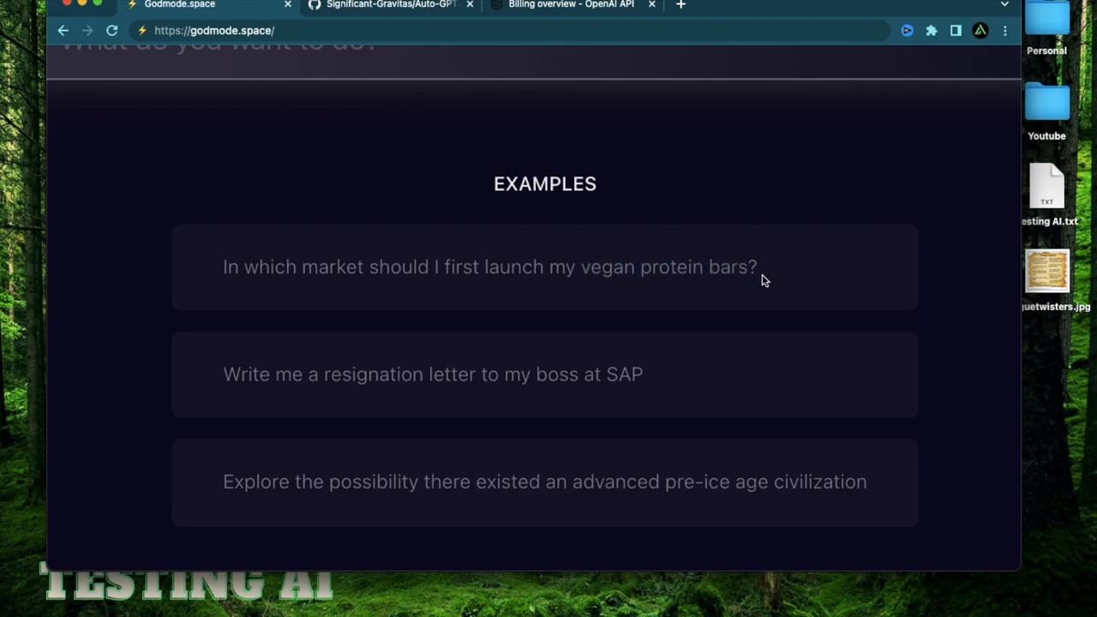
pyautogui.doubleClick(665, 268)
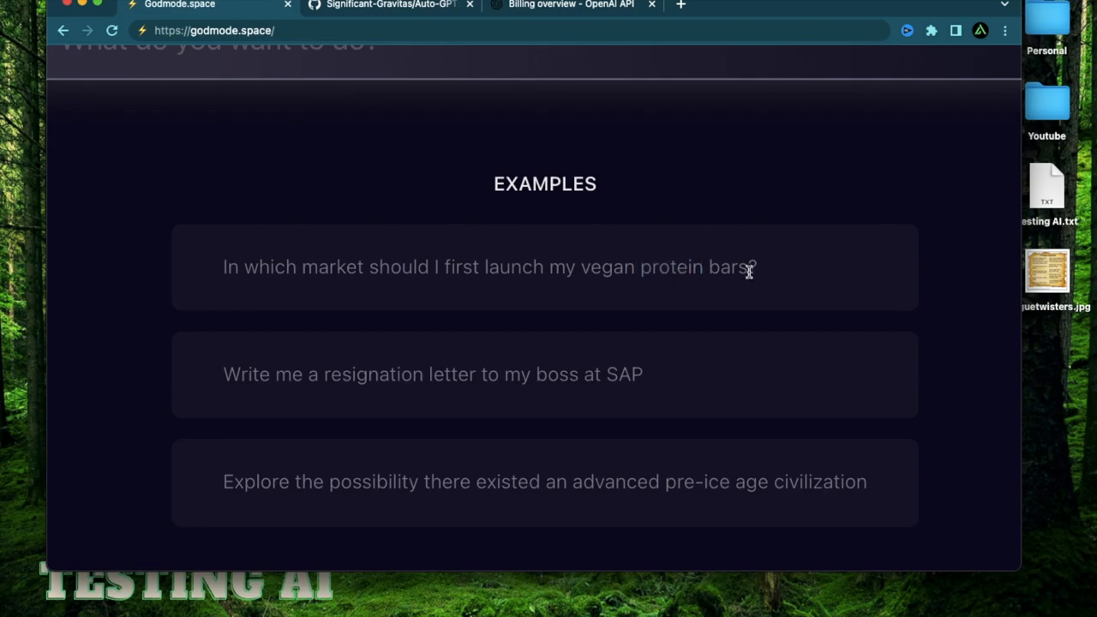
pyautogui.doubleClick(603, 267)
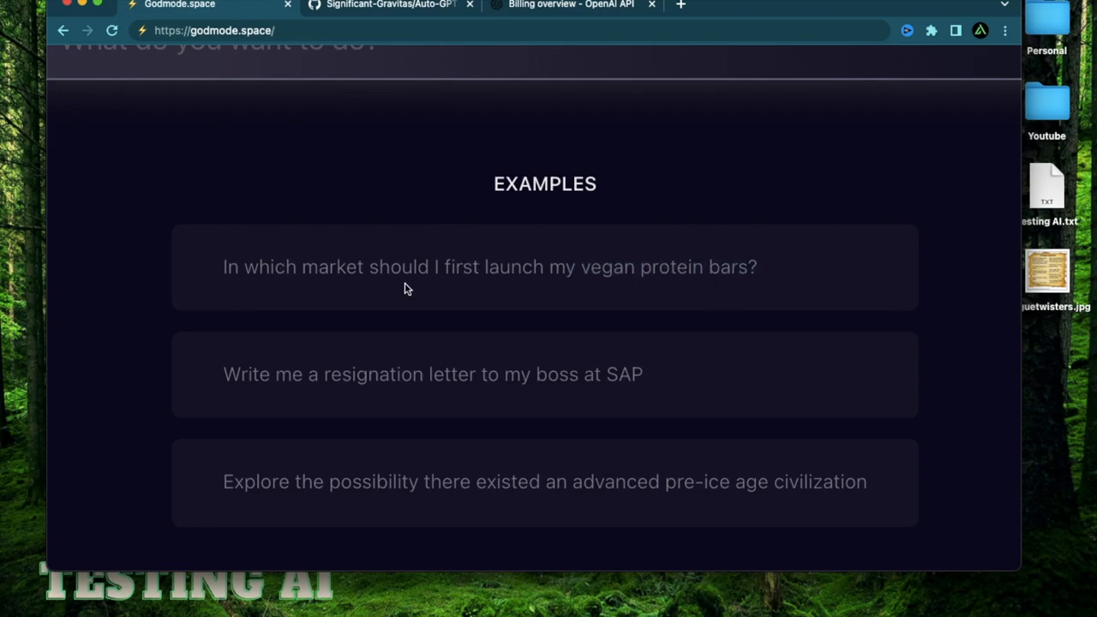
pyautogui.doubleClick(398, 268)
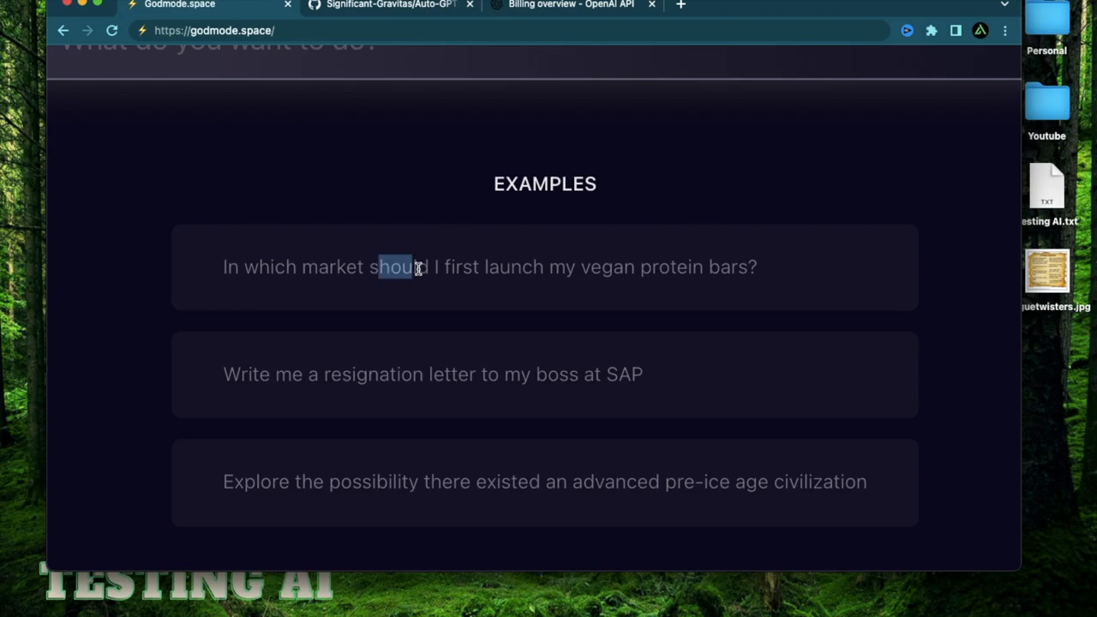
# Select the whole vegan protein bars market question and ready the goal field for it.
pyautogui.moveTo(380, 267); pyautogui.dragTo(546, 267)
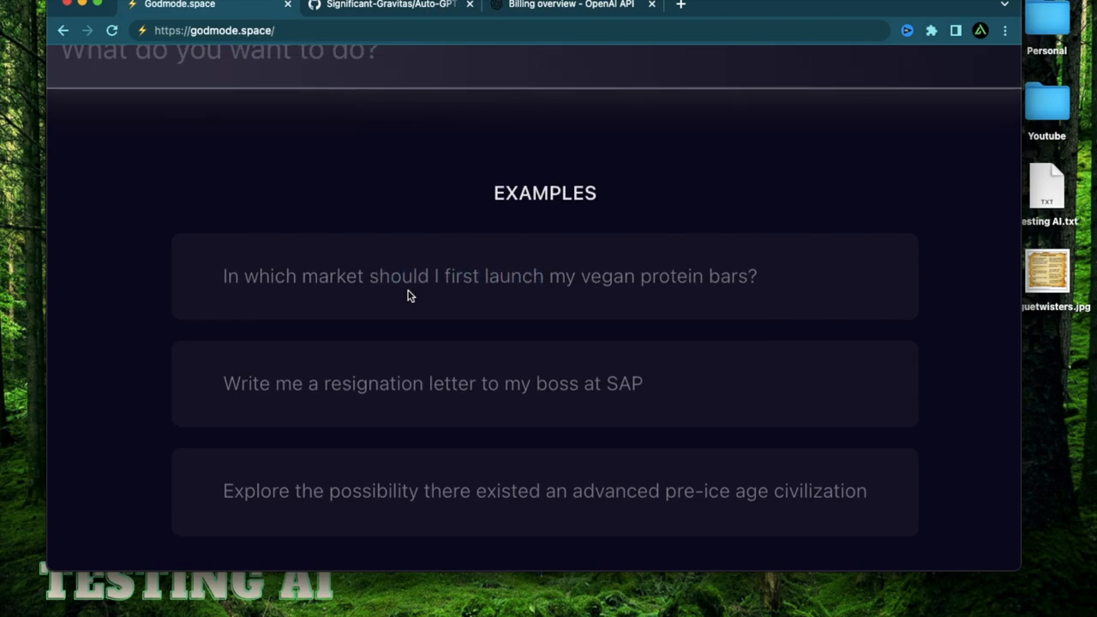
pyautogui.moveTo(402, 275); pyautogui.dragTo(758, 274)
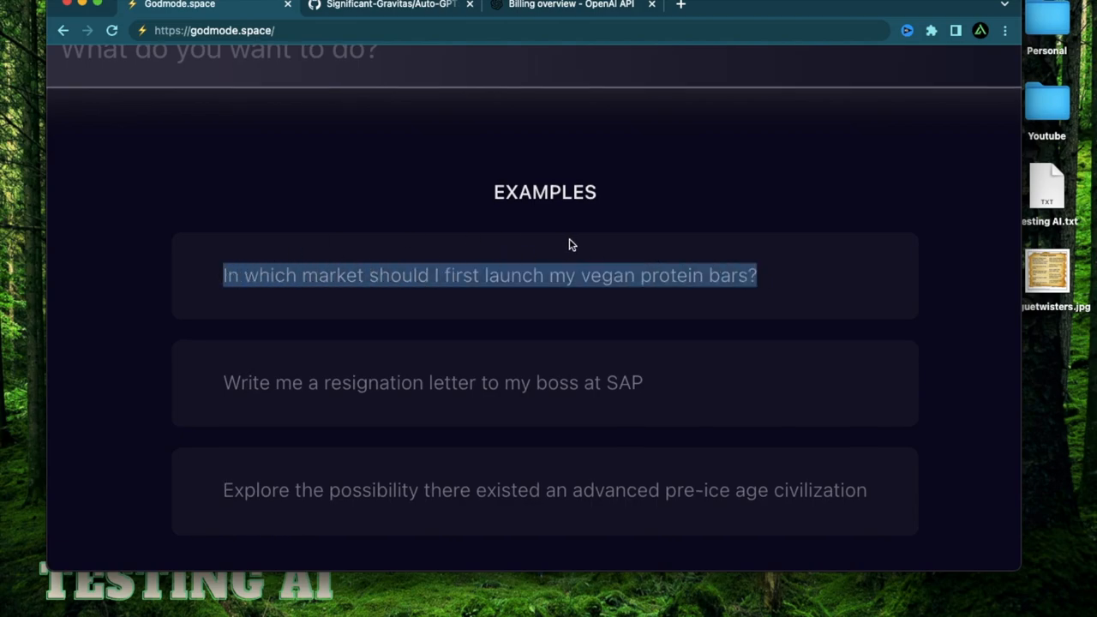
pyautogui.moveTo(477, 202)
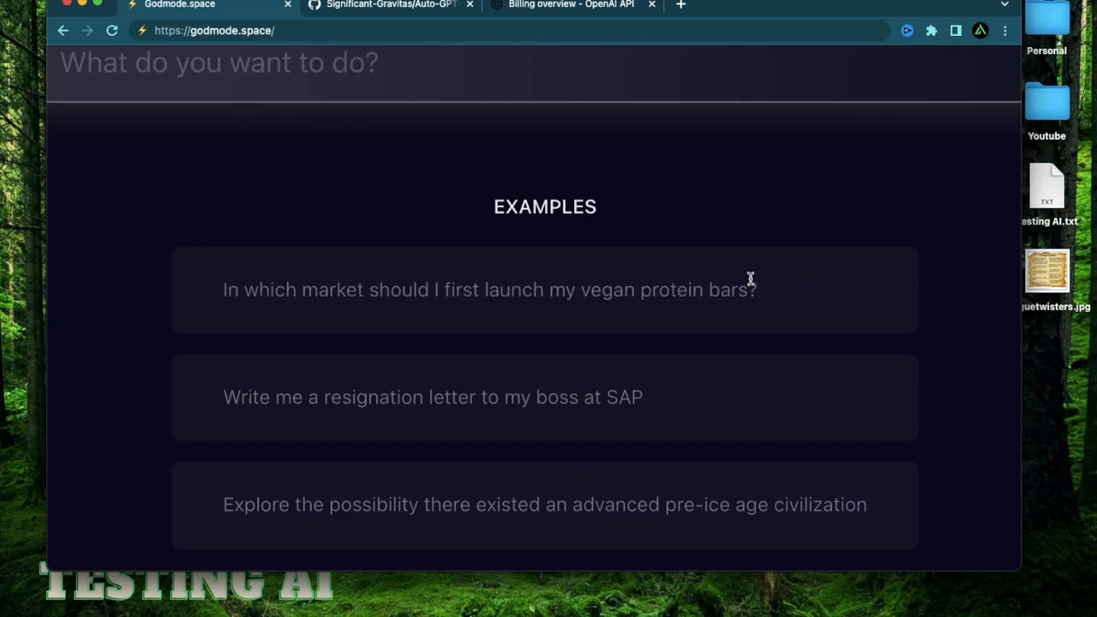
pyautogui.moveTo(806, 302)
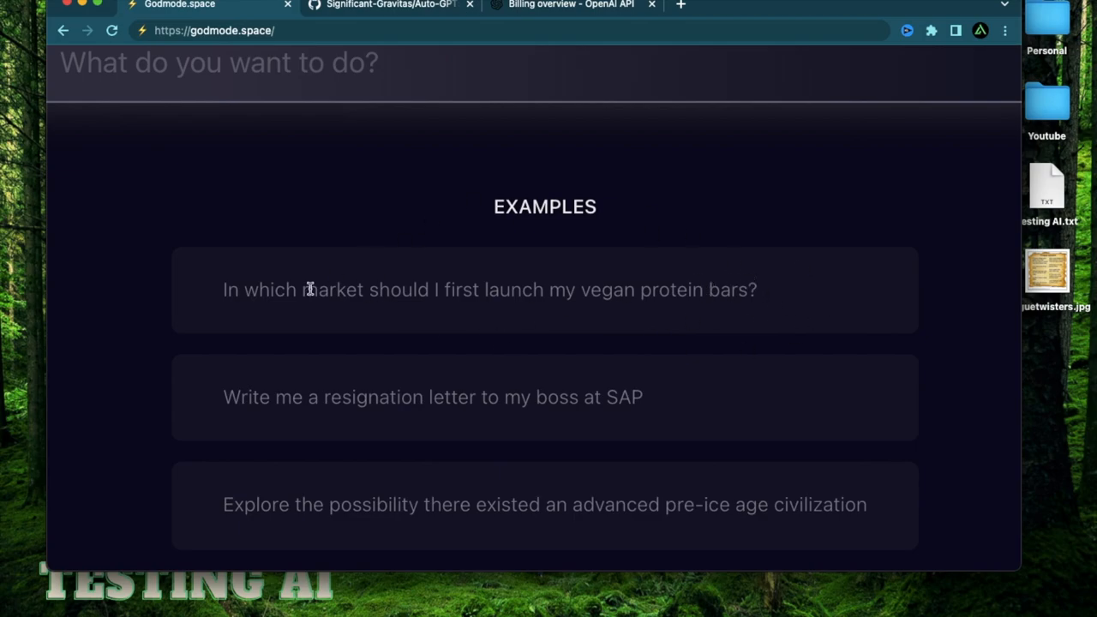
pyautogui.moveTo(772, 326)
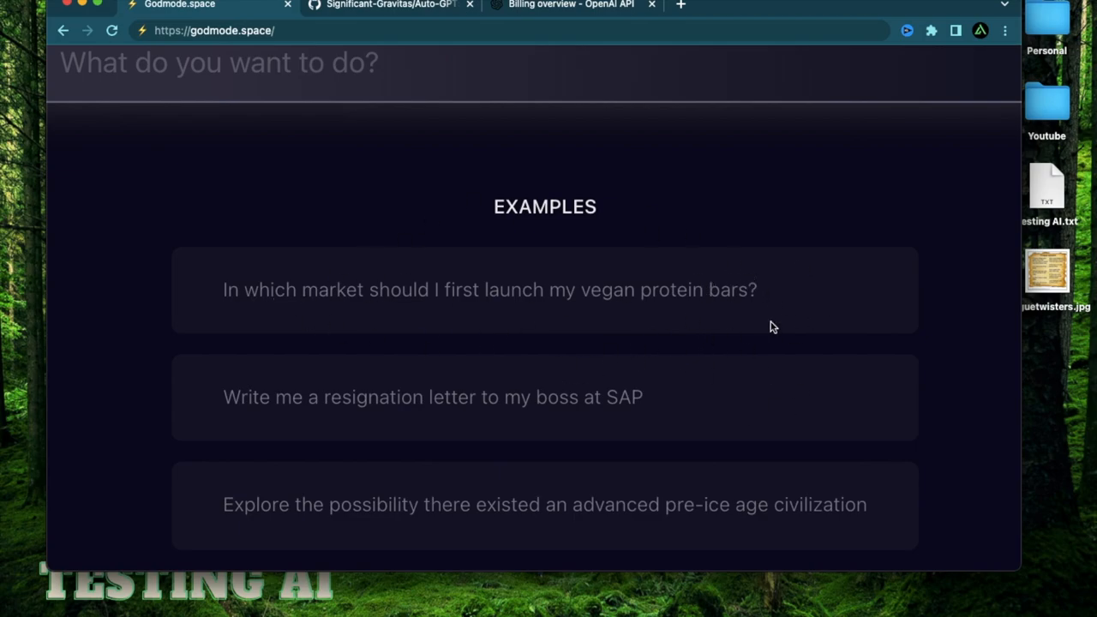
pyautogui.moveTo(349, 295)
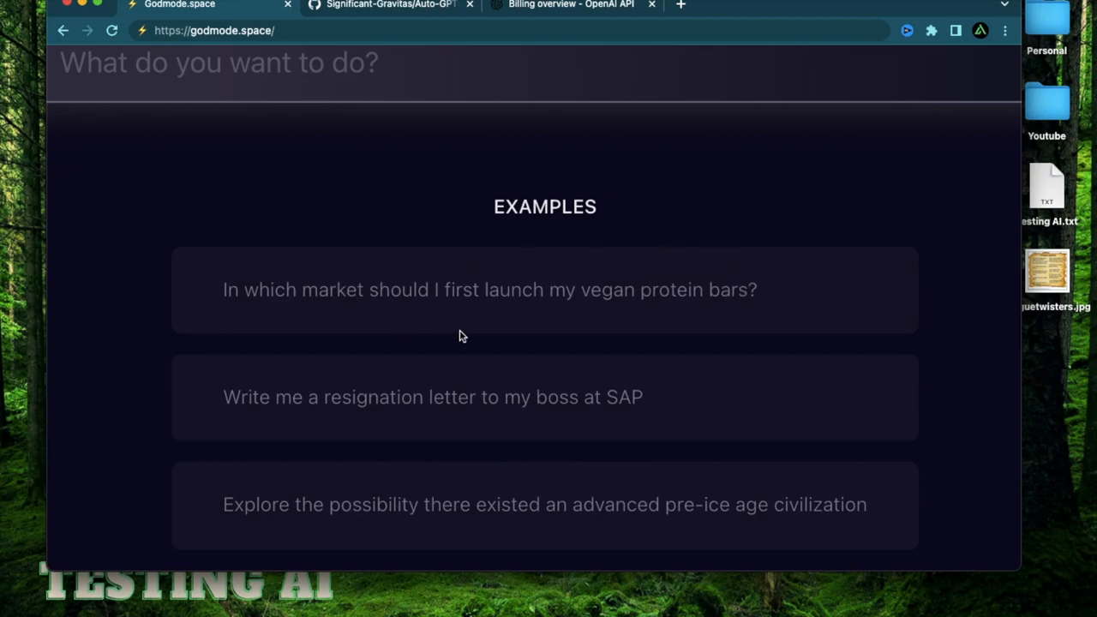
pyautogui.moveTo(770, 297)
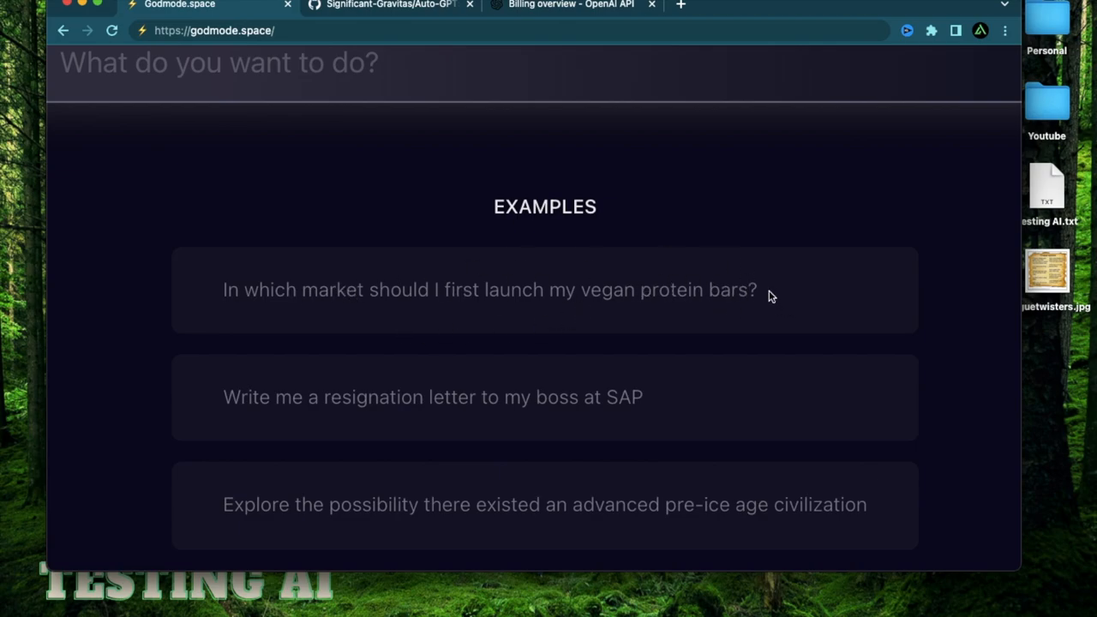
pyautogui.moveTo(796, 305)
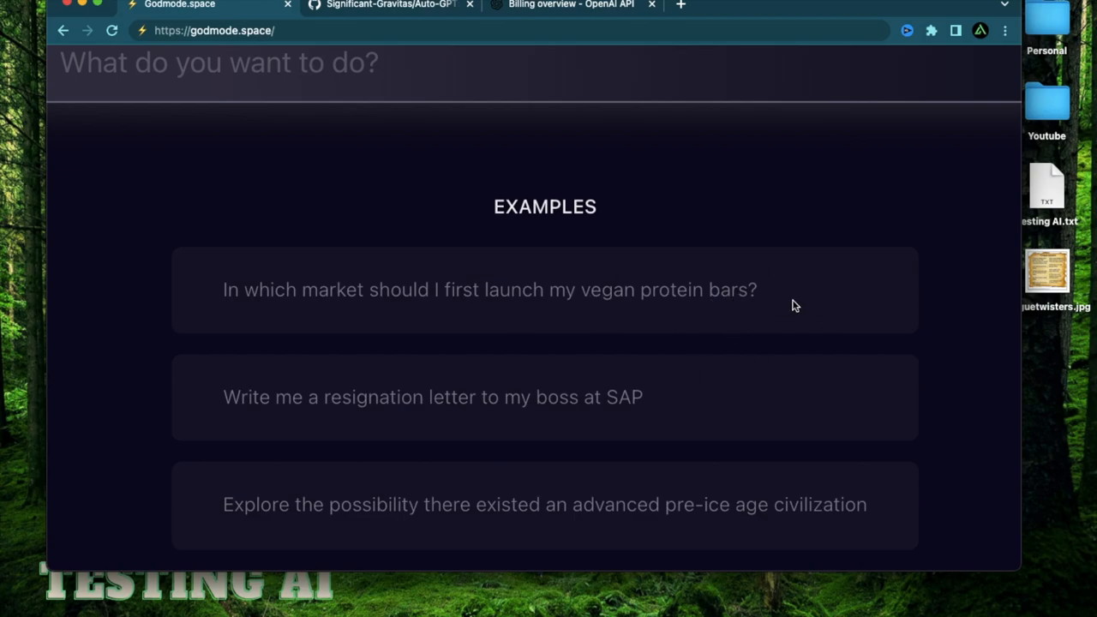
pyautogui.moveTo(779, 298)
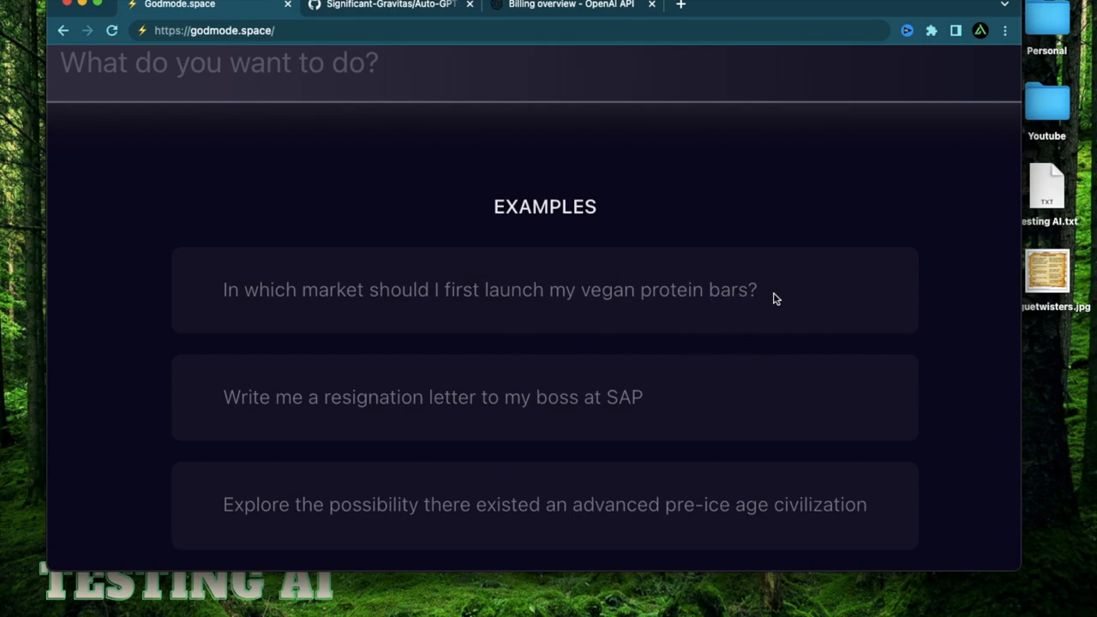
pyautogui.moveTo(746, 298)
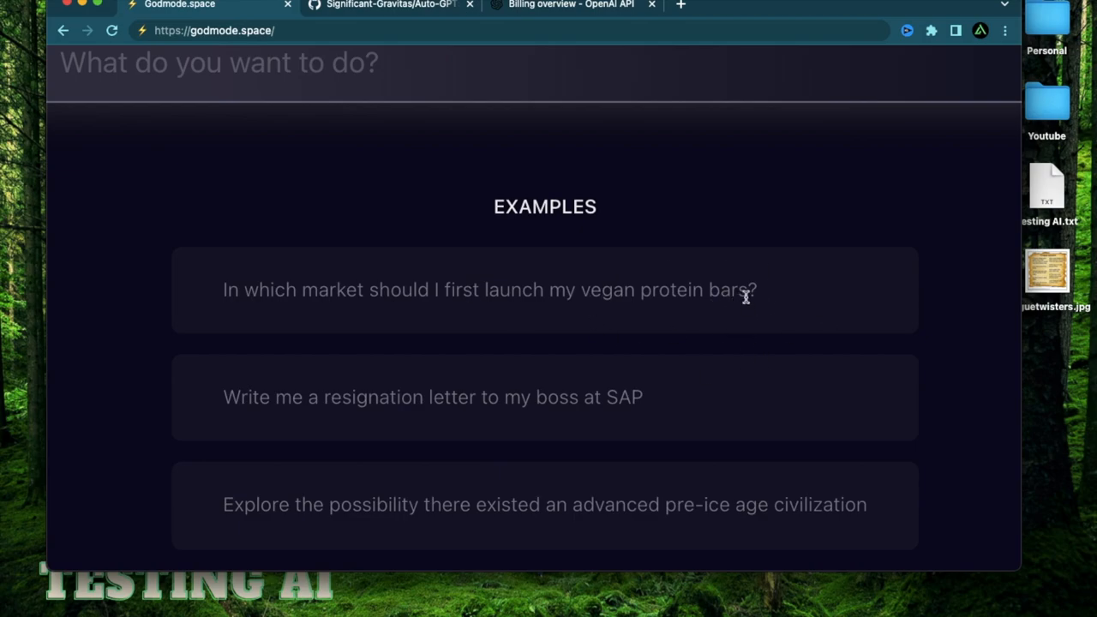
pyautogui.moveTo(773, 295)
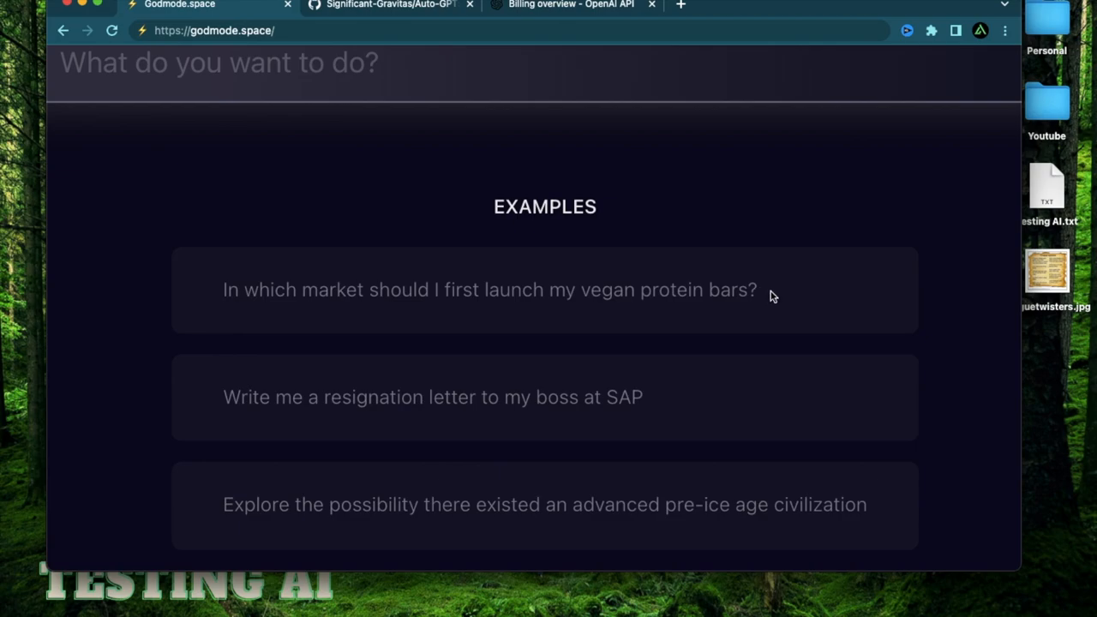
pyautogui.moveTo(619, 333)
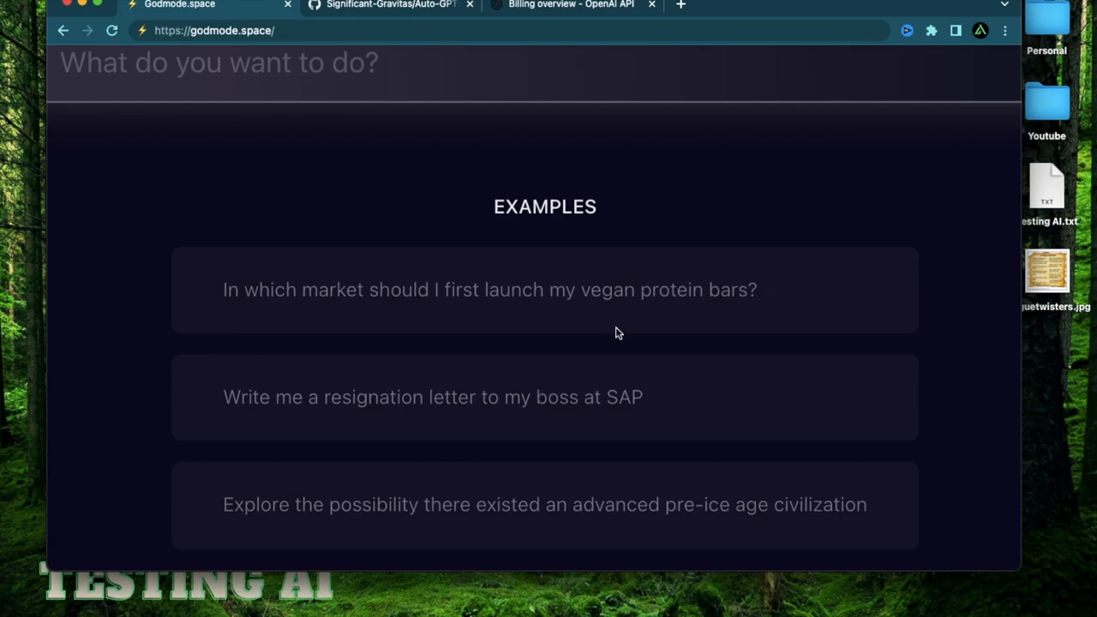
pyautogui.moveTo(311, 289); pyautogui.dragTo(758, 290)
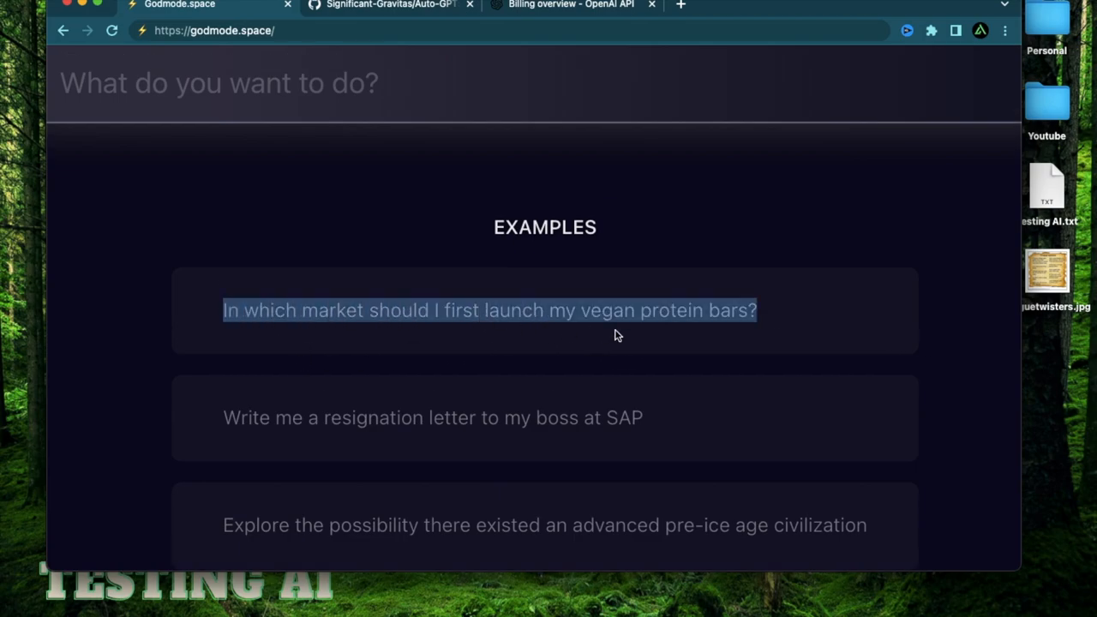
pyautogui.moveTo(363, 141)
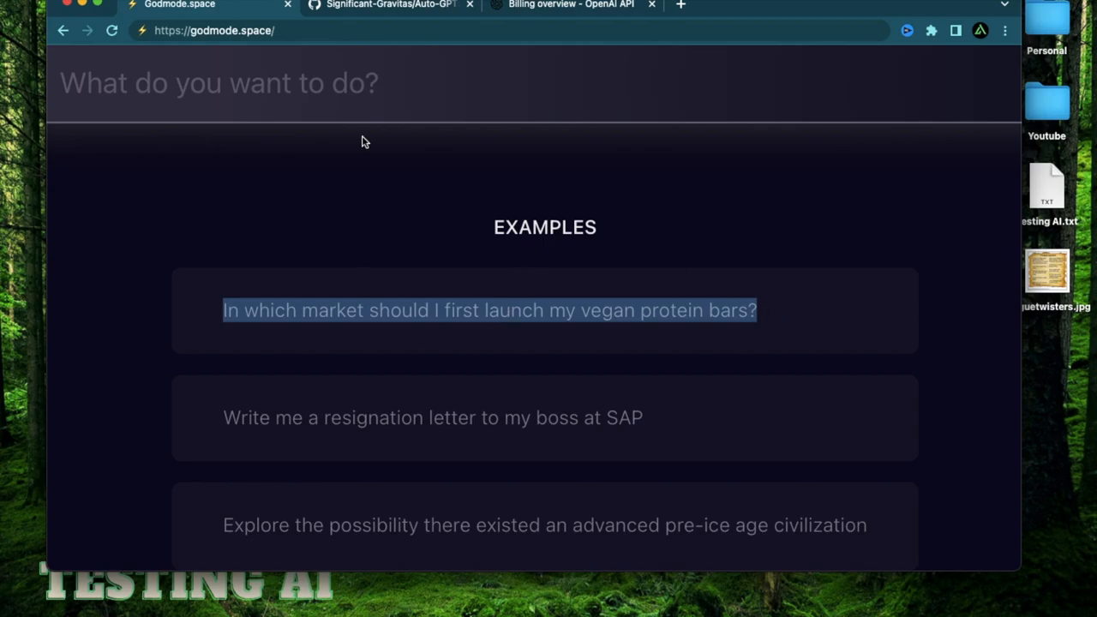
pyautogui.click(489, 310)
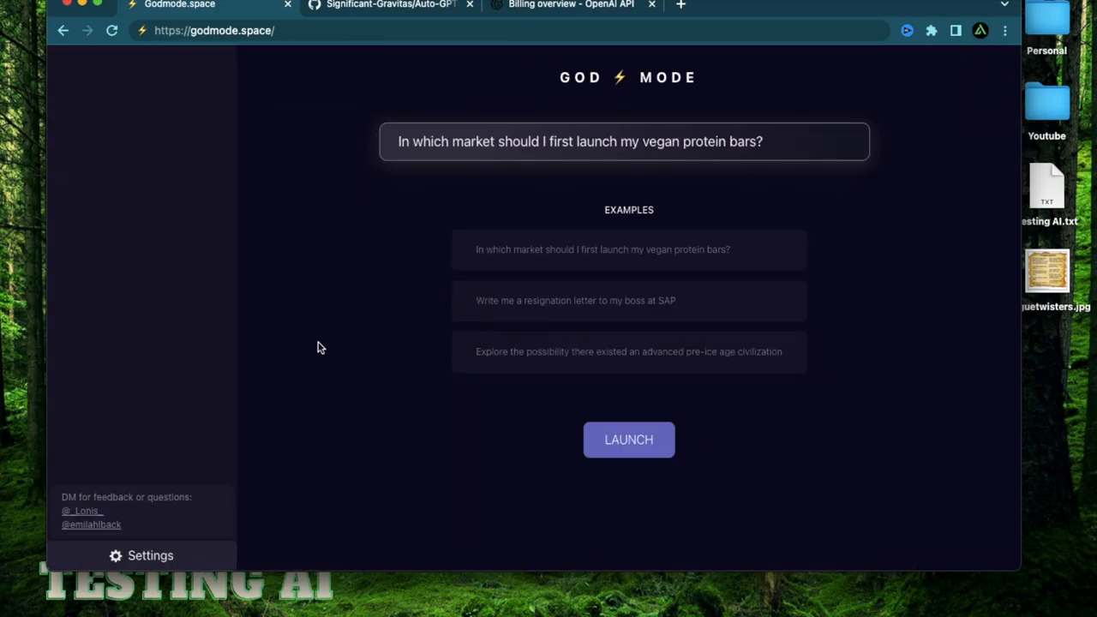
pyautogui.moveTo(147, 563)
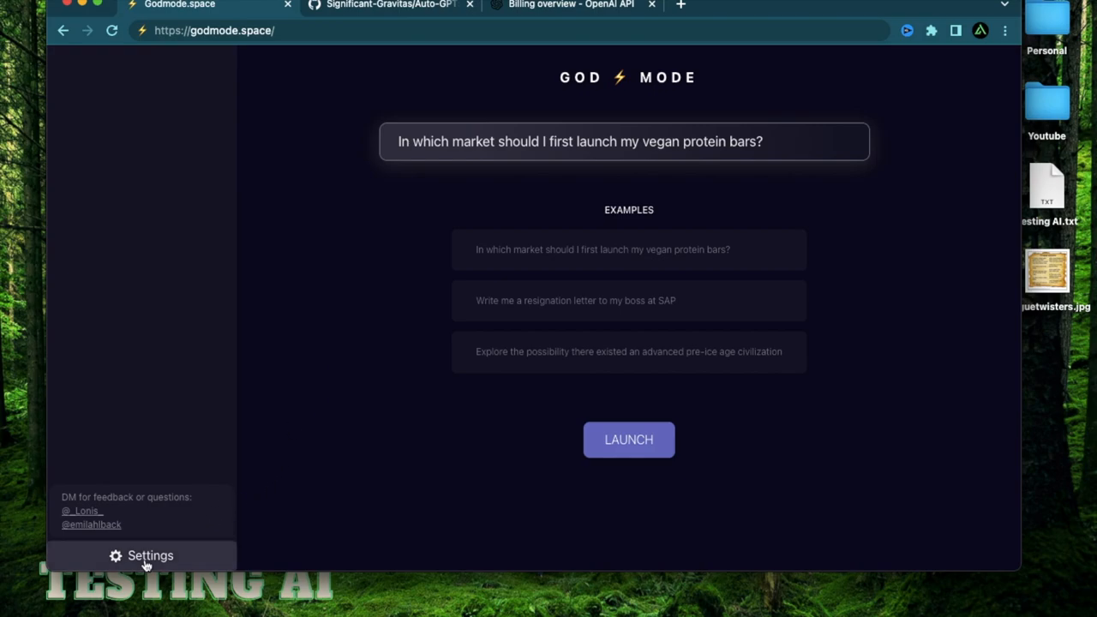
pyautogui.click(149, 556)
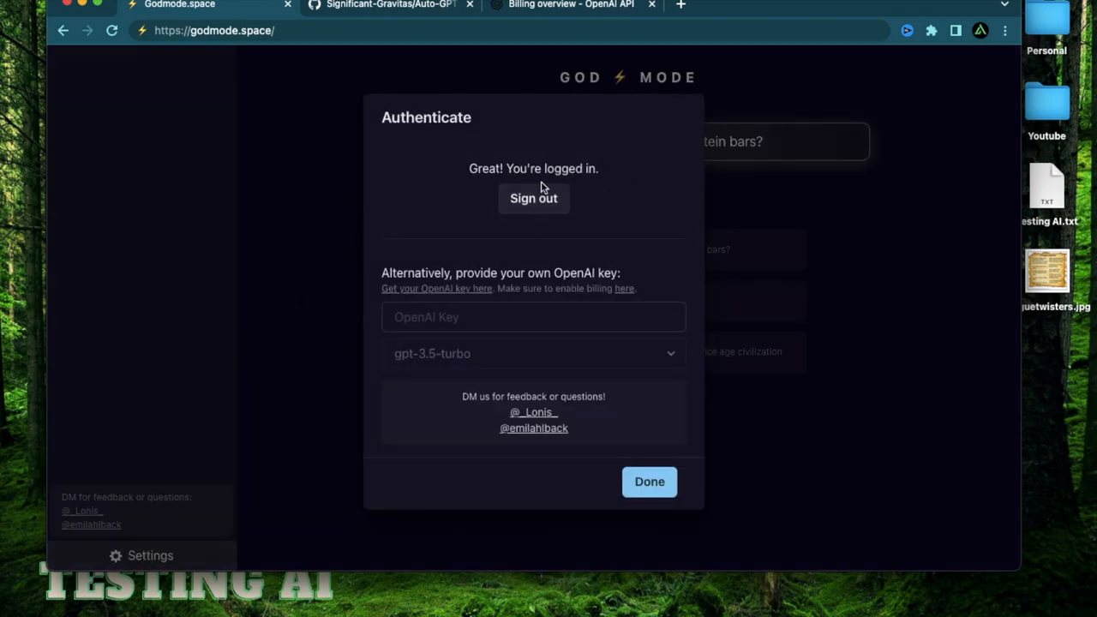
pyautogui.moveTo(628, 271)
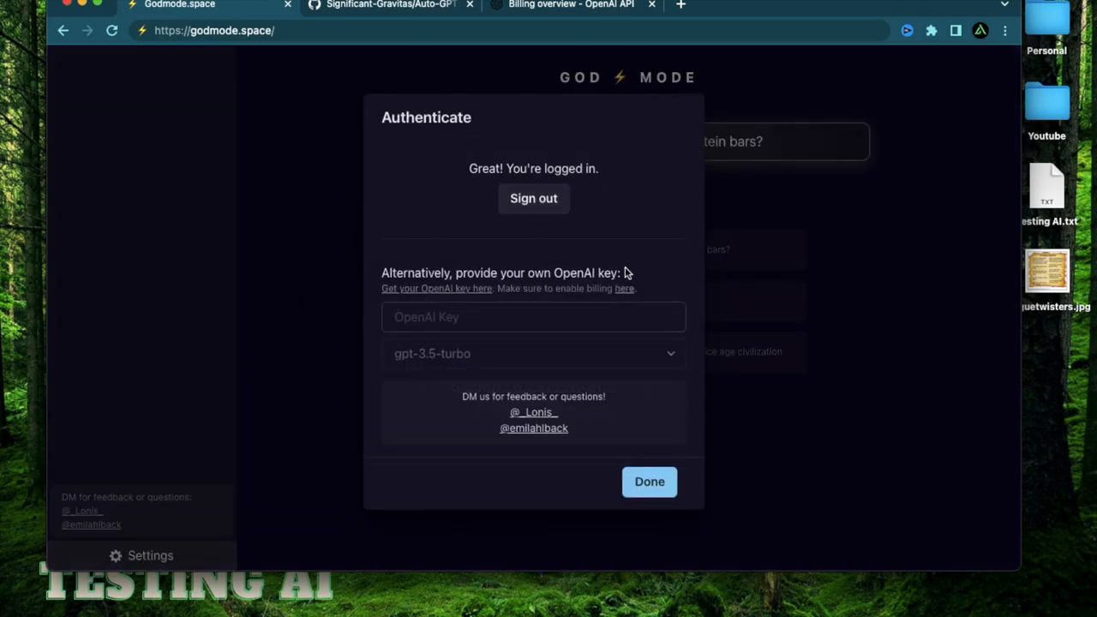
pyautogui.moveTo(504, 288)
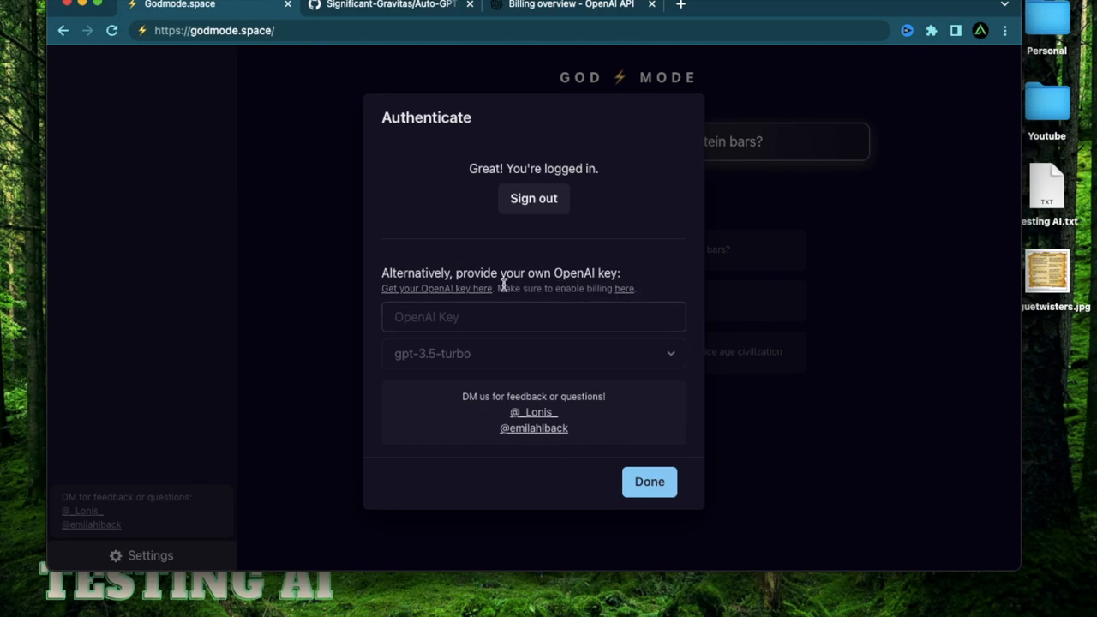
pyautogui.moveTo(459, 272)
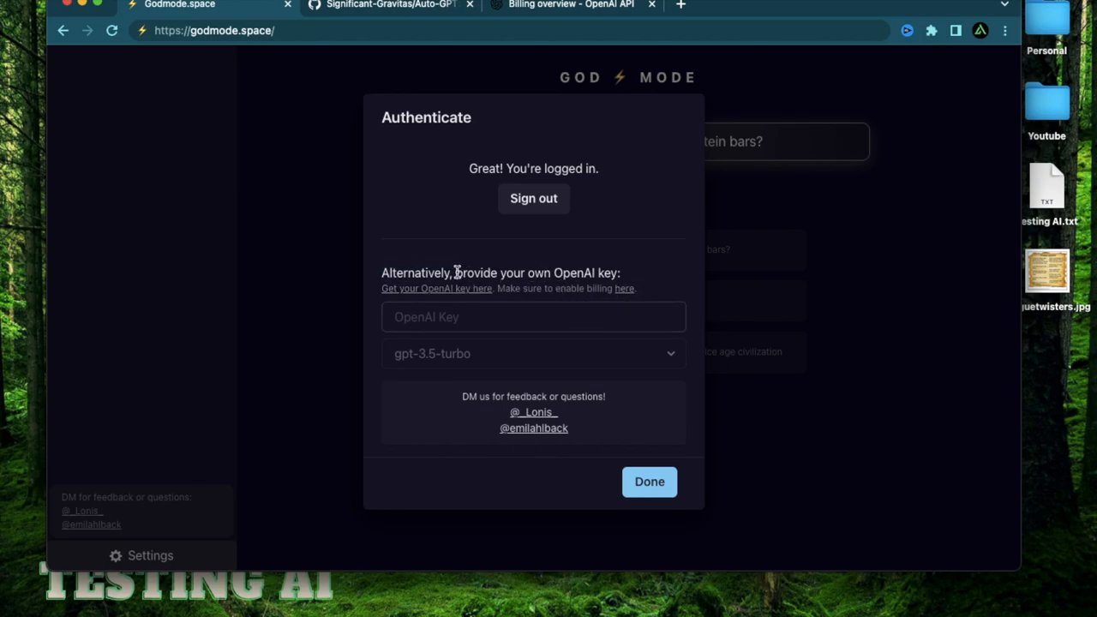
pyautogui.moveTo(456, 273); pyautogui.dragTo(619, 273)
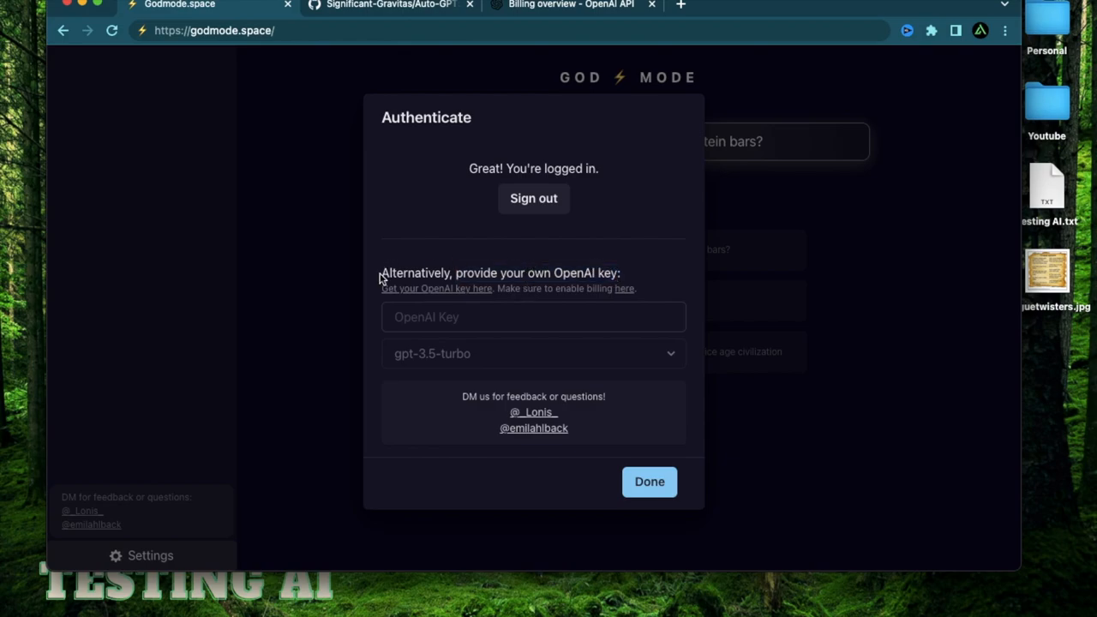
pyautogui.moveTo(381, 273); pyautogui.dragTo(624, 273)
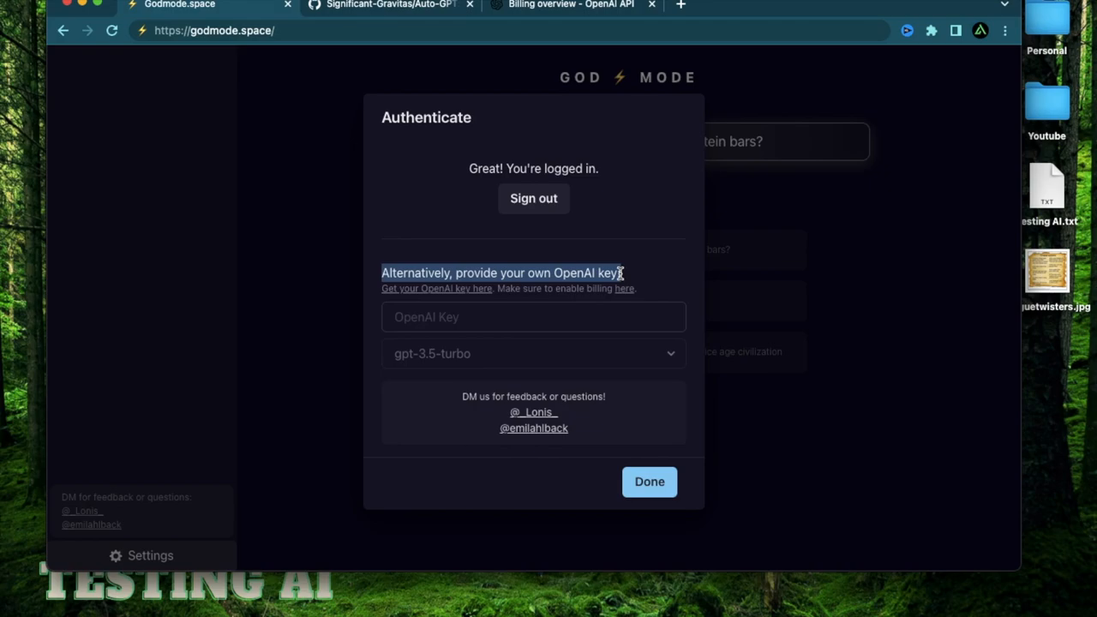
pyautogui.click(648, 482)
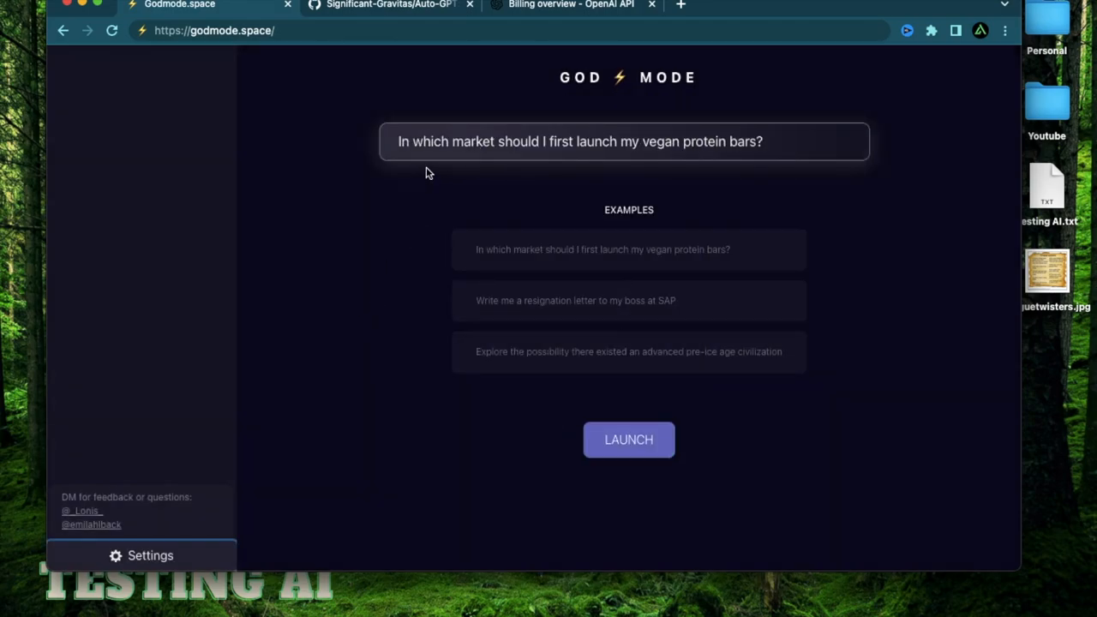
# Bring up suggested steps and add market research and competition analysis as tasks.
pyautogui.click(628, 438)
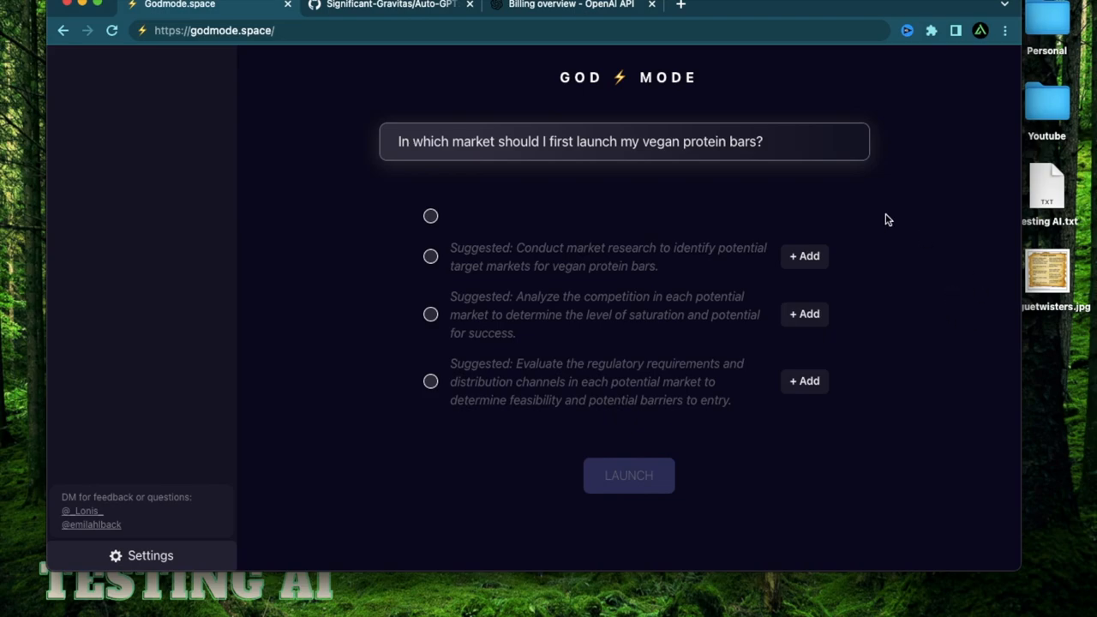
pyautogui.moveTo(339, 424)
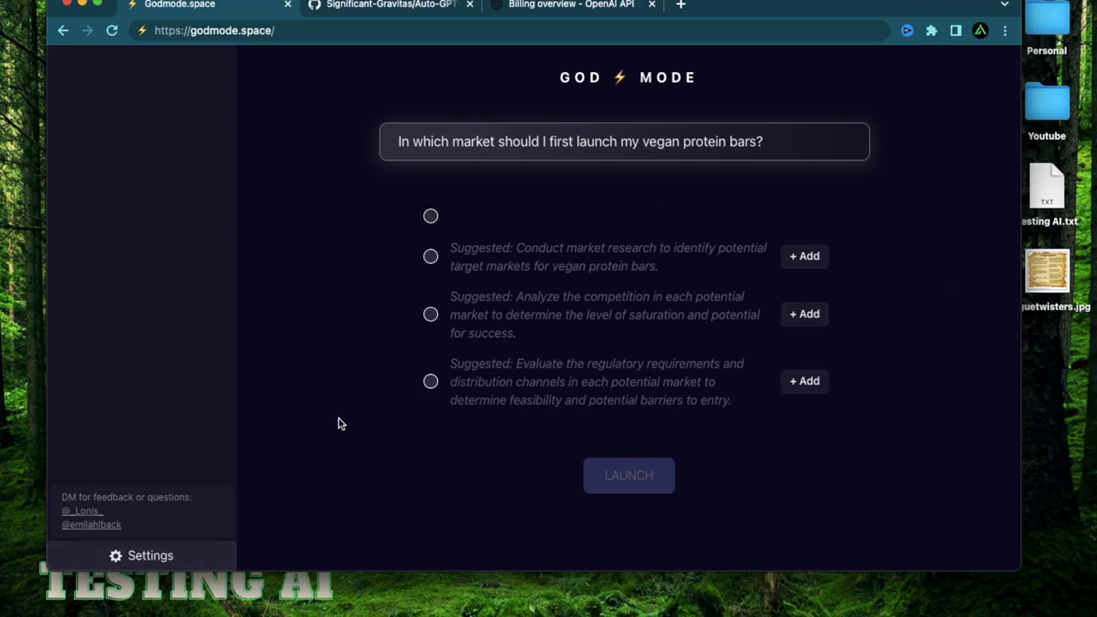
pyautogui.moveTo(995, 343)
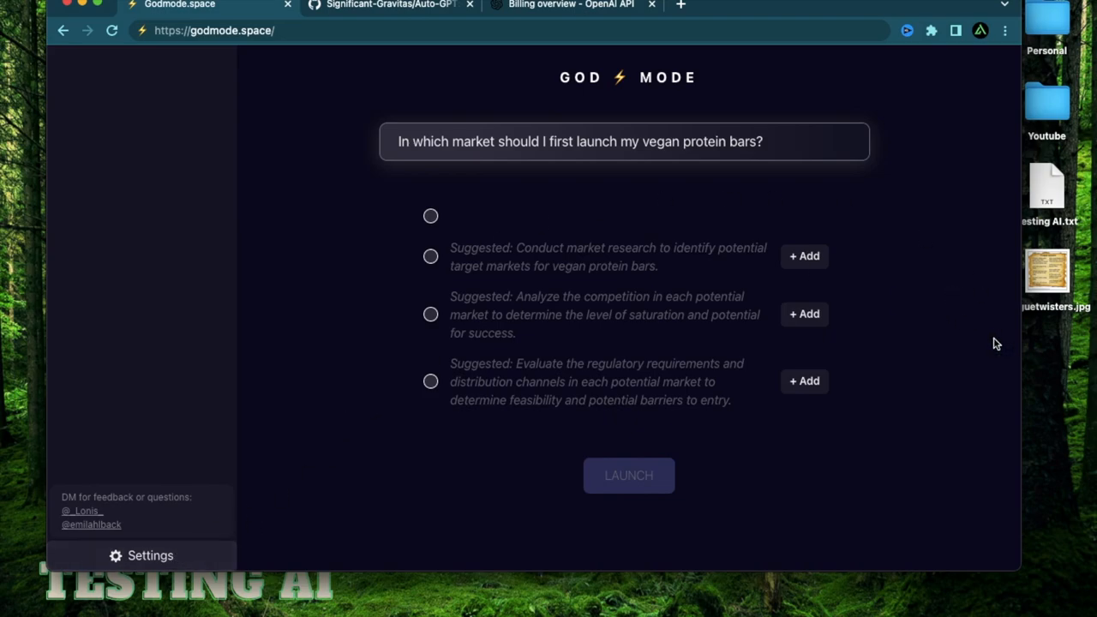
pyautogui.moveTo(878, 206)
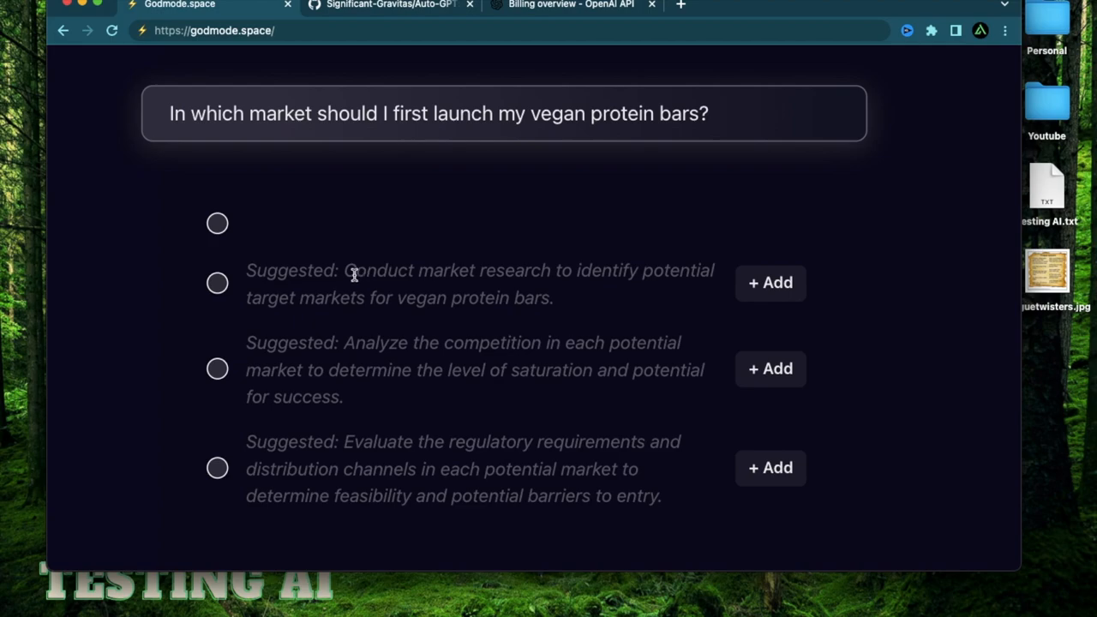
pyautogui.moveTo(579, 270)
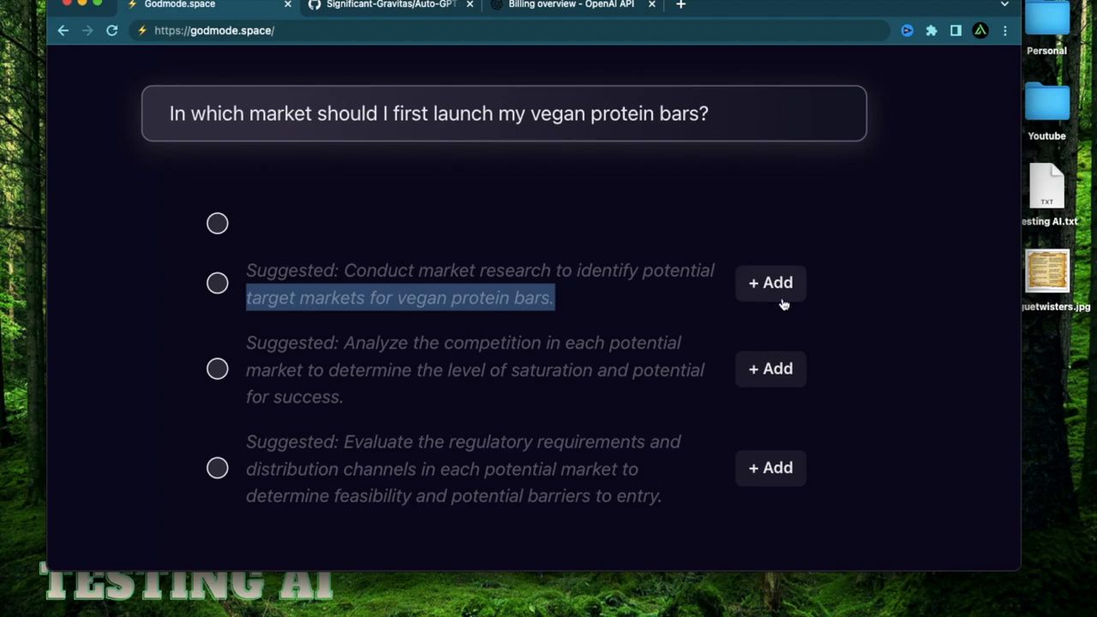
pyautogui.moveTo(788, 295)
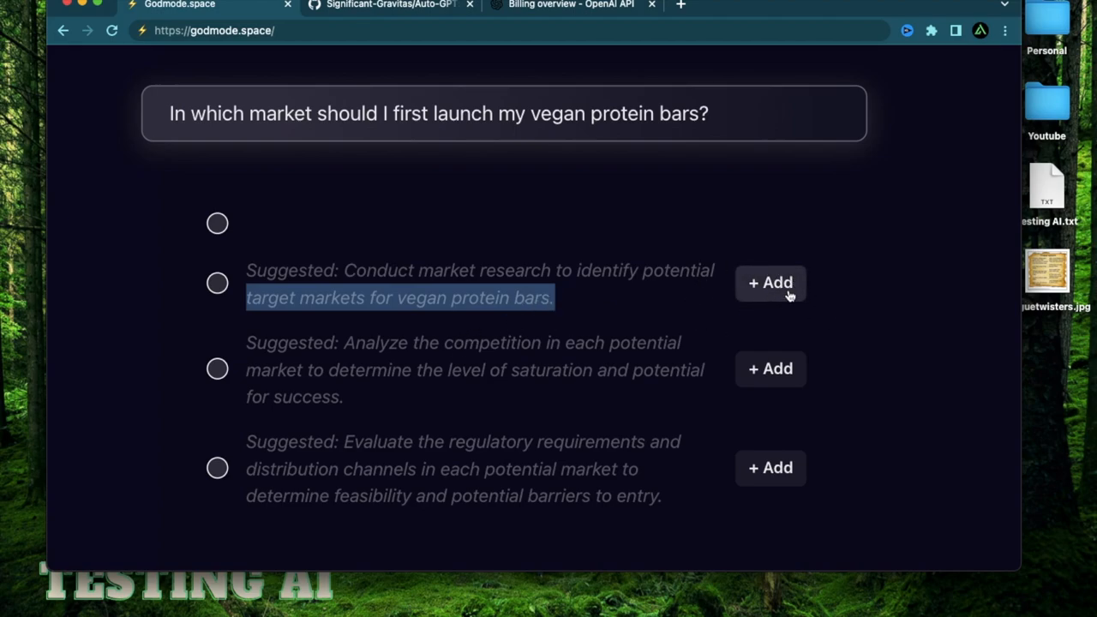
pyautogui.click(770, 283)
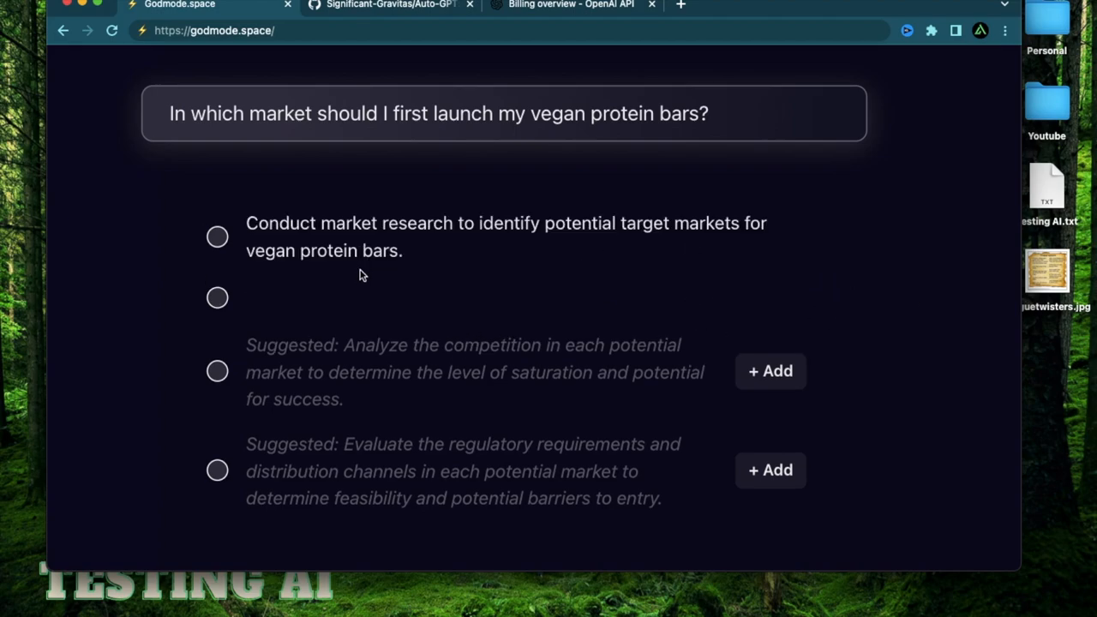
pyautogui.moveTo(600, 266)
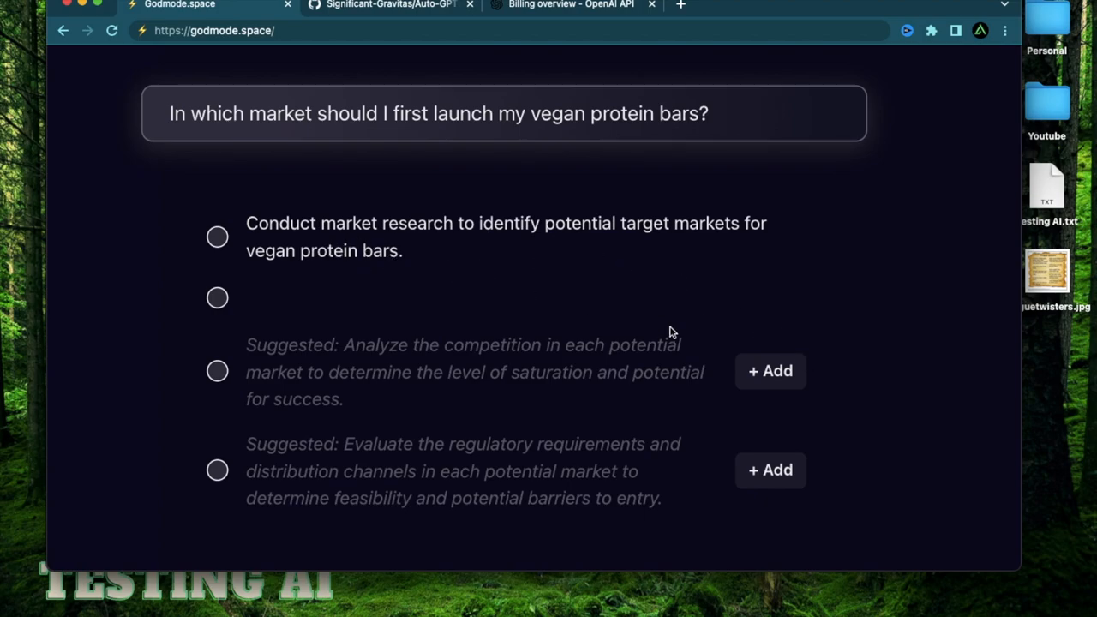
pyautogui.moveTo(251, 232)
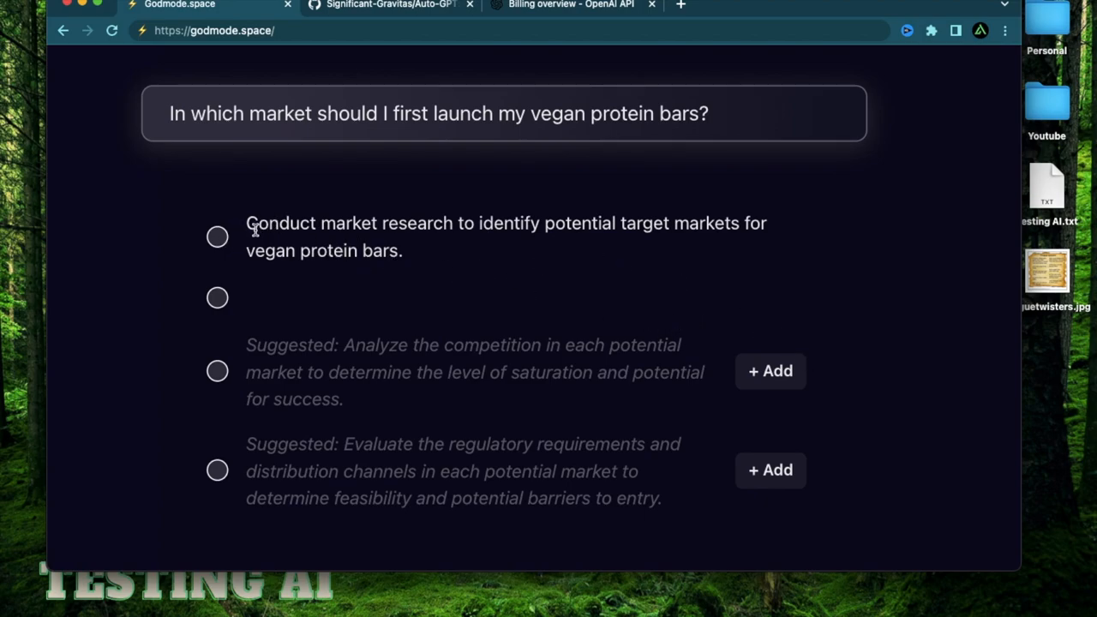
pyautogui.moveTo(174, 300)
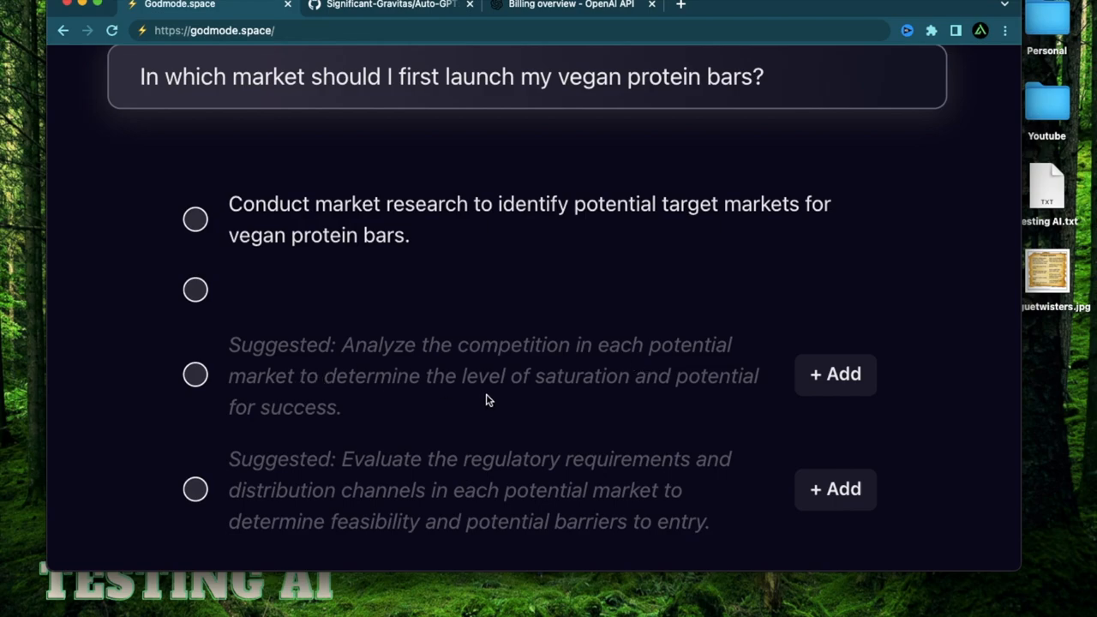
pyautogui.moveTo(273, 430)
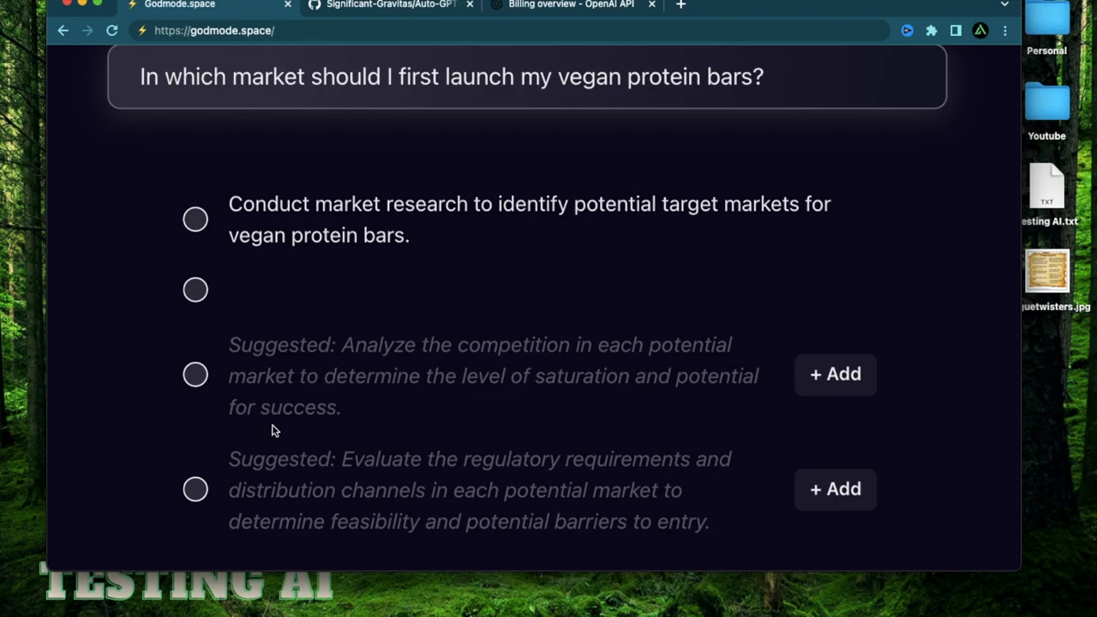
pyautogui.moveTo(998, 300)
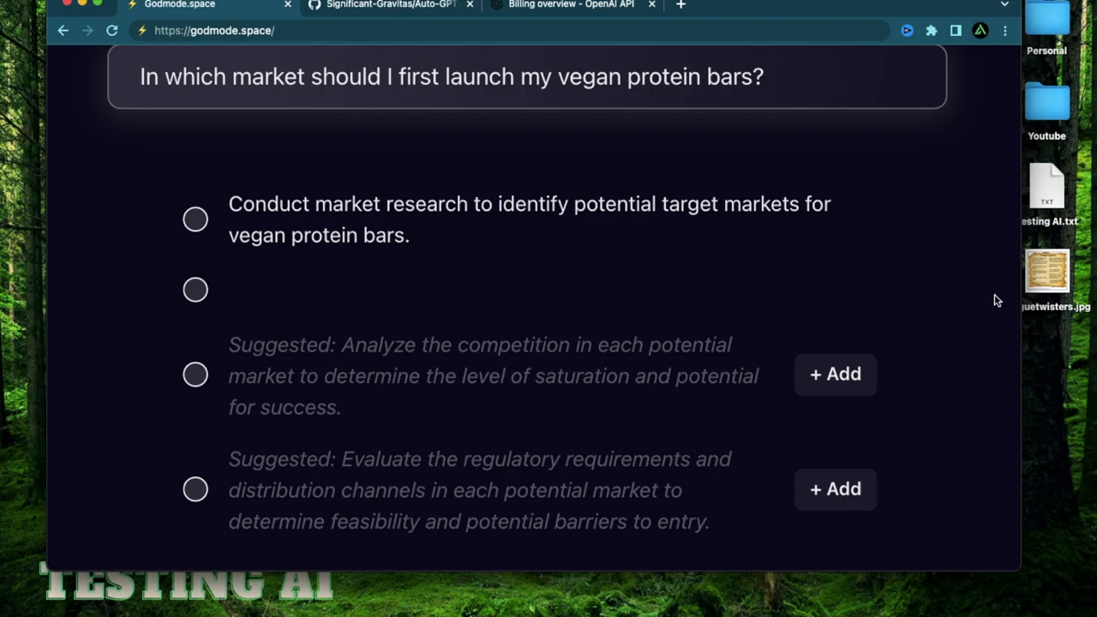
pyautogui.moveTo(1004, 315)
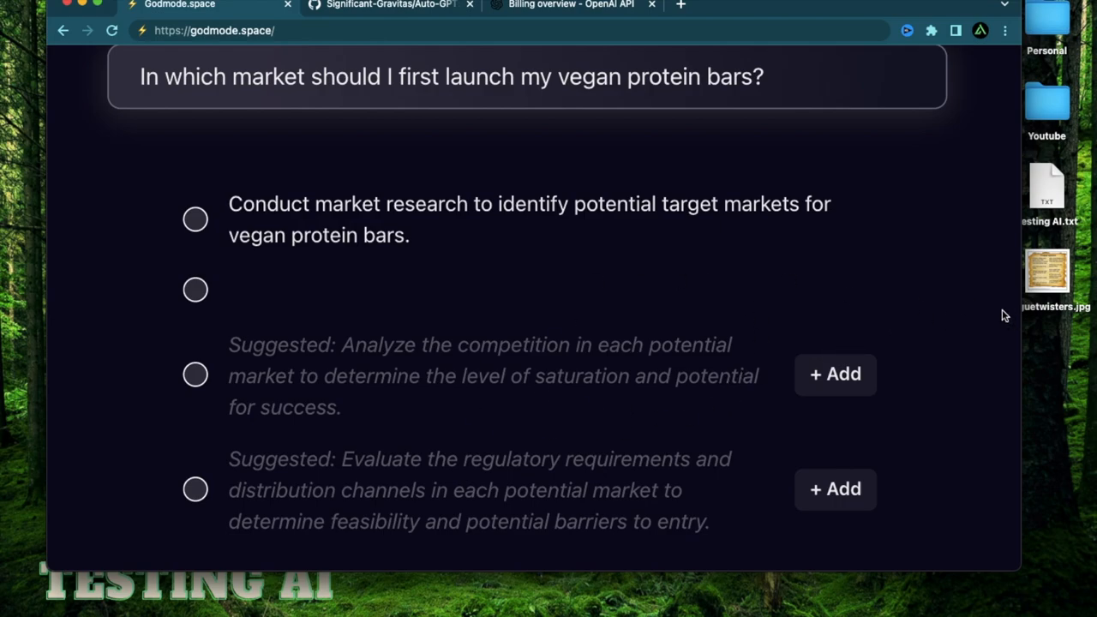
pyautogui.moveTo(232, 237)
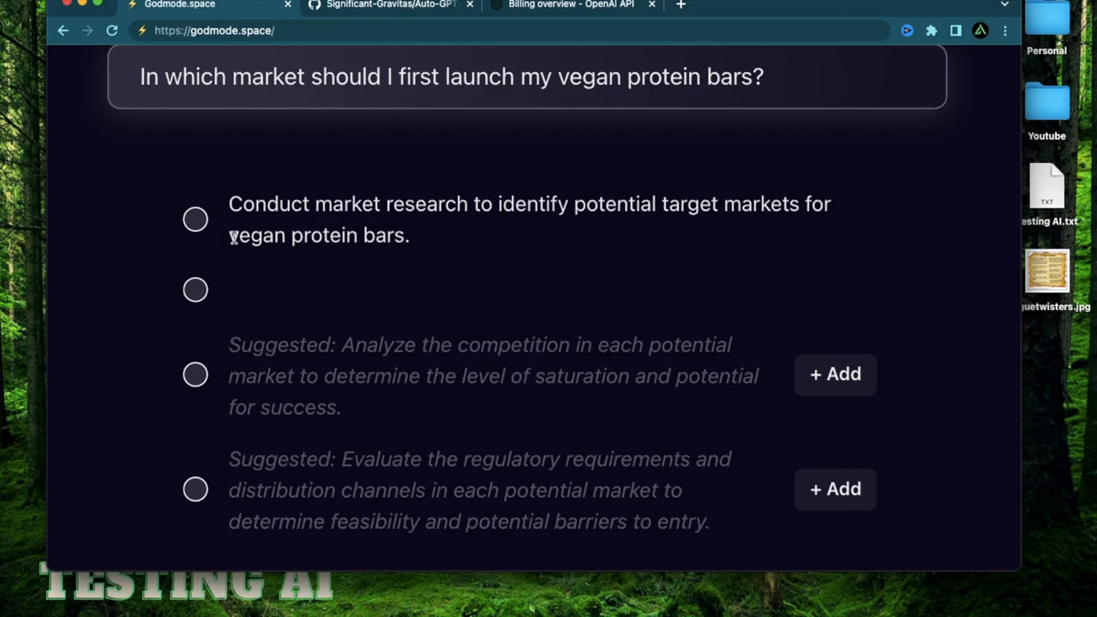
pyautogui.moveTo(967, 340)
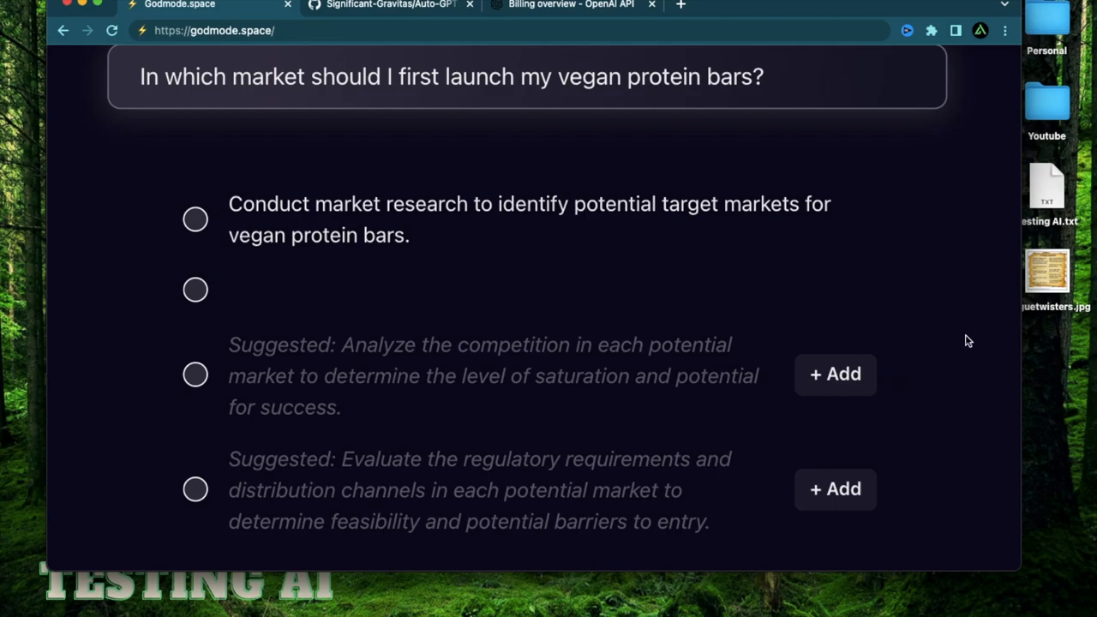
pyautogui.click(835, 373)
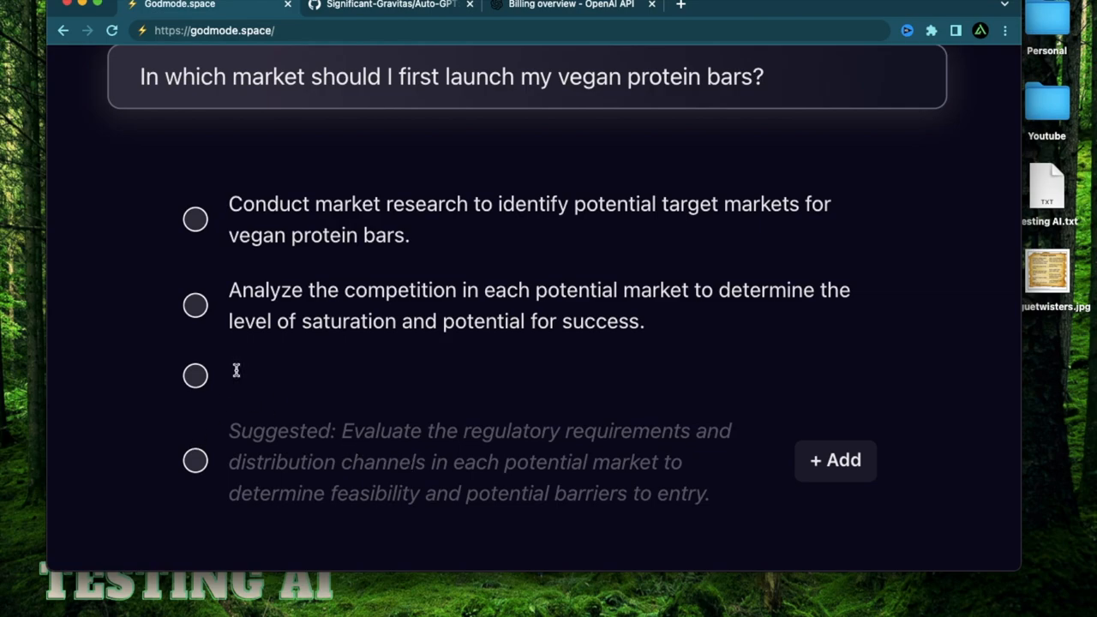
pyautogui.moveTo(302, 381)
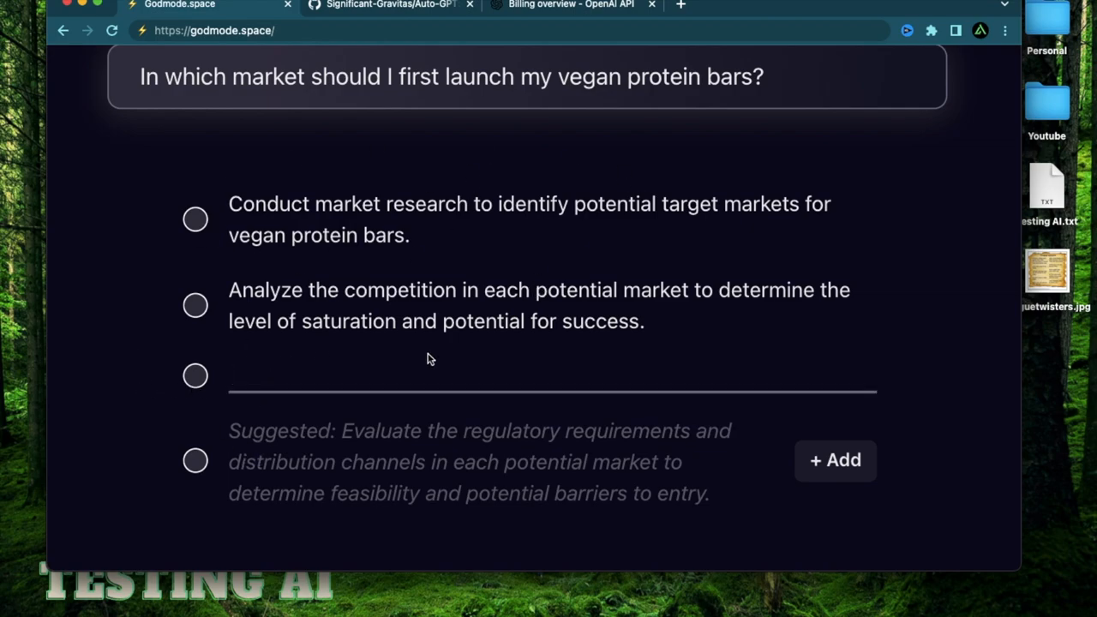
pyautogui.moveTo(470, 355)
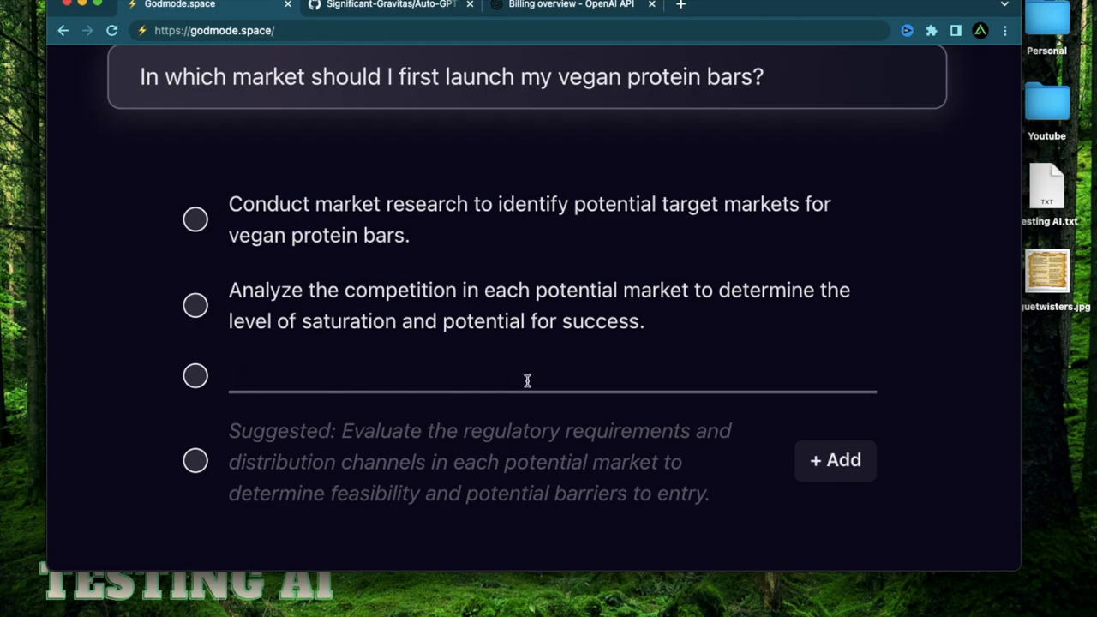
# Enter the task 'Evaluate the healthiest recipes for vegan protein bars' and commit it.
pyautogui.write('Evaluate')
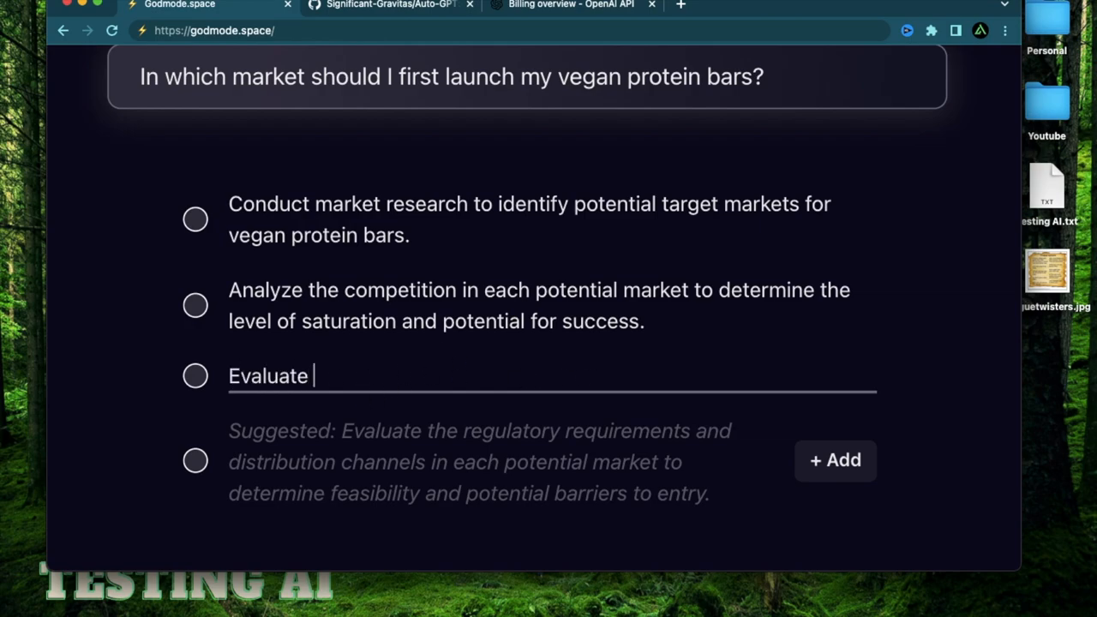
pyautogui.write('the healt')
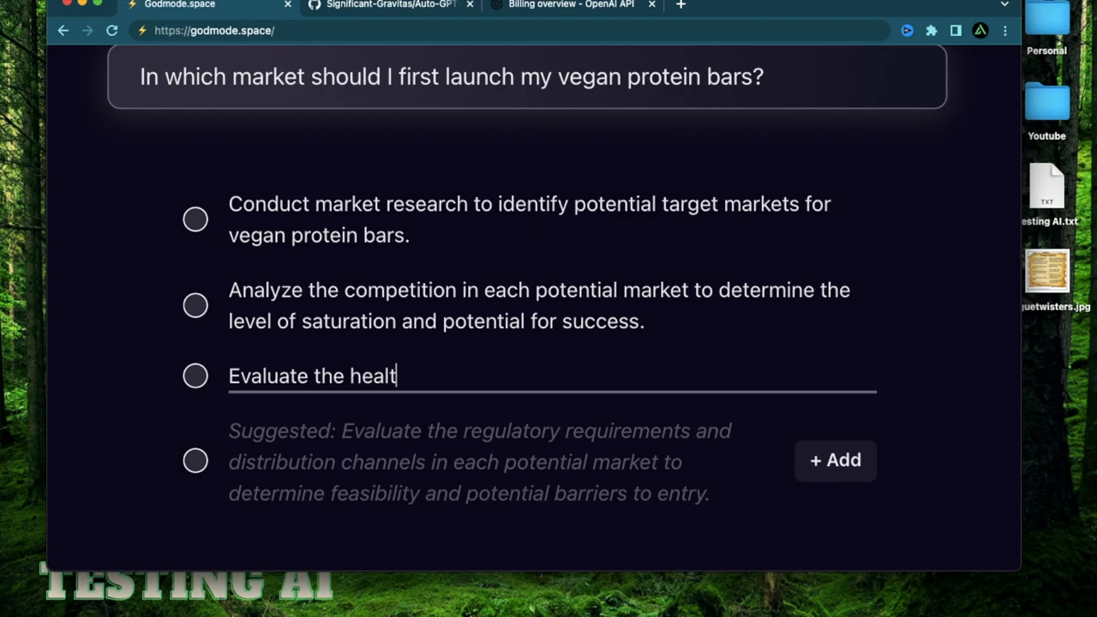
pyautogui.write('hiest recip')
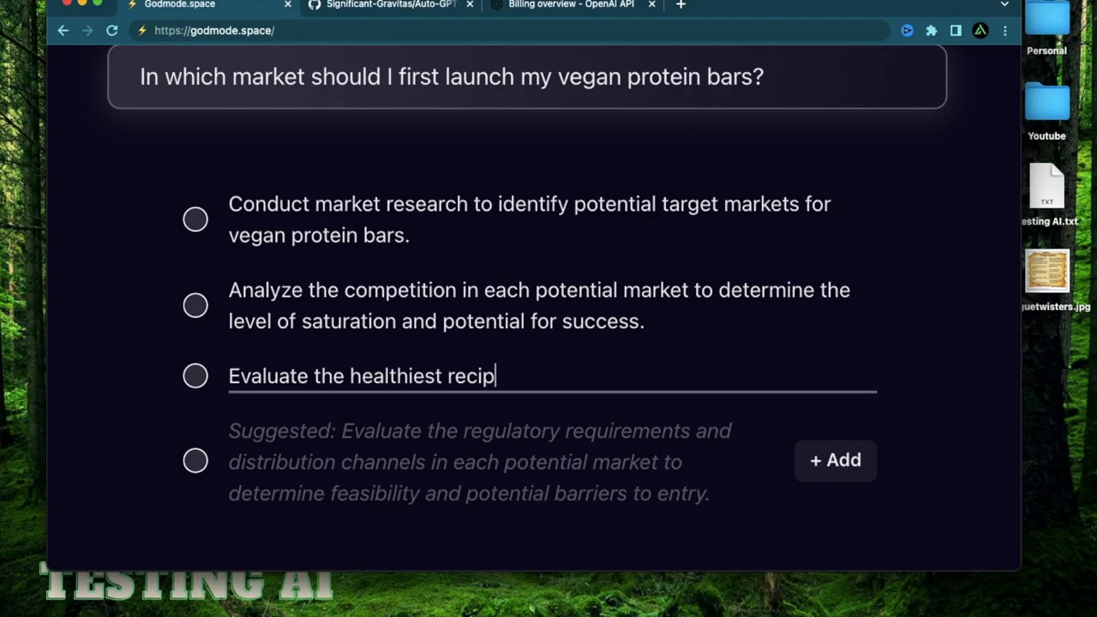
pyautogui.write('e f')
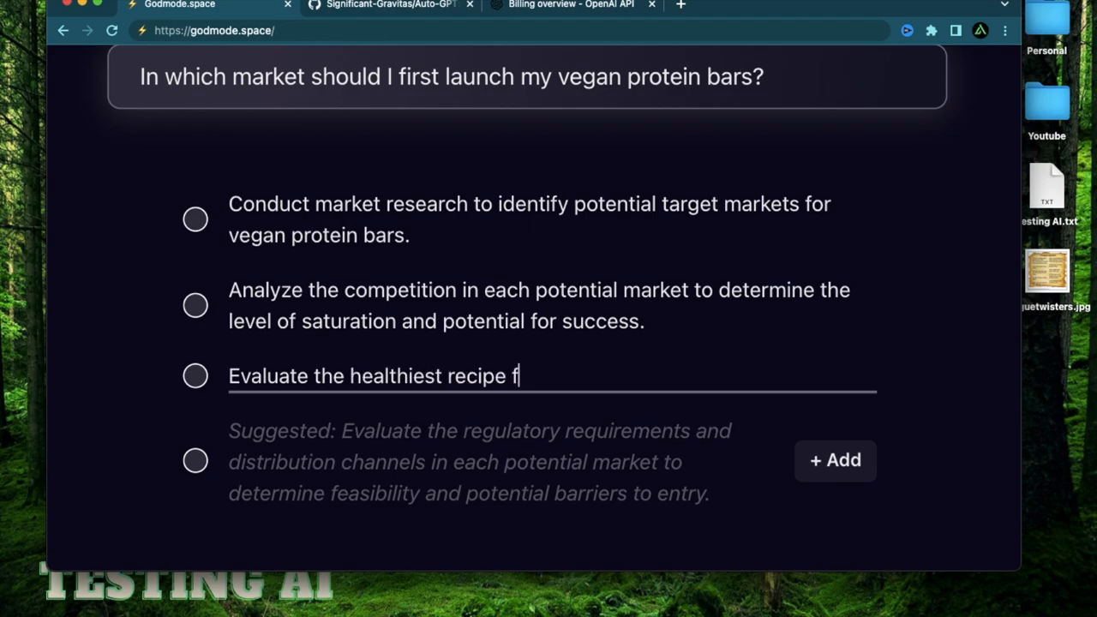
pyautogui.write('es for ve')
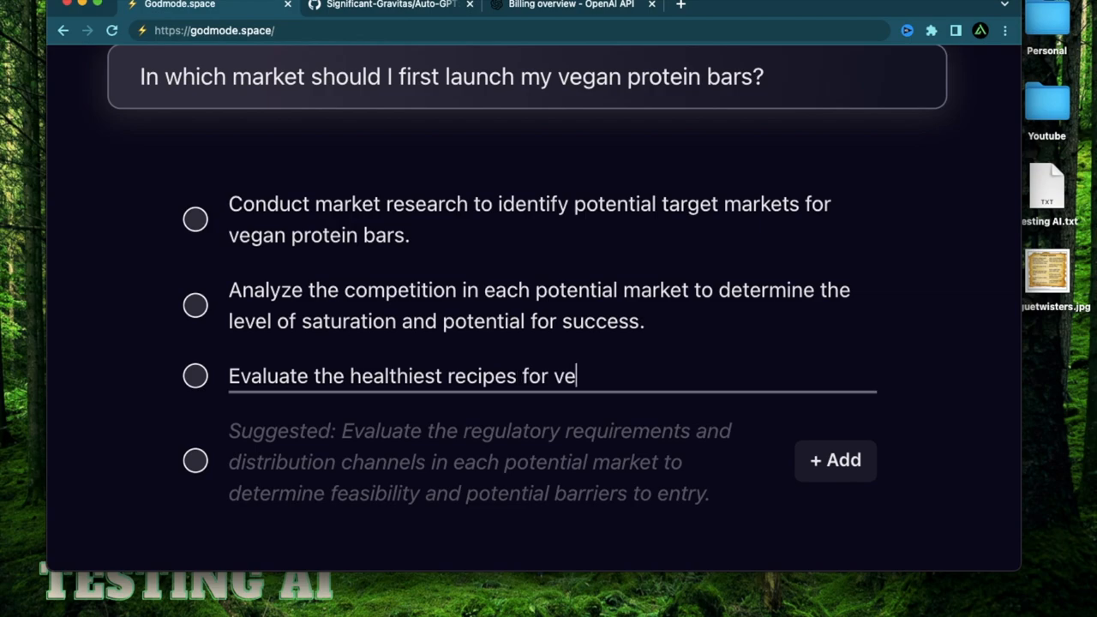
pyautogui.write('gan protein')
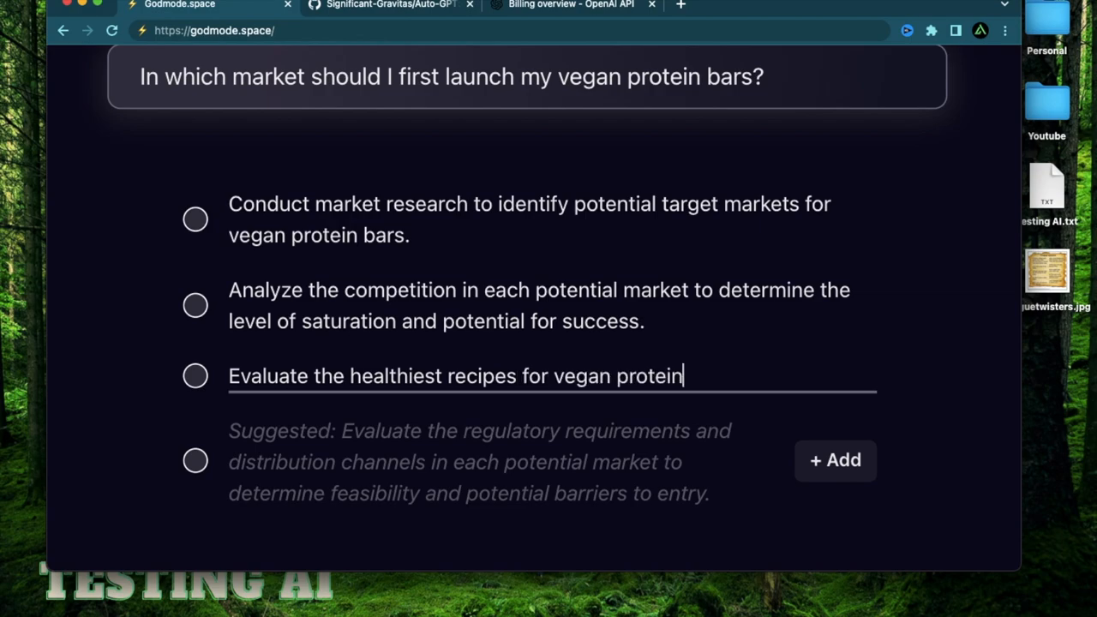
pyautogui.write('bars')
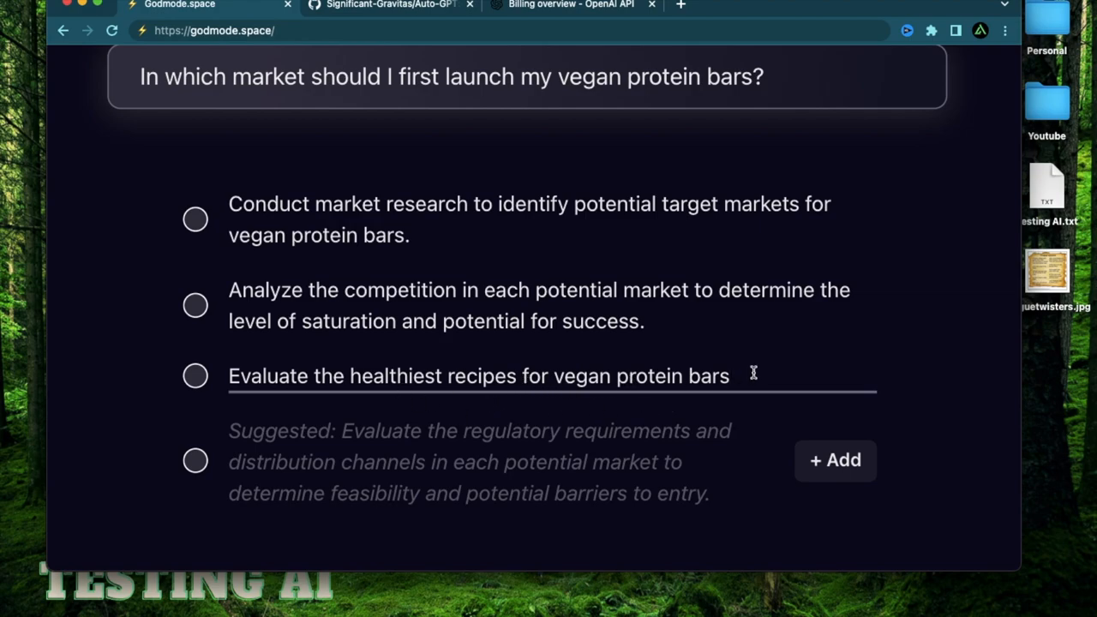
pyautogui.moveTo(741, 374)
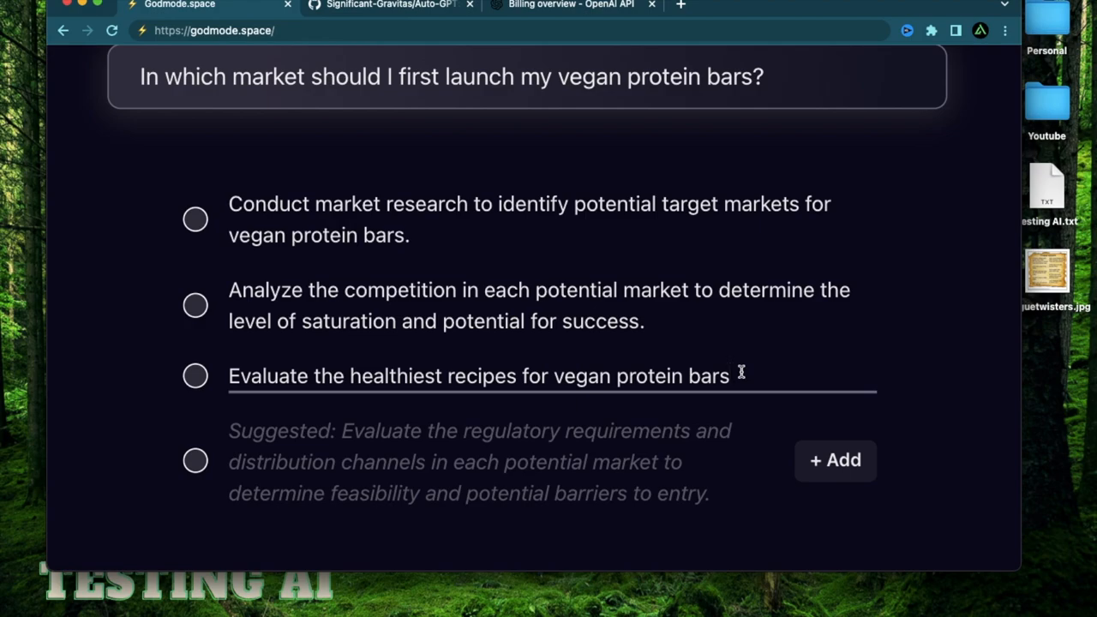
pyautogui.click(833, 459)
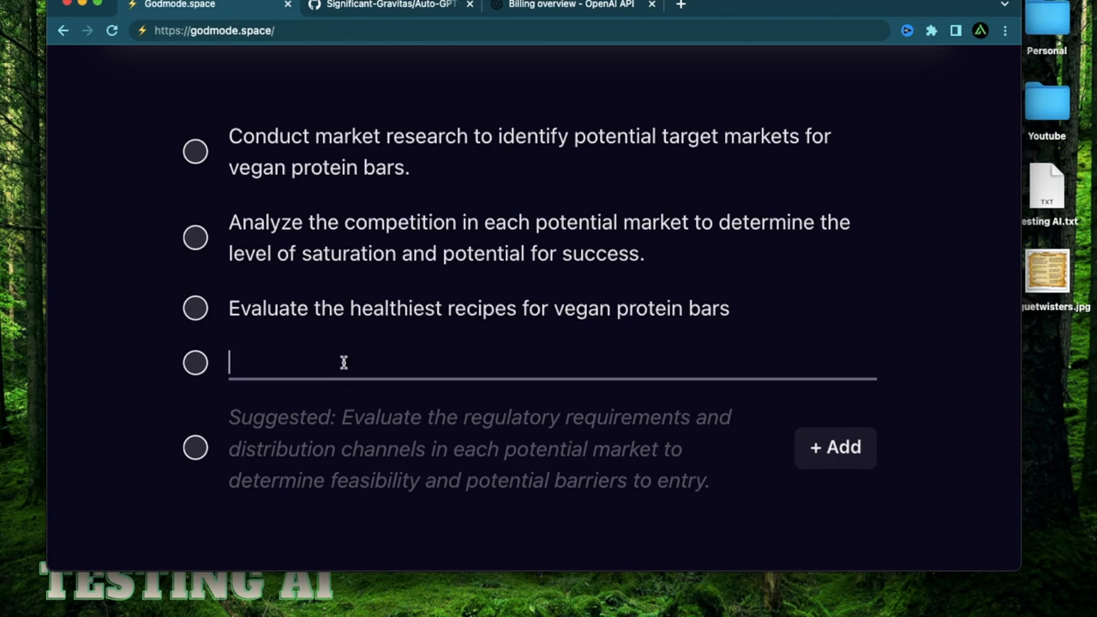
# Type the task 'Evaluate the potential of selling vegan protein bars in India'.
pyautogui.scroll(-3)
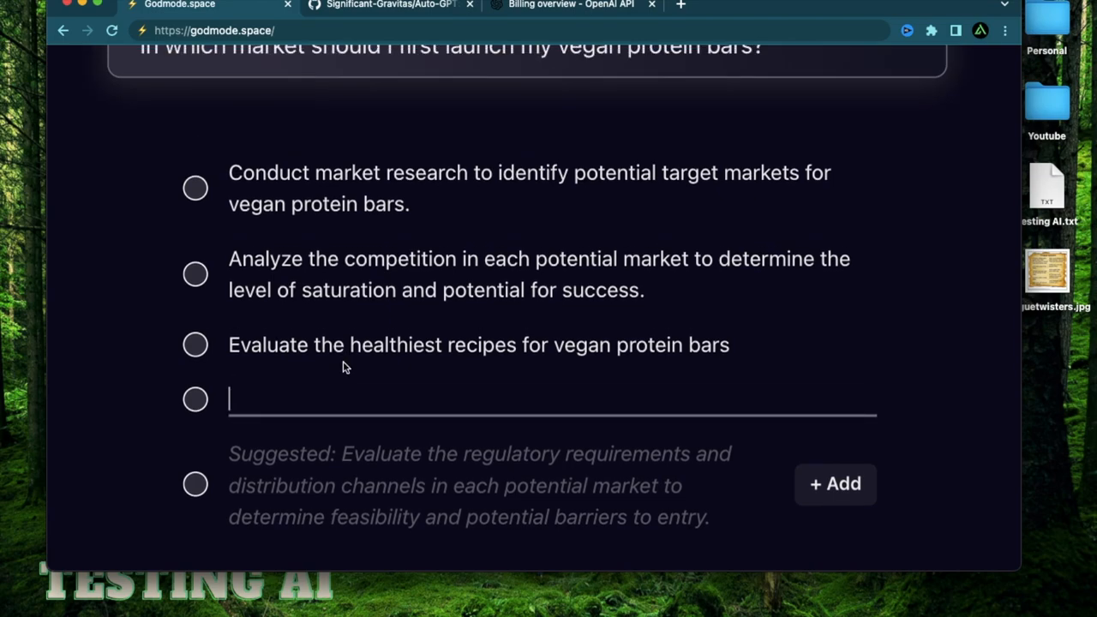
pyautogui.write('Evaluate the potential of se')
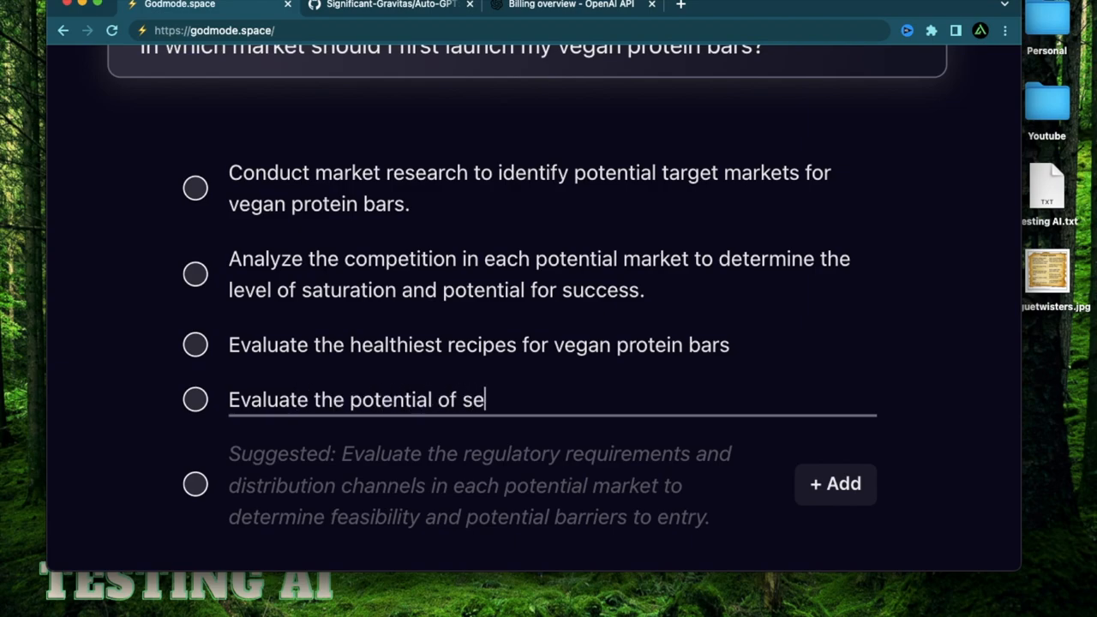
pyautogui.write('lling vegan p')
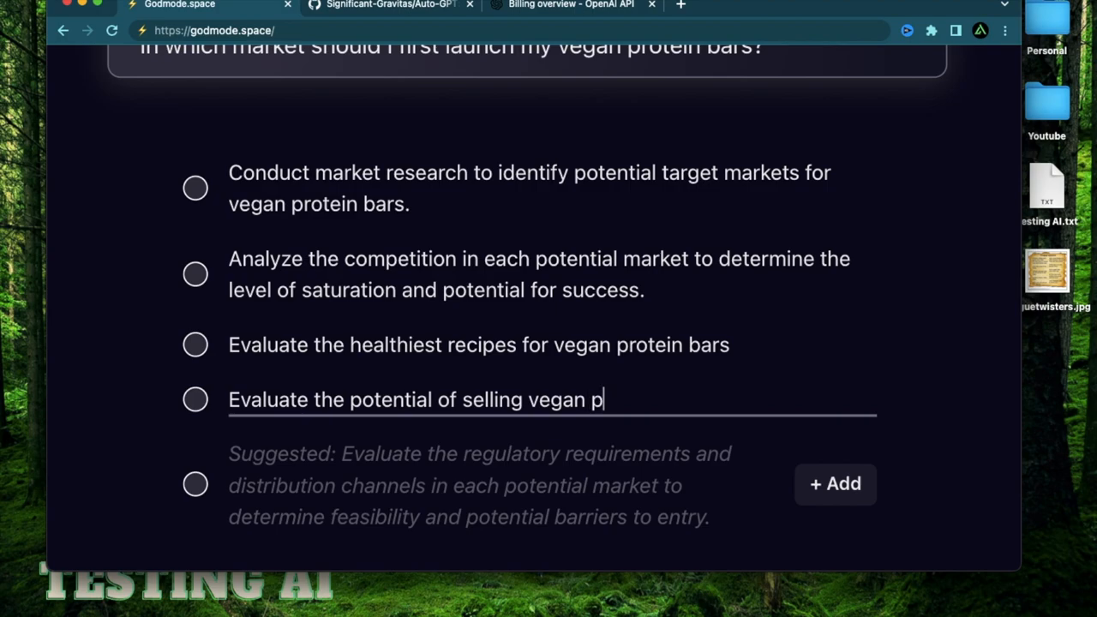
pyautogui.write('rotein bars in')
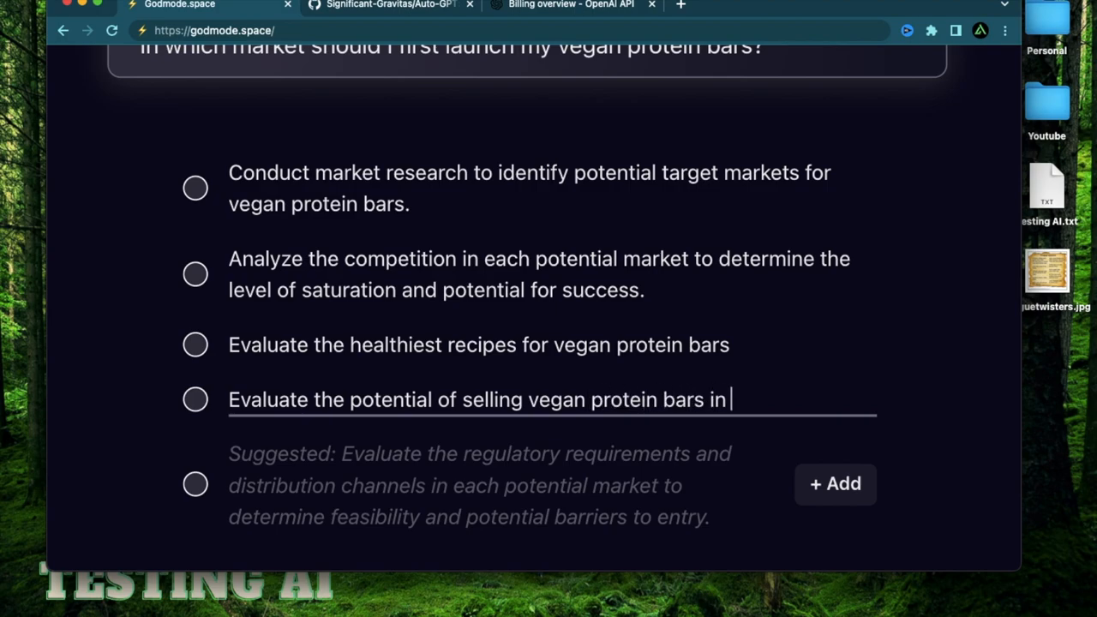
pyautogui.write('Inid')
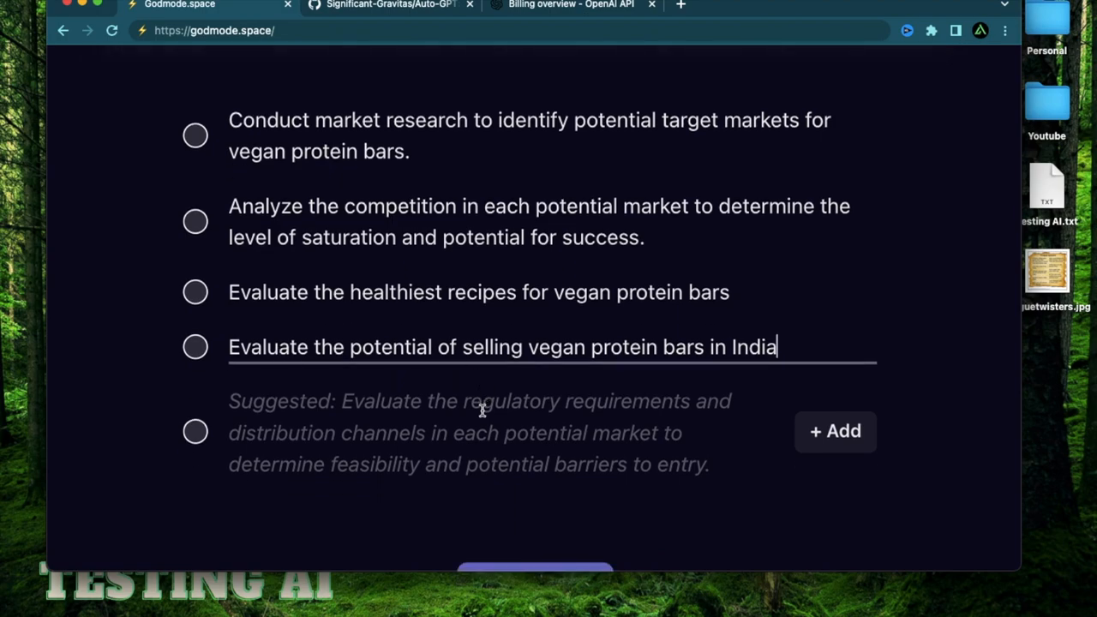
pyautogui.moveTo(646, 448)
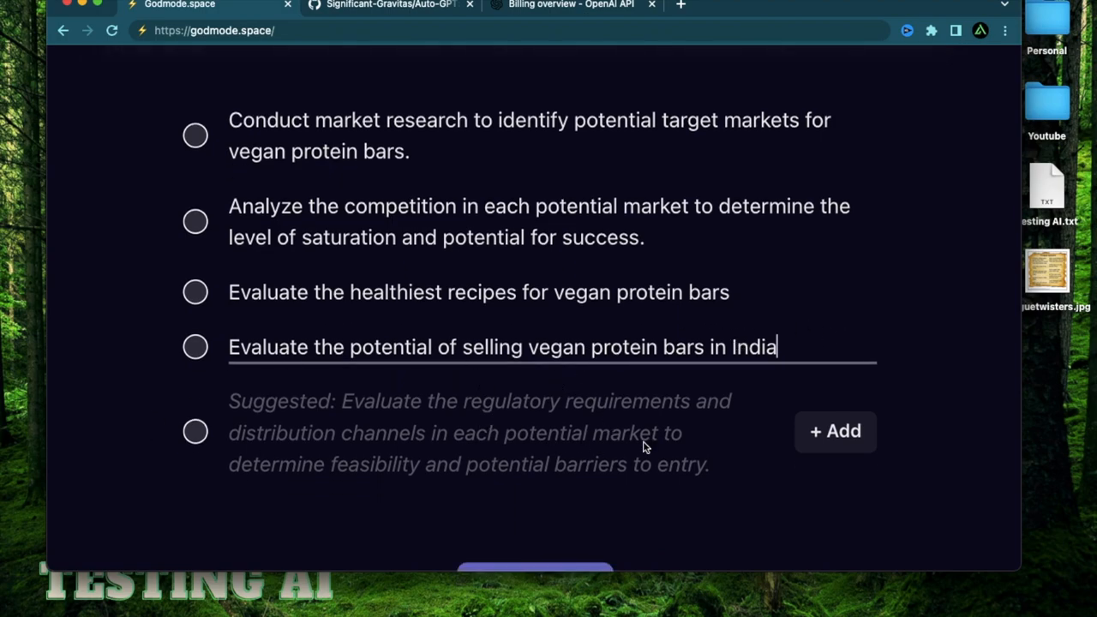
pyautogui.moveTo(785, 353)
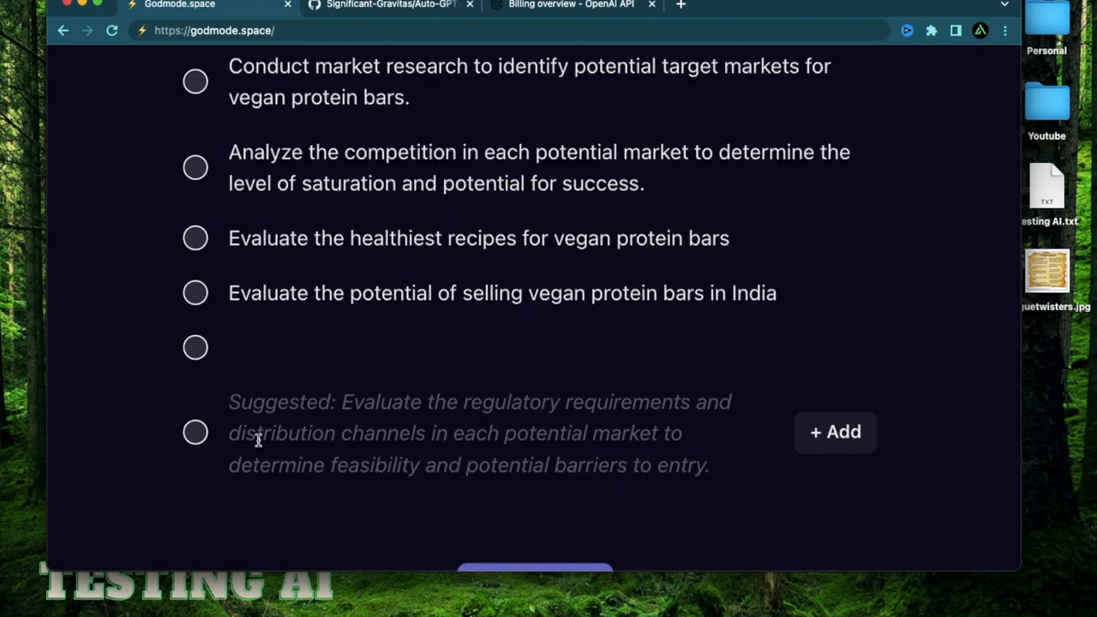
pyautogui.moveTo(350, 403)
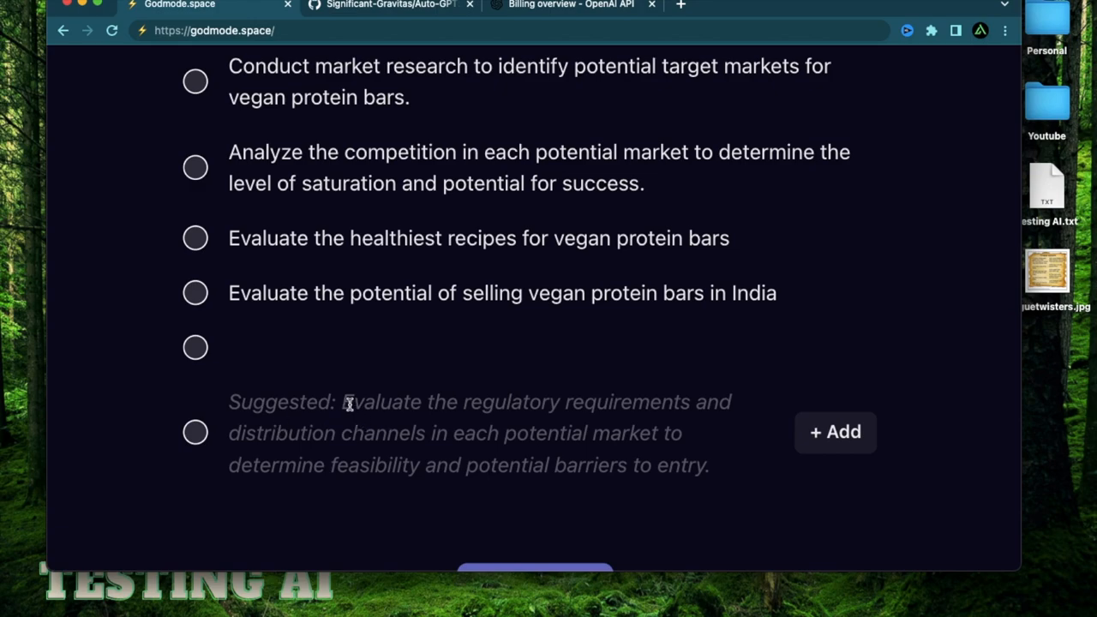
pyautogui.moveTo(631, 442)
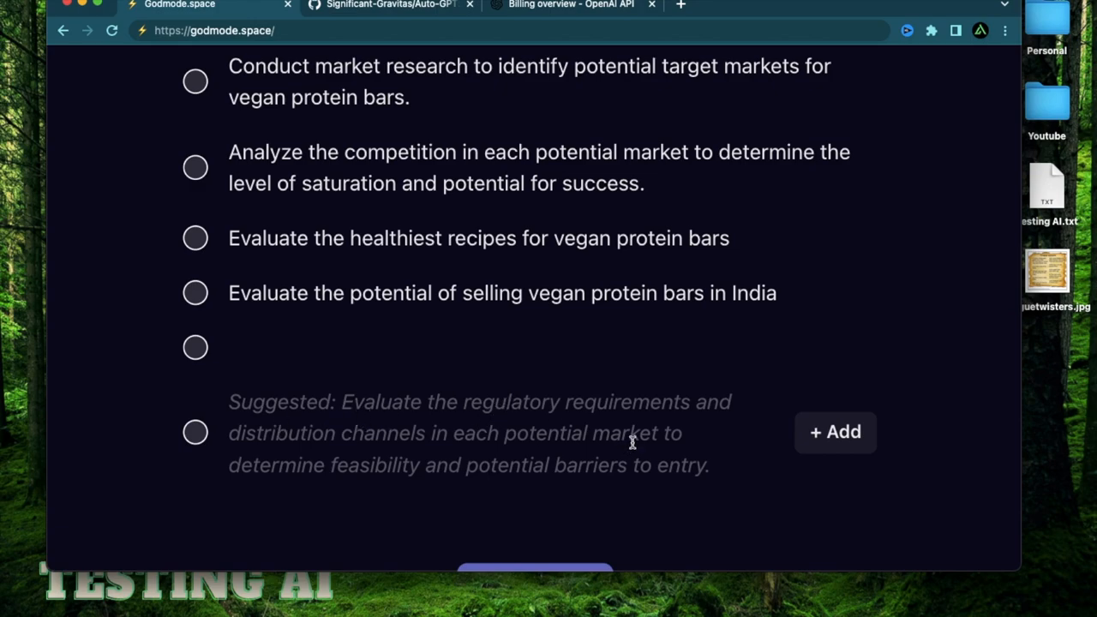
pyautogui.moveTo(470, 453)
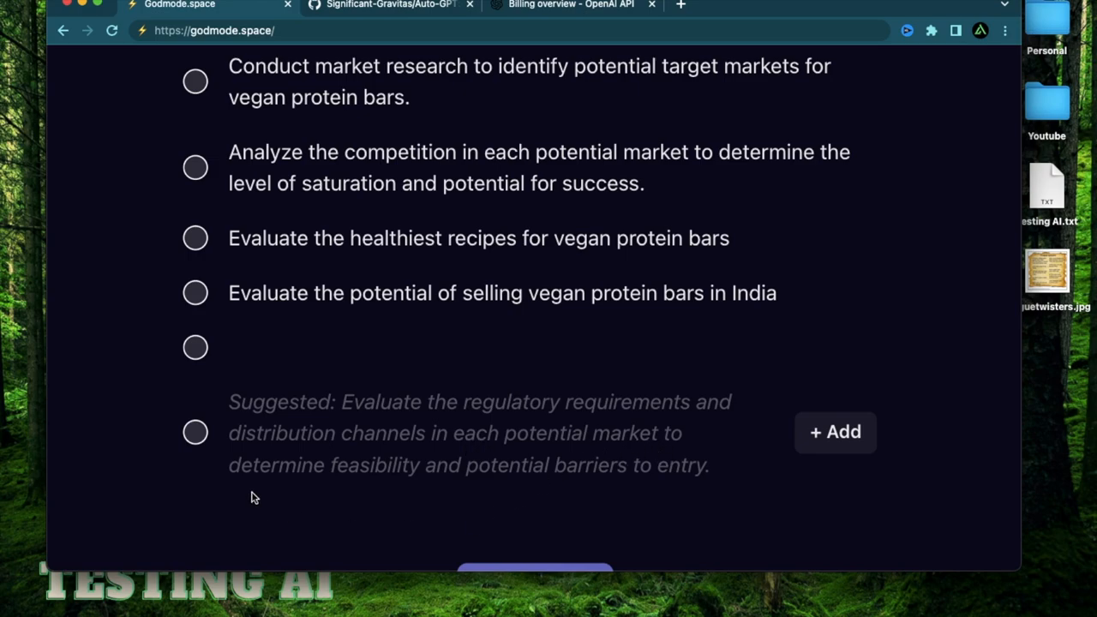
pyautogui.moveTo(561, 473)
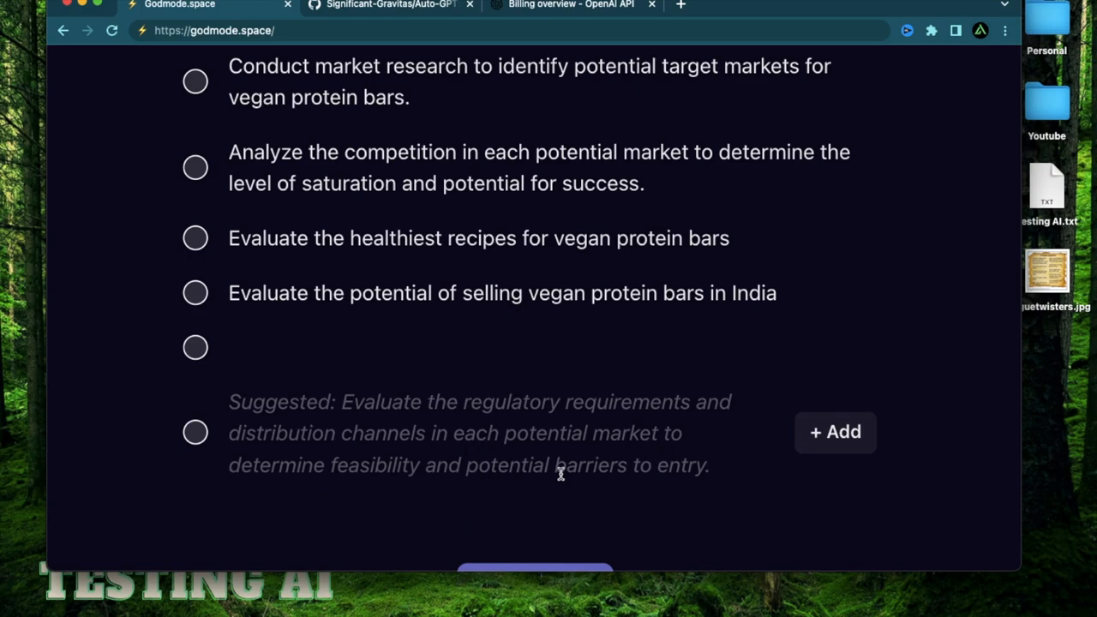
# Add the suggested regulatory-requirements task as the fifth step and launch the agent.
pyautogui.click(835, 432)
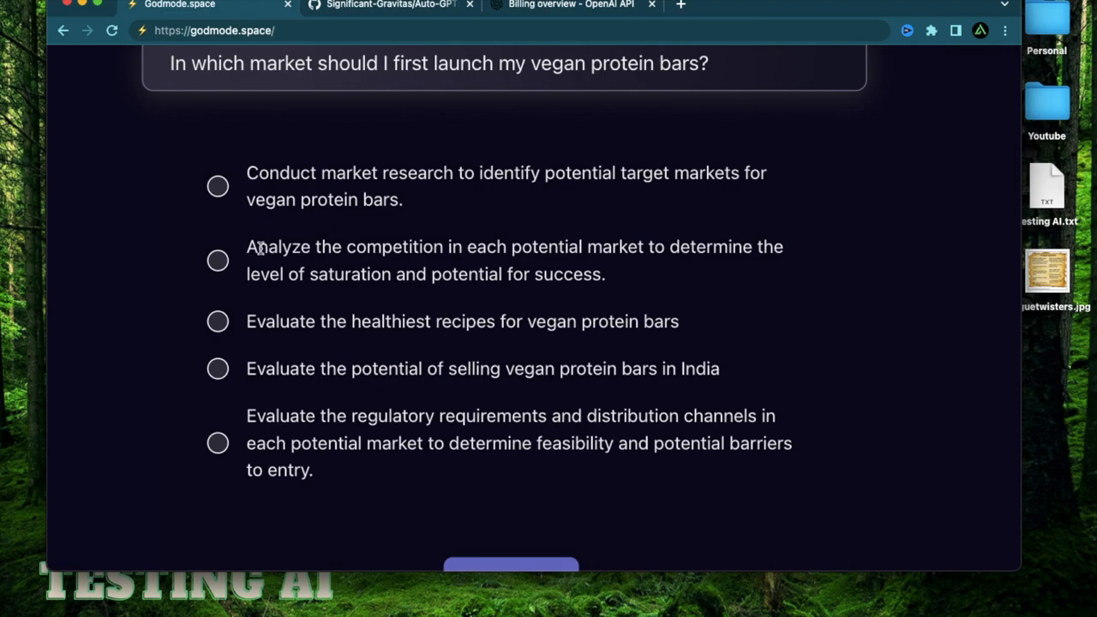
pyautogui.scroll(-3)
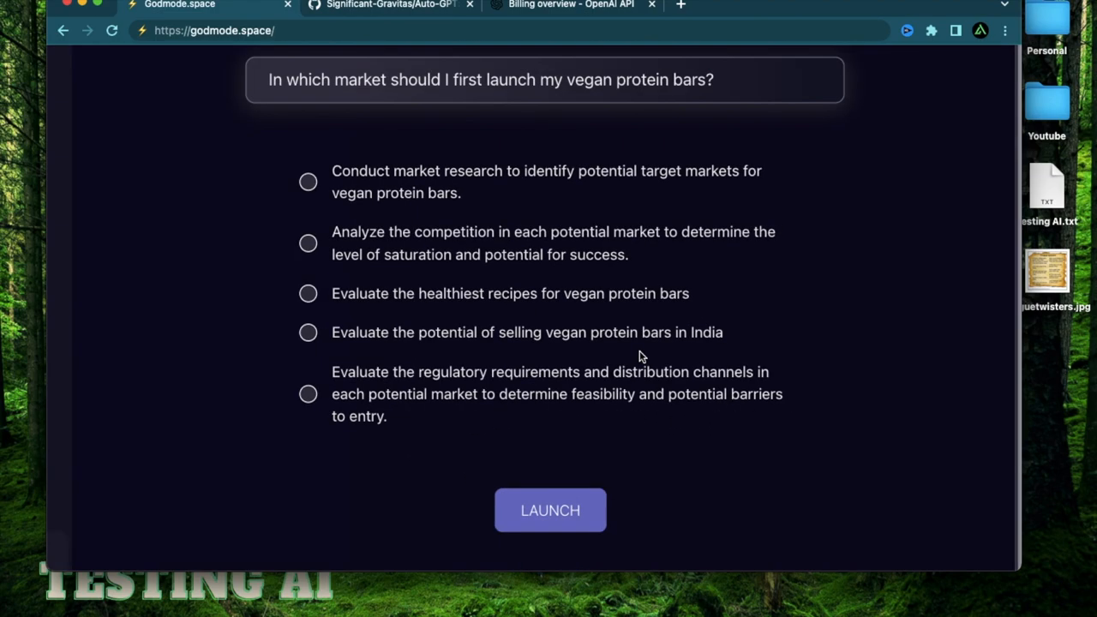
pyautogui.scroll(-3)
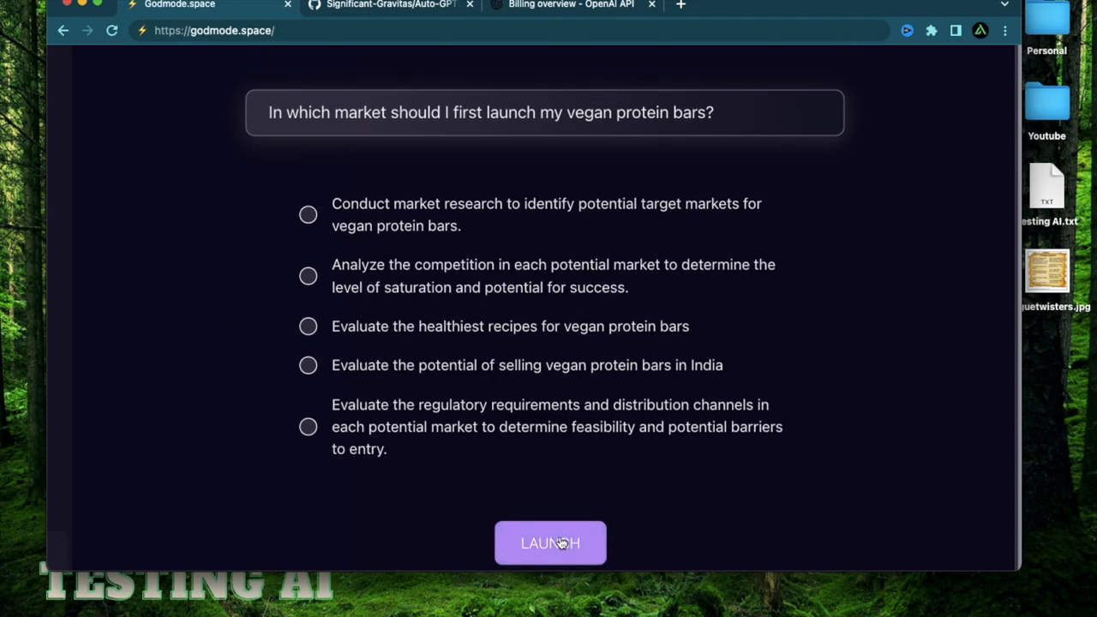
pyautogui.click(551, 542)
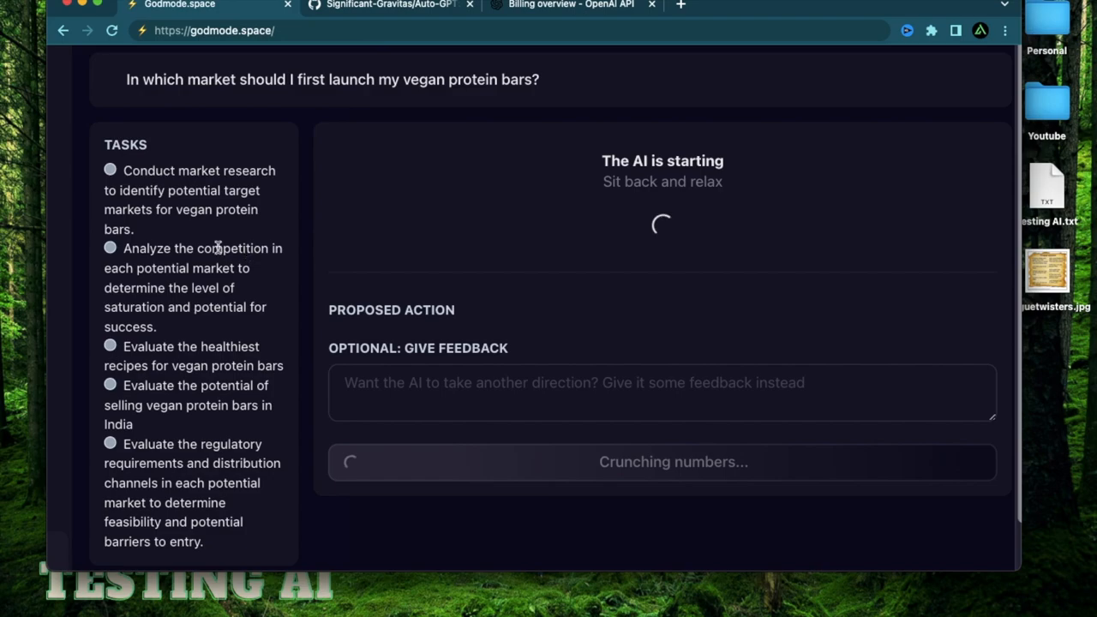
pyautogui.moveTo(754, 192)
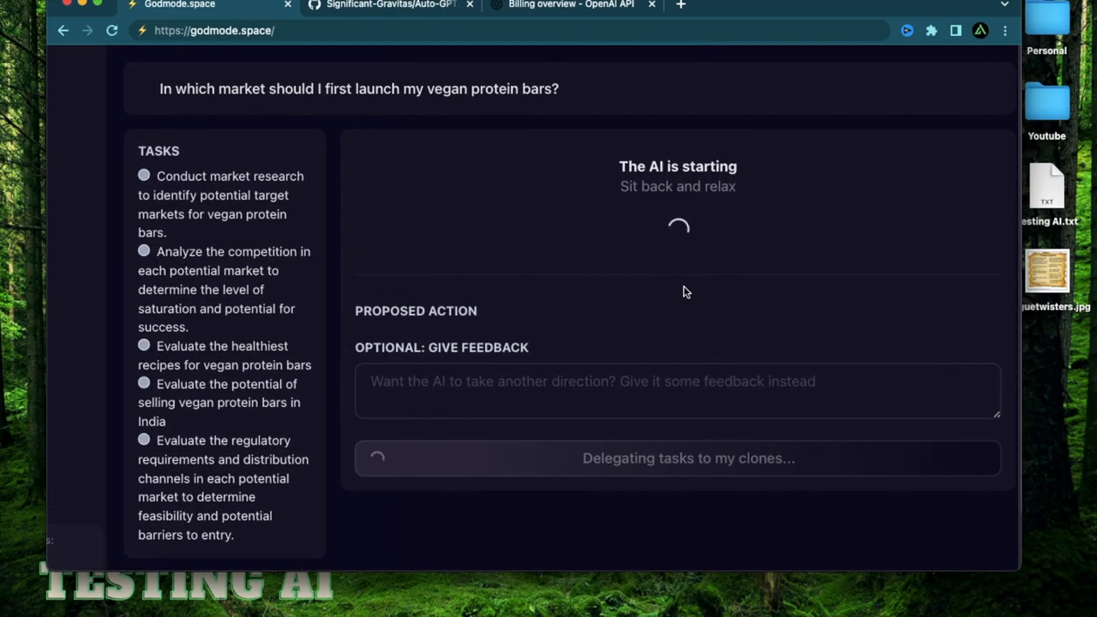
pyautogui.moveTo(511, 373)
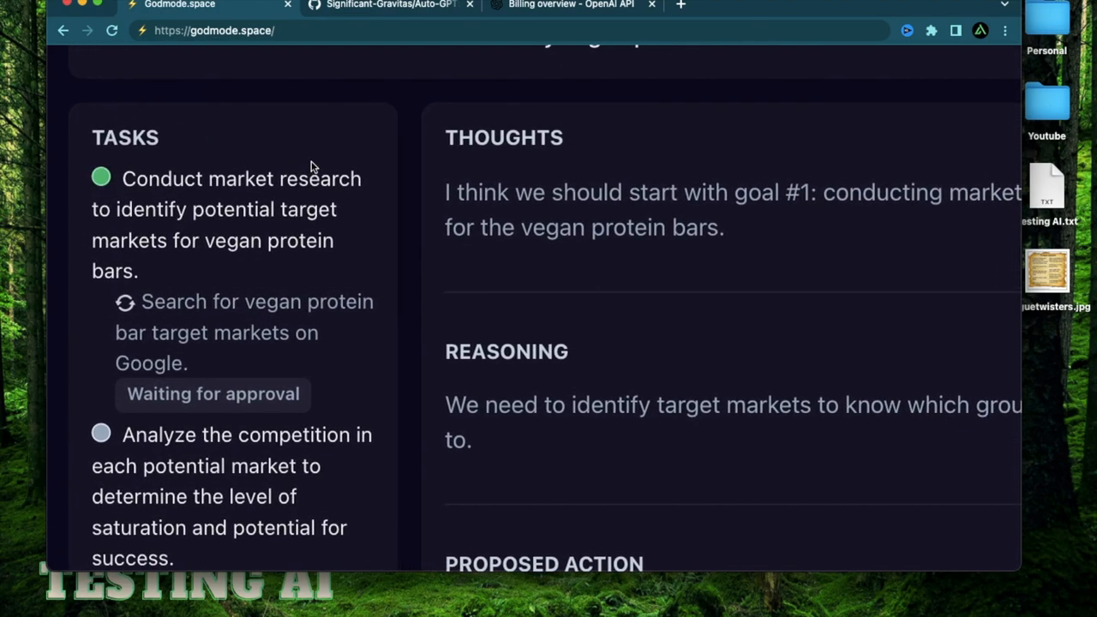
pyautogui.moveTo(391, 351)
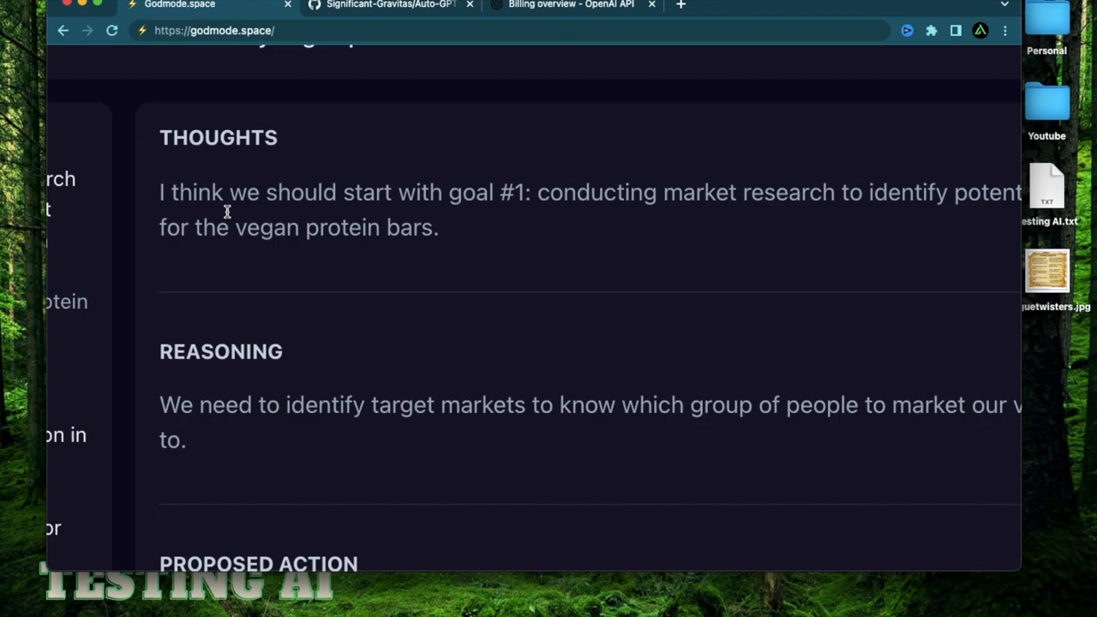
pyautogui.moveTo(516, 213)
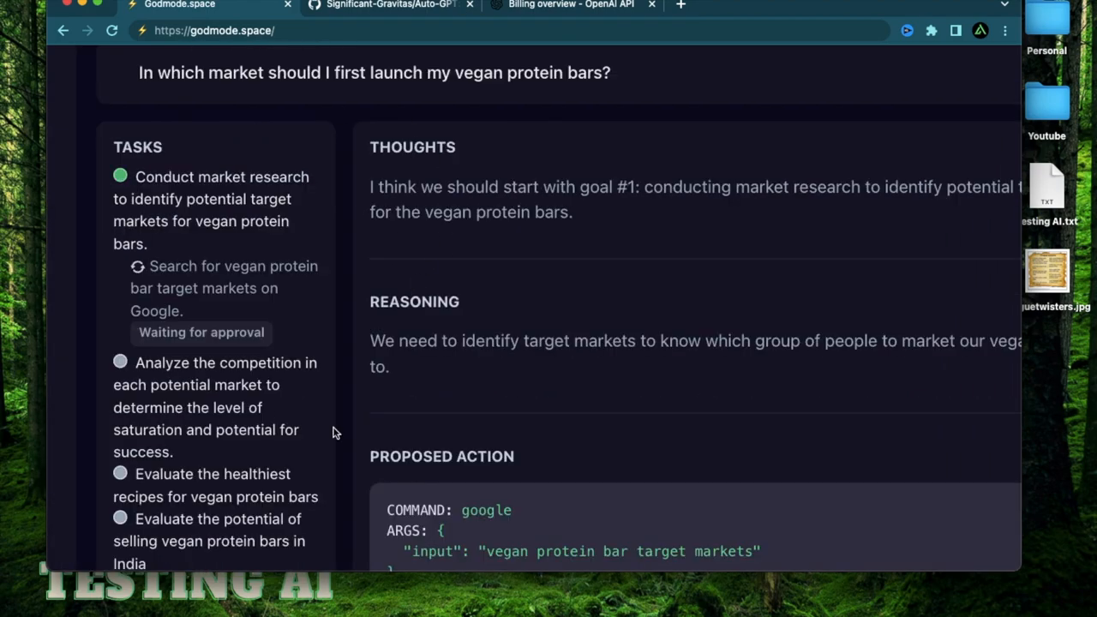
# Review the agent's thoughts and reasoning, then approve its target-markets Google search.
pyautogui.scroll(-3)
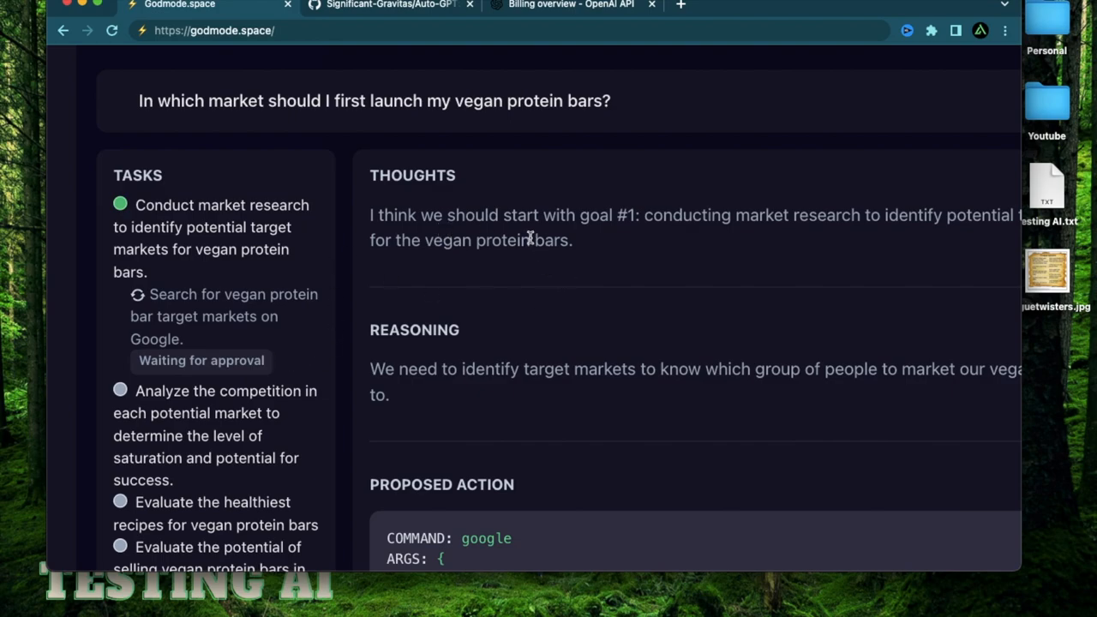
pyautogui.moveTo(636, 231)
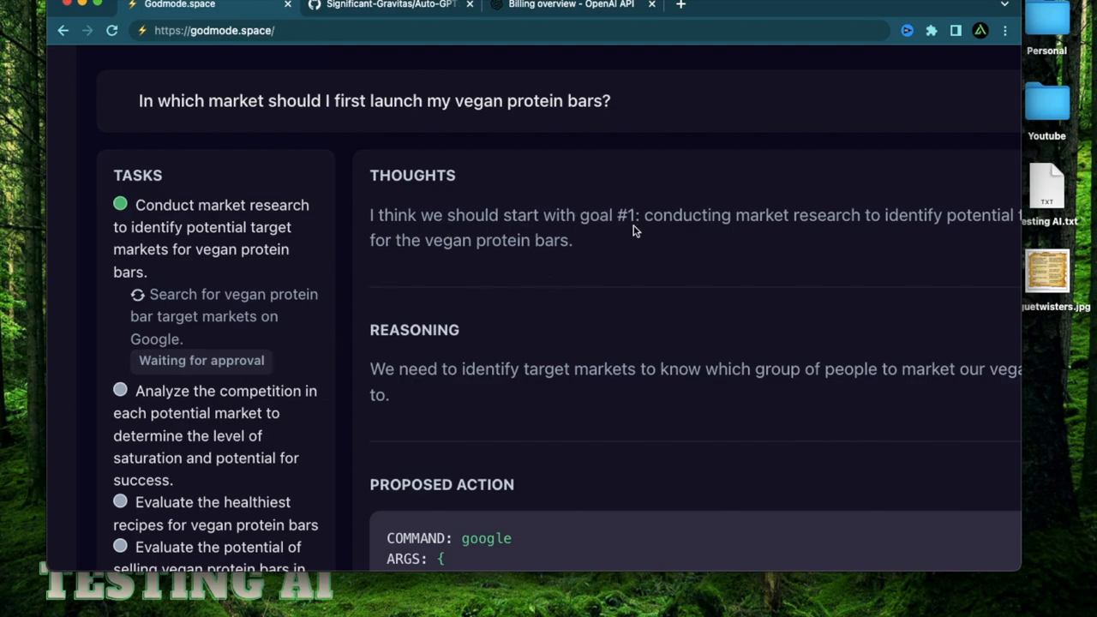
pyautogui.moveTo(576, 204)
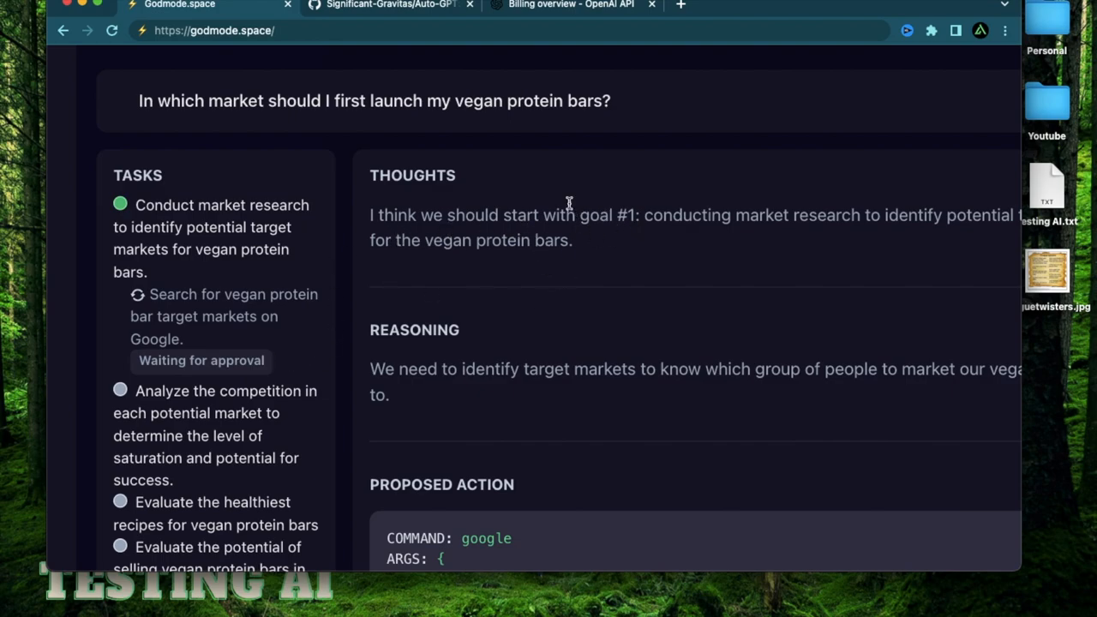
pyautogui.scroll(-3)
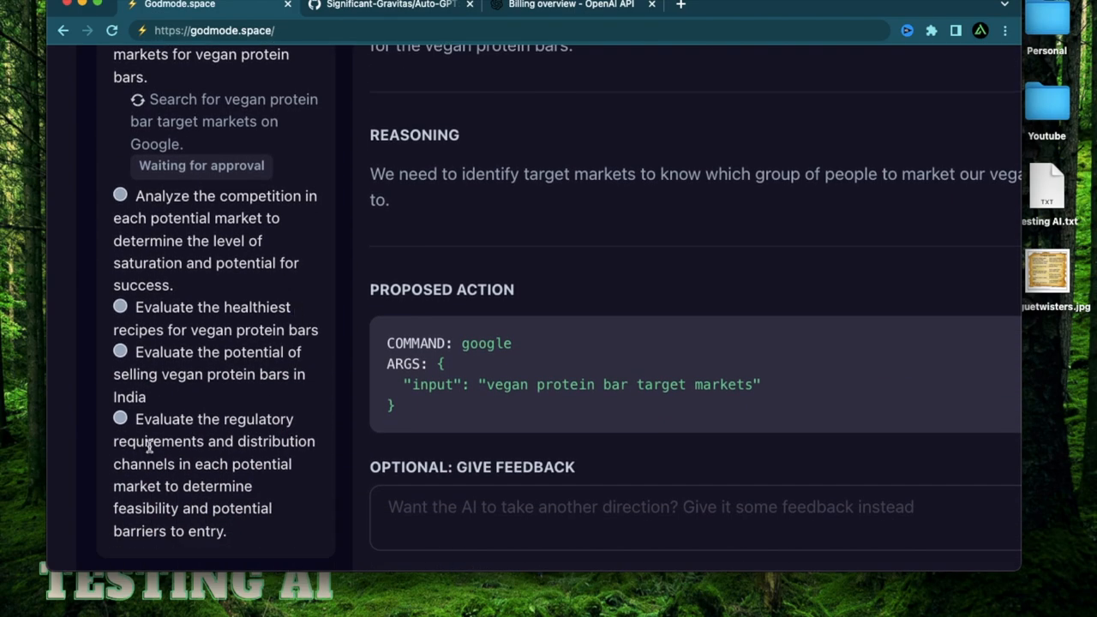
pyautogui.moveTo(302, 329)
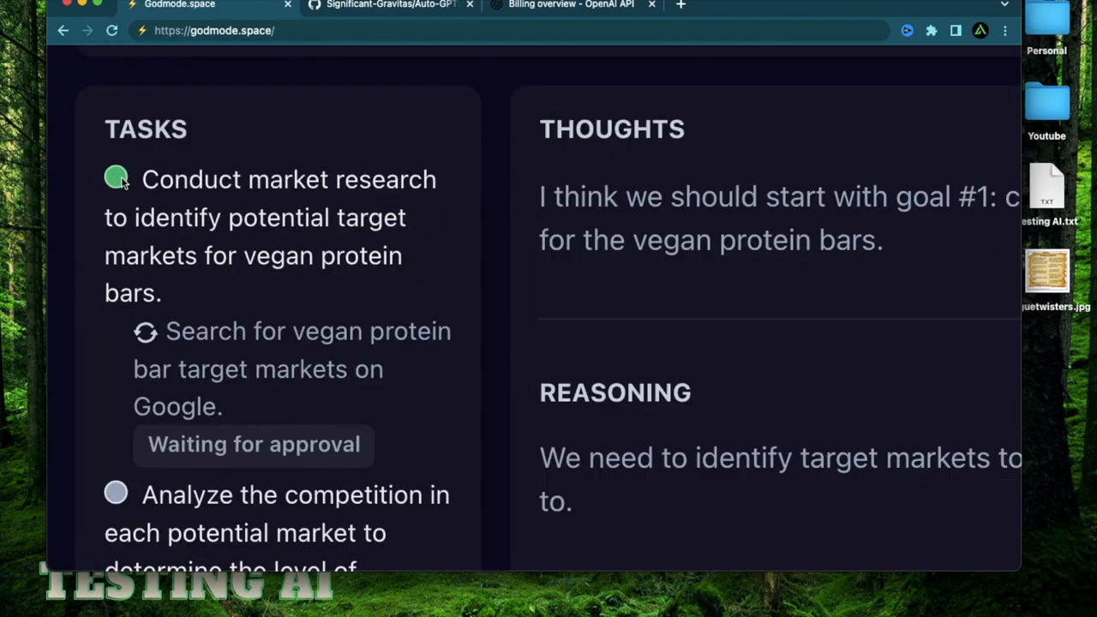
pyautogui.moveTo(163, 223)
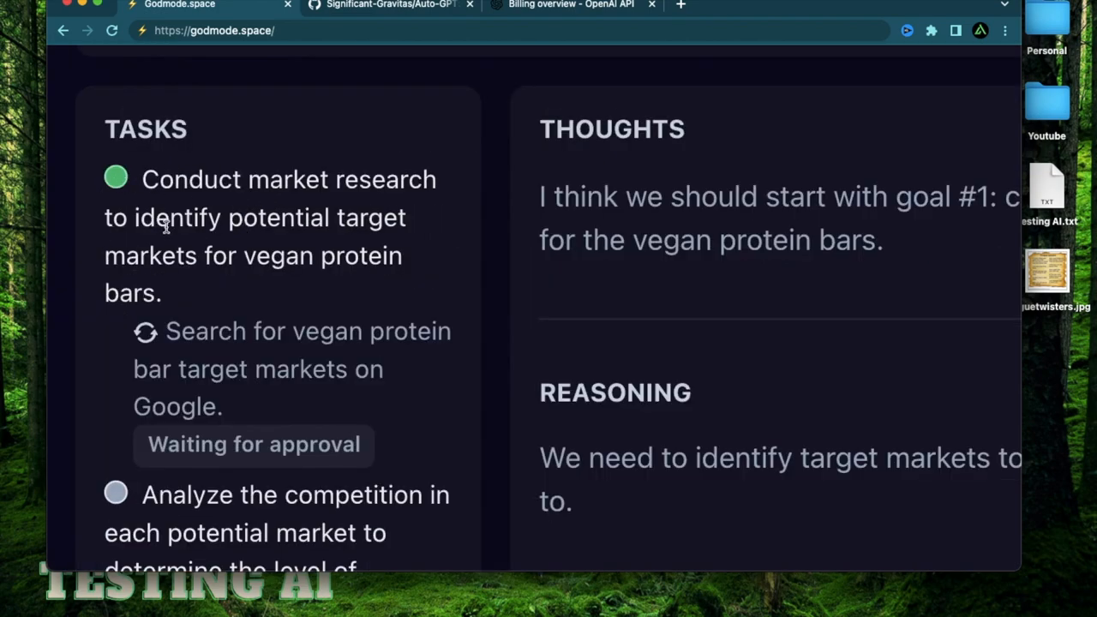
pyautogui.scroll(-3)
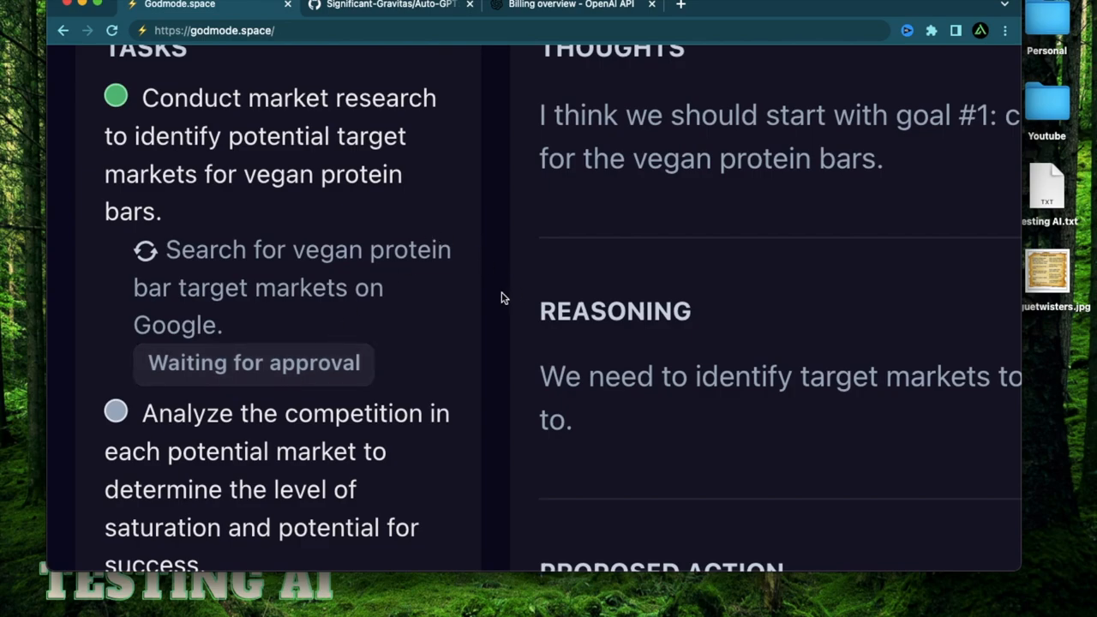
pyautogui.scroll(3)
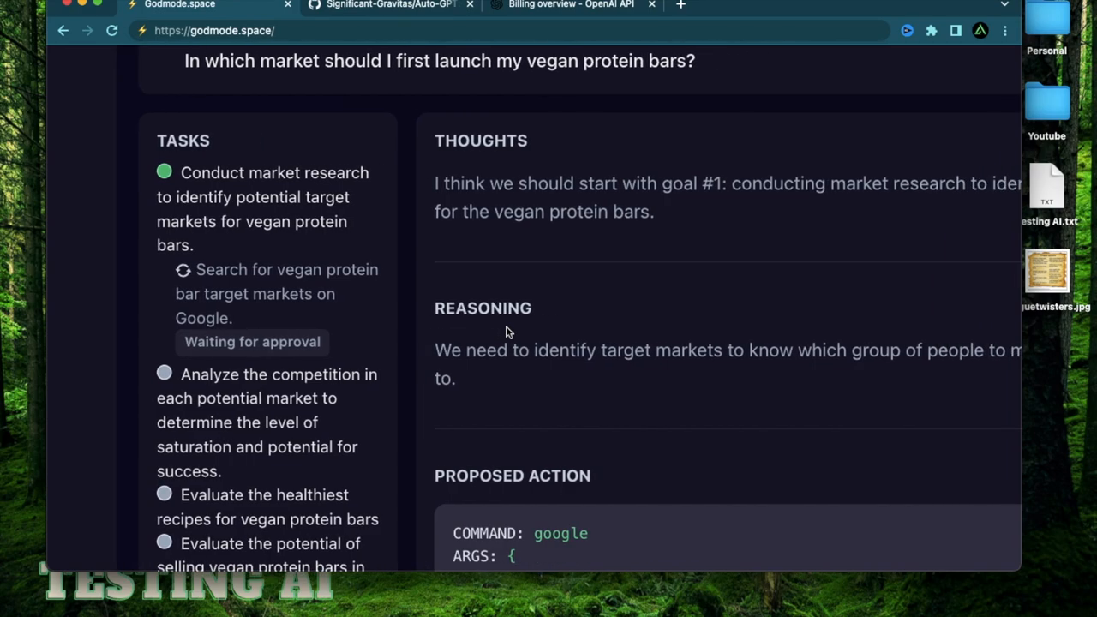
pyautogui.scroll(-3)
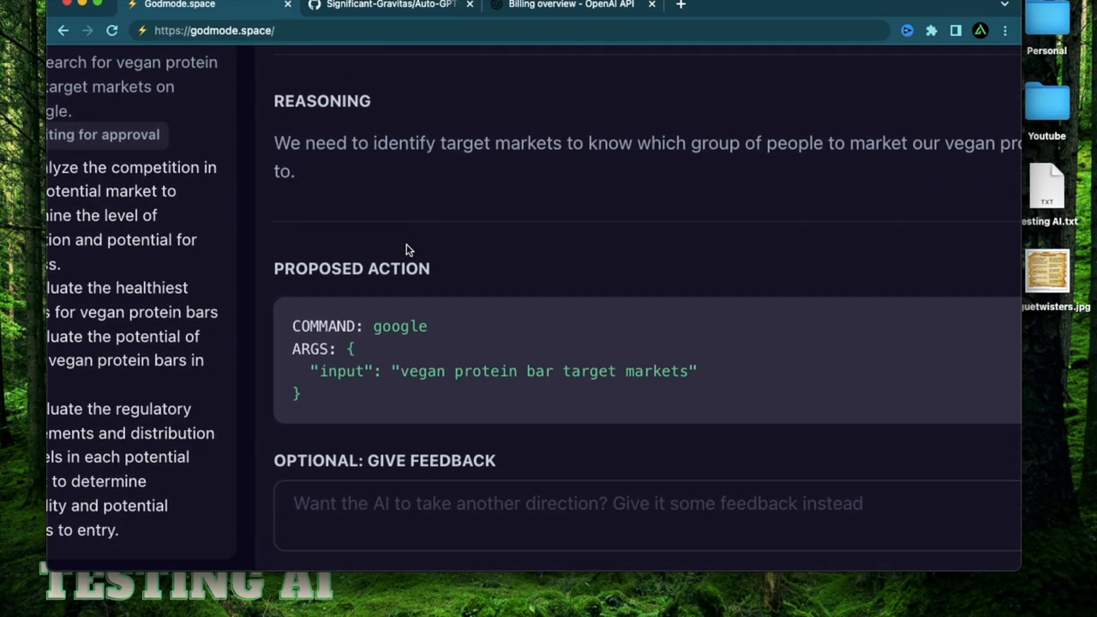
pyautogui.scroll(-3)
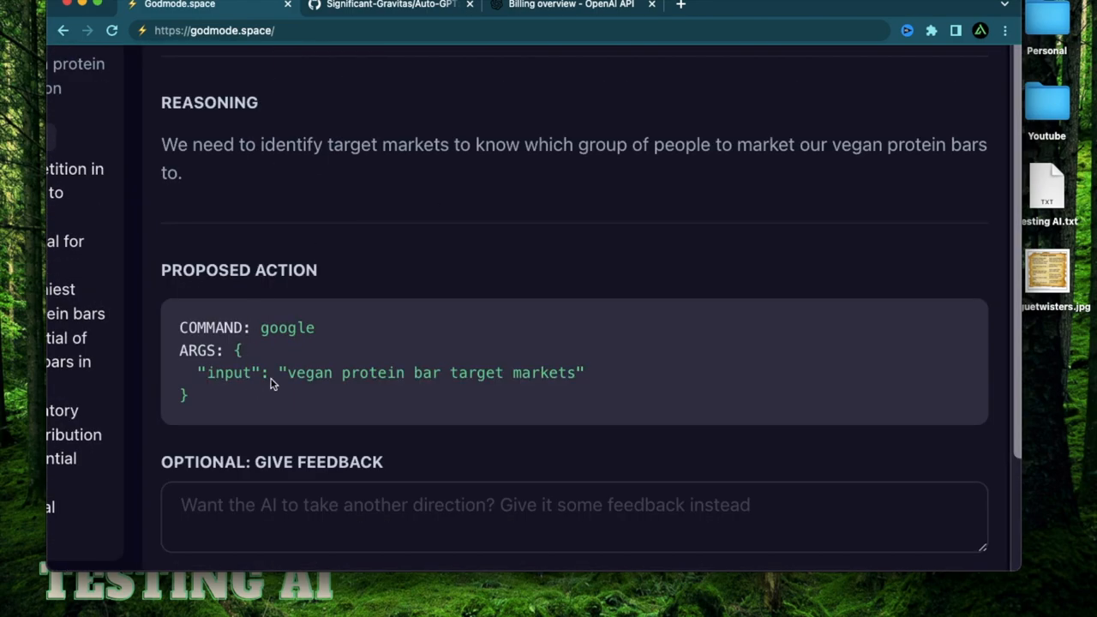
pyautogui.moveTo(285, 345)
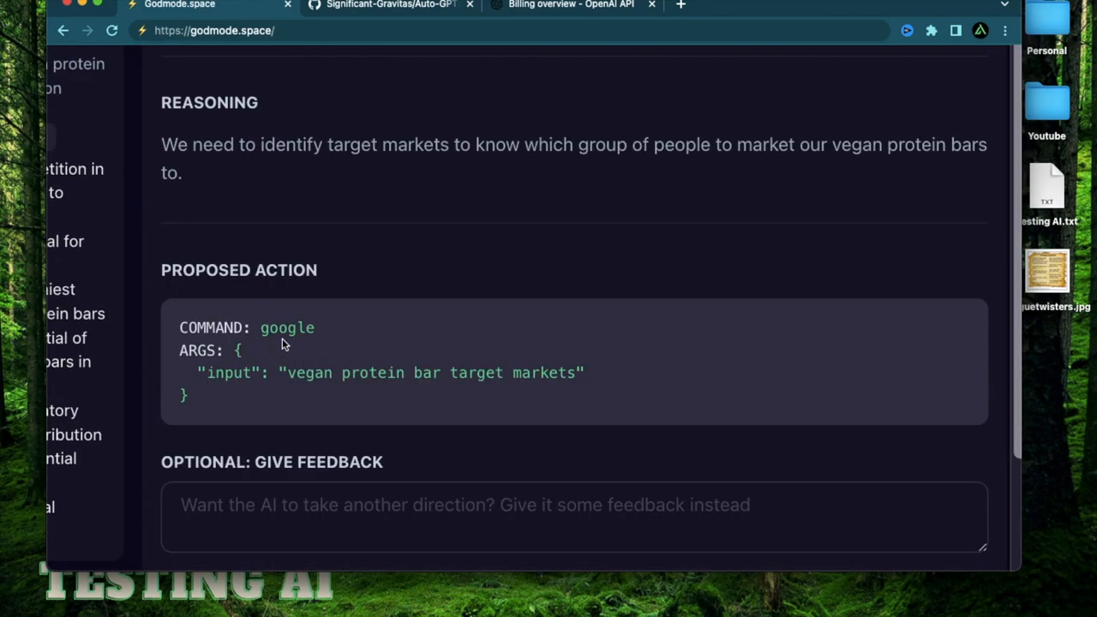
pyautogui.moveTo(290, 374)
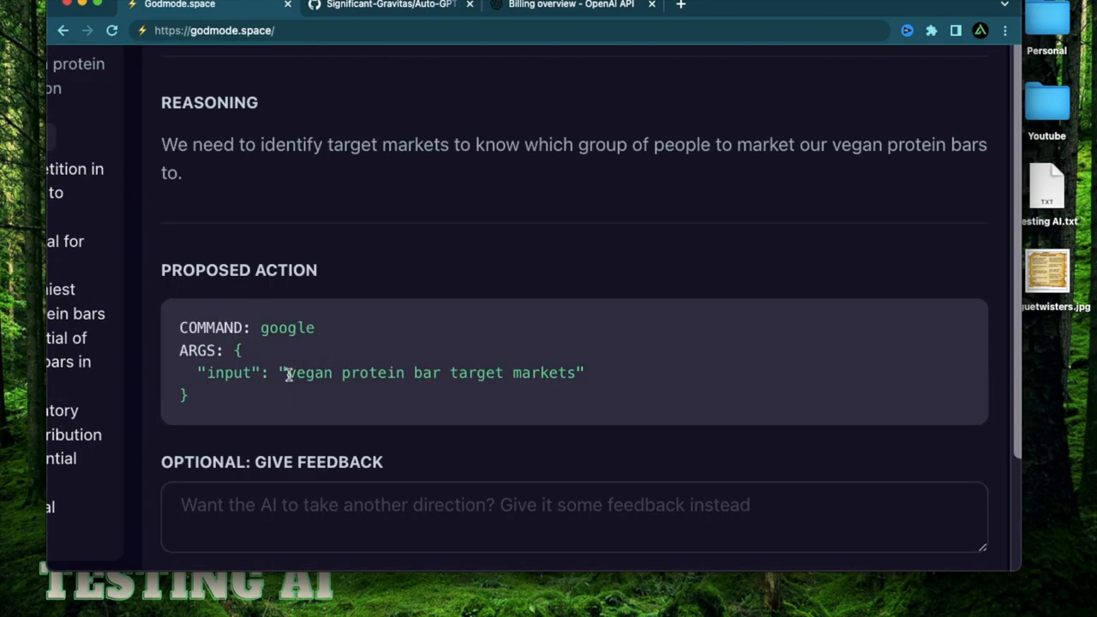
pyautogui.moveTo(299, 377)
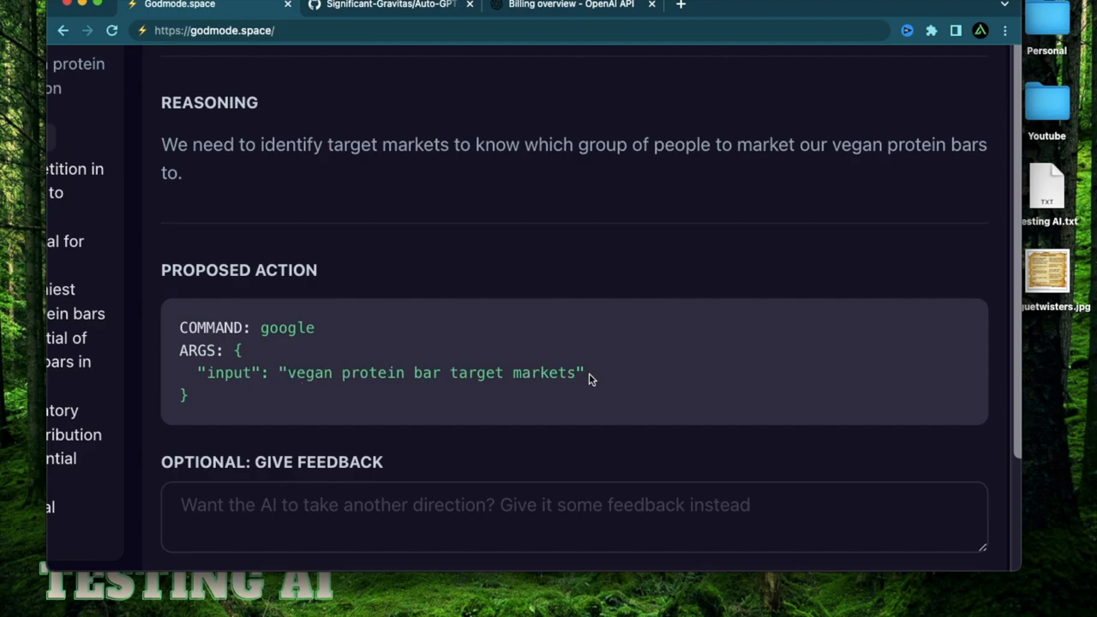
pyautogui.scroll(-3)
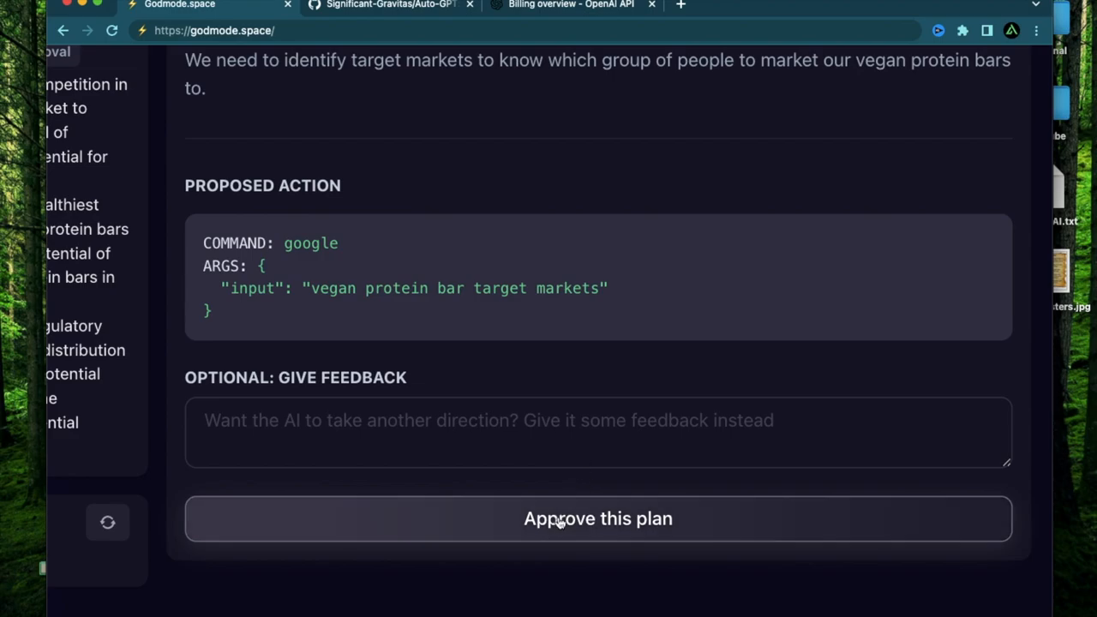
pyautogui.click(597, 517)
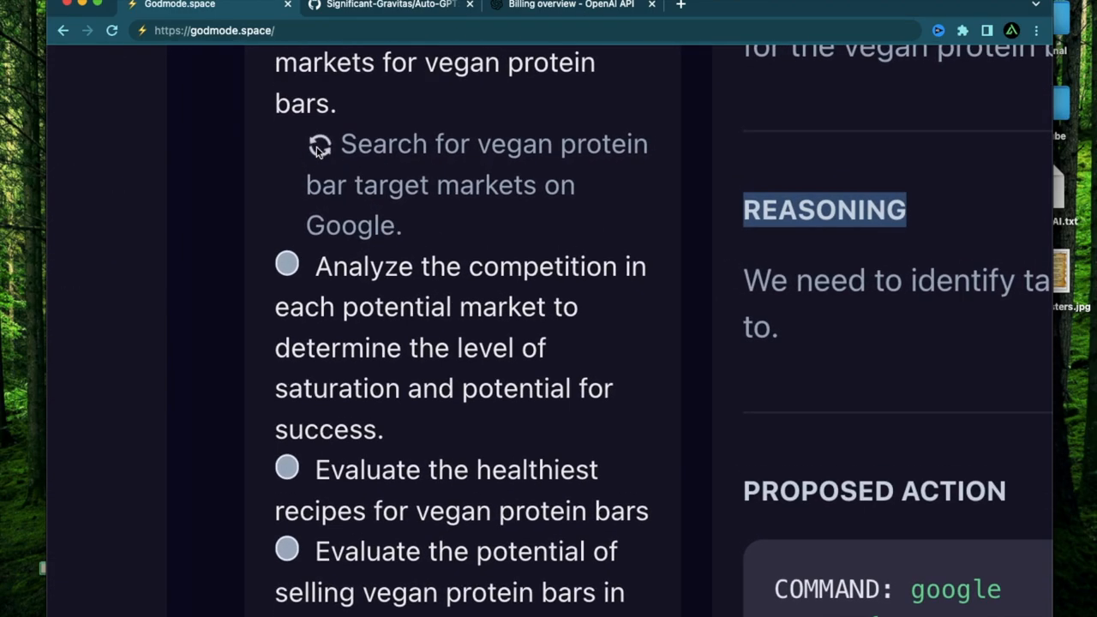
pyautogui.moveTo(444, 185)
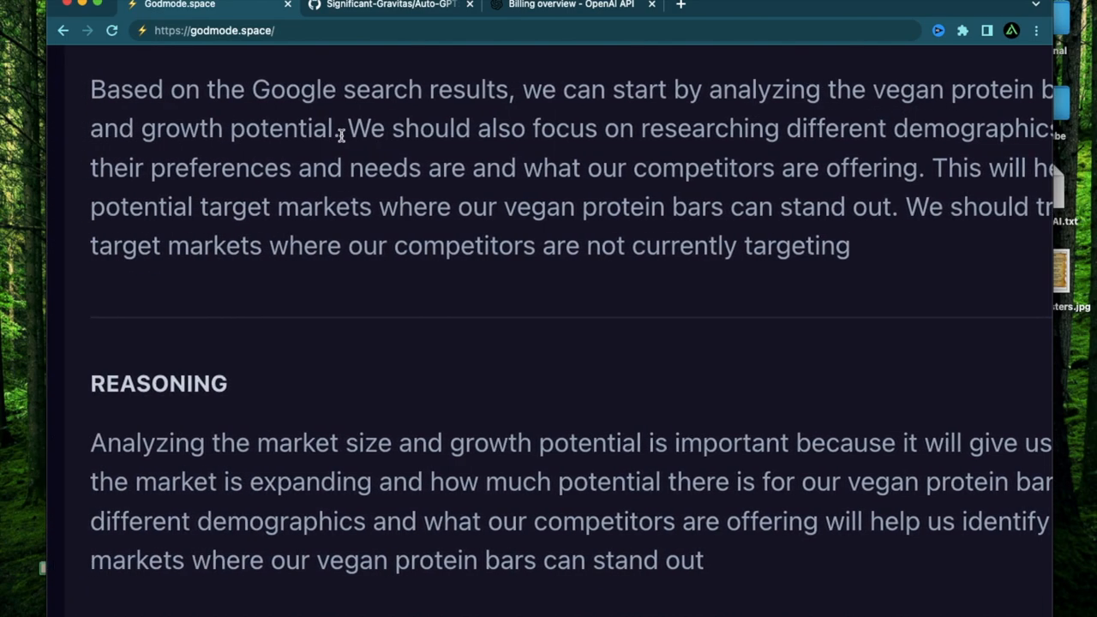
pyautogui.scroll(-3)
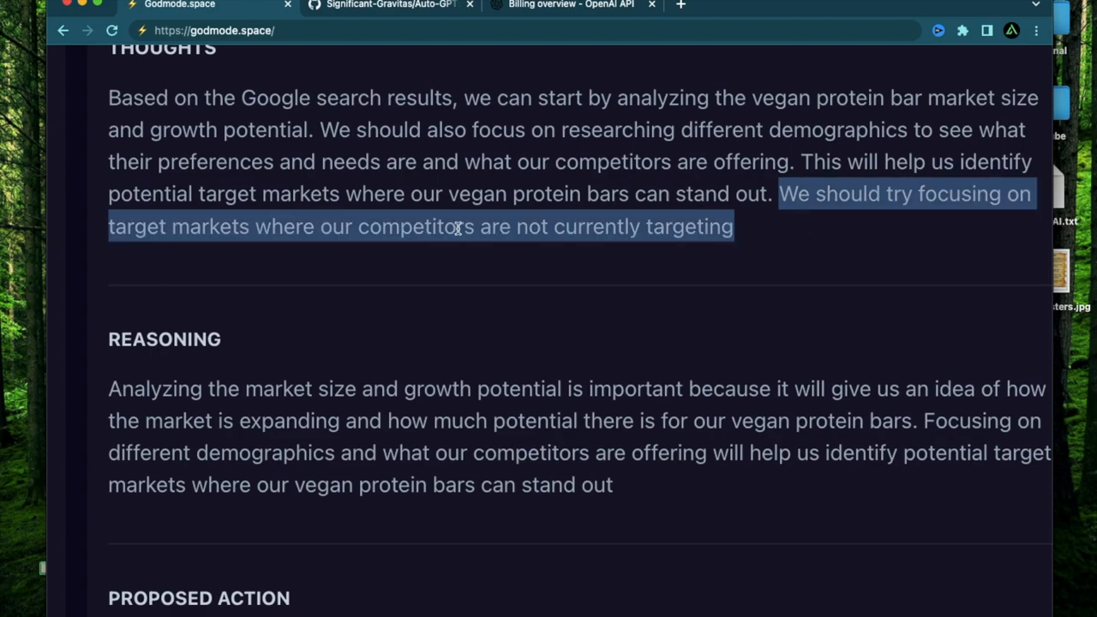
pyautogui.moveTo(631, 244)
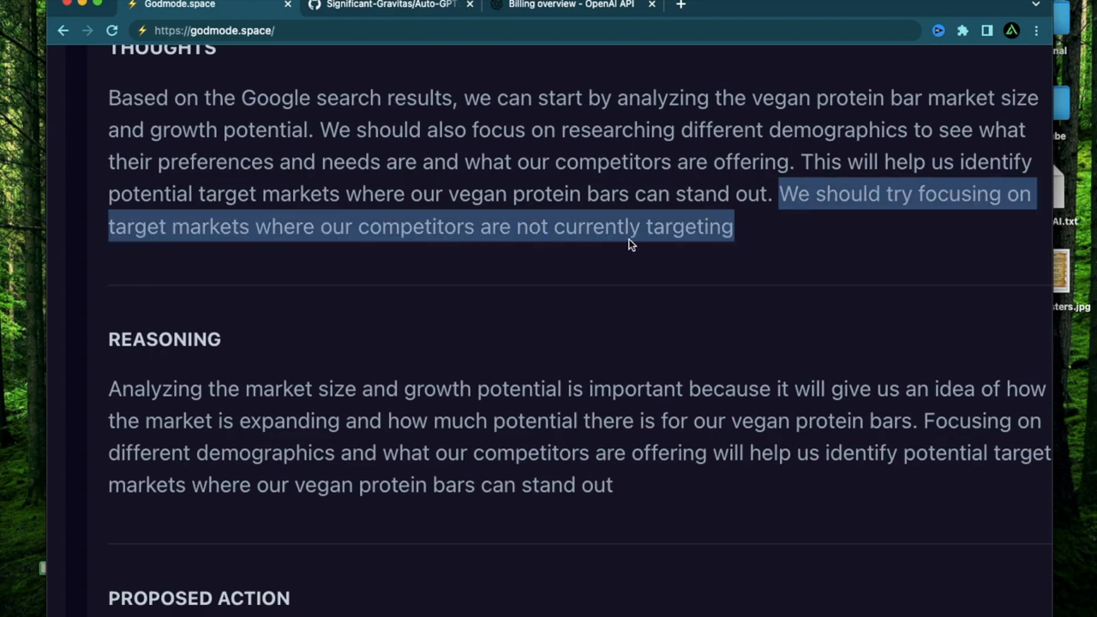
pyautogui.scroll(-3)
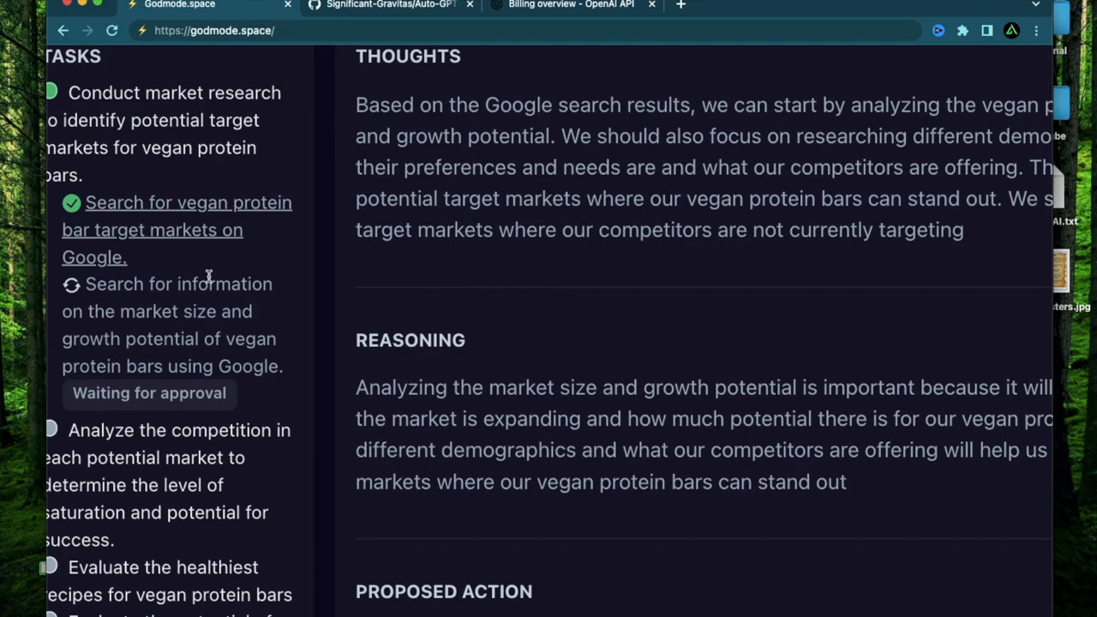
pyautogui.moveTo(203, 230)
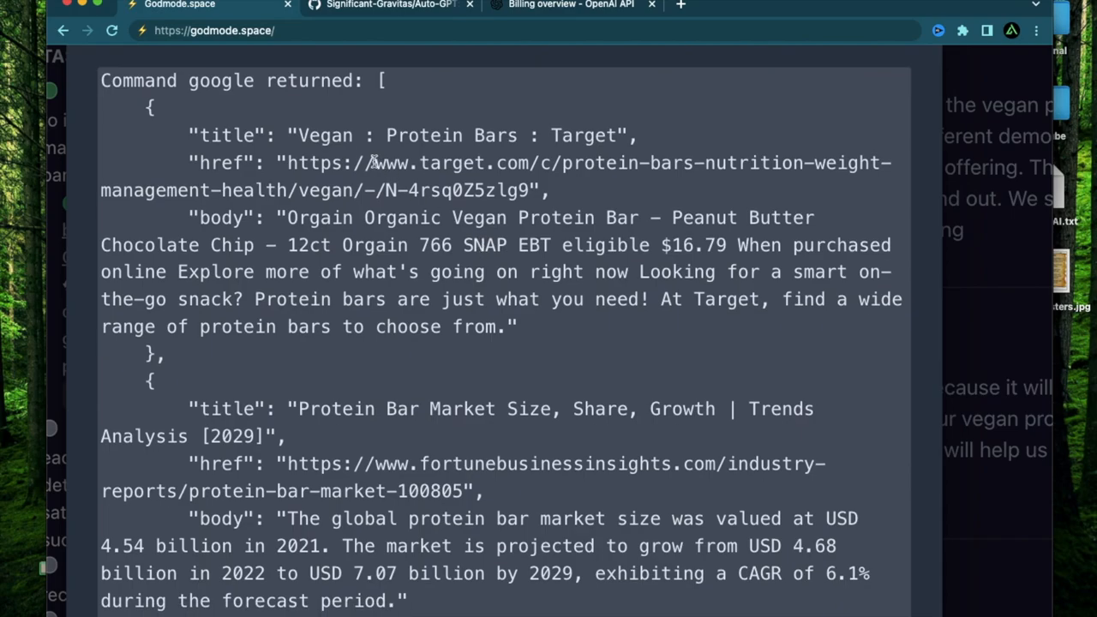
pyautogui.scroll(-3)
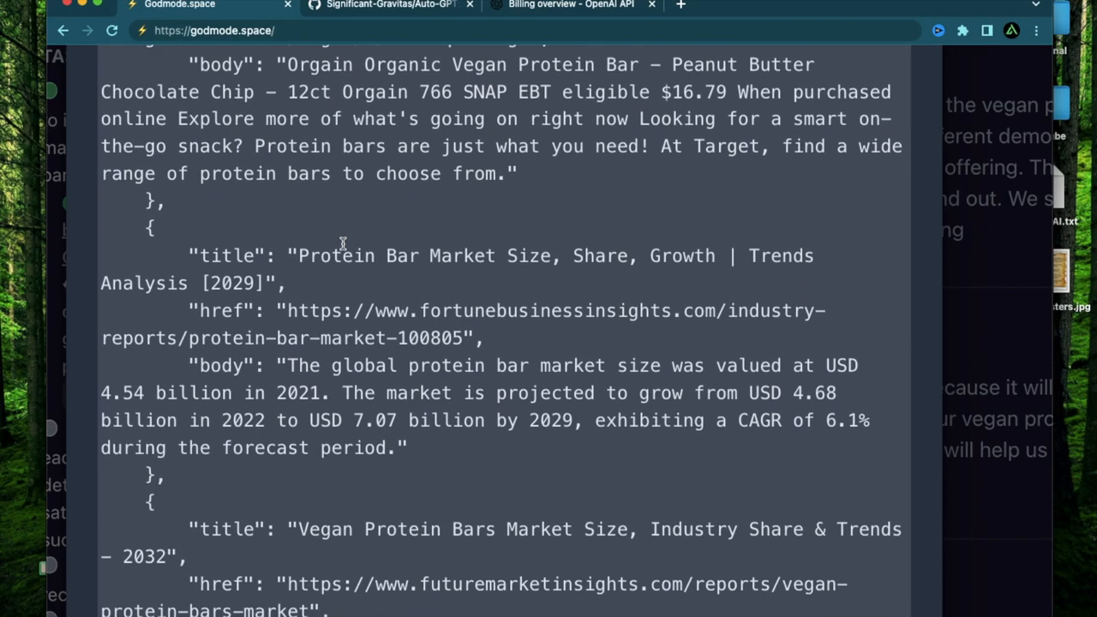
pyautogui.scroll(-3)
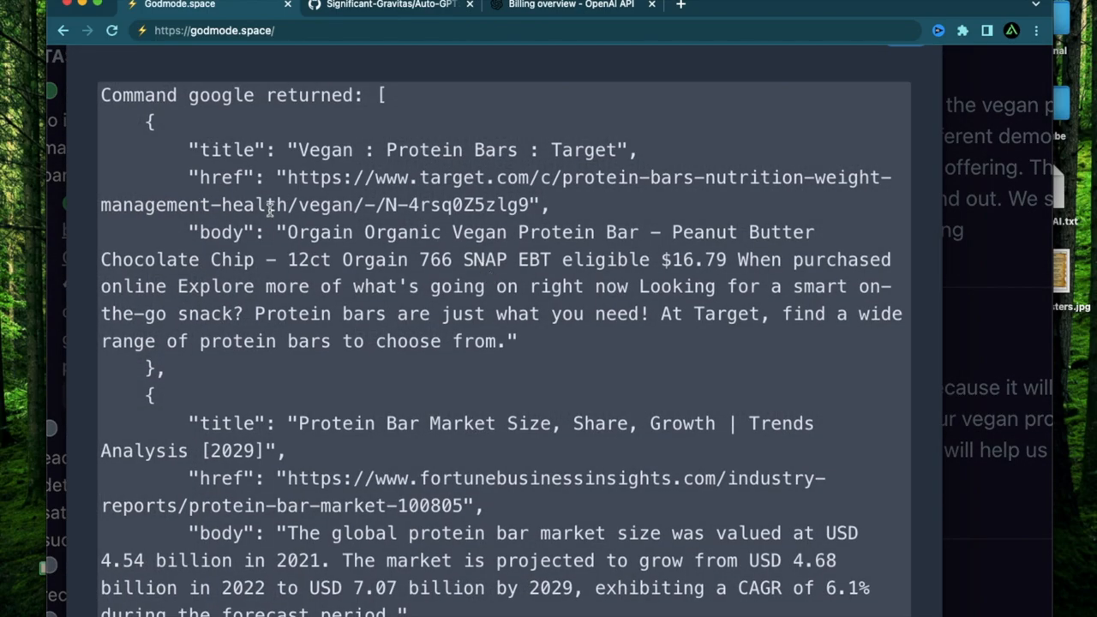
pyautogui.moveTo(305, 171)
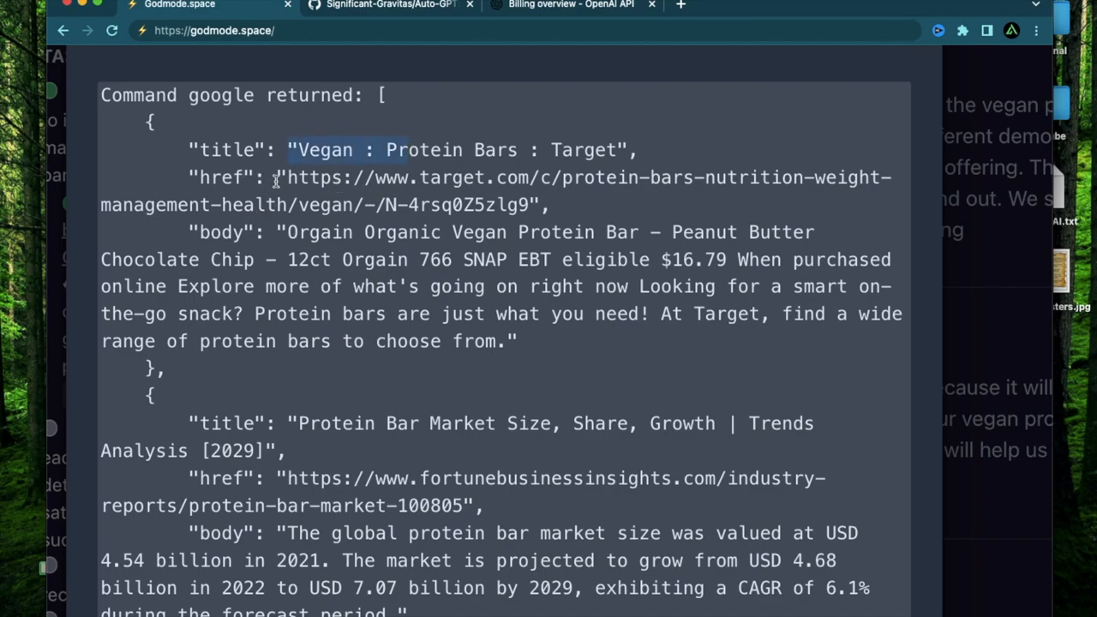
pyautogui.moveTo(285, 176); pyautogui.dragTo(535, 206)
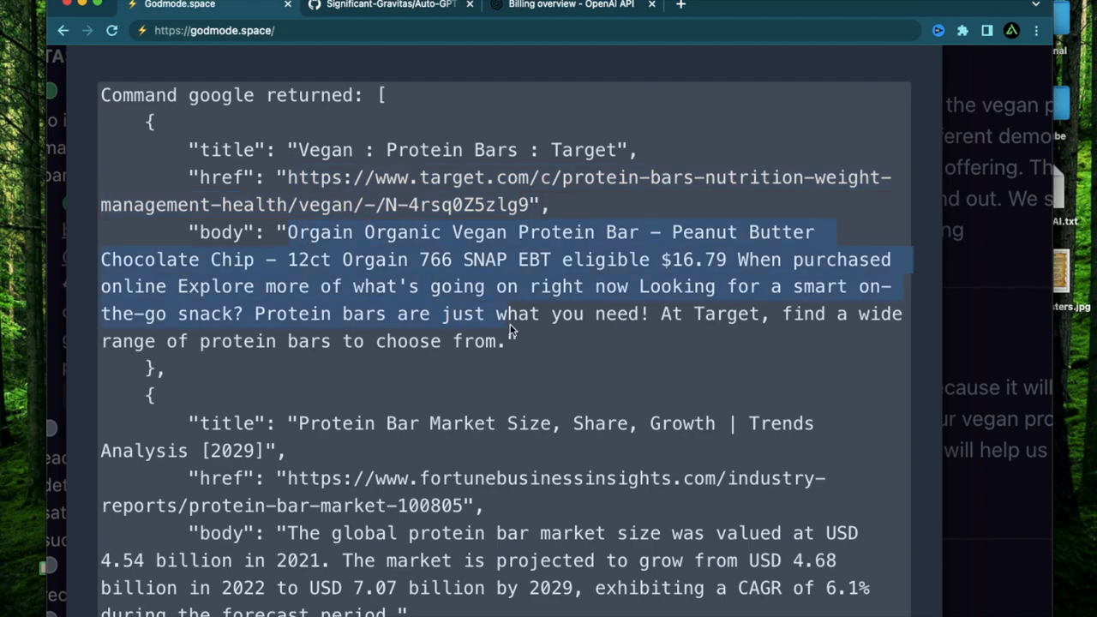
pyautogui.scroll(-3)
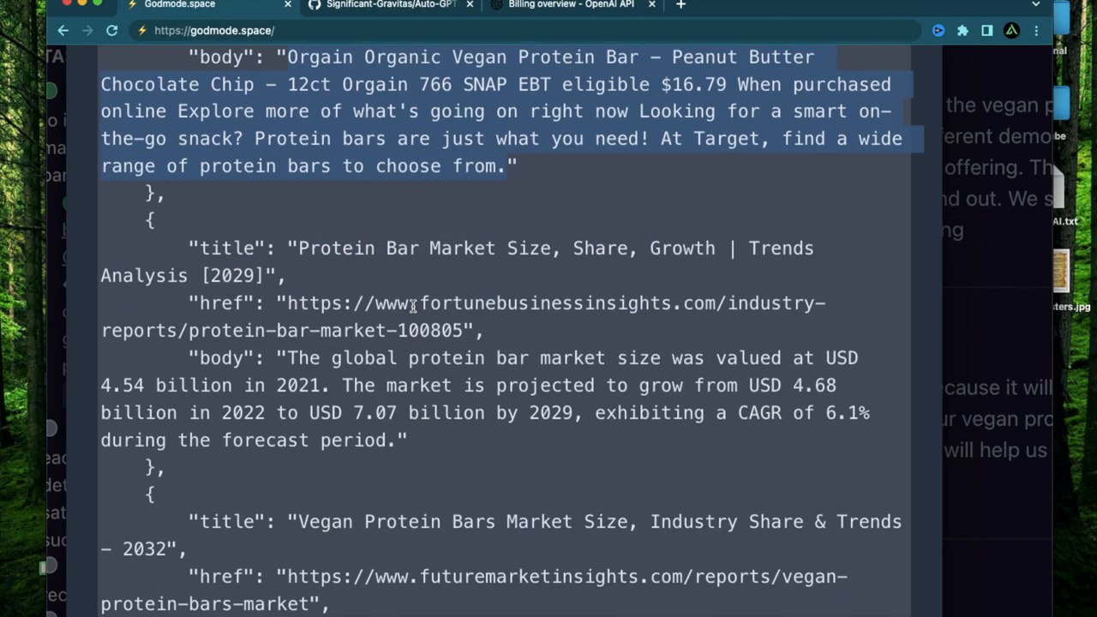
pyautogui.scroll(-3)
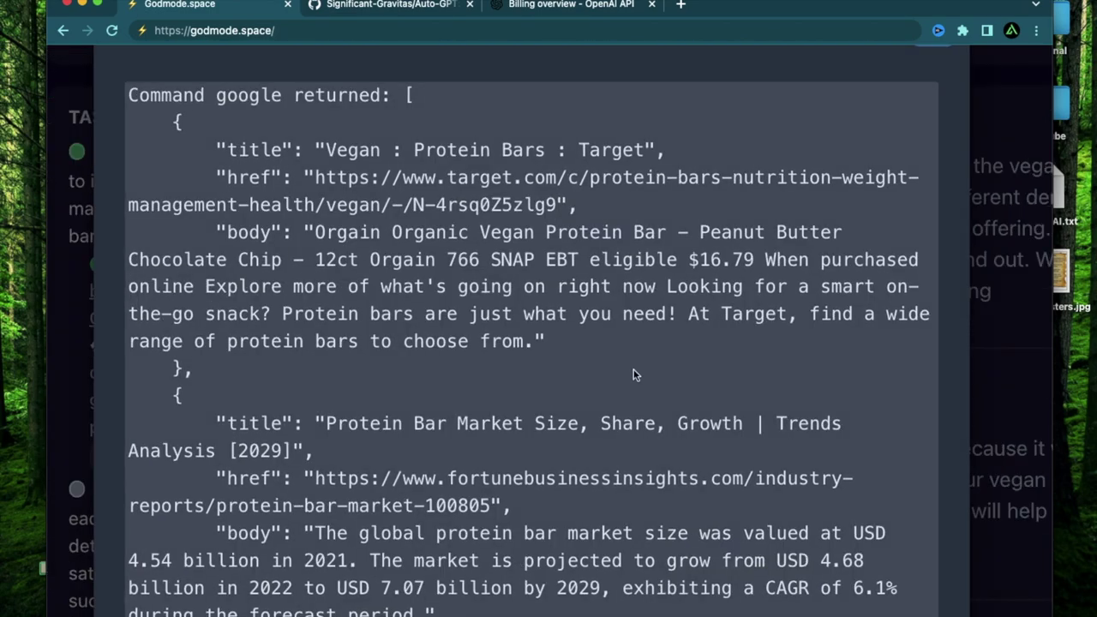
pyautogui.scroll(-3)
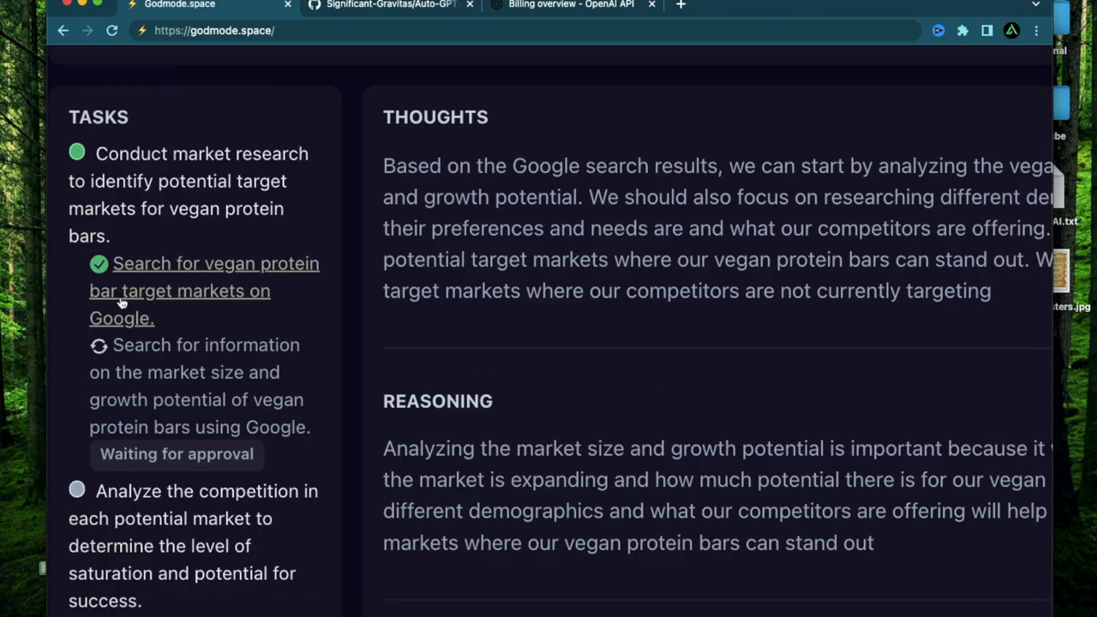
# Approve the agent's Google search on vegan protein bar market size and growth.
pyautogui.scroll(-3)
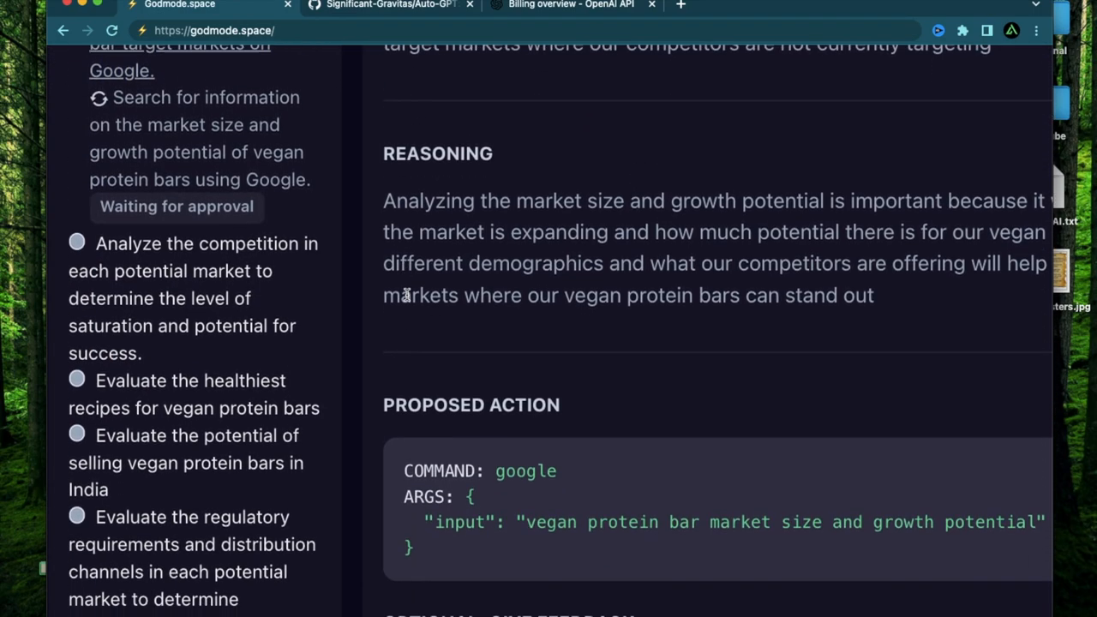
pyautogui.scroll(-3)
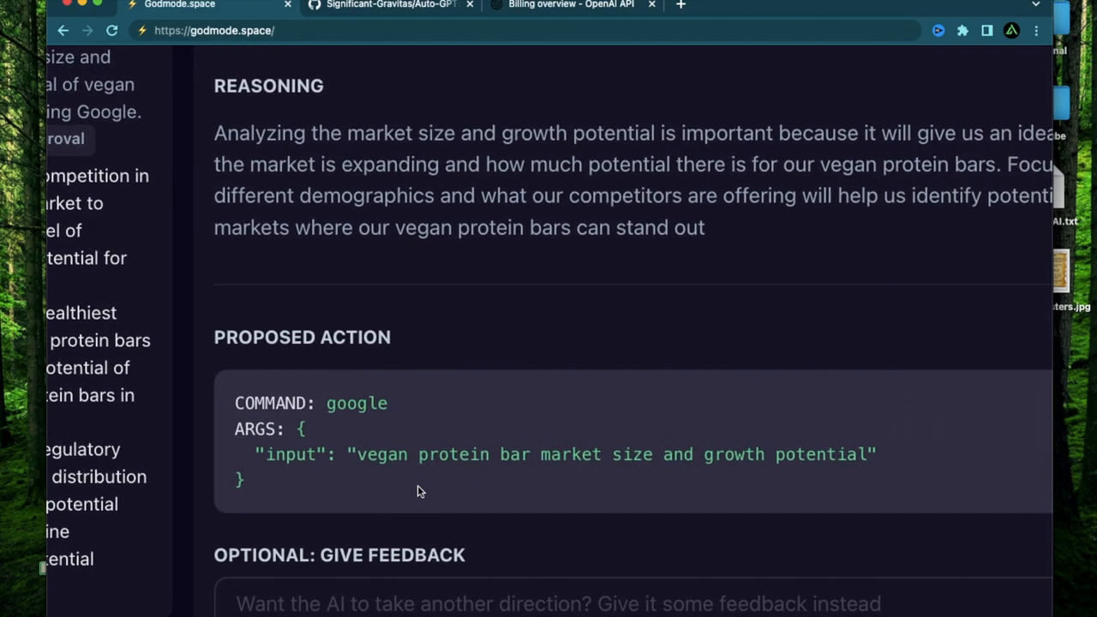
pyautogui.scroll(-3)
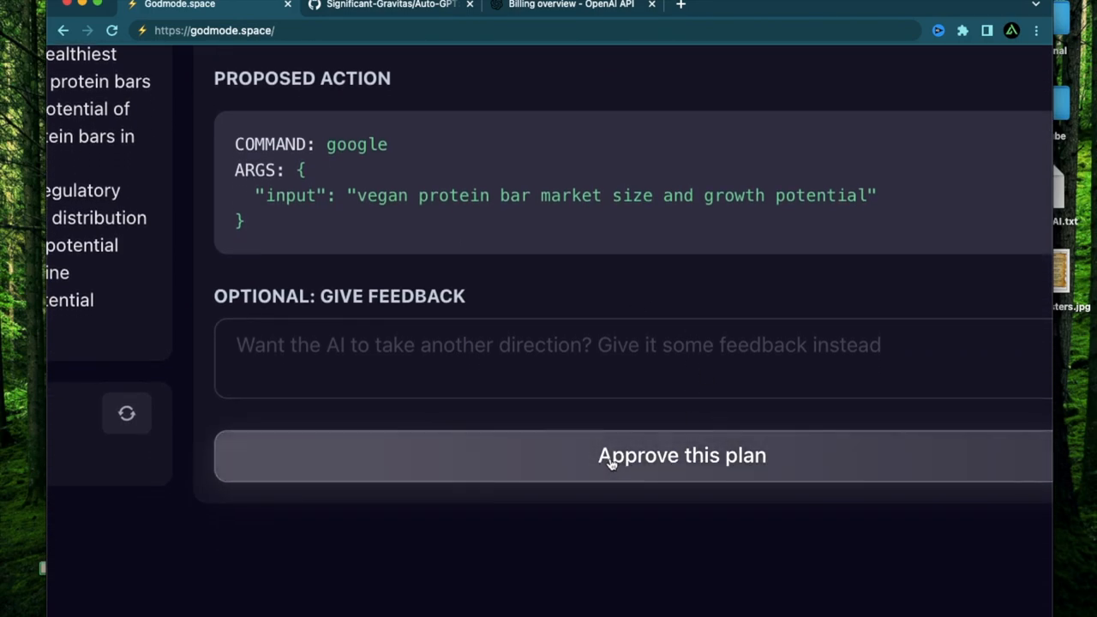
pyautogui.click(683, 456)
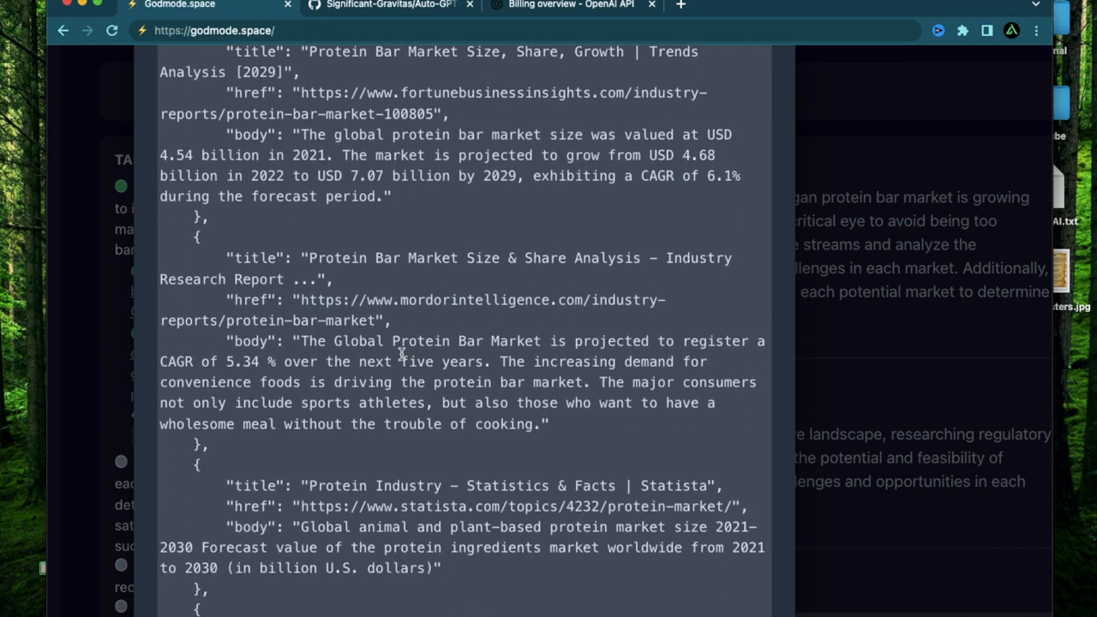
# Review the market-size search results and approve the plan to proceed to the next step.
pyautogui.scroll(-3)
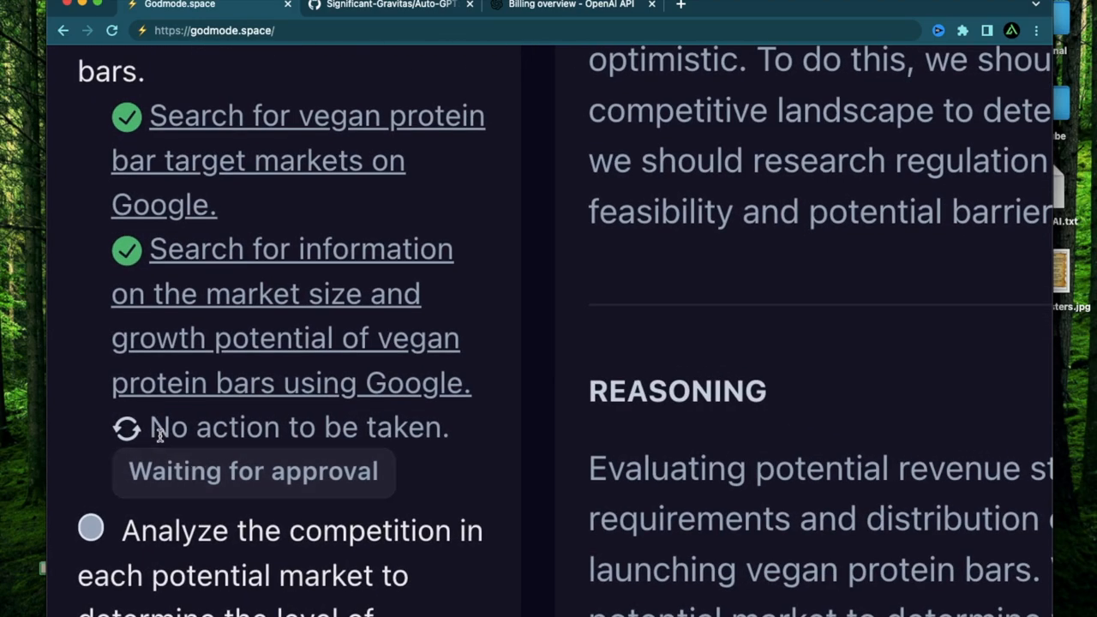
pyautogui.moveTo(511, 389)
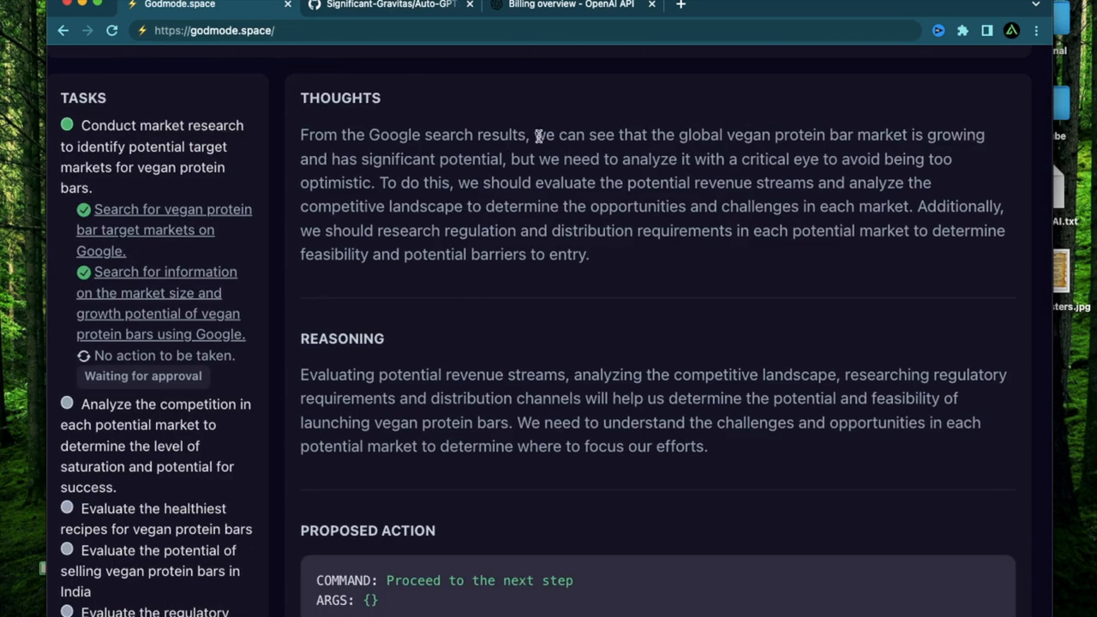
pyautogui.moveTo(533, 133); pyautogui.dragTo(775, 158)
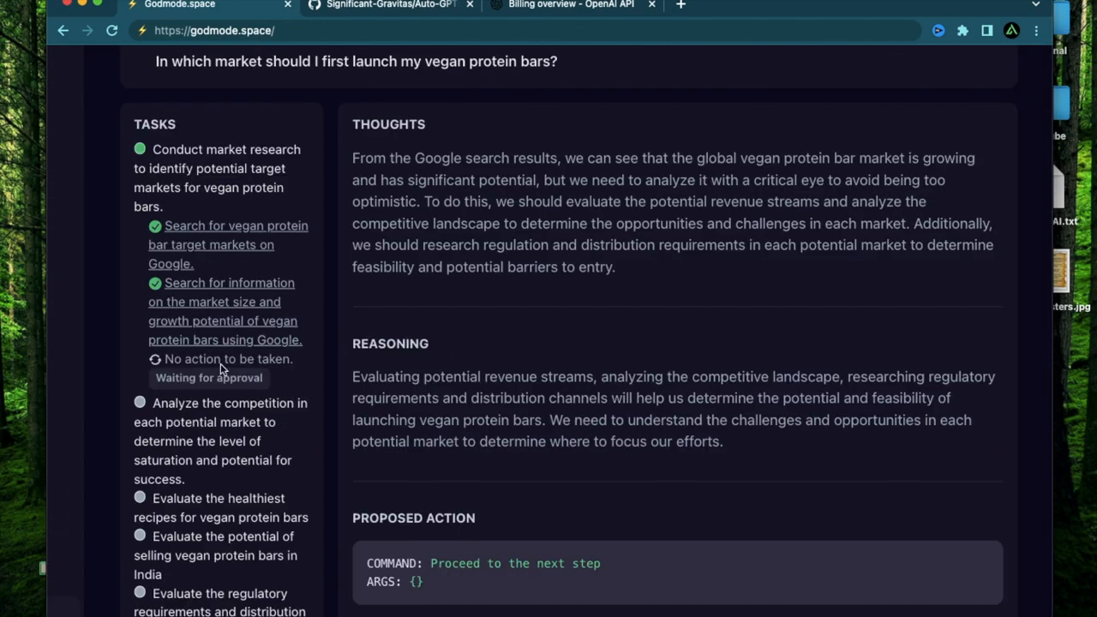
pyautogui.scroll(-3)
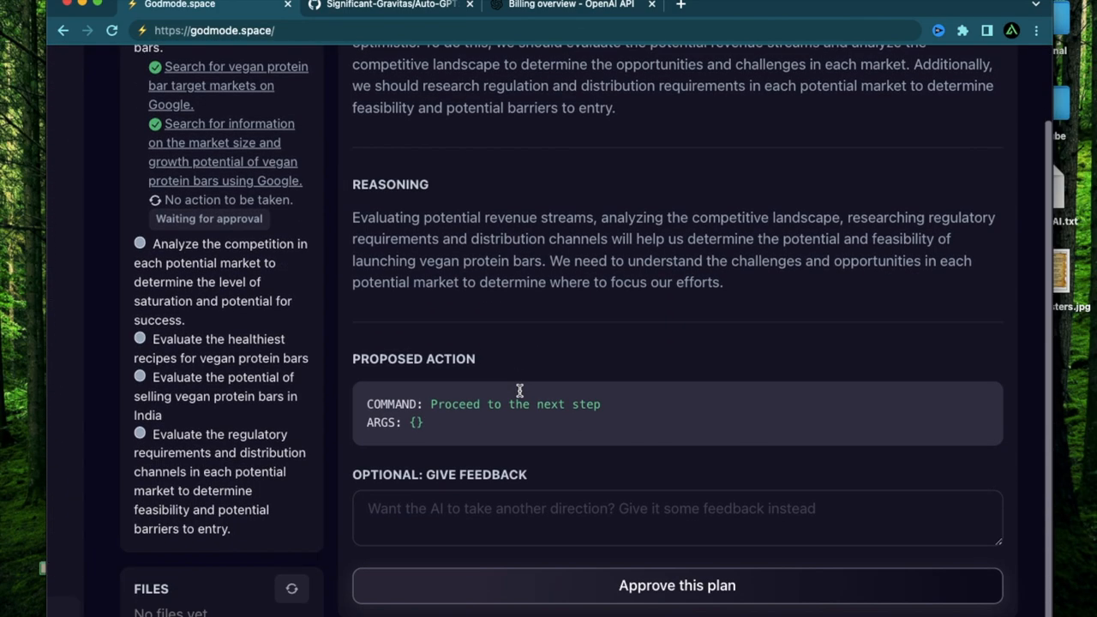
pyautogui.click(676, 586)
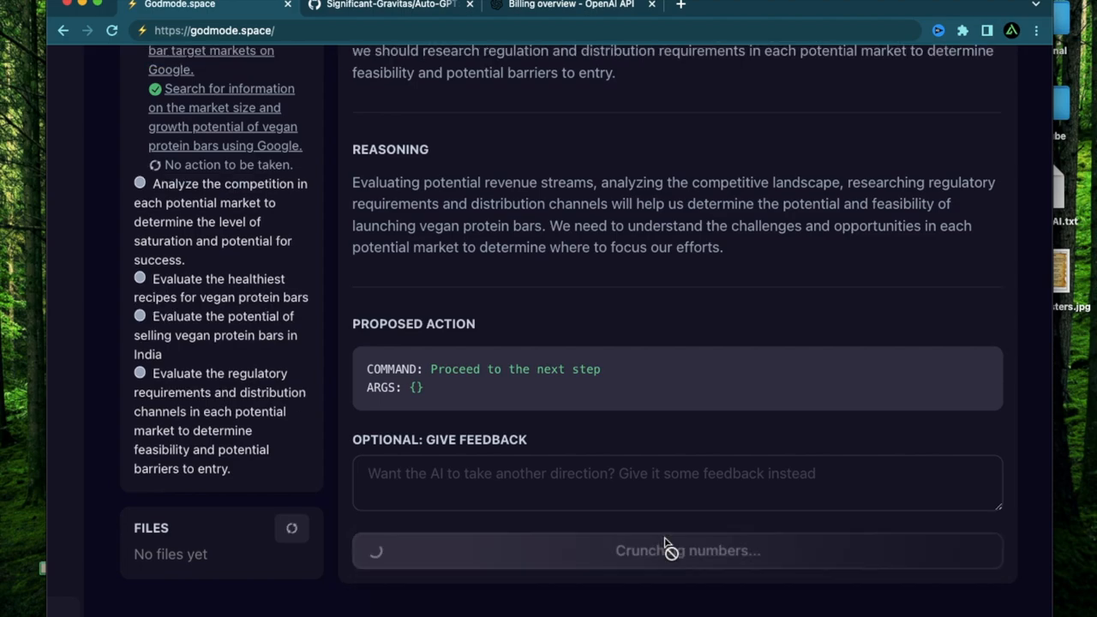
pyautogui.moveTo(525, 210)
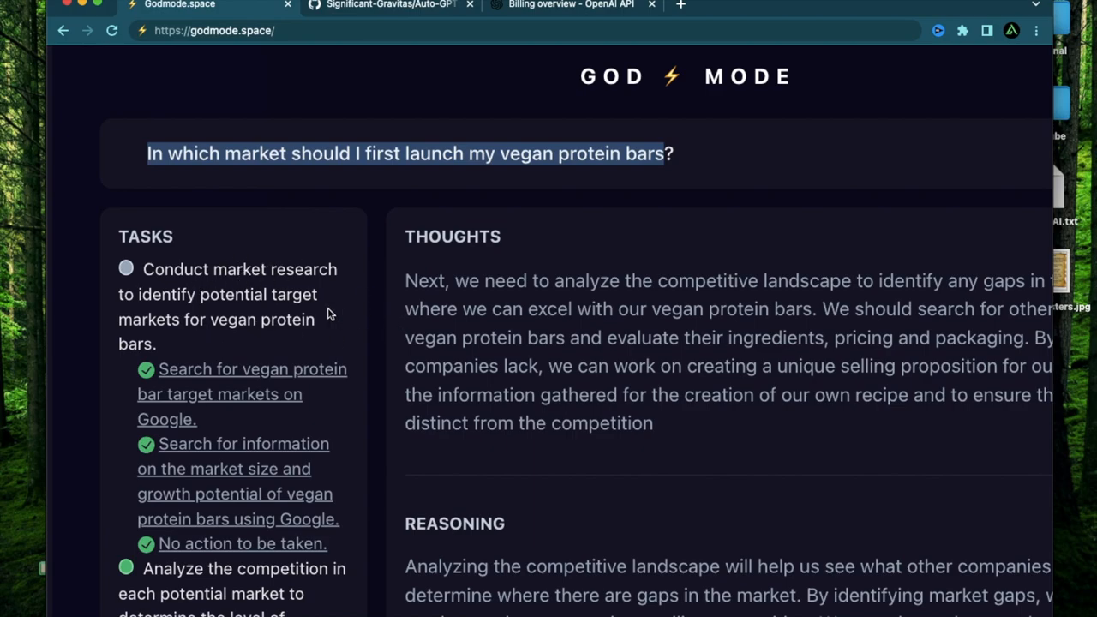
# Read the market research and competition-analysis tasks and the proposed vegan protein bar companies search.
pyautogui.scroll(-3)
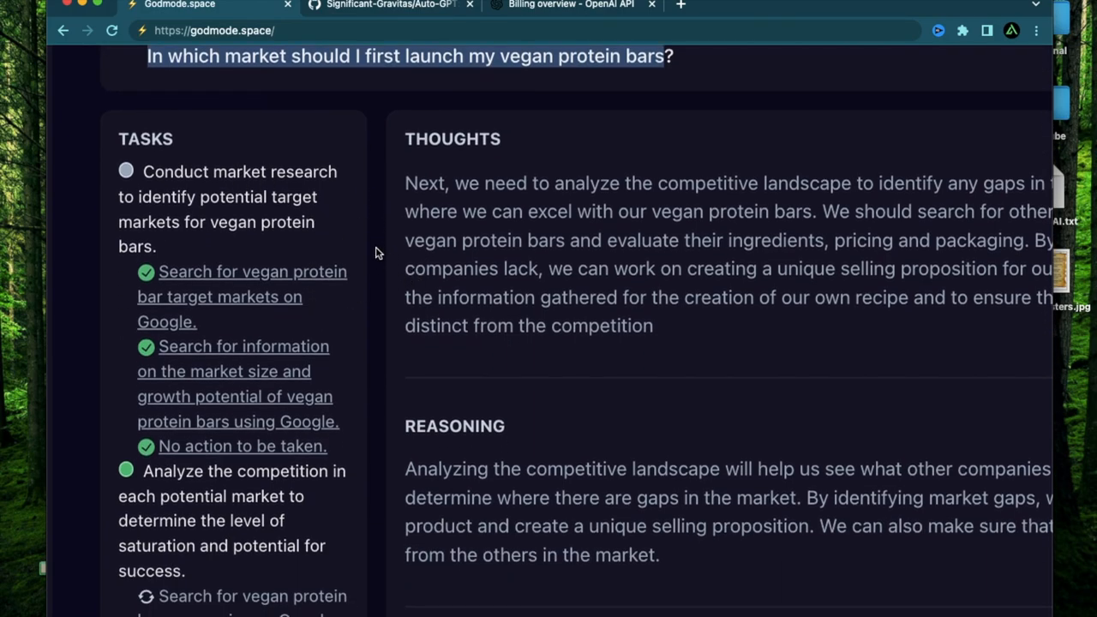
pyautogui.scroll(-3)
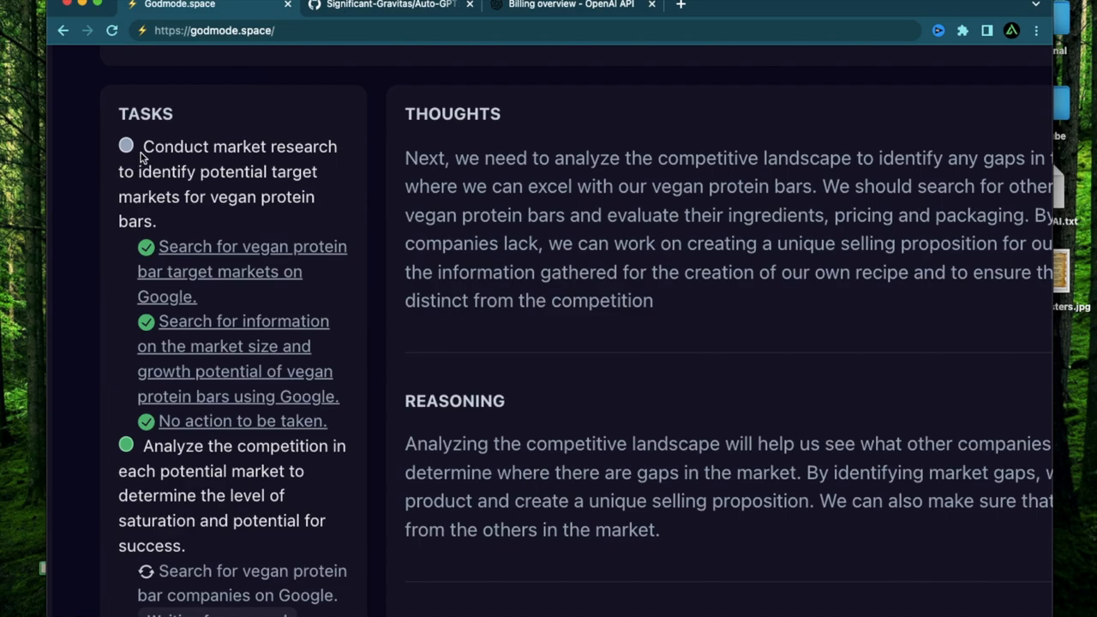
pyautogui.moveTo(144, 146); pyautogui.dragTo(315, 197)
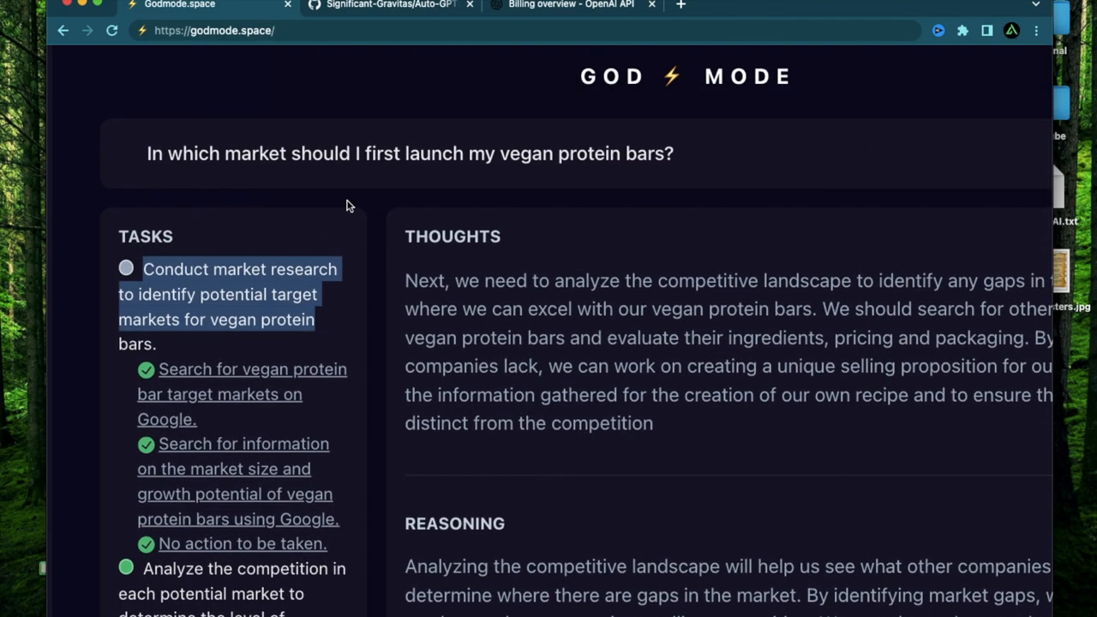
pyautogui.scroll(-3)
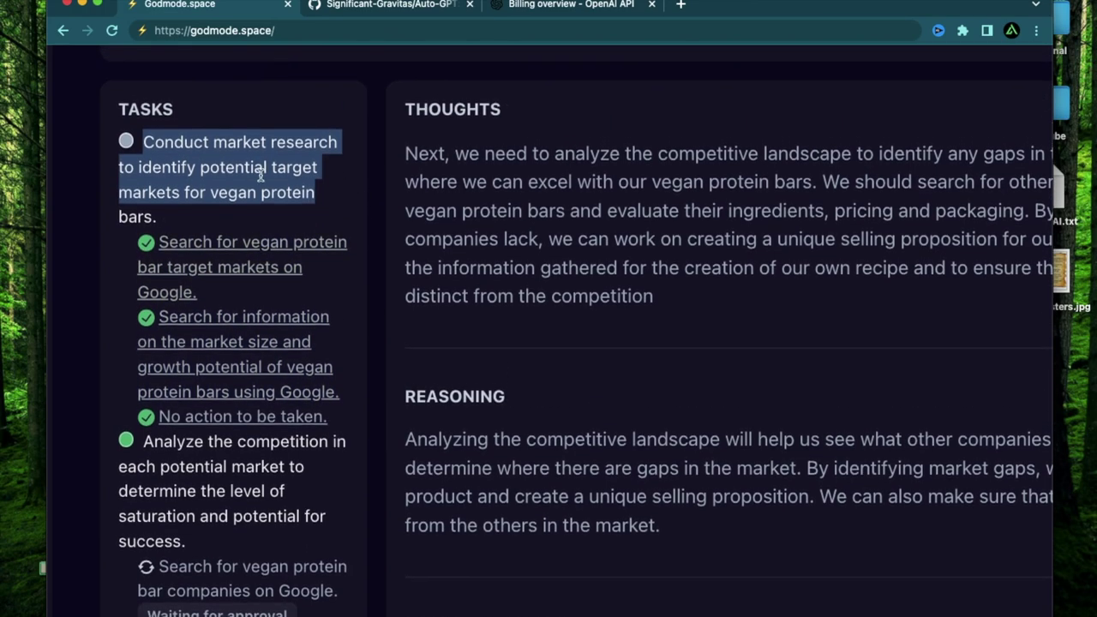
pyautogui.scroll(-3)
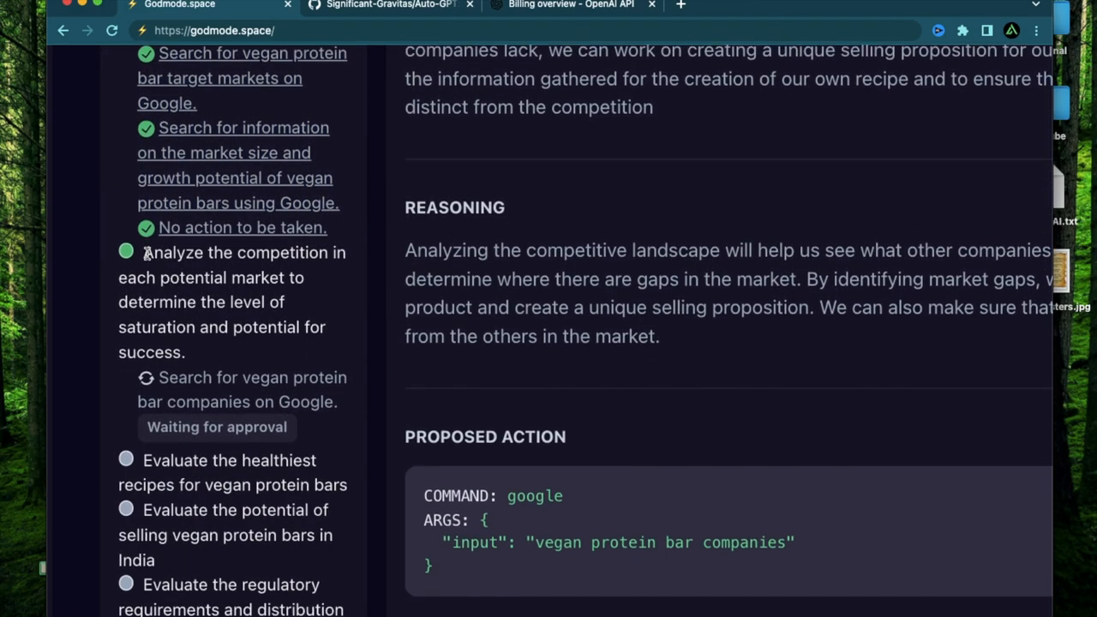
pyautogui.moveTo(144, 252); pyautogui.dragTo(223, 302)
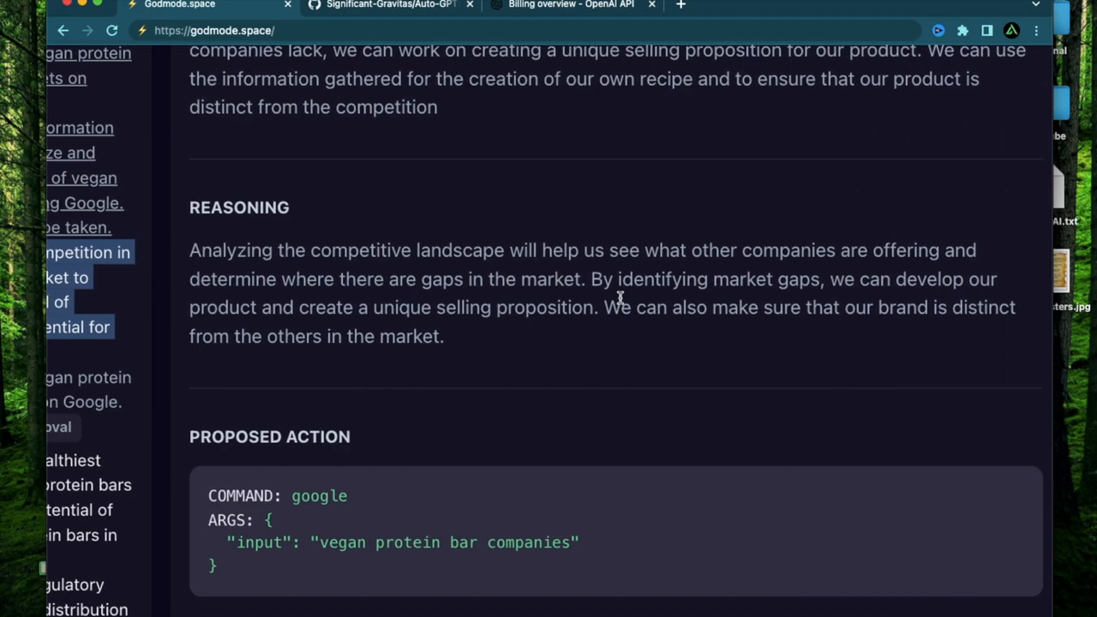
pyautogui.scroll(-3)
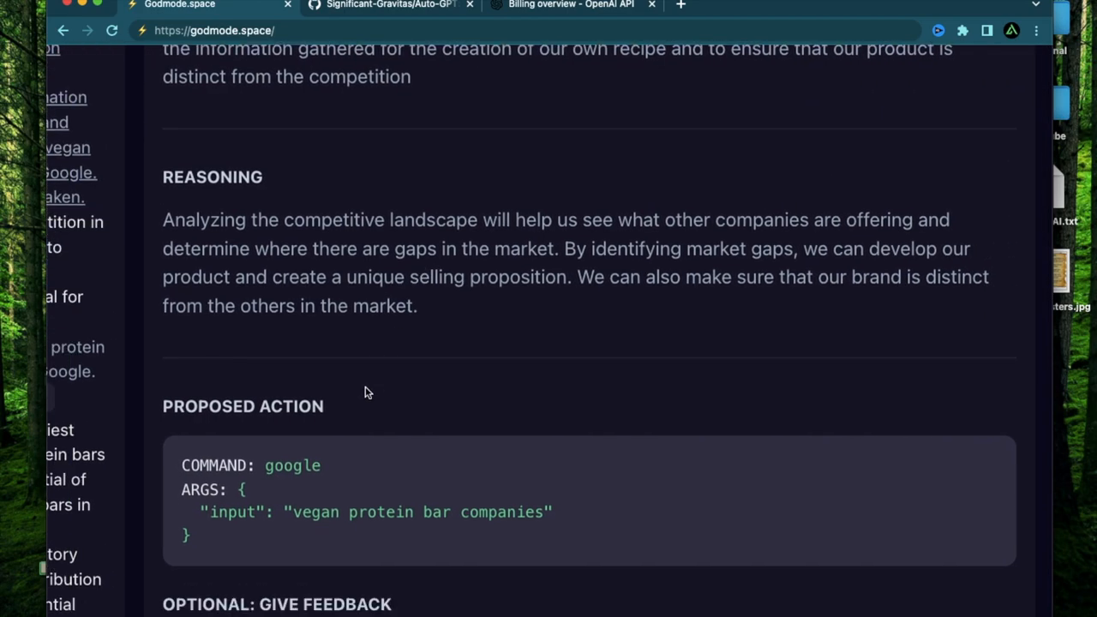
pyautogui.moveTo(291, 515)
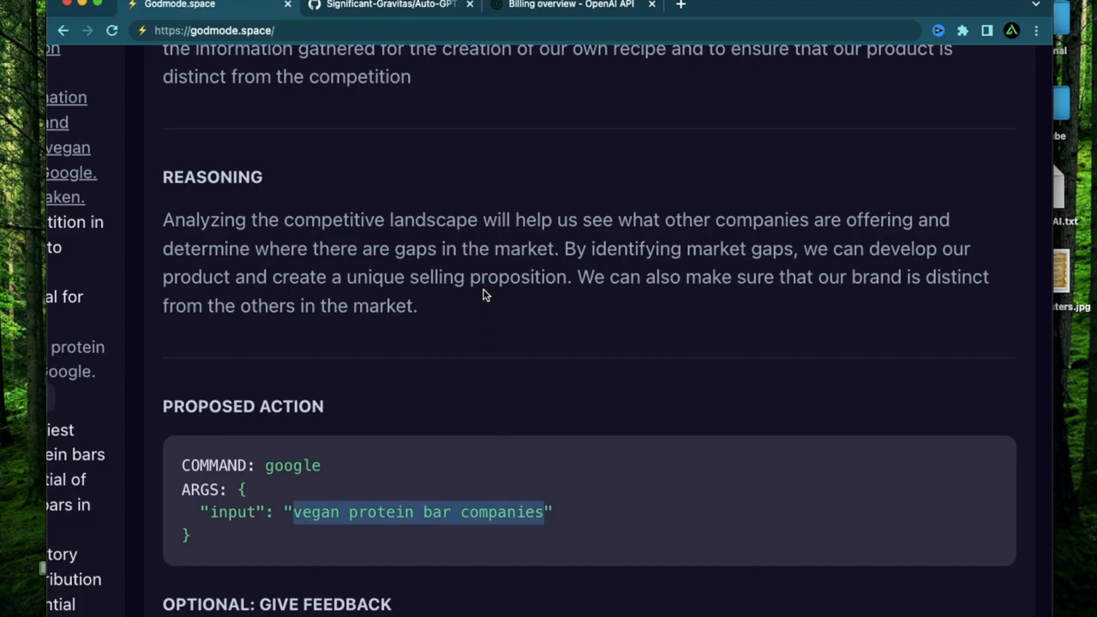
pyautogui.scroll(-3)
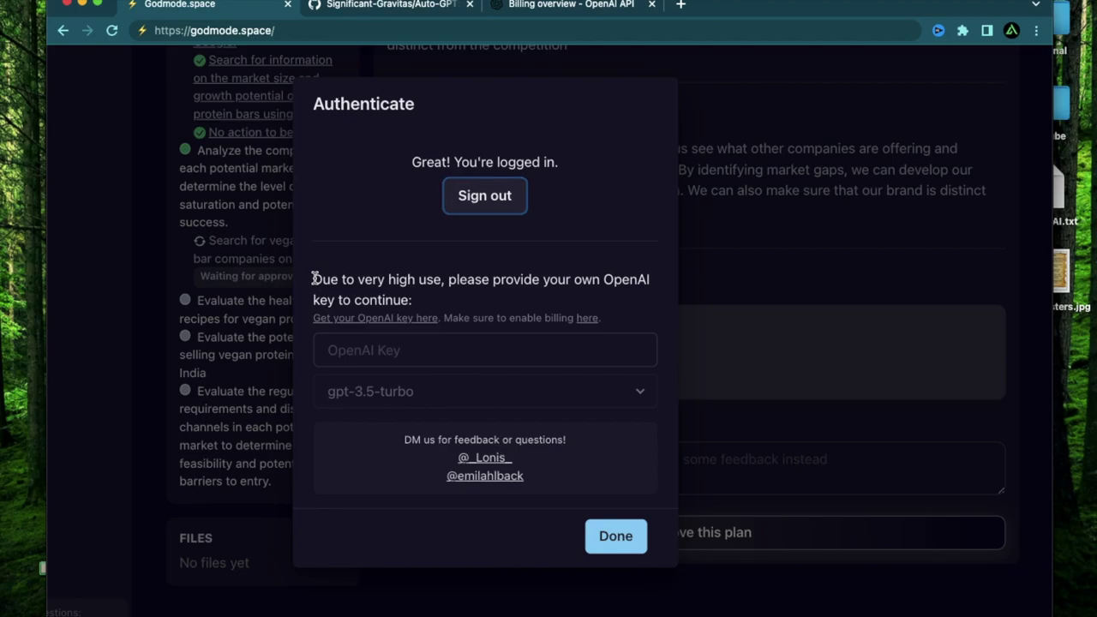
pyautogui.moveTo(313, 280); pyautogui.dragTo(411, 300)
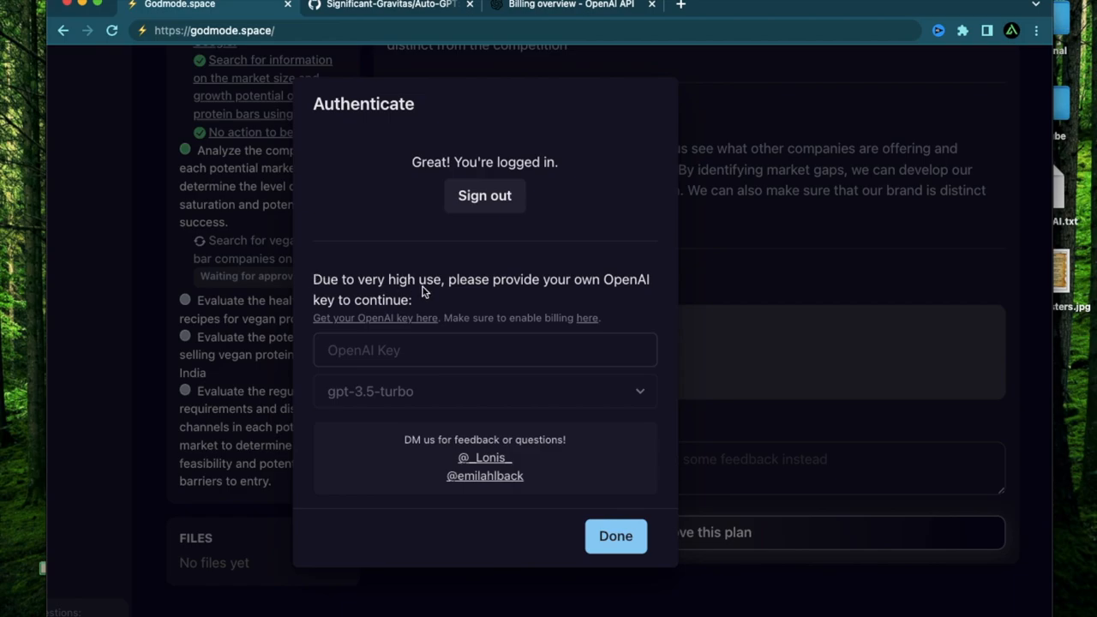
pyautogui.moveTo(494, 278)
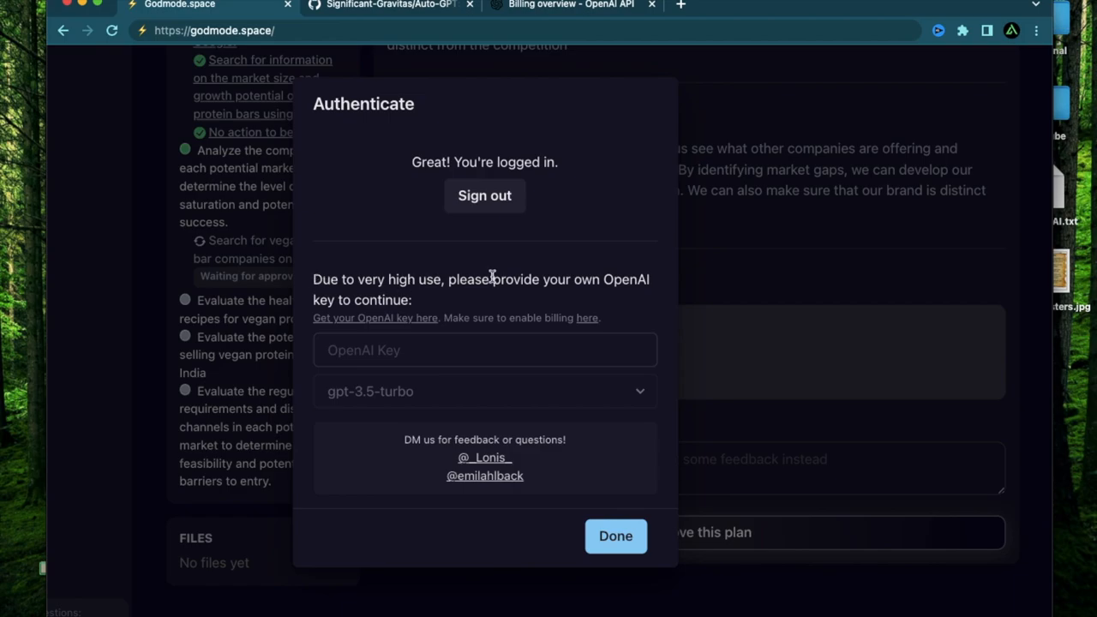
pyautogui.moveTo(369, 284)
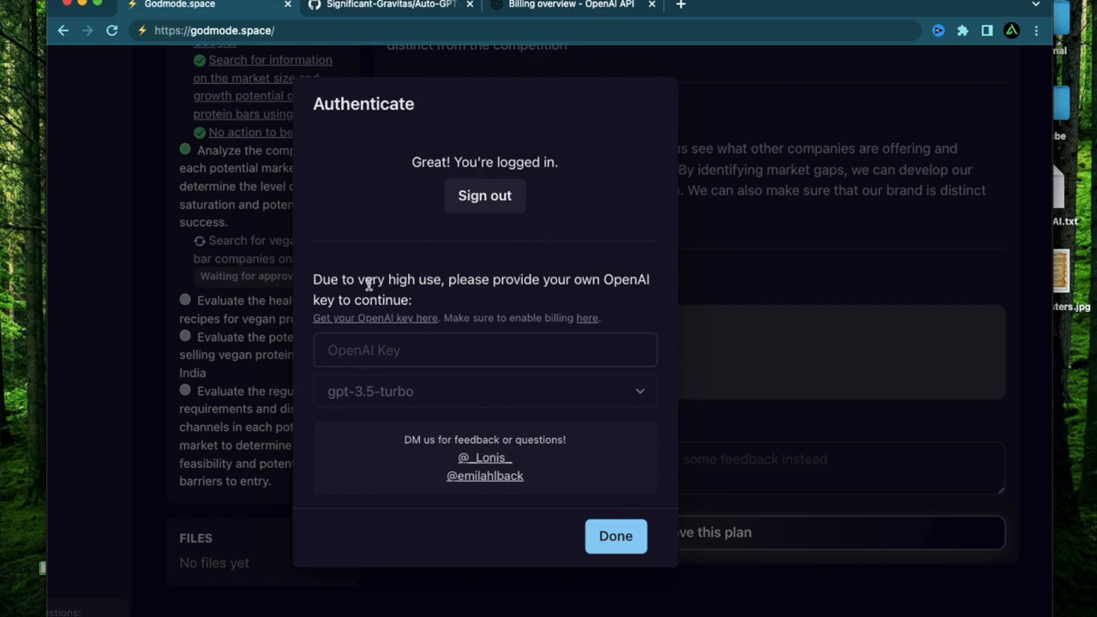
pyautogui.moveTo(437, 358)
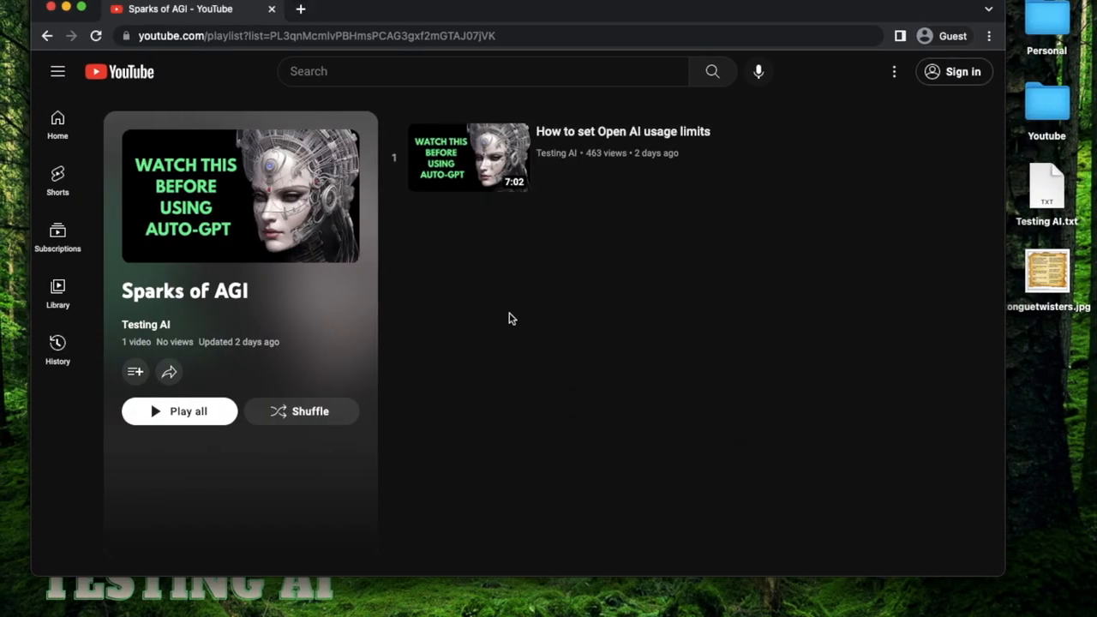
pyautogui.moveTo(580, 321)
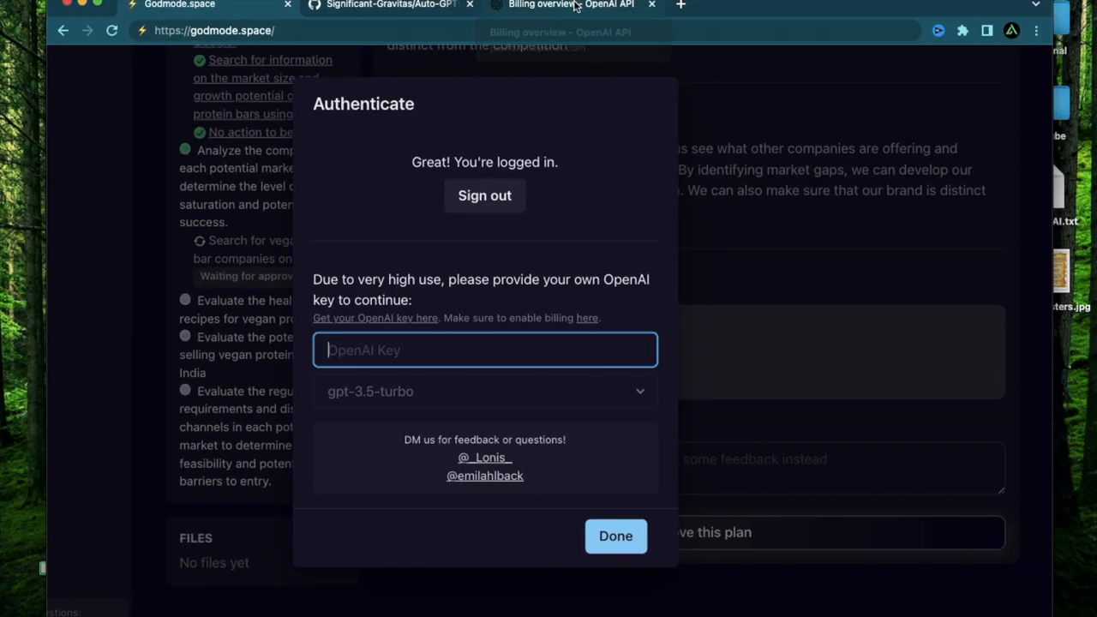
# Create a new OpenAI secret key named 'Godmode sp' and copy it for Godmode's key field.
pyautogui.click(374, 318)
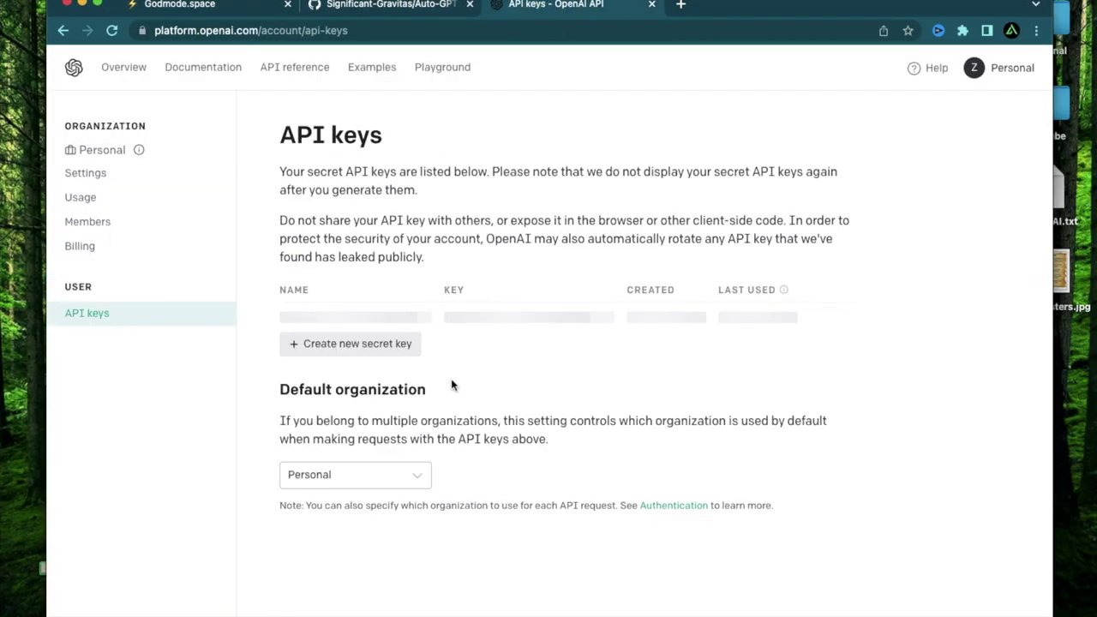
pyautogui.click(350, 343)
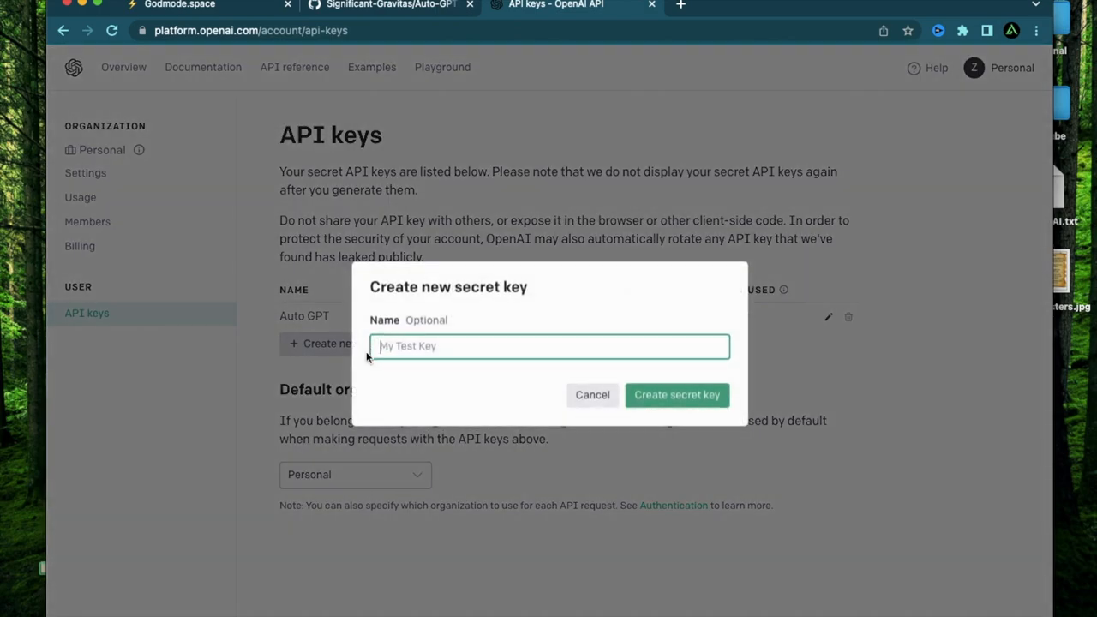
pyautogui.write('G')
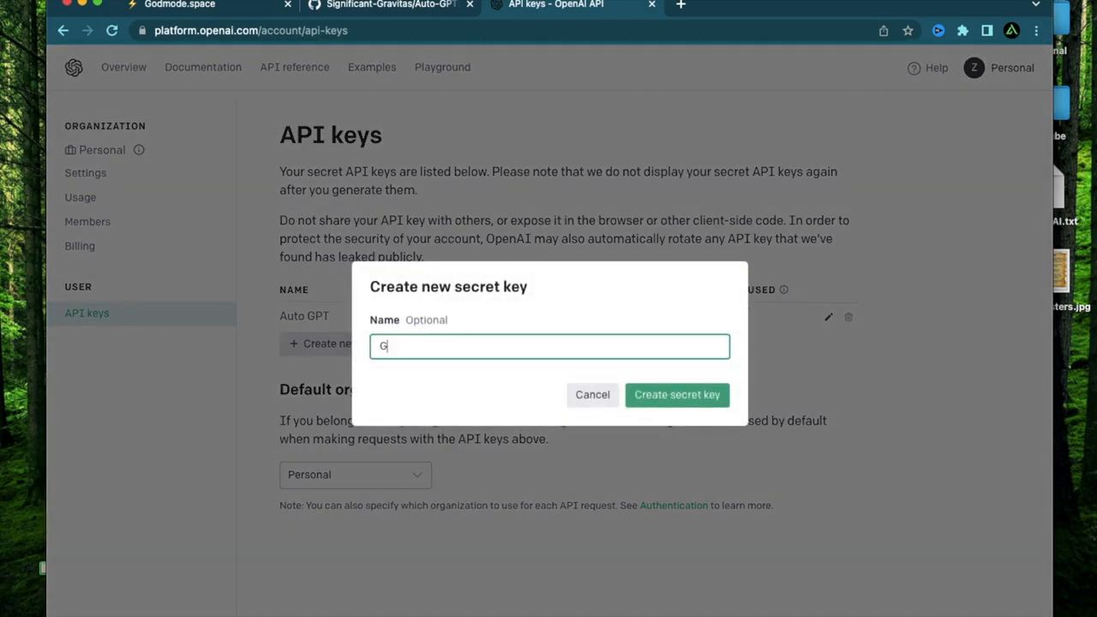
pyautogui.write('odmode sp')
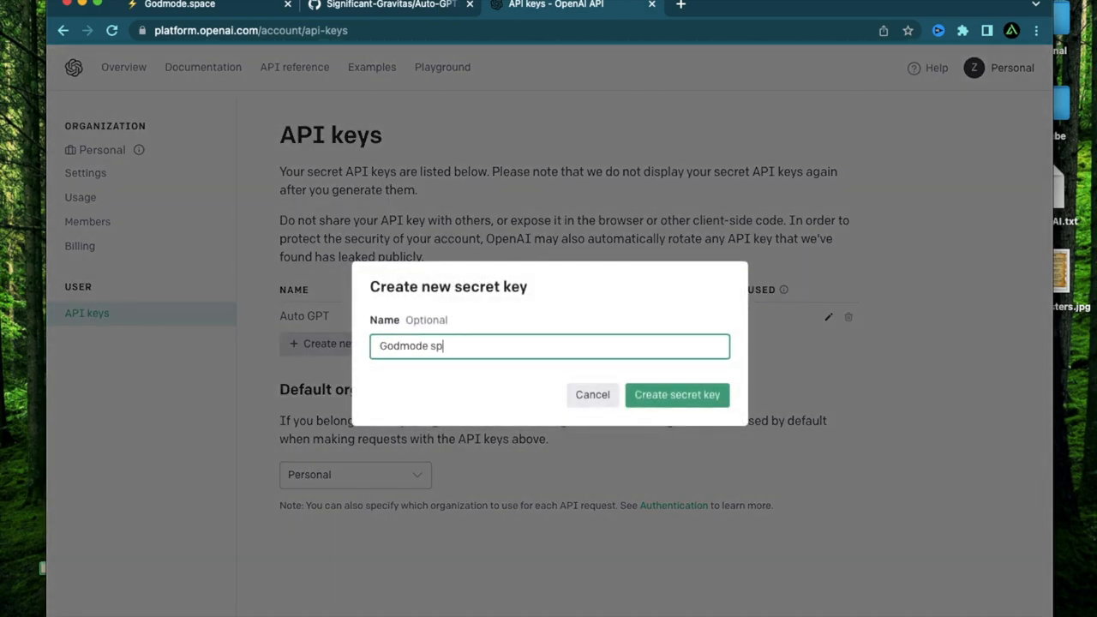
pyautogui.click(677, 394)
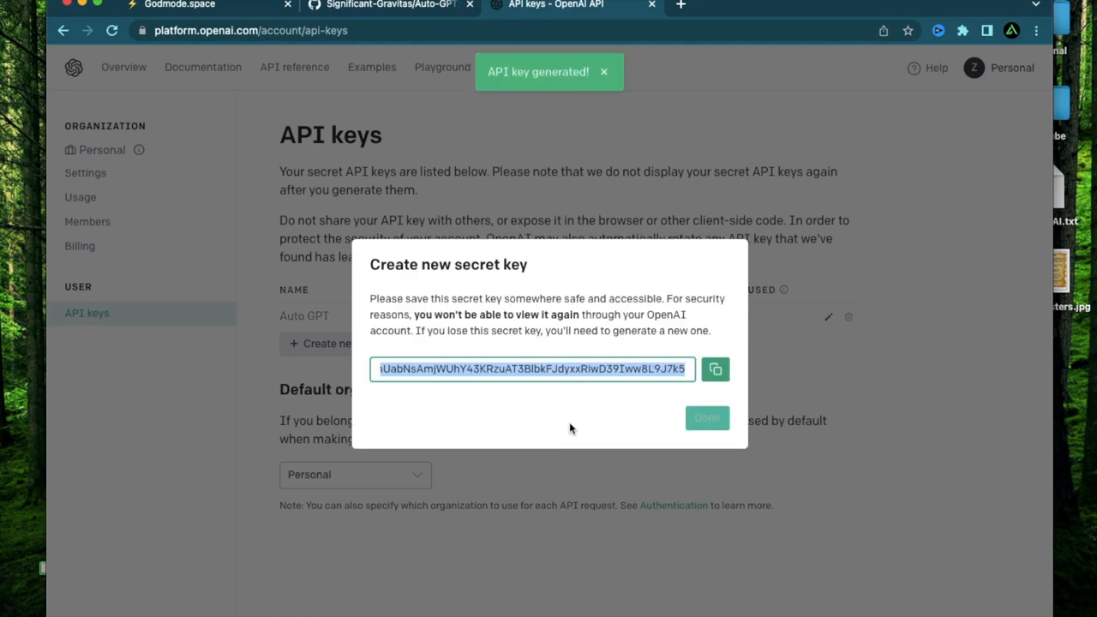
pyautogui.click(715, 369)
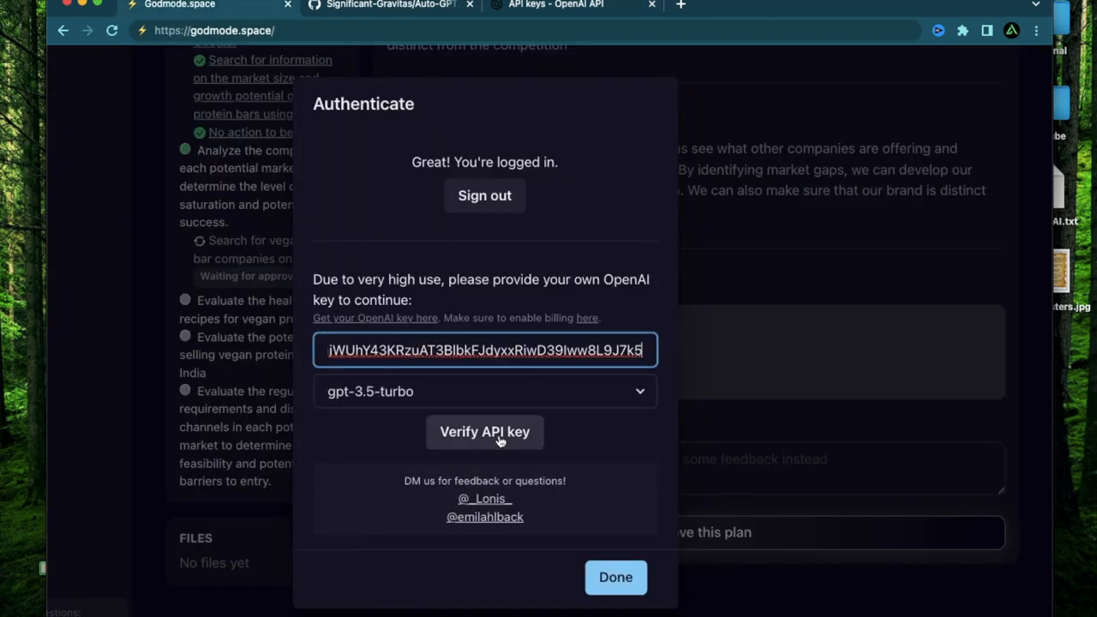
# Verify the OpenAI key with gpt-3.5-turbo and close the authentication dialog.
pyautogui.click(483, 432)
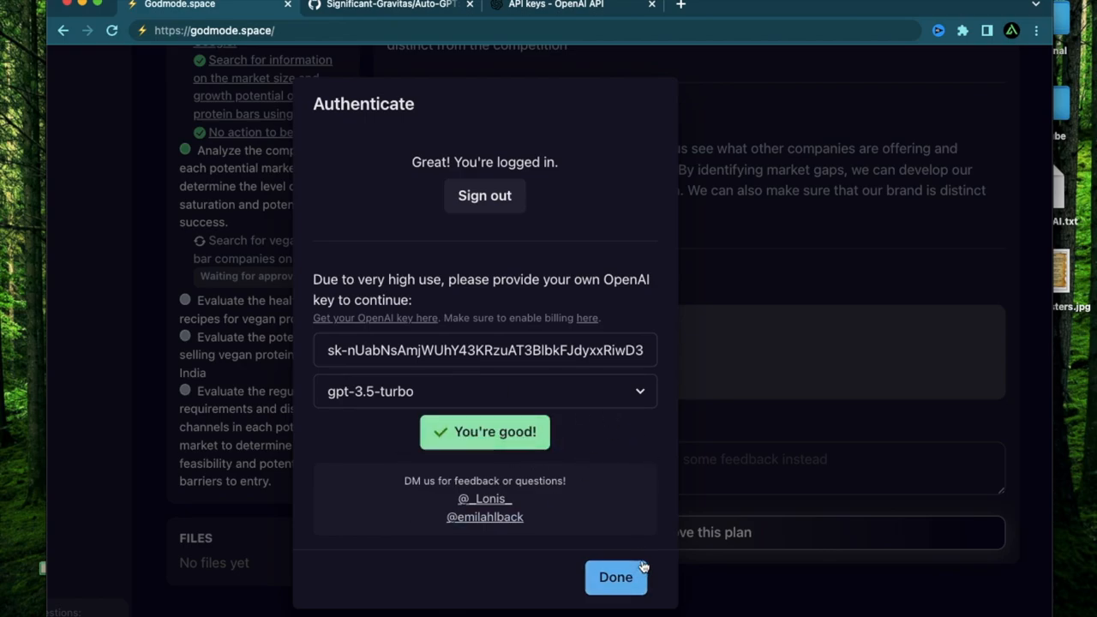
pyautogui.moveTo(411, 389)
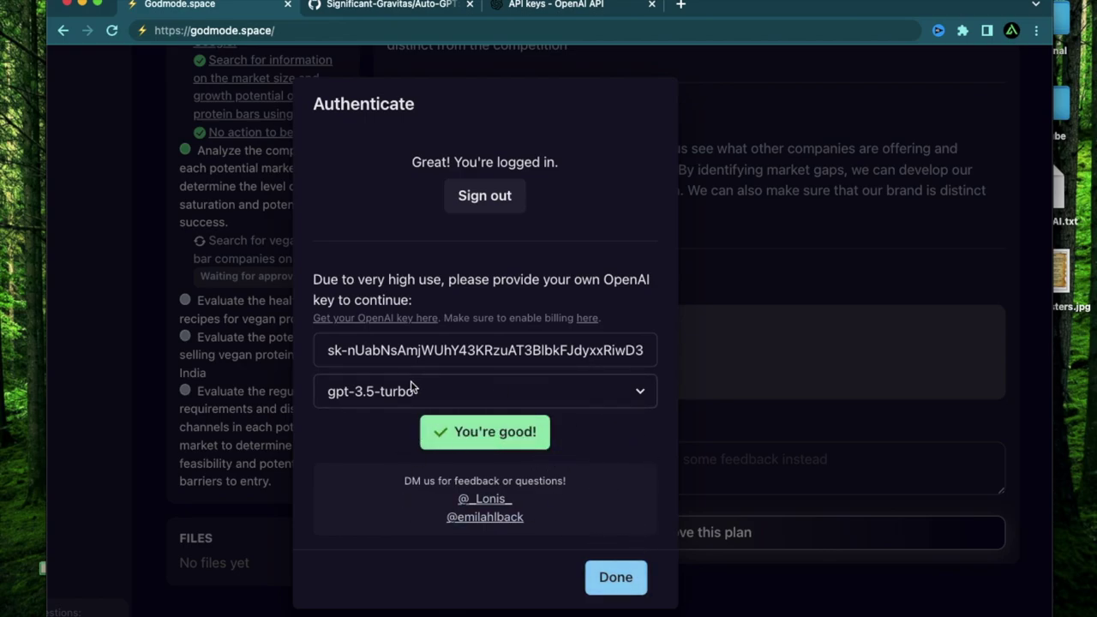
pyautogui.moveTo(603, 453)
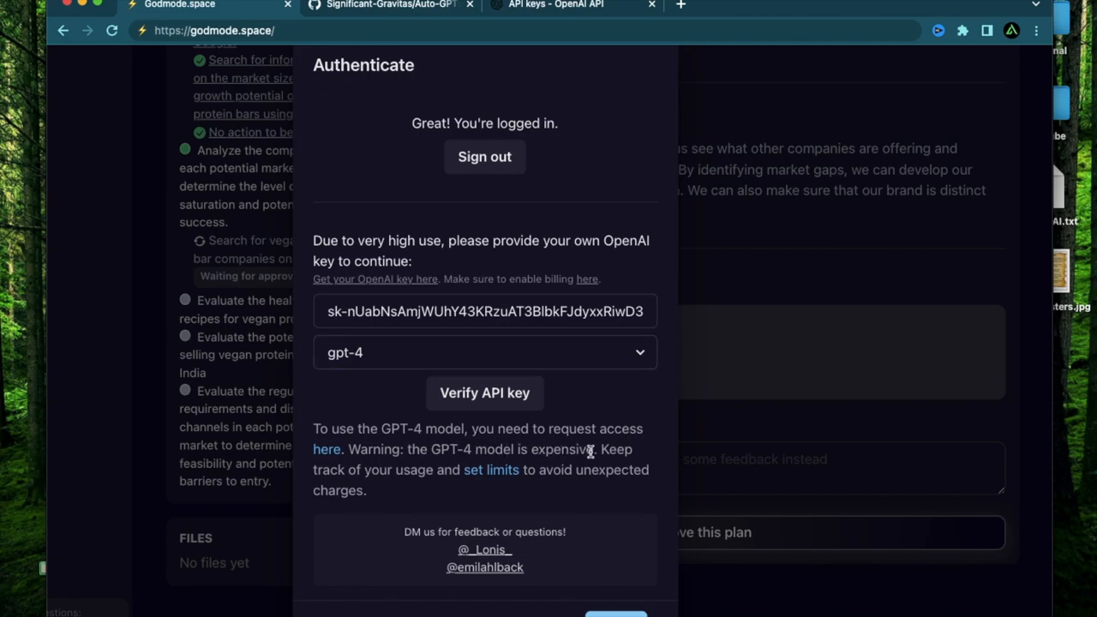
pyautogui.moveTo(621, 381)
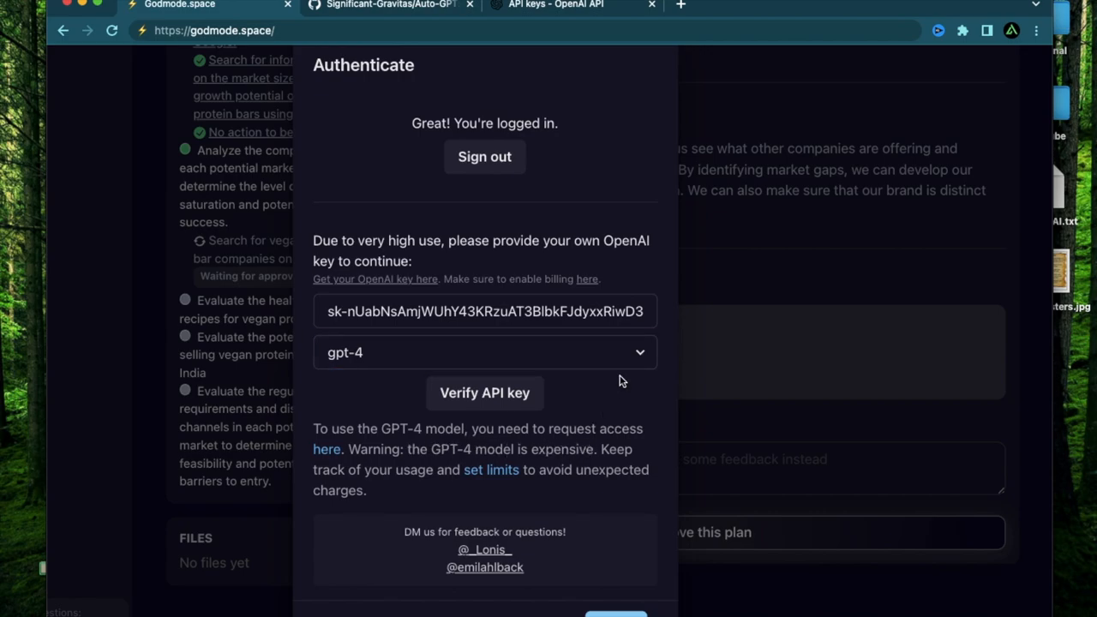
pyautogui.moveTo(640, 362)
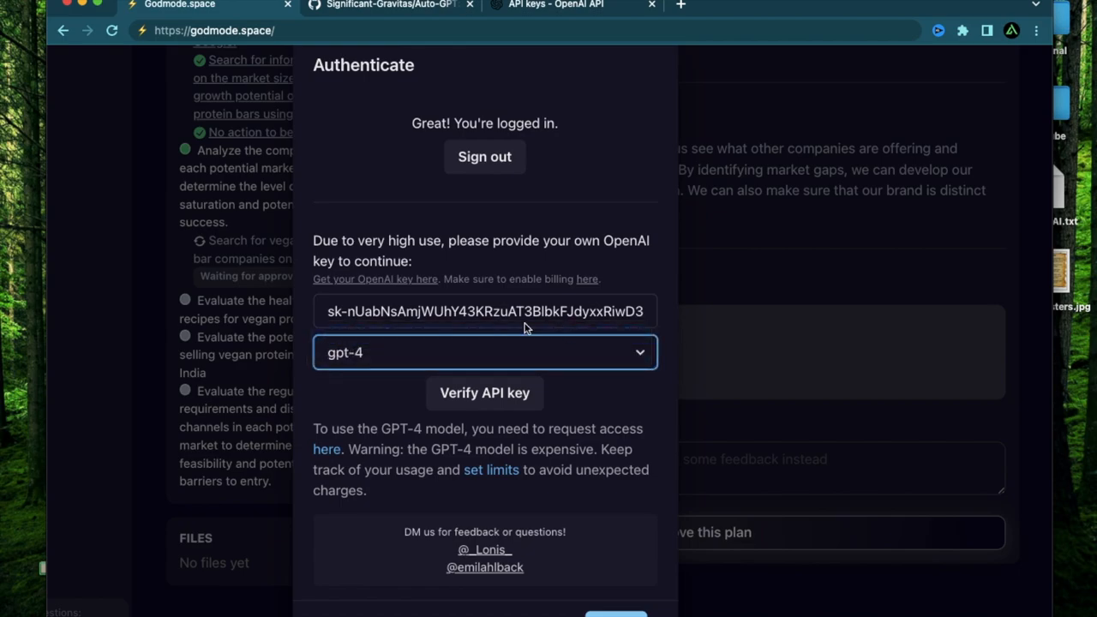
pyautogui.click(483, 393)
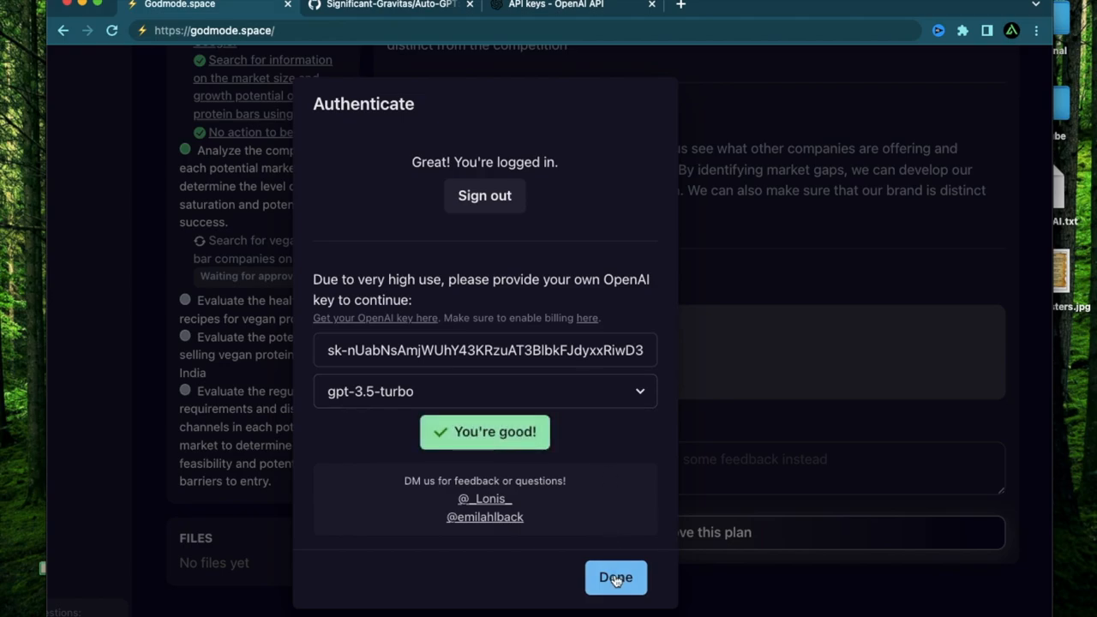
pyautogui.click(615, 577)
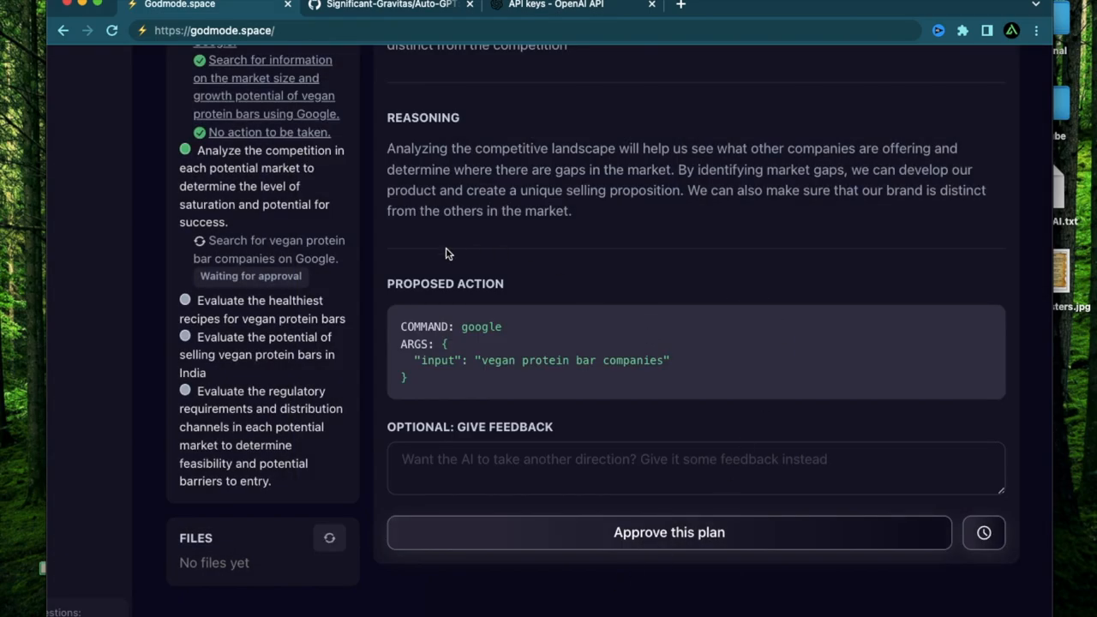
pyautogui.moveTo(590, 316)
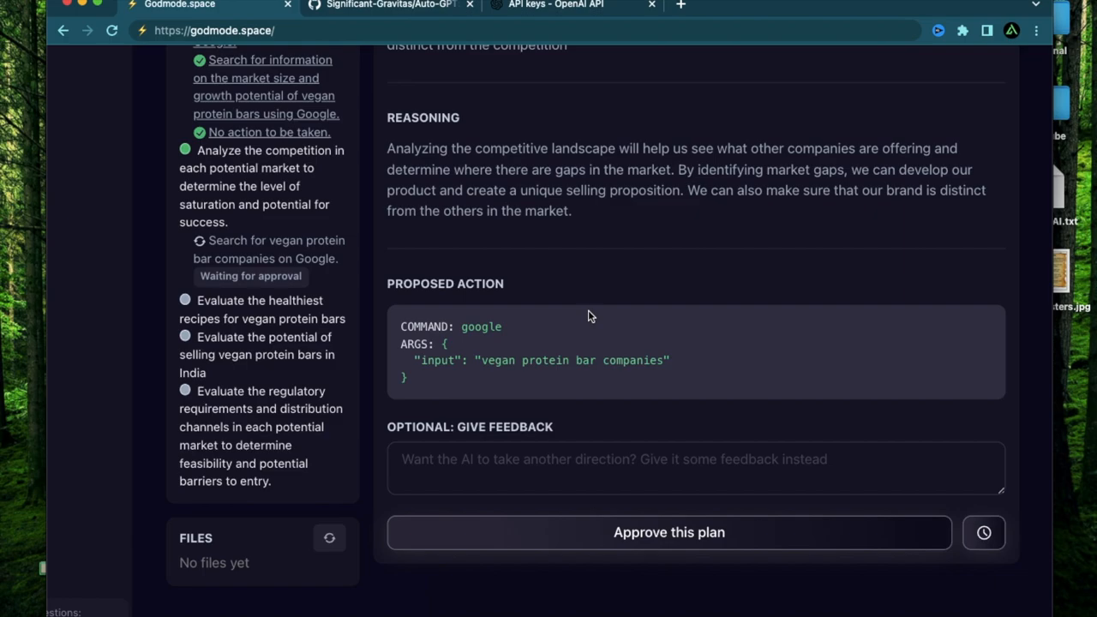
pyautogui.moveTo(648, 276)
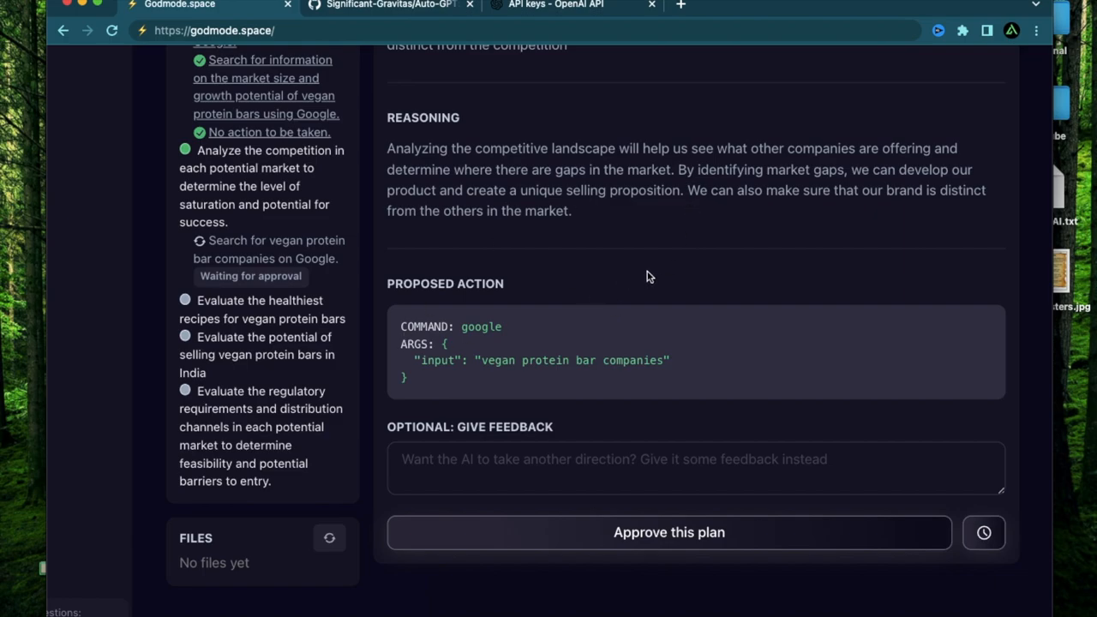
pyautogui.moveTo(580, 268)
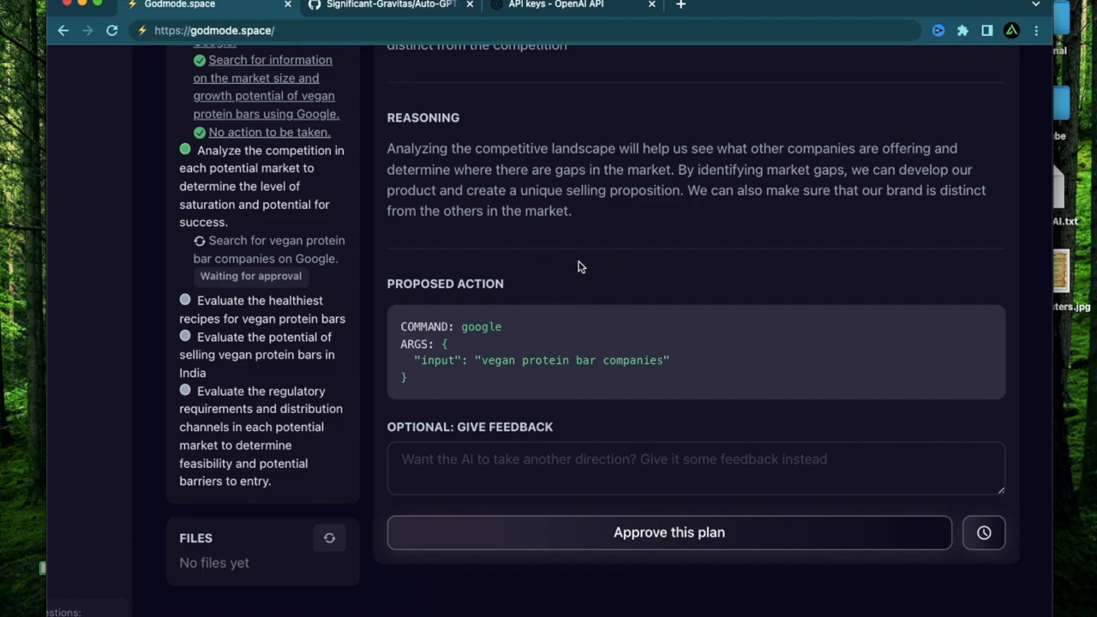
# Approve the Google search for vegan protein bar companies and view its results.
pyautogui.click(669, 531)
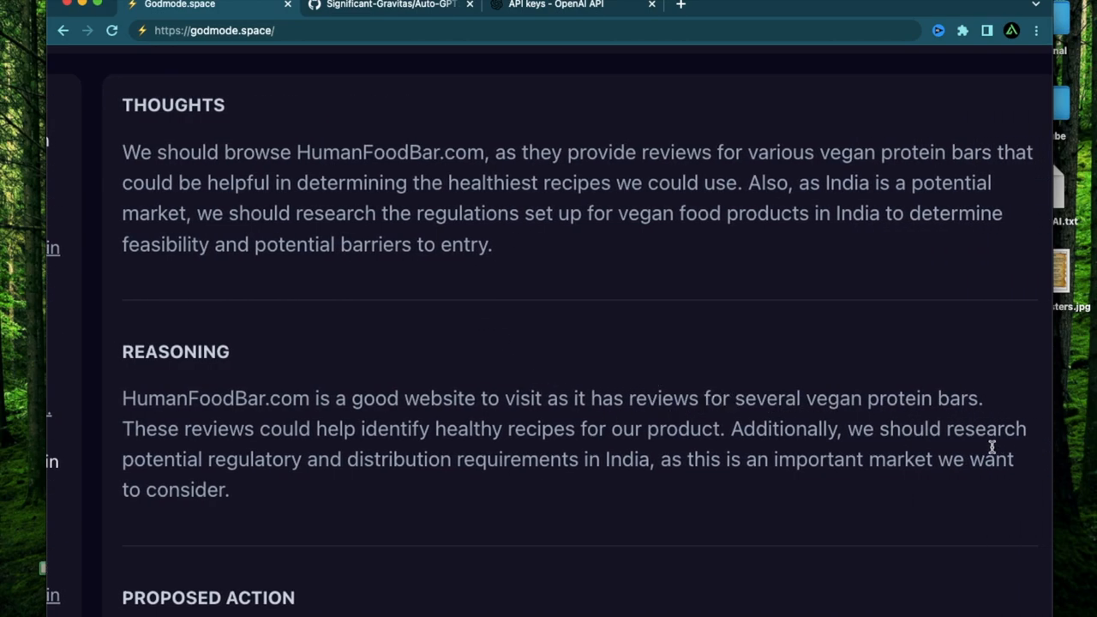
pyautogui.scroll(-3)
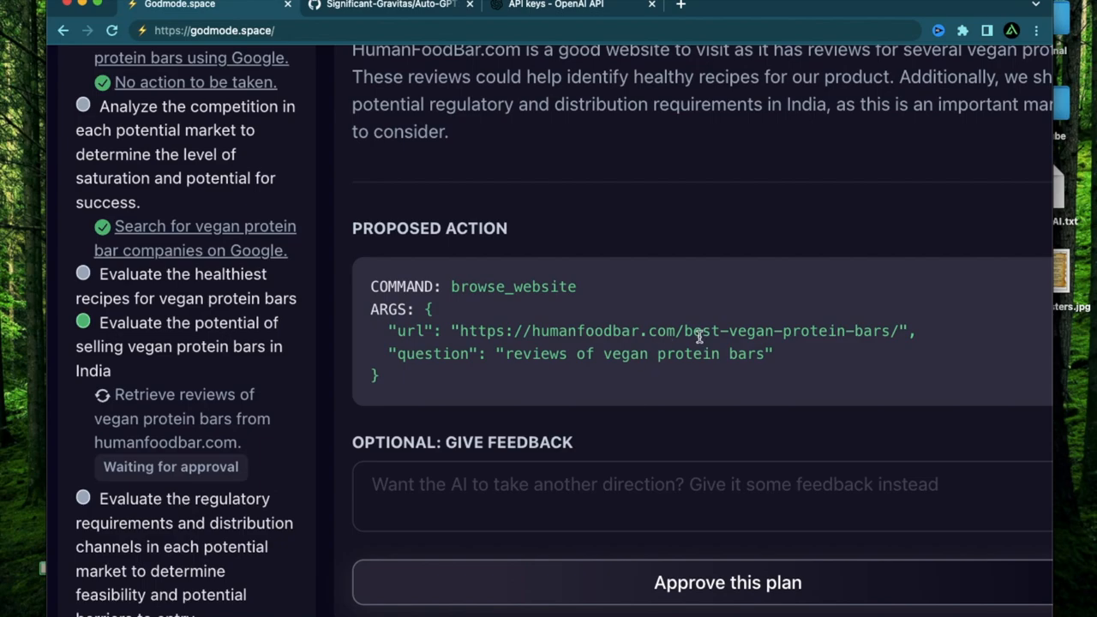
pyautogui.moveTo(230, 264)
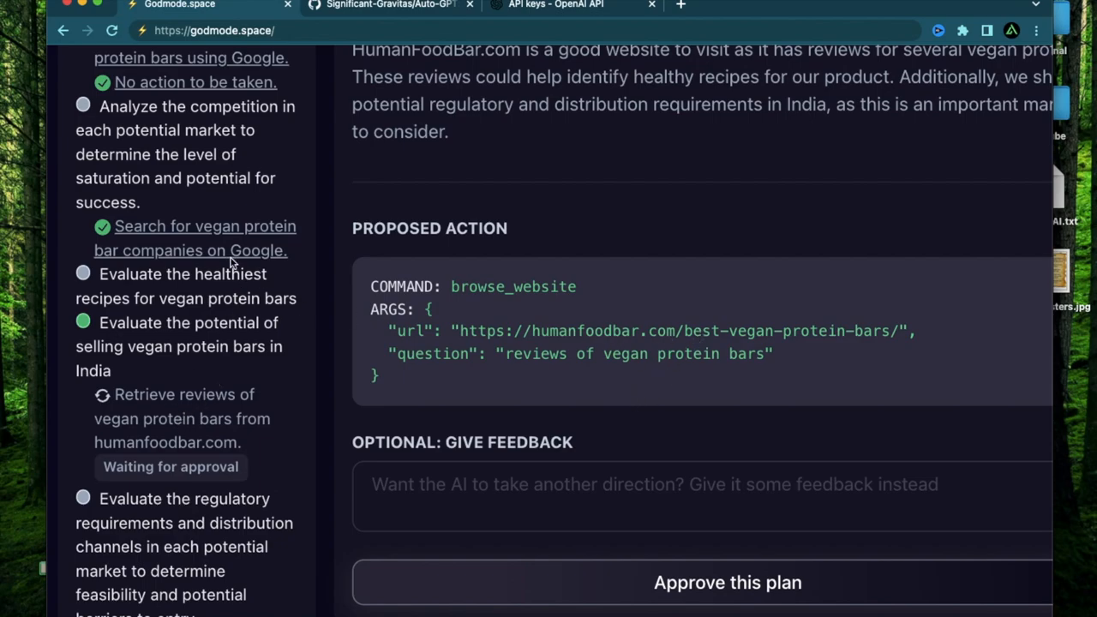
pyautogui.moveTo(213, 250)
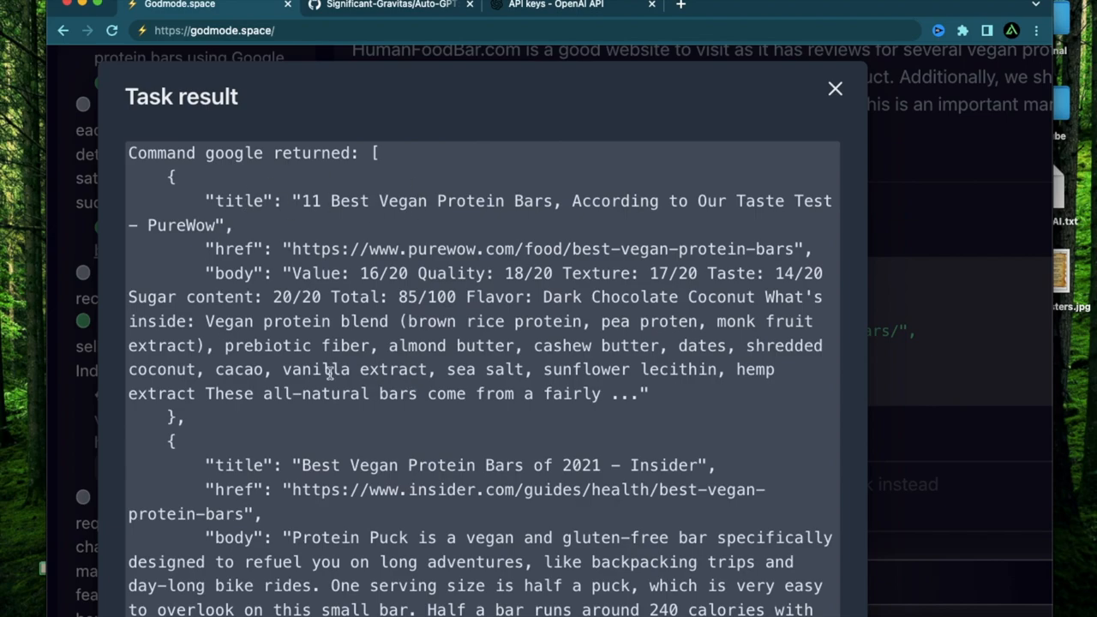
# Read through the competitor search results including HumanFoodBar, GoMacro and Healthline.
pyautogui.scroll(-3)
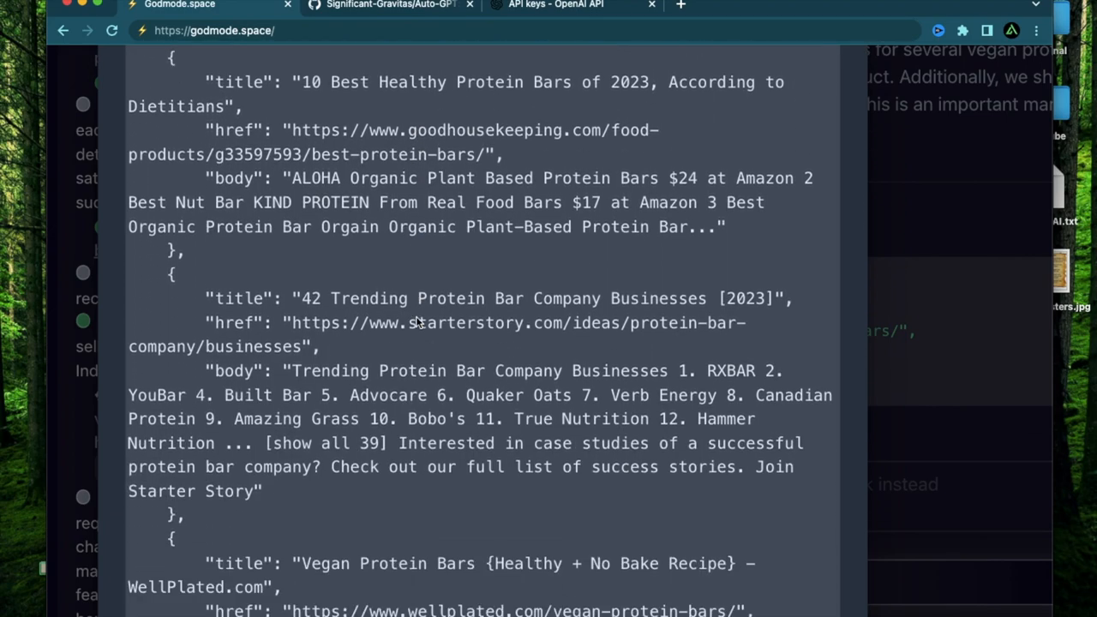
pyautogui.scroll(-3)
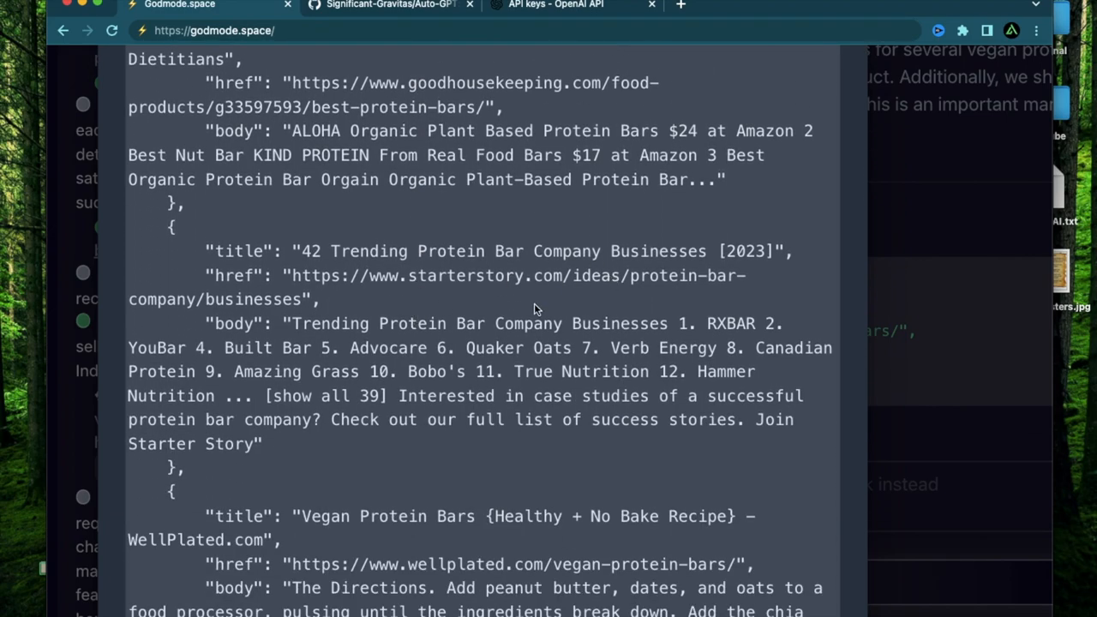
pyautogui.moveTo(506, 365)
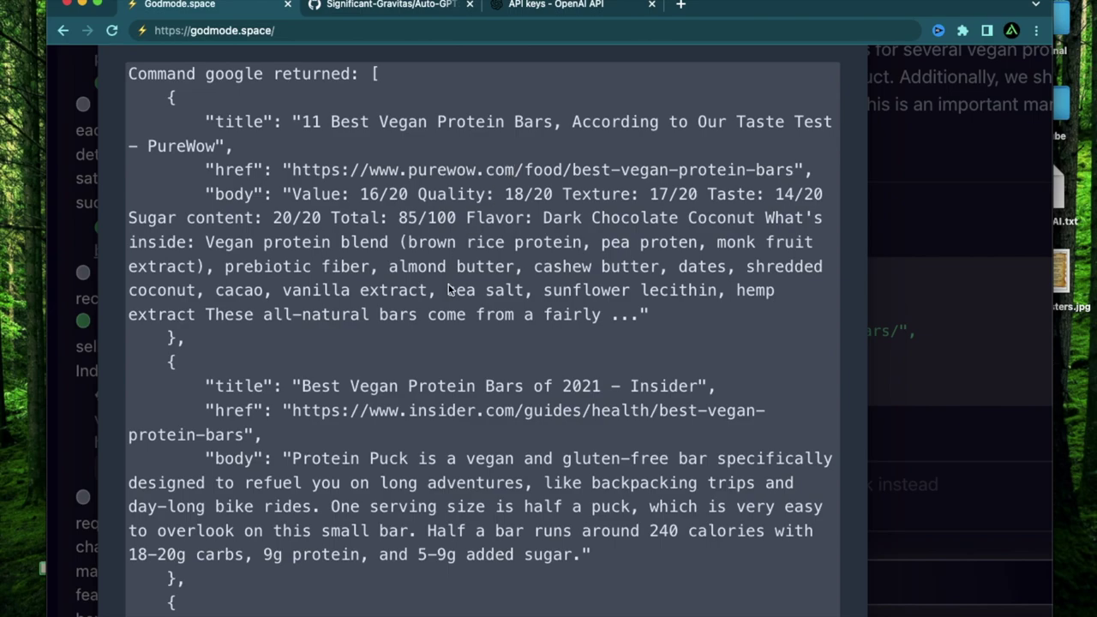
pyautogui.scroll(-3)
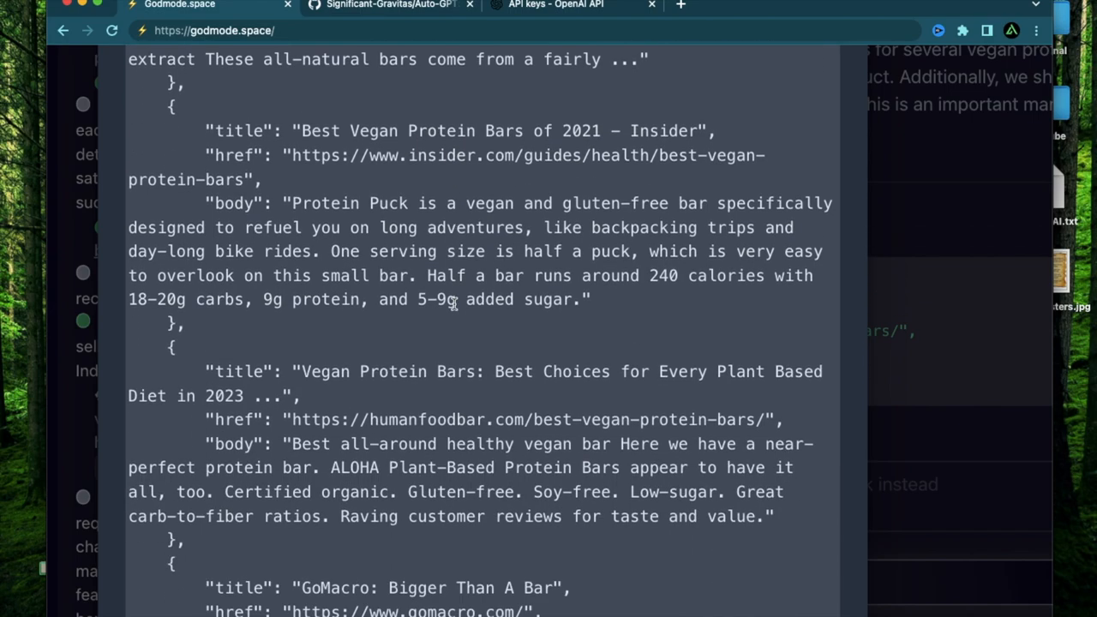
pyautogui.scroll(-3)
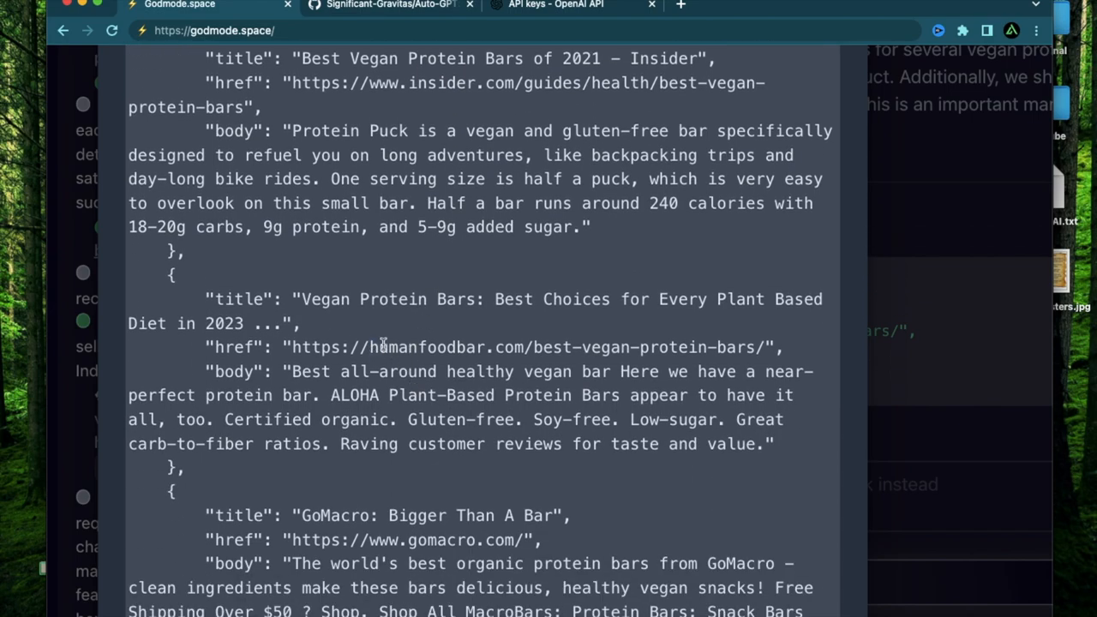
pyautogui.scroll(-3)
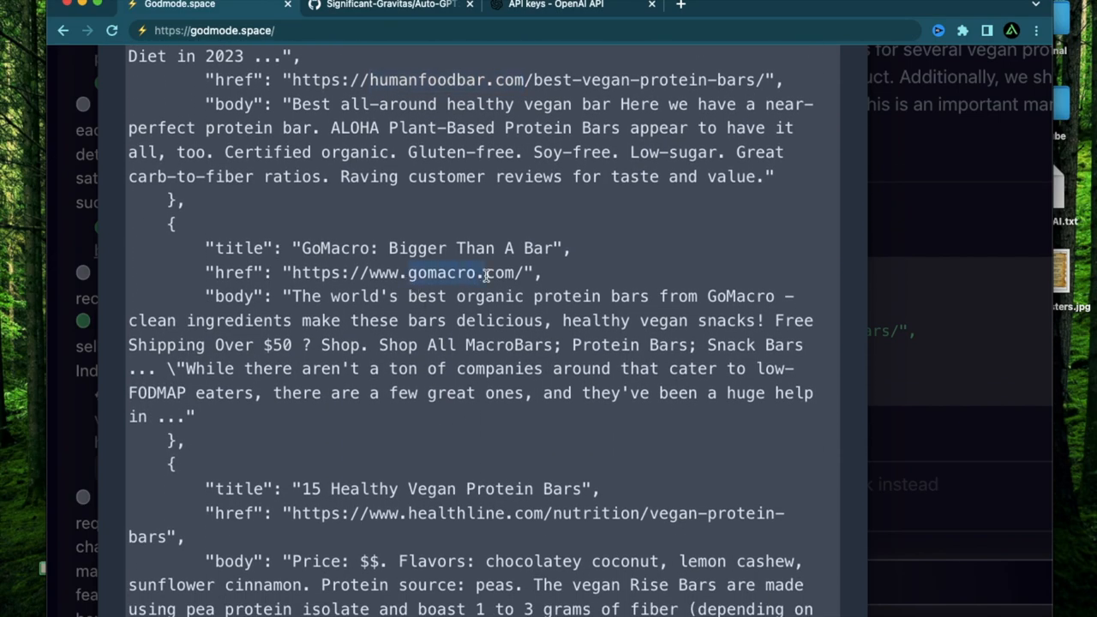
pyautogui.scroll(-3)
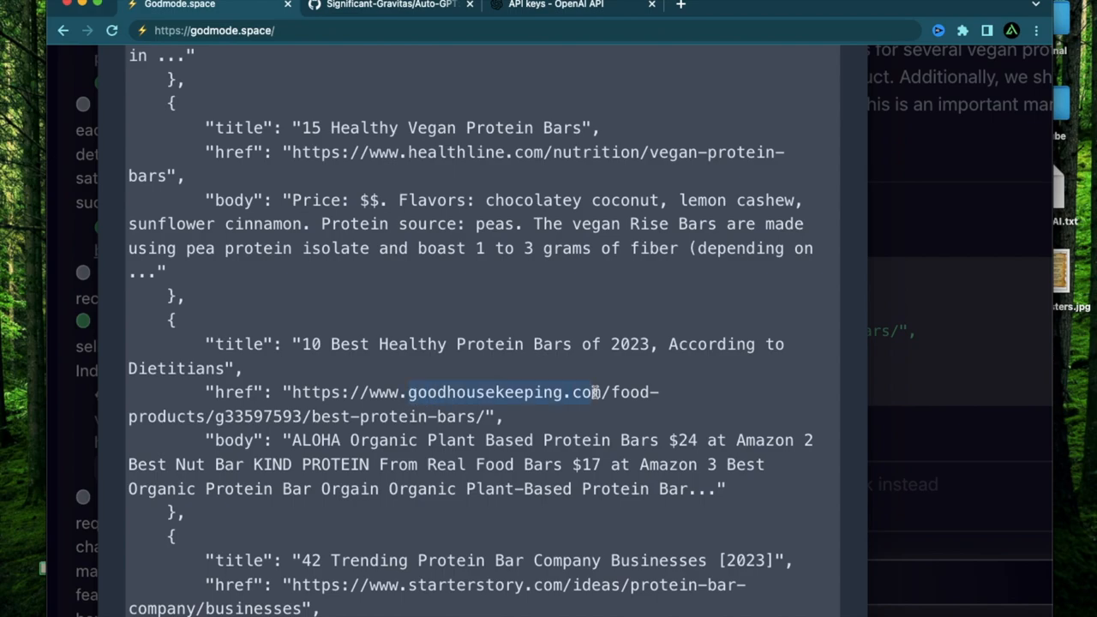
pyautogui.scroll(-3)
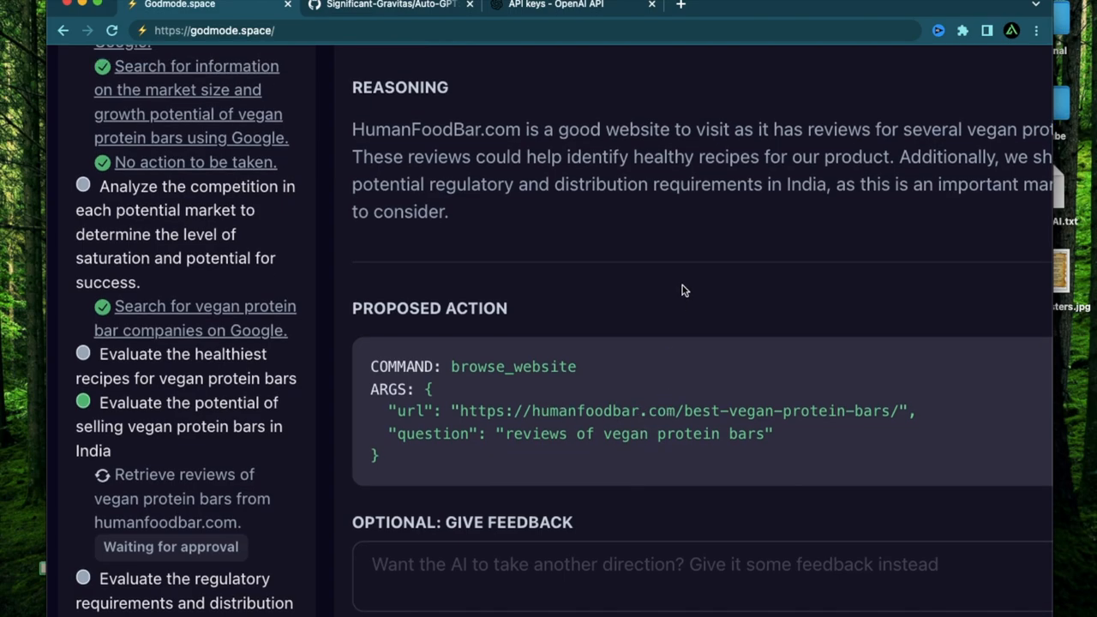
pyautogui.moveTo(727, 255)
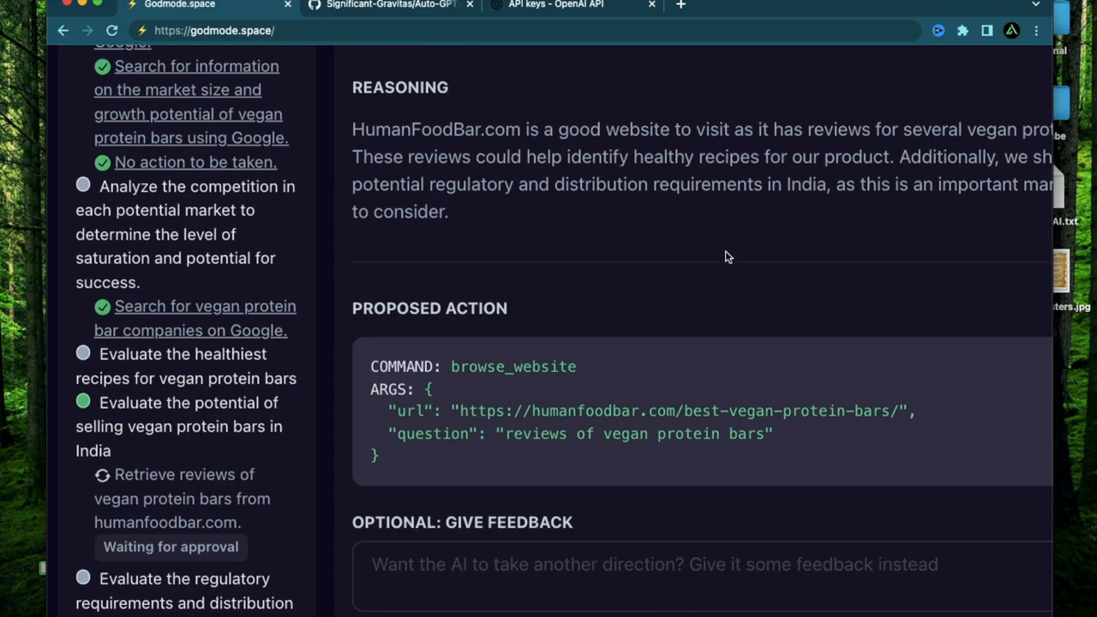
# Review the task list, including the healthiest recipes task, and approve browsing HumanFoodBar.com for reviews.
pyautogui.scroll(-3)
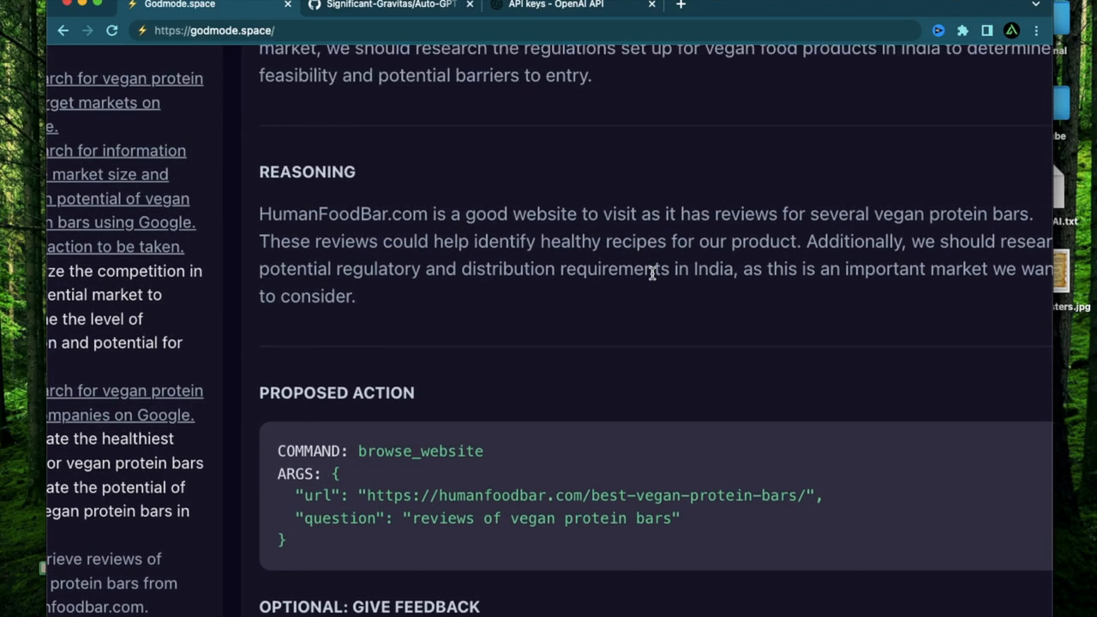
pyautogui.scroll(-3)
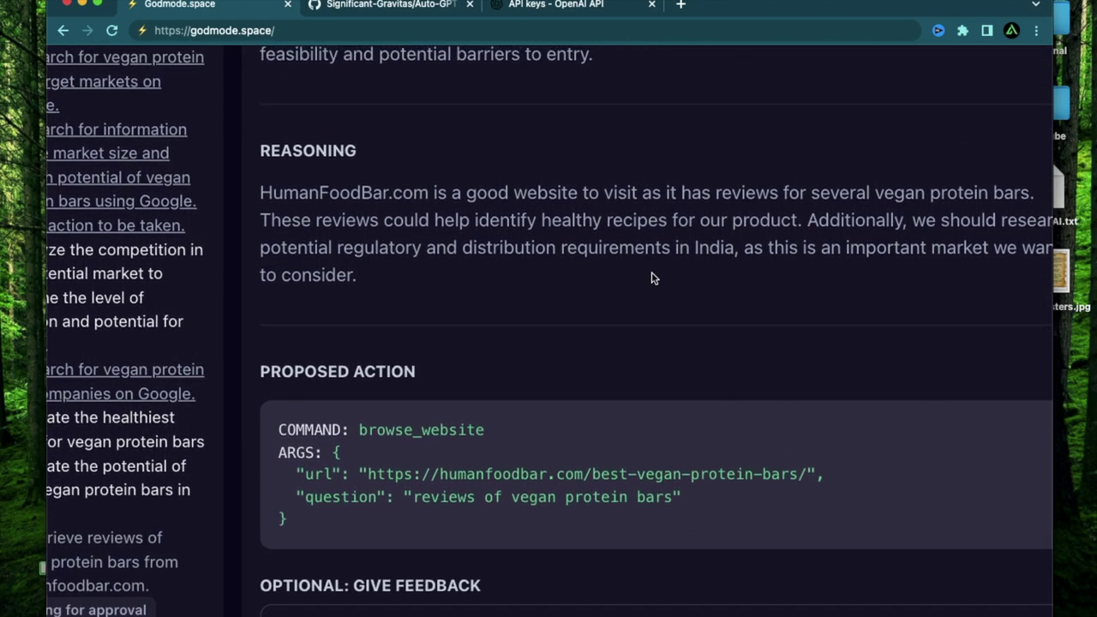
pyautogui.scroll(-3)
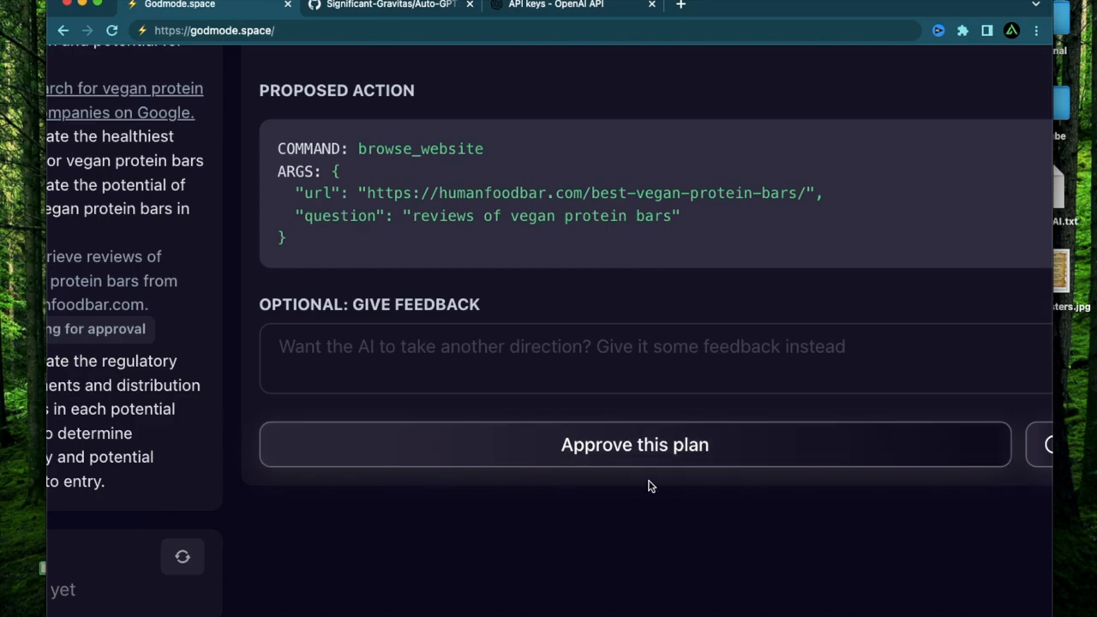
pyautogui.moveTo(551, 549)
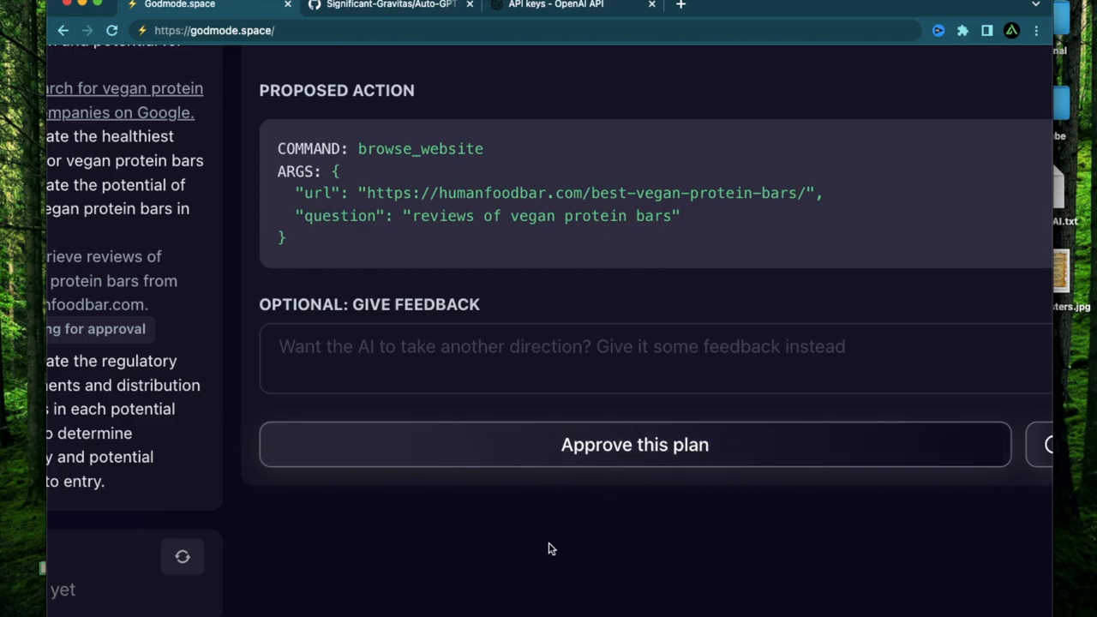
pyautogui.moveTo(574, 447)
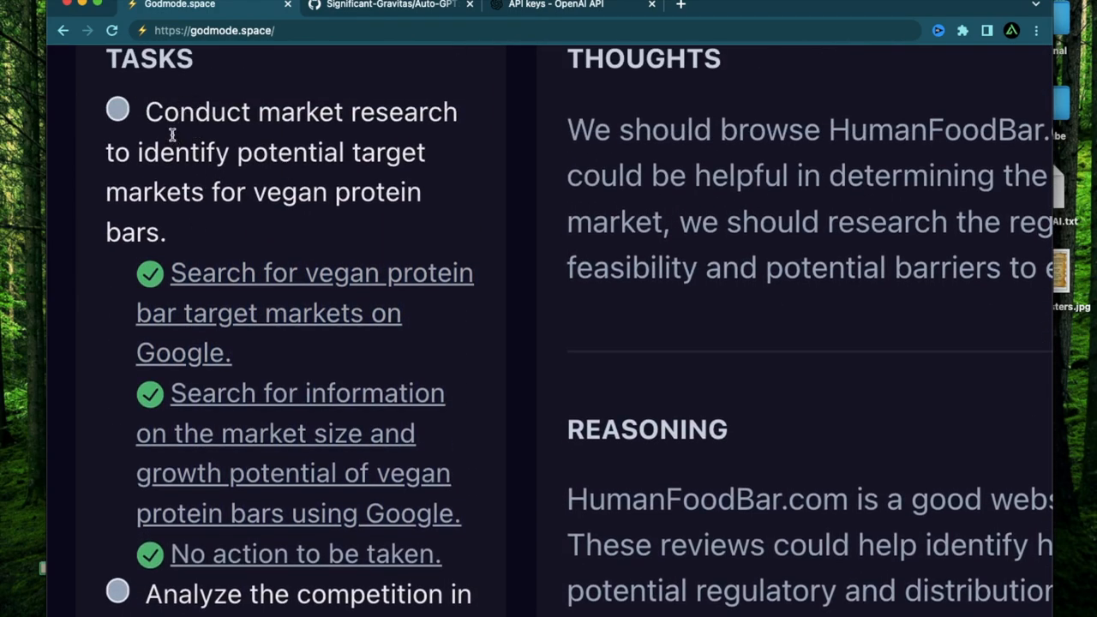
pyautogui.moveTo(196, 251)
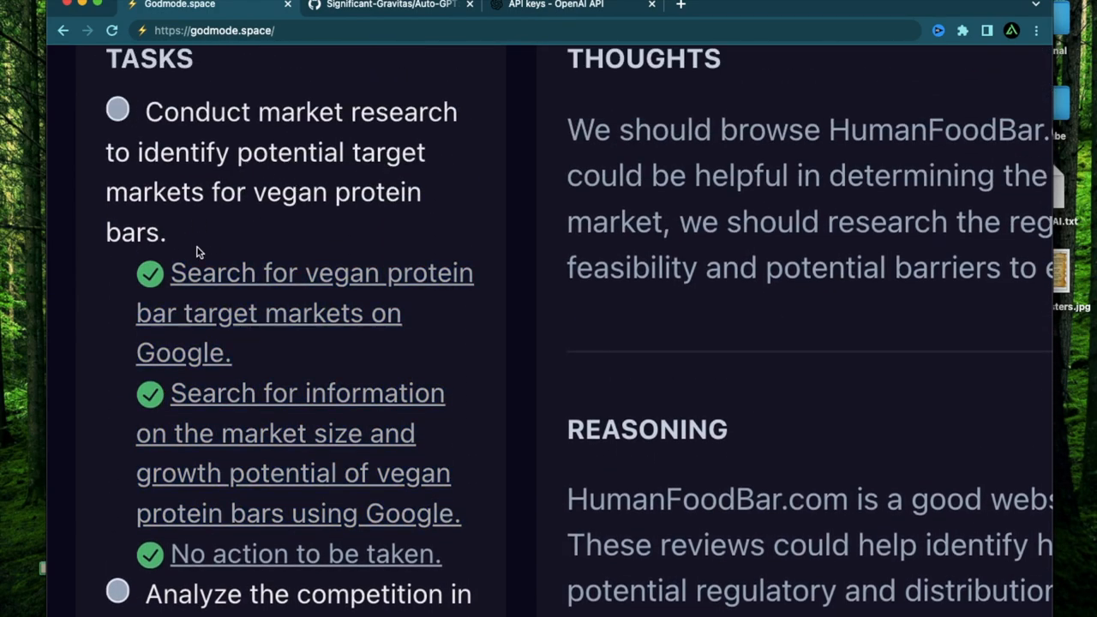
pyautogui.scroll(-3)
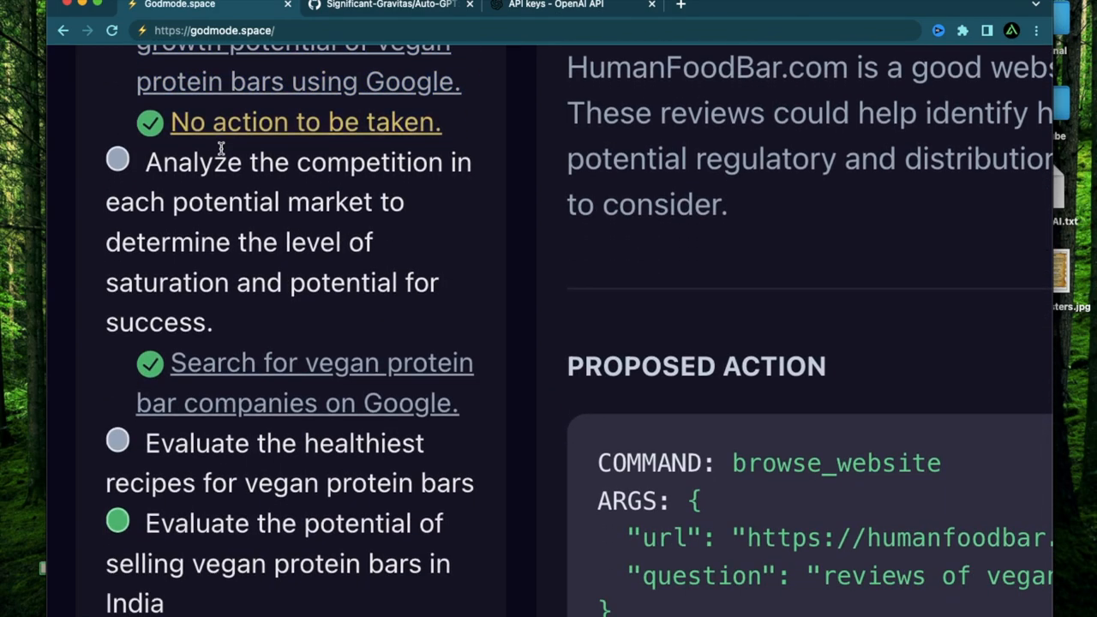
pyautogui.scroll(-3)
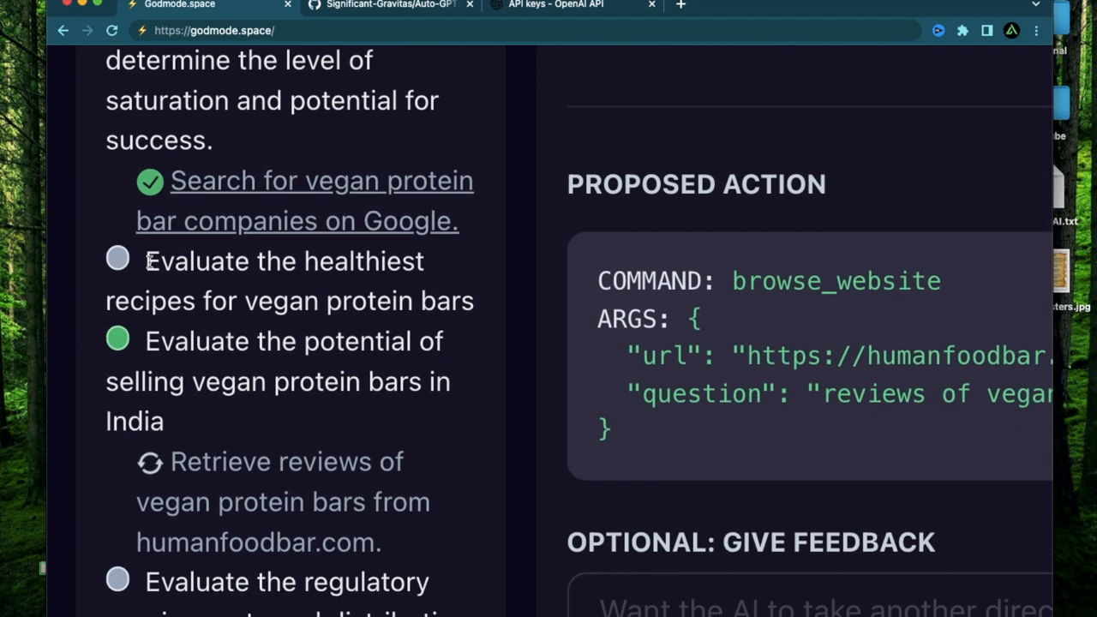
pyautogui.moveTo(340, 322)
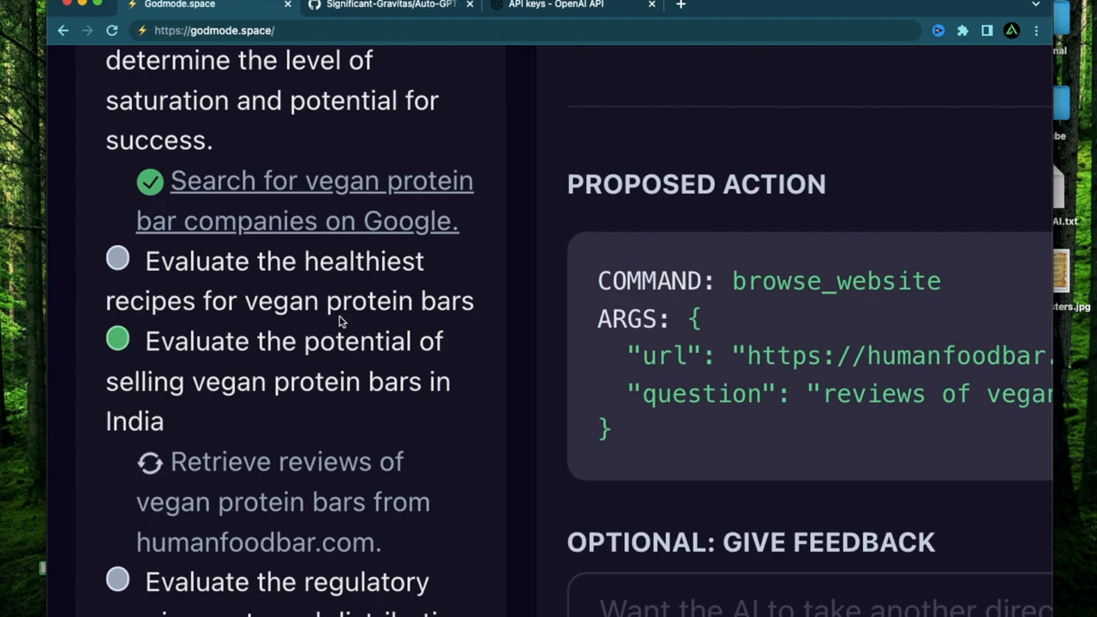
pyautogui.moveTo(353, 292)
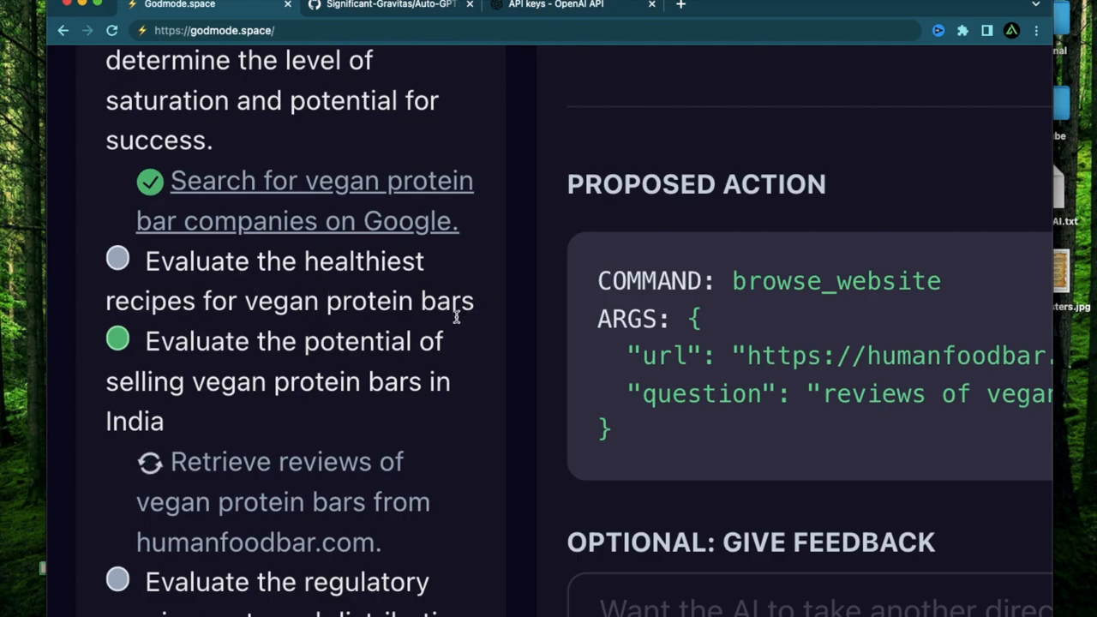
pyautogui.moveTo(370, 388)
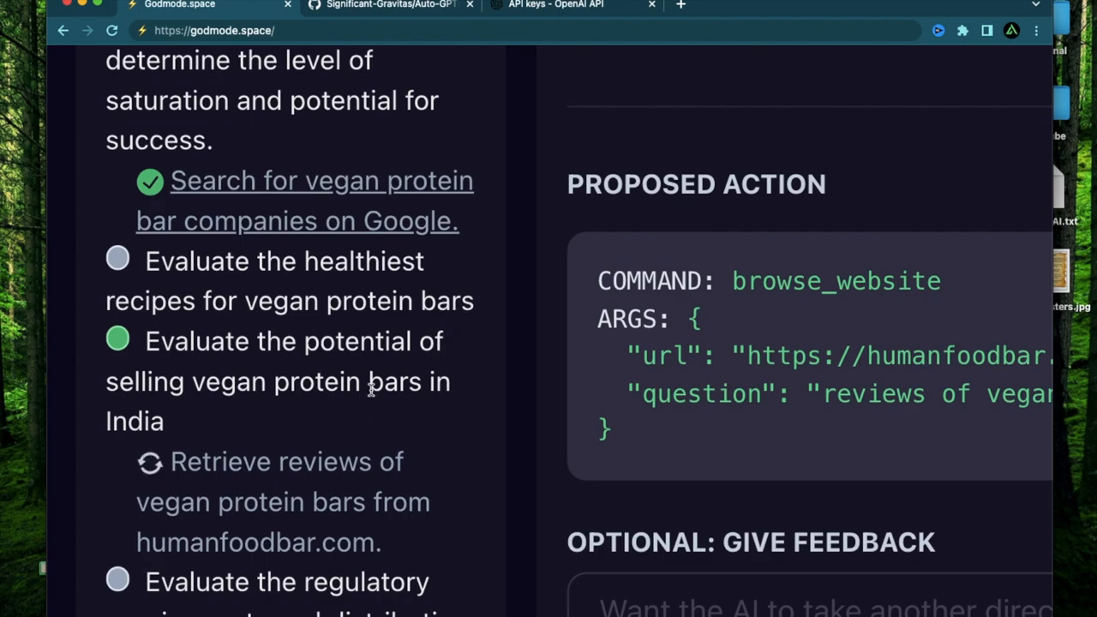
pyautogui.moveTo(493, 412)
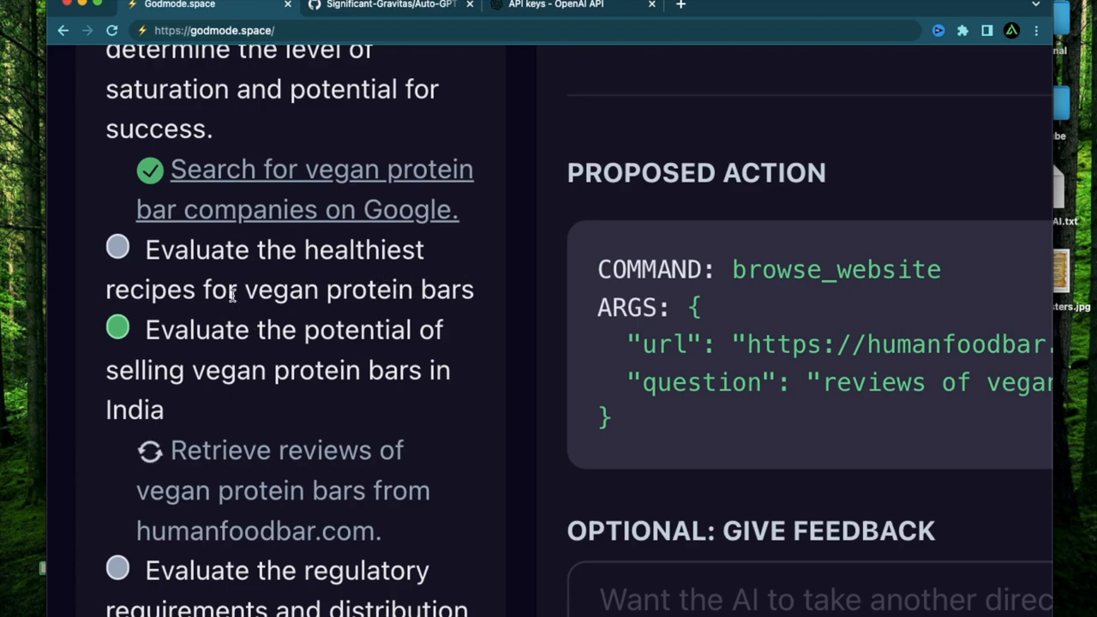
pyautogui.moveTo(484, 426)
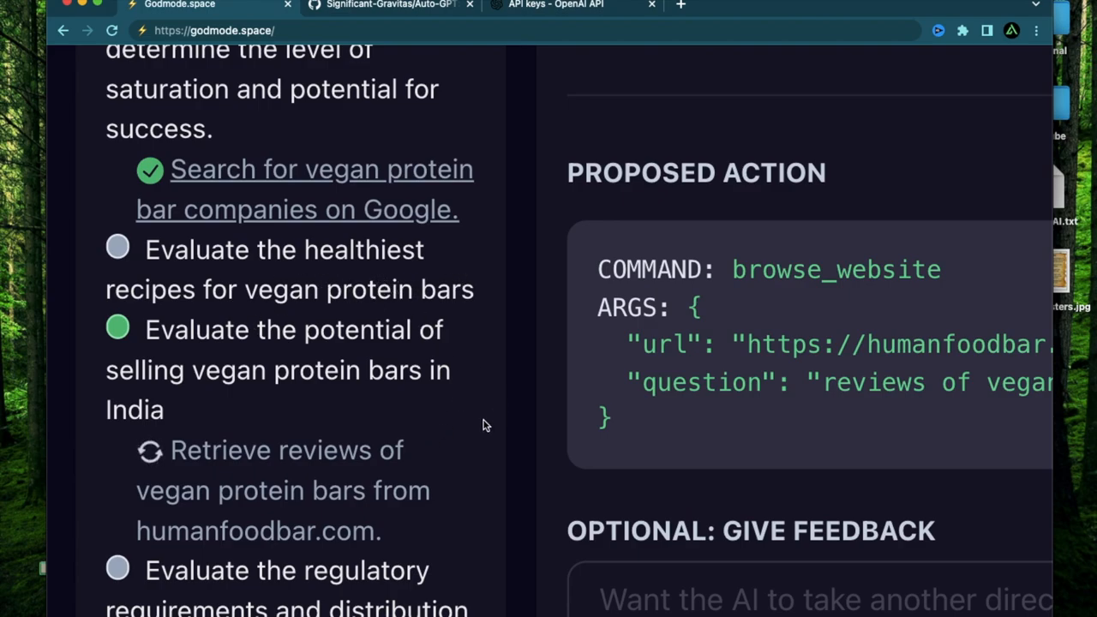
pyautogui.scroll(-3)
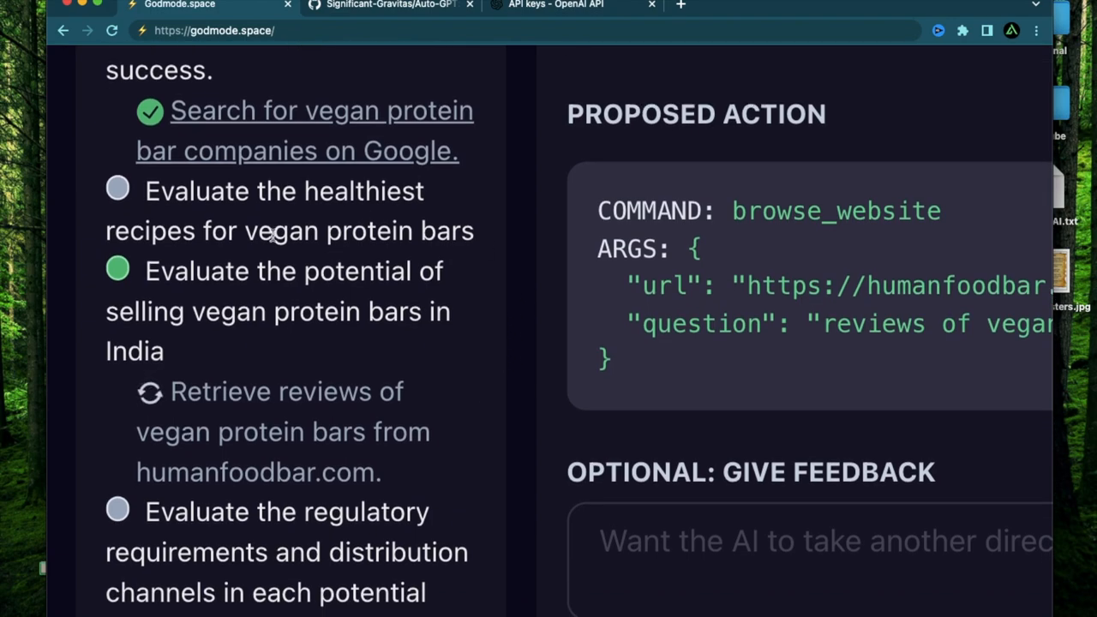
pyautogui.moveTo(254, 593)
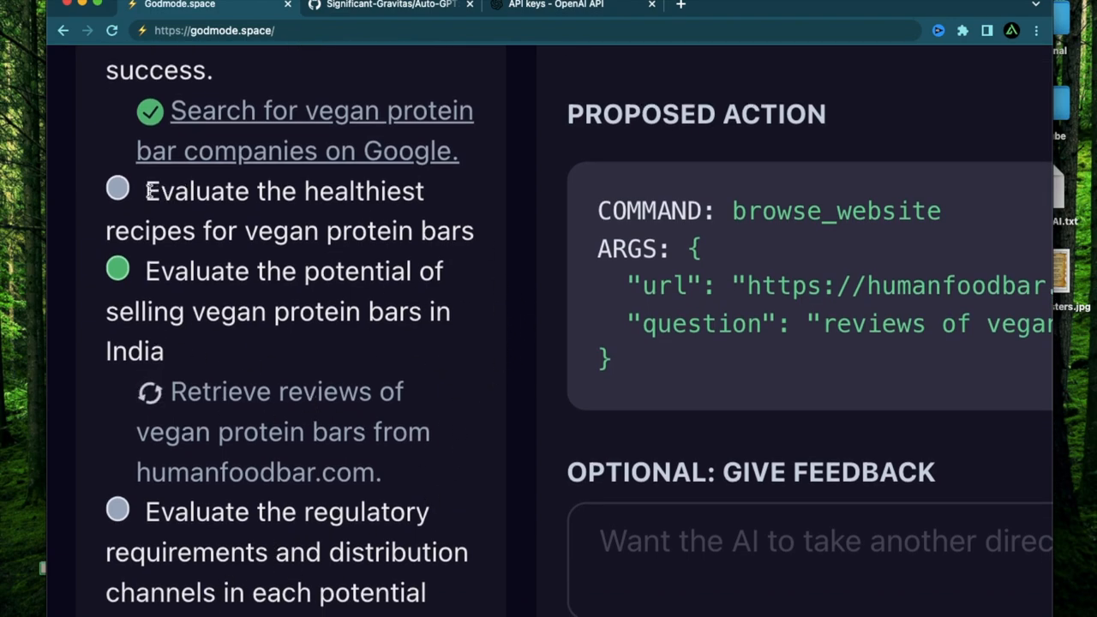
pyautogui.moveTo(146, 190); pyautogui.dragTo(473, 230)
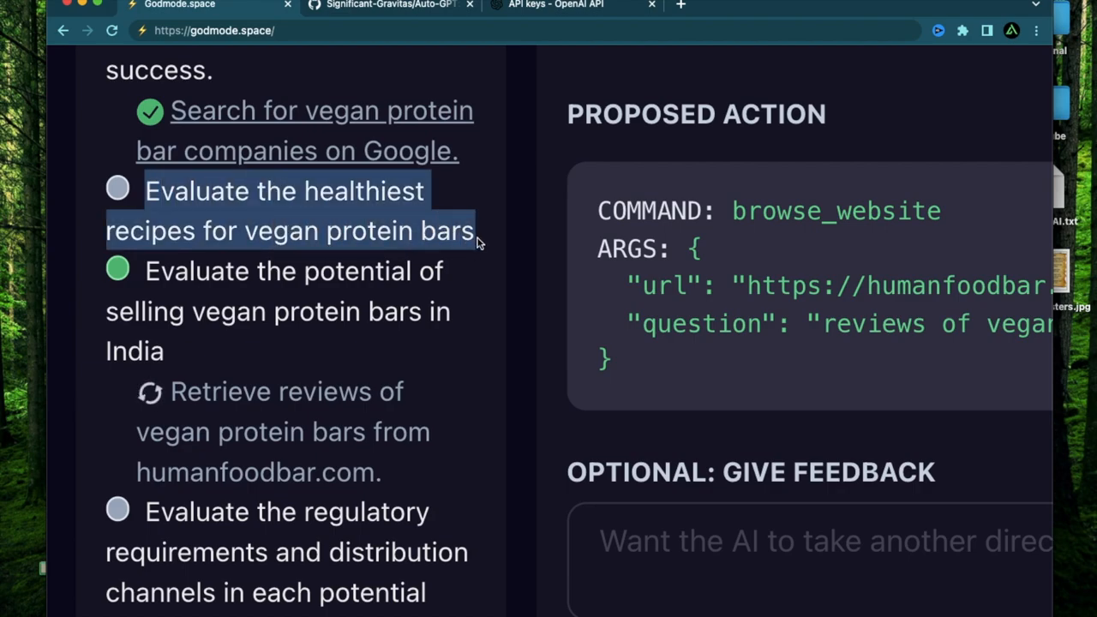
pyautogui.moveTo(367, 229)
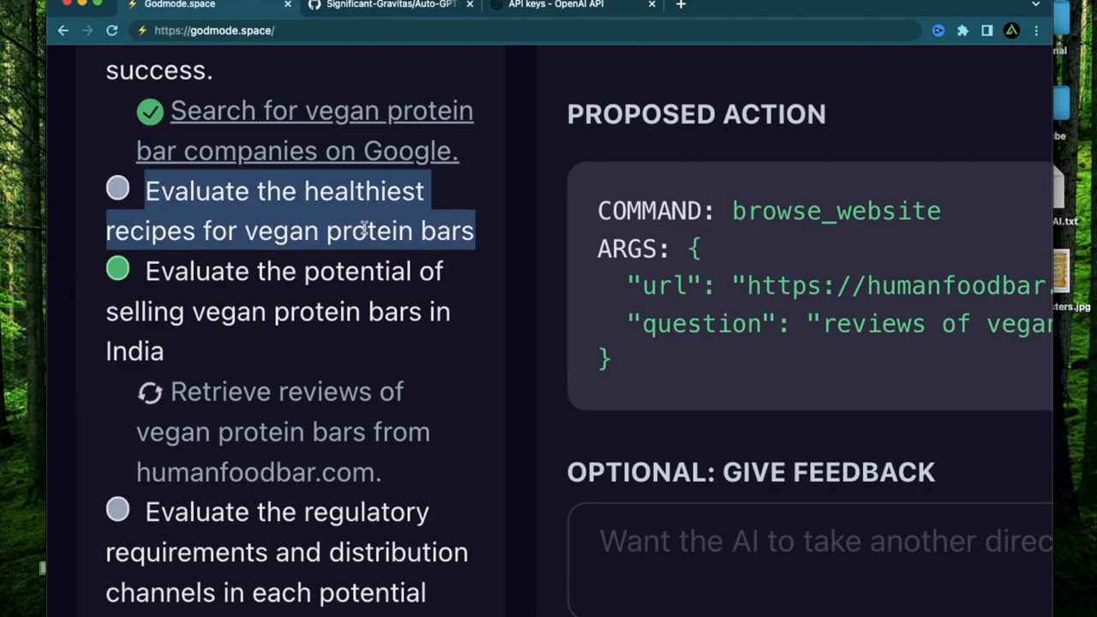
pyautogui.scroll(-3)
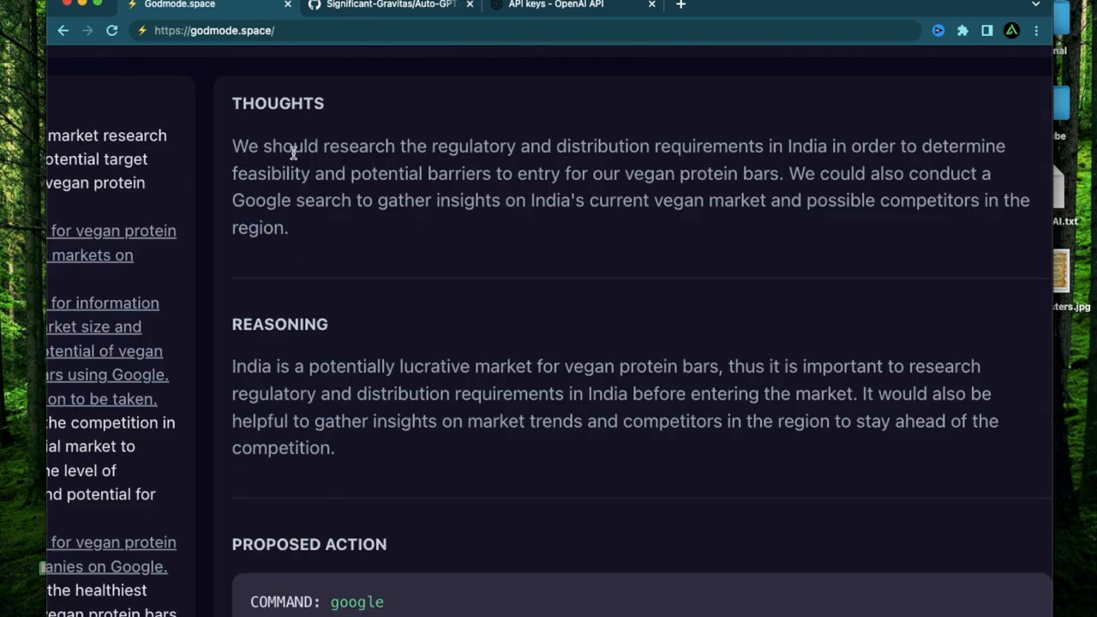
# Read the regulatory and distribution thoughts and approve the Google search on India's vegan market.
pyautogui.moveTo(322, 145); pyautogui.dragTo(484, 146)
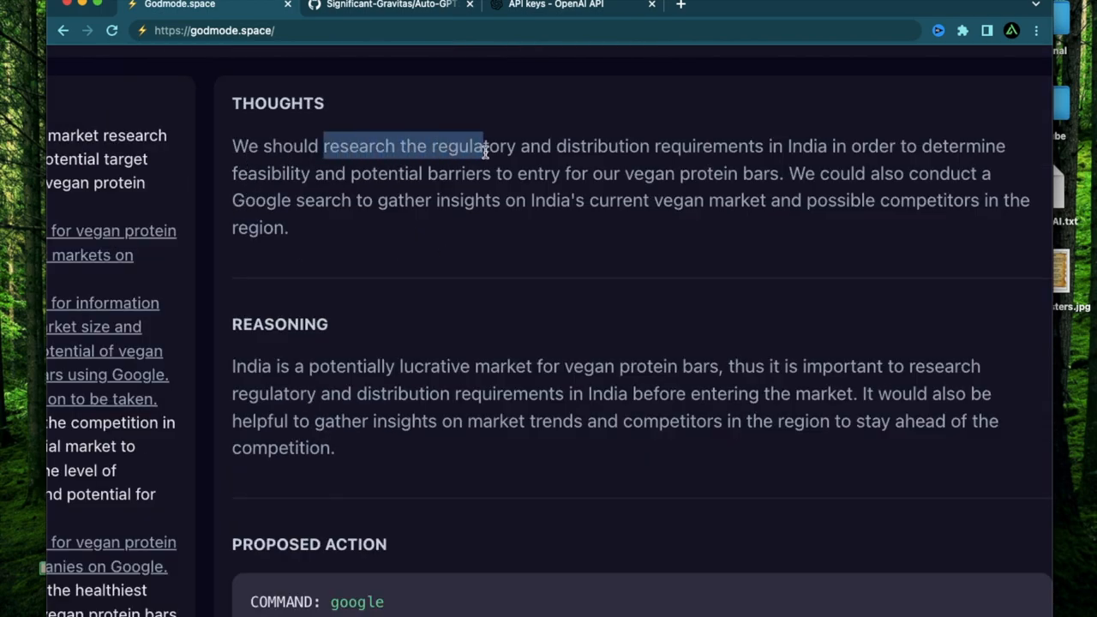
pyautogui.moveTo(484, 146); pyautogui.dragTo(861, 146)
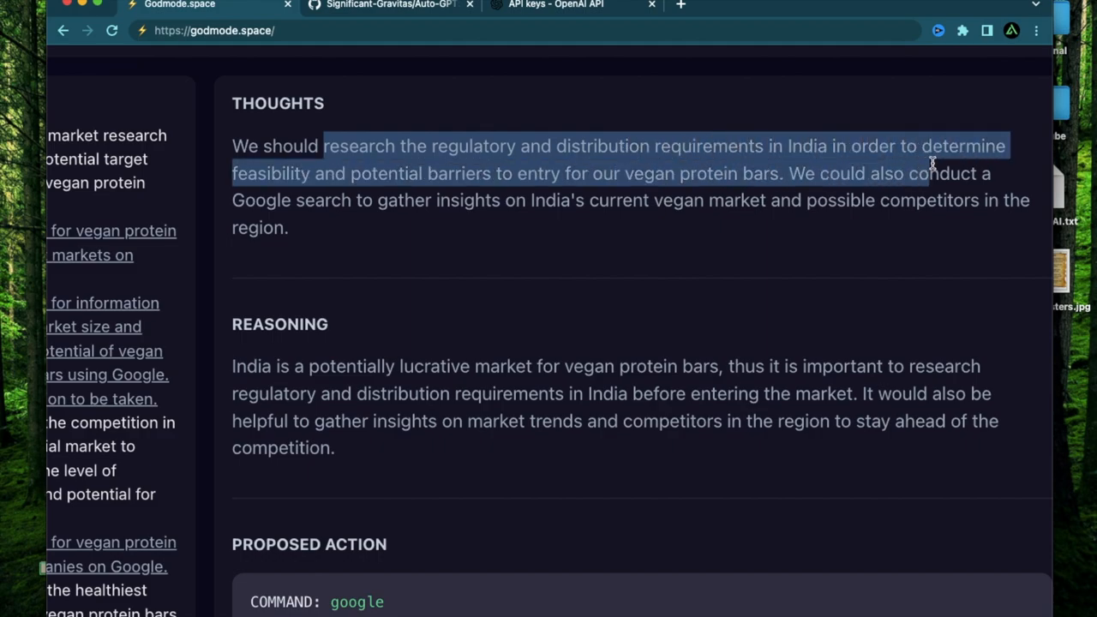
pyautogui.click(347, 233)
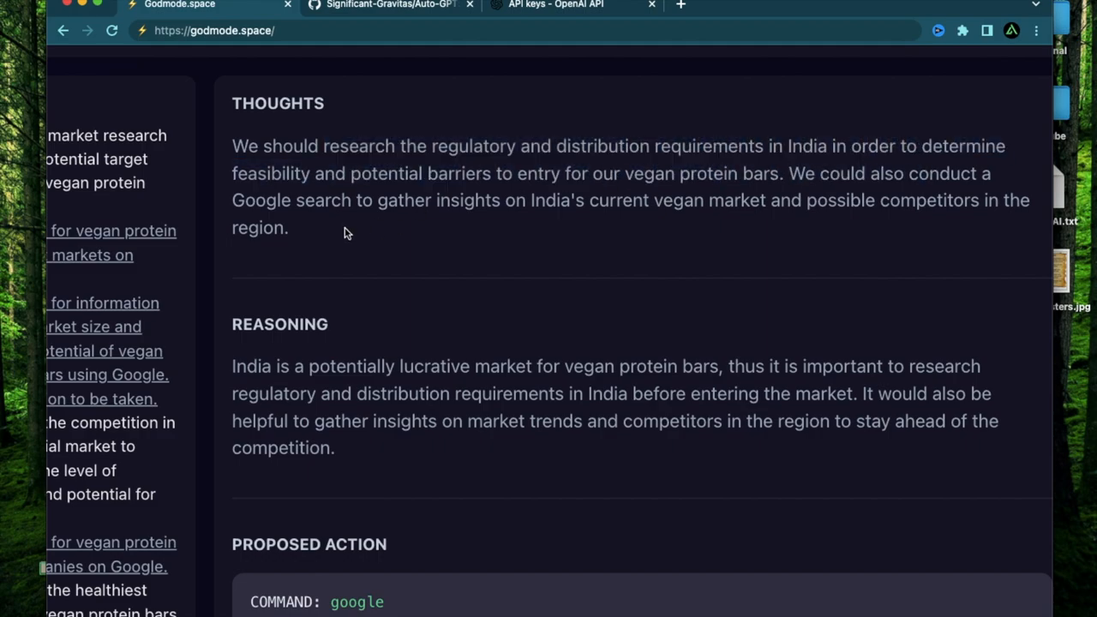
pyautogui.moveTo(233, 199); pyautogui.dragTo(288, 226)
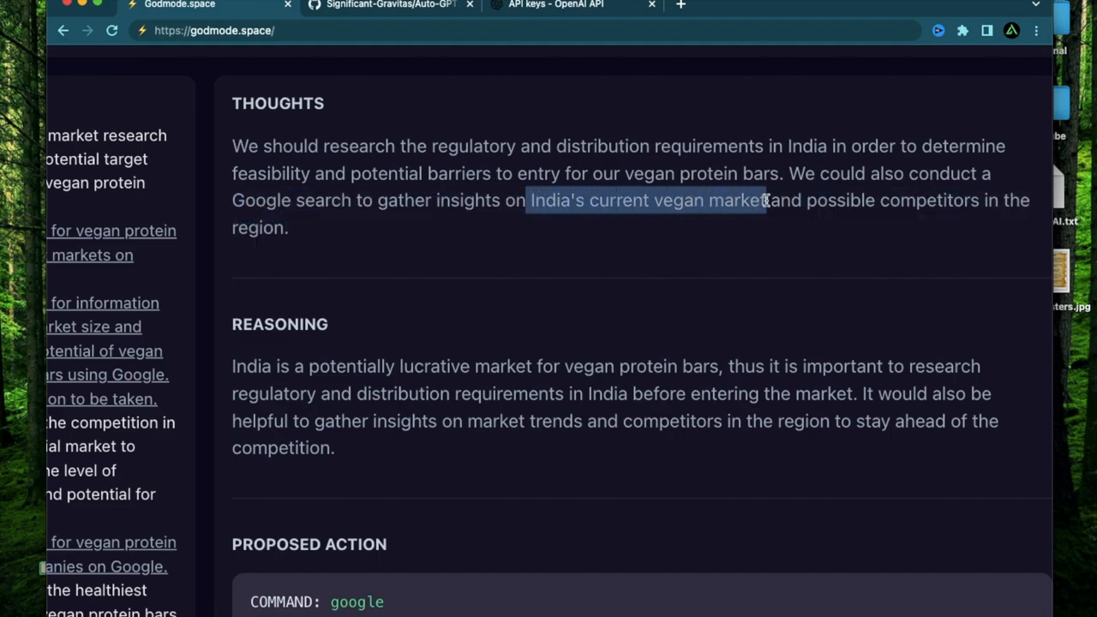
pyautogui.scroll(-3)
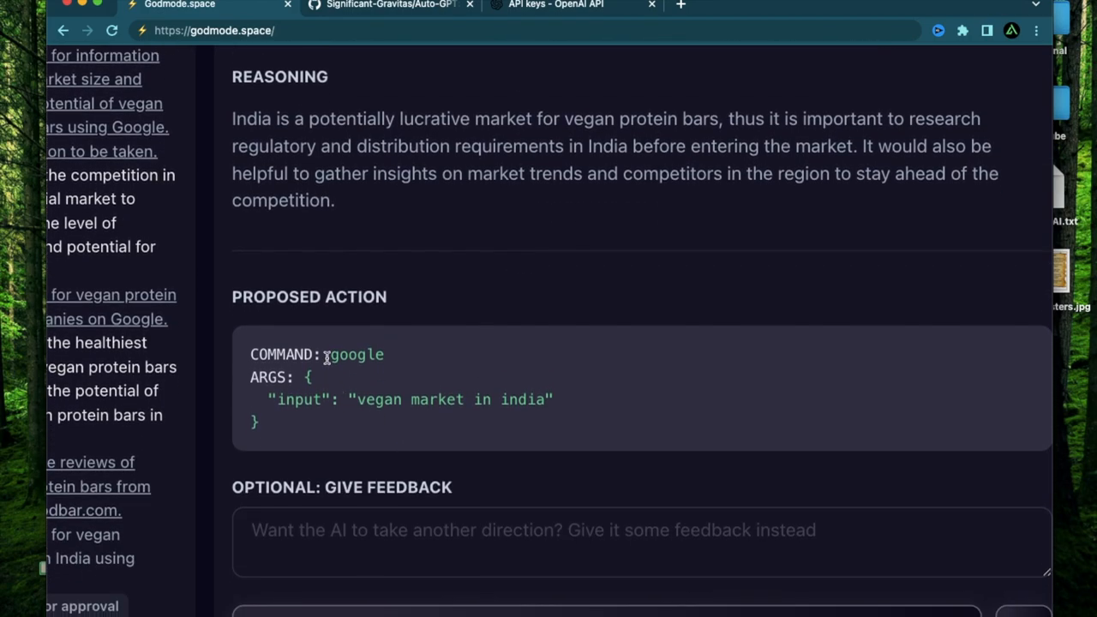
pyautogui.moveTo(367, 402)
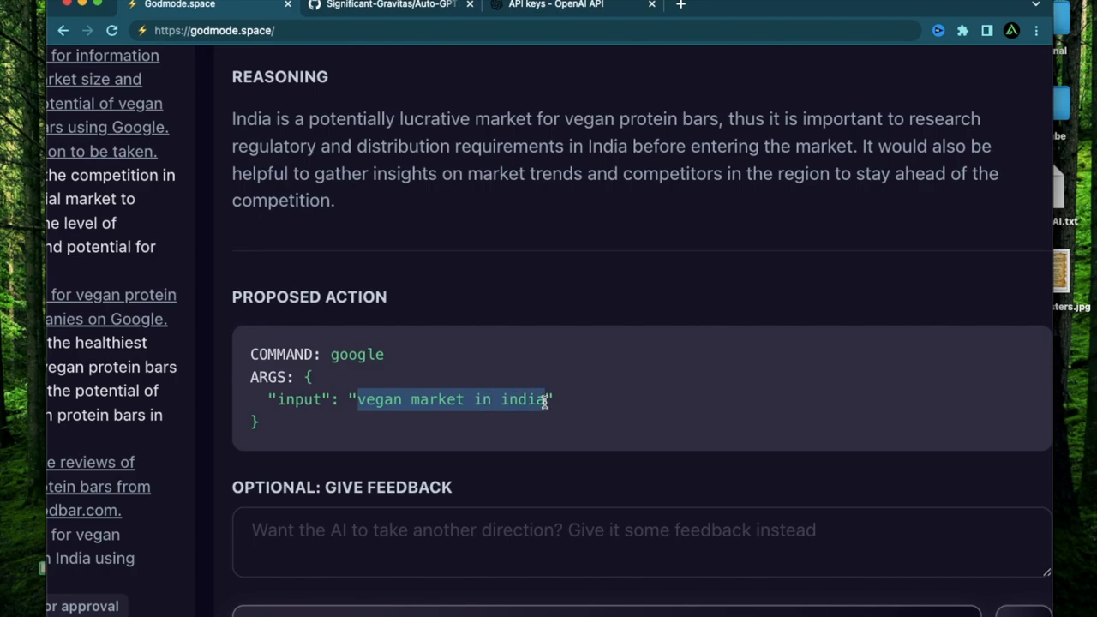
pyautogui.scroll(-3)
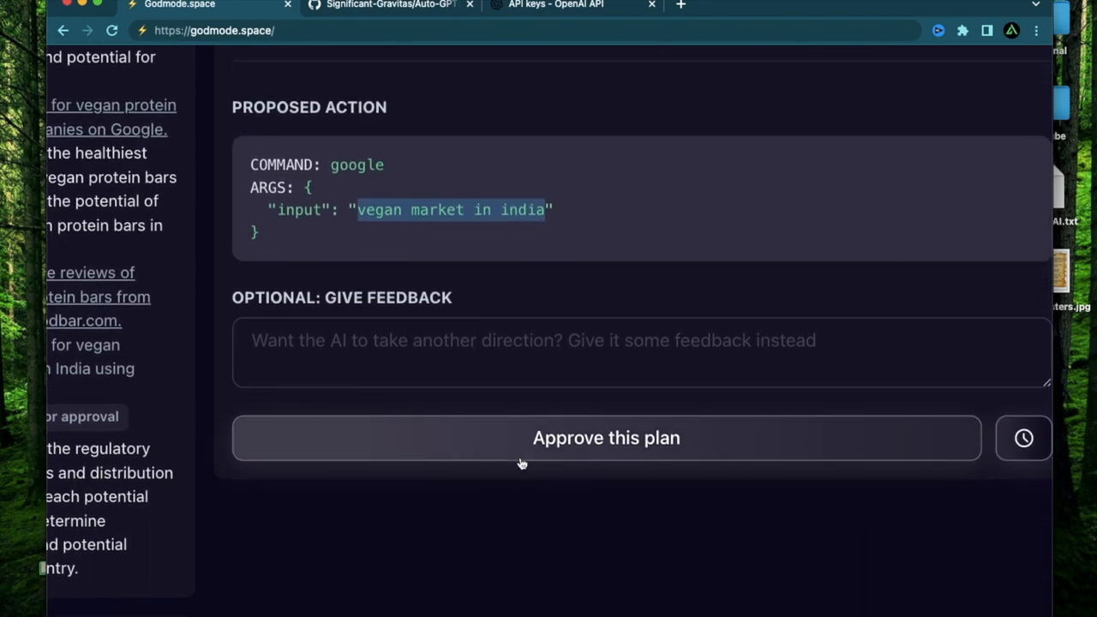
pyautogui.click(607, 439)
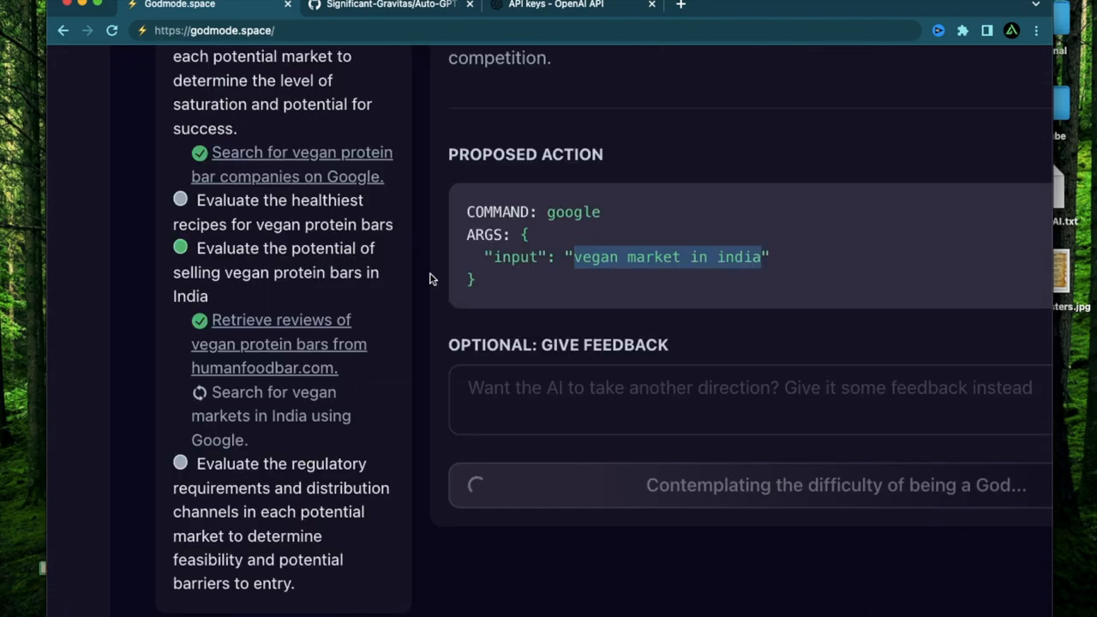
pyautogui.moveTo(329, 175)
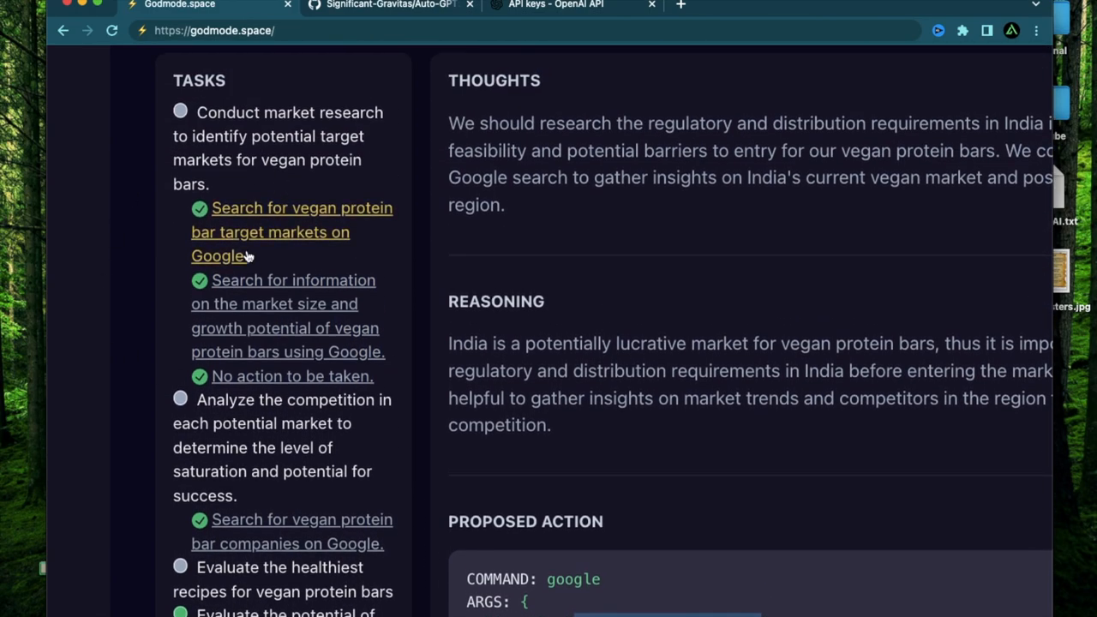
# Read the India vegan food market results with Expert Market Research and IMARC growth forecasts.
pyautogui.scroll(-3)
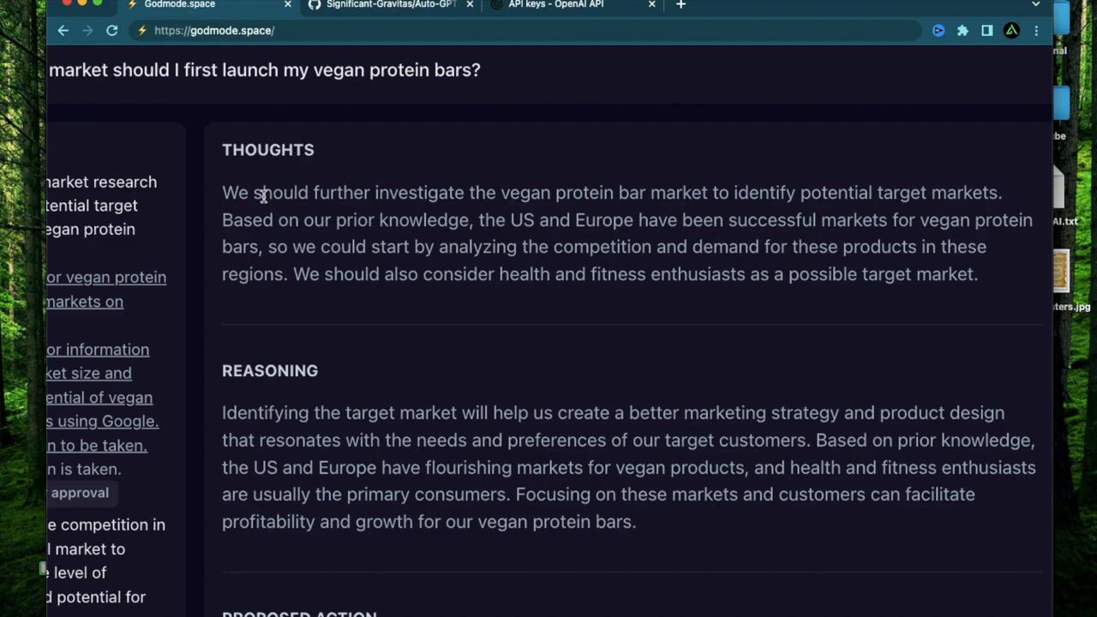
pyautogui.scroll(-3)
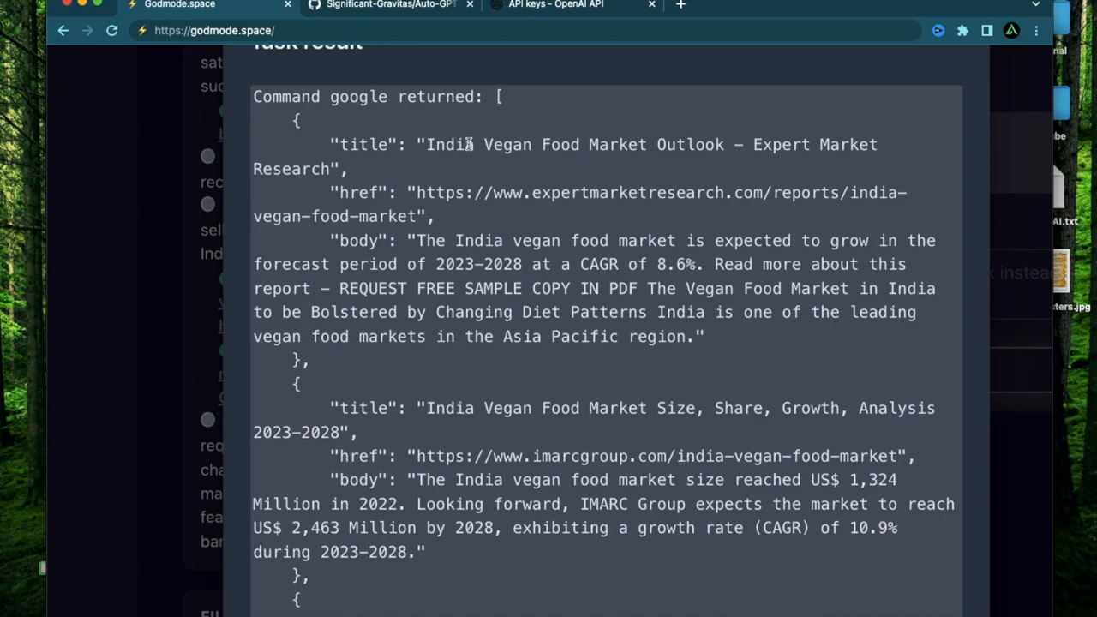
pyautogui.scroll(-3)
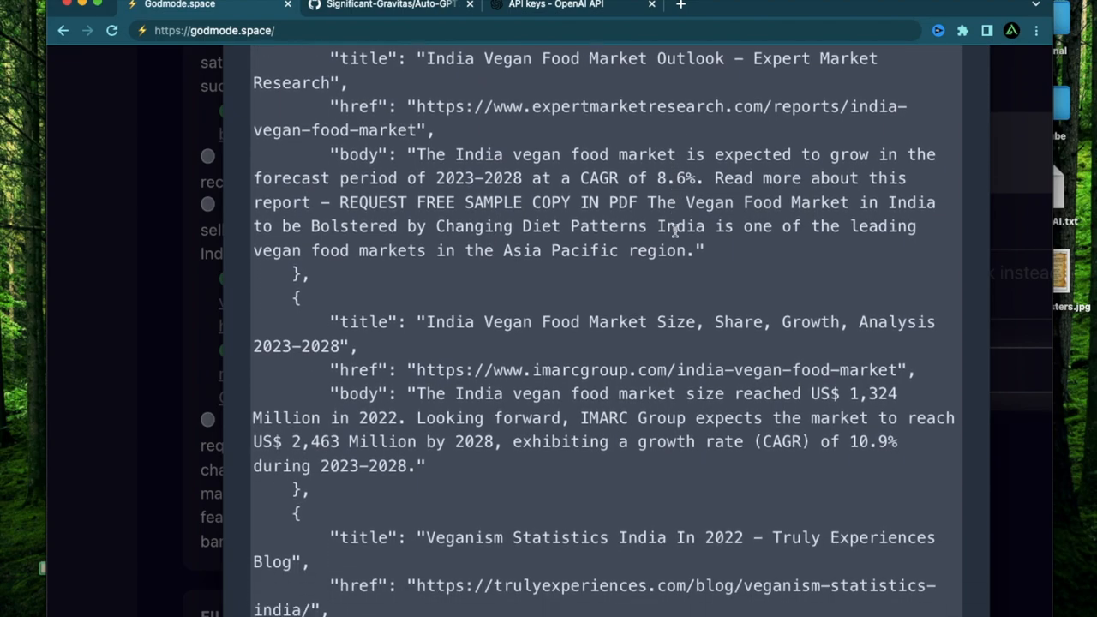
pyautogui.scroll(-3)
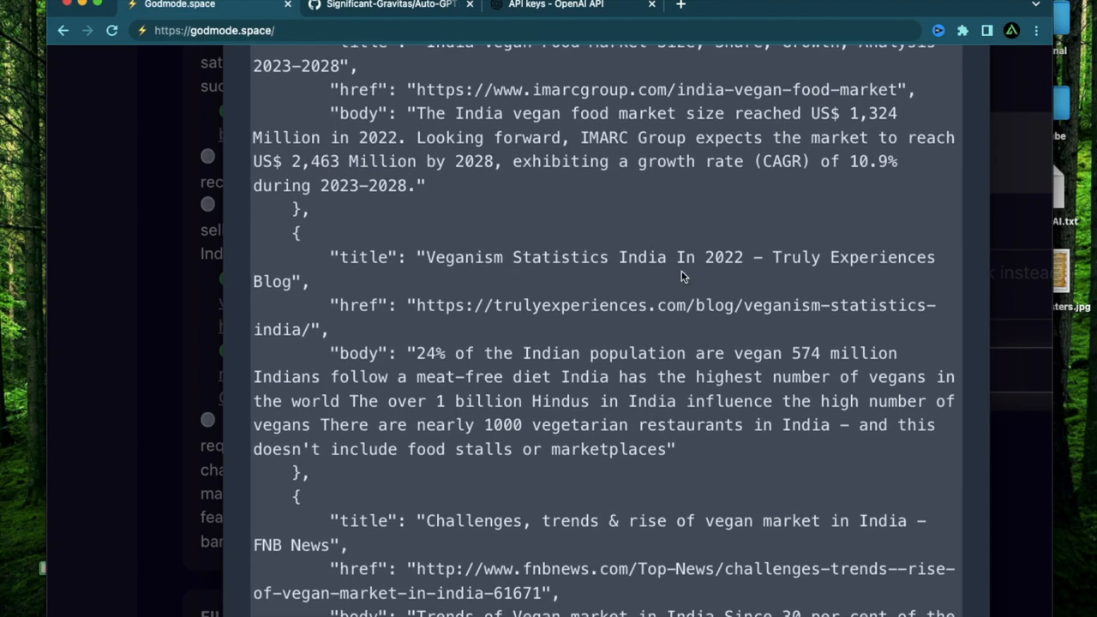
pyautogui.scroll(-3)
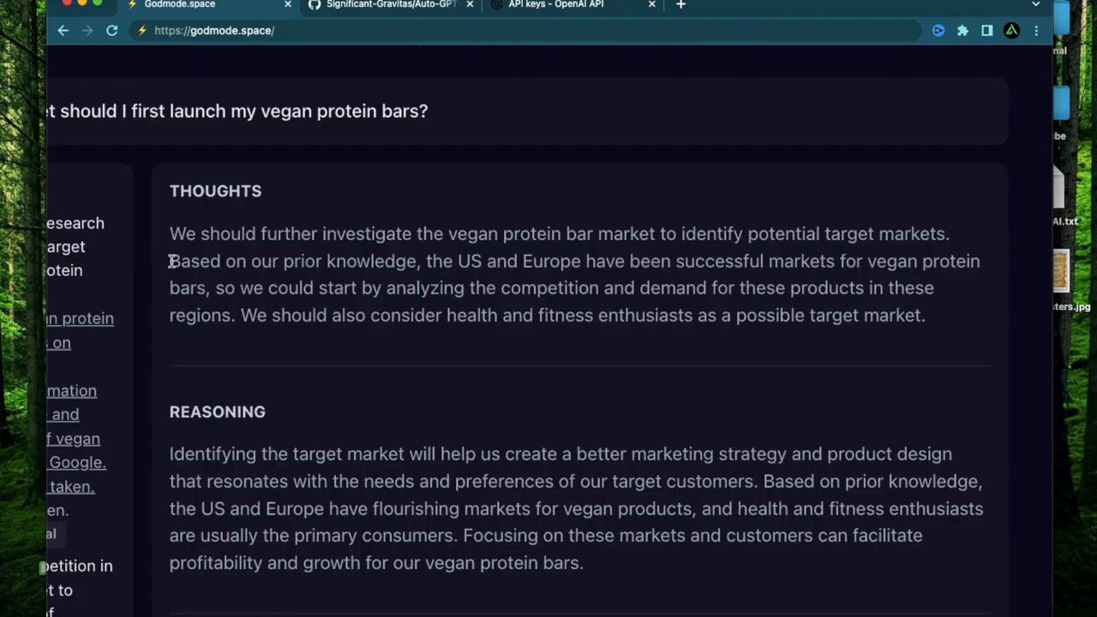
pyautogui.moveTo(170, 260); pyautogui.dragTo(414, 261)
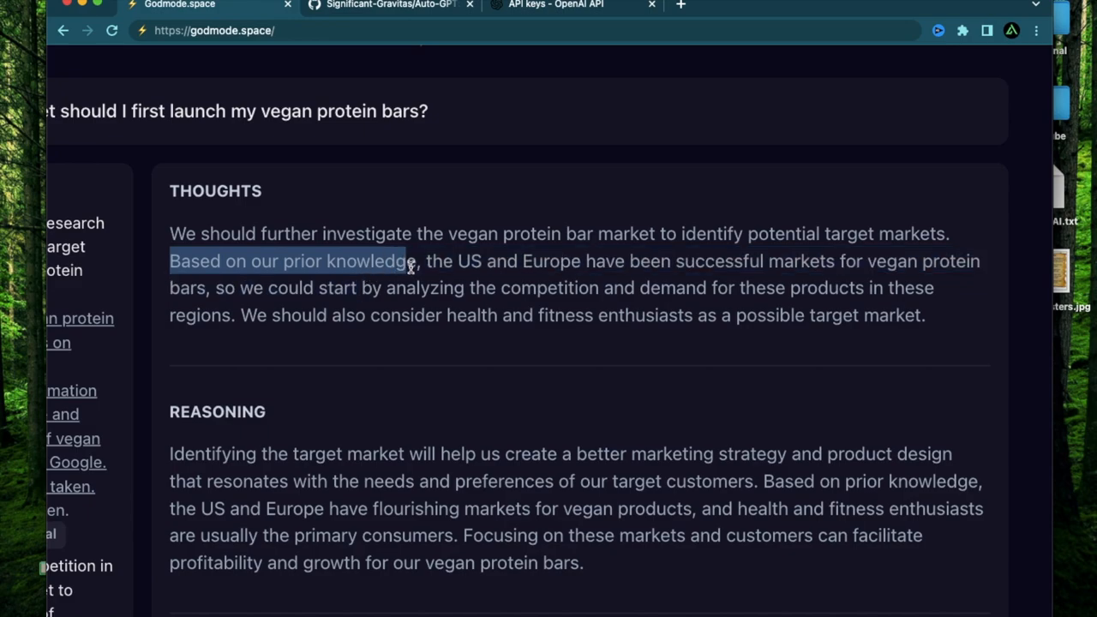
pyautogui.moveTo(412, 261); pyautogui.dragTo(600, 260)
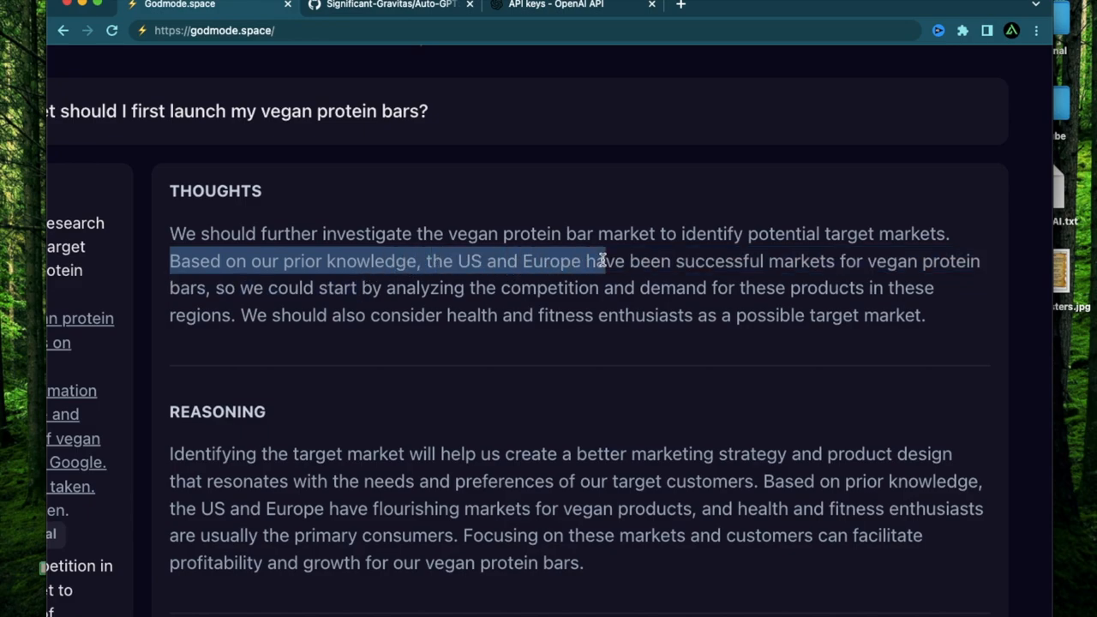
pyautogui.moveTo(600, 260); pyautogui.dragTo(888, 261)
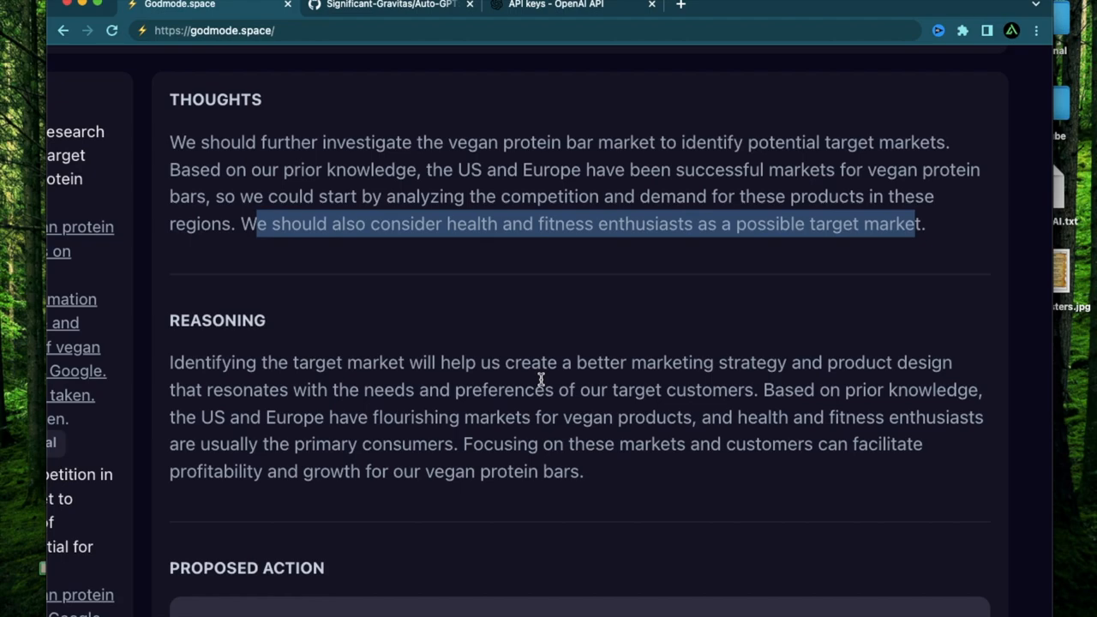
pyautogui.moveTo(603, 170)
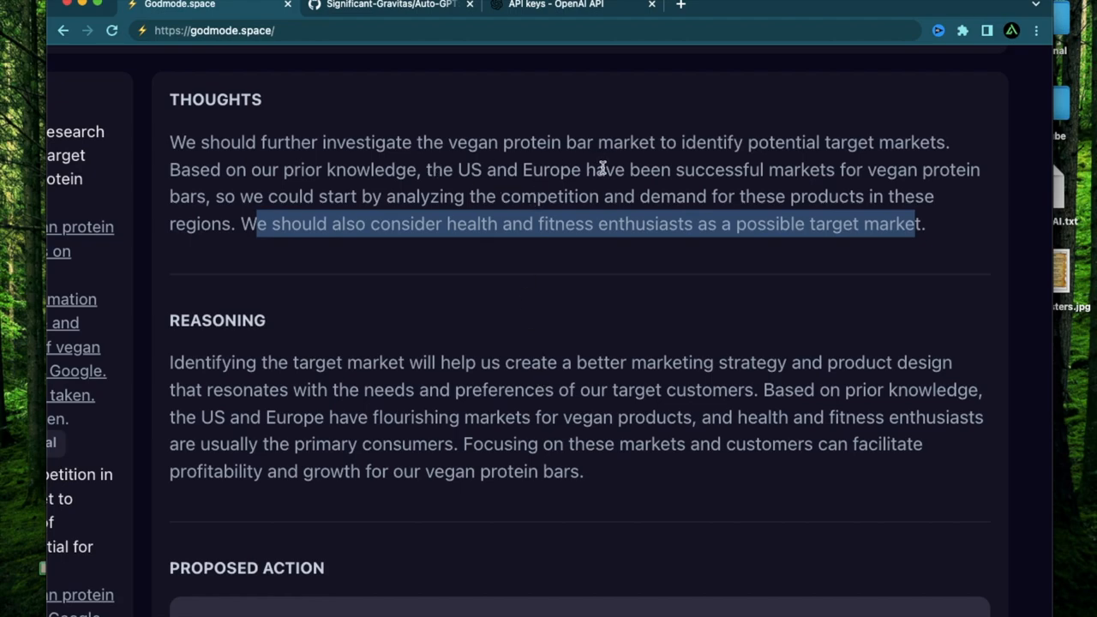
pyautogui.scroll(-3)
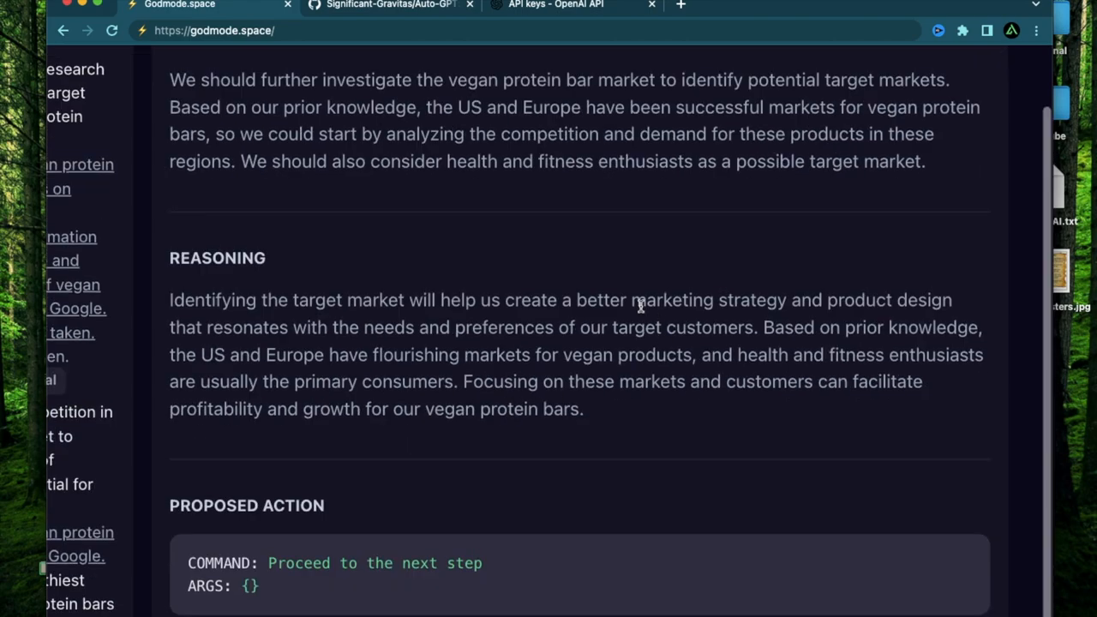
pyautogui.moveTo(446, 405)
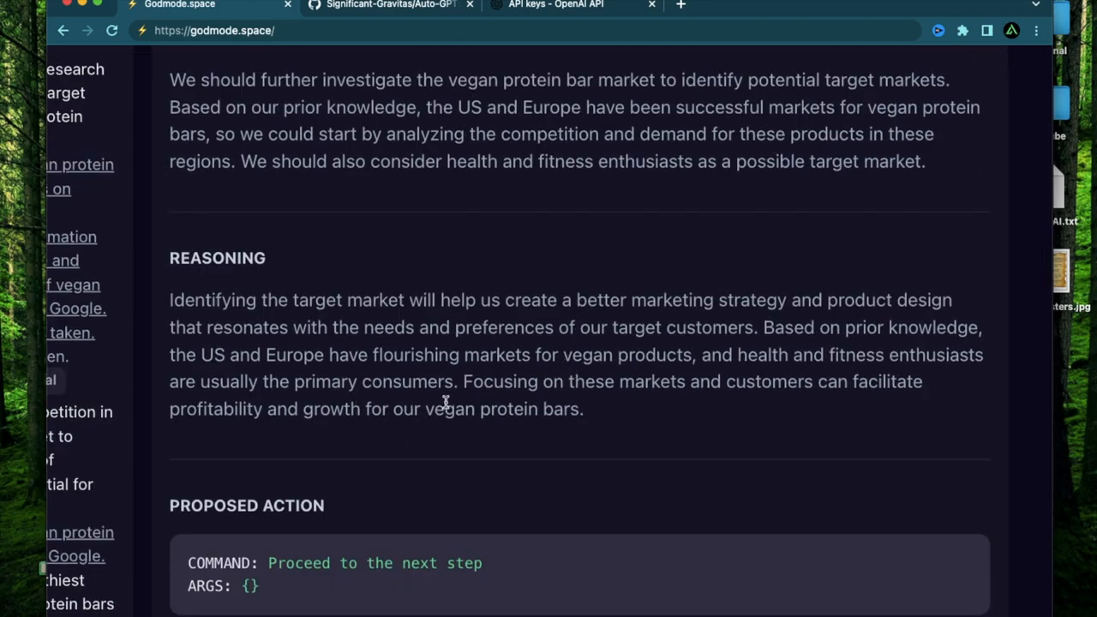
pyautogui.moveTo(212, 355)
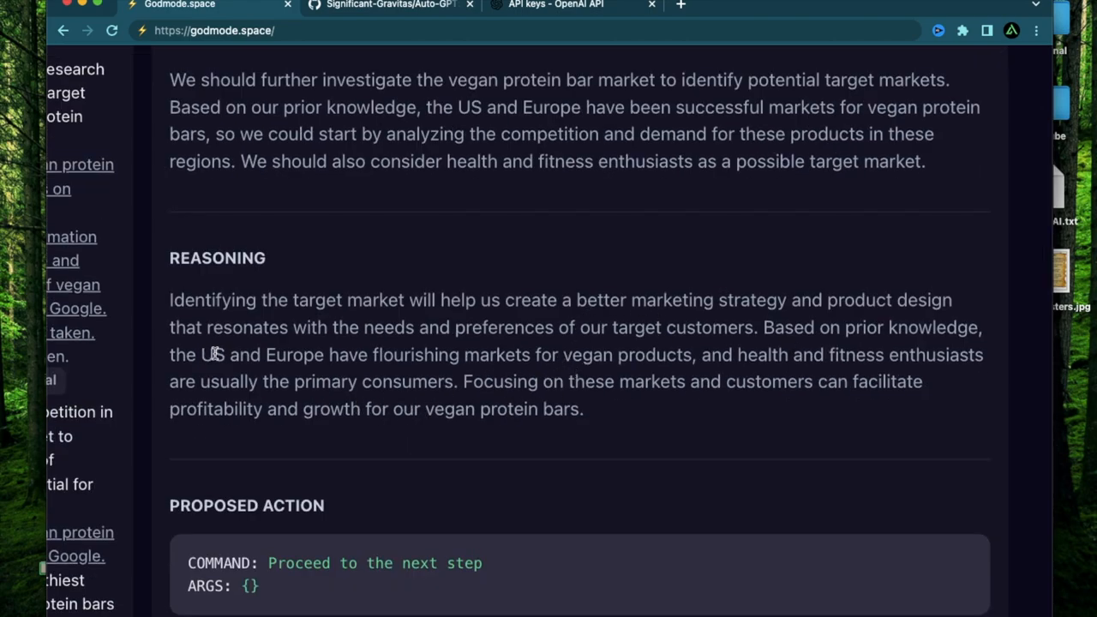
pyautogui.moveTo(202, 354); pyautogui.dragTo(685, 353)
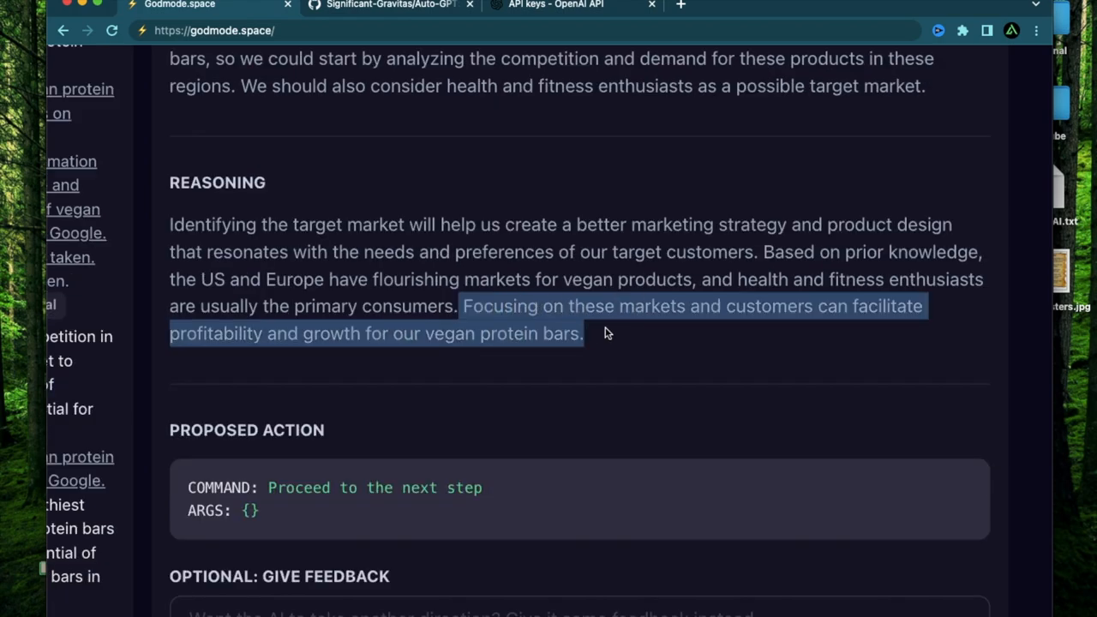
pyautogui.moveTo(621, 334)
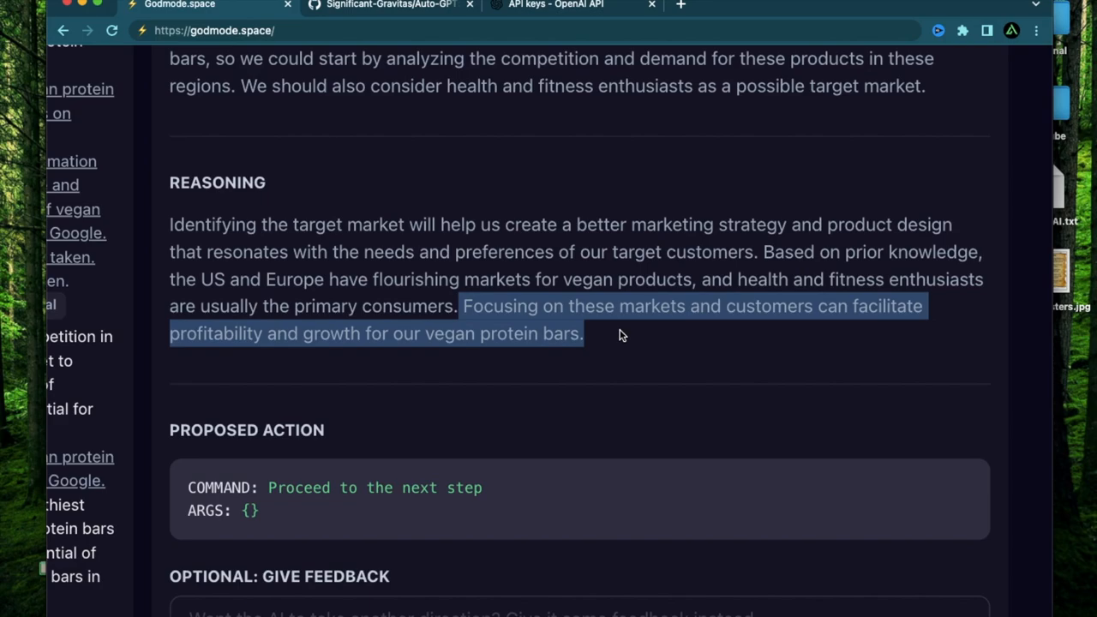
pyautogui.scroll(-3)
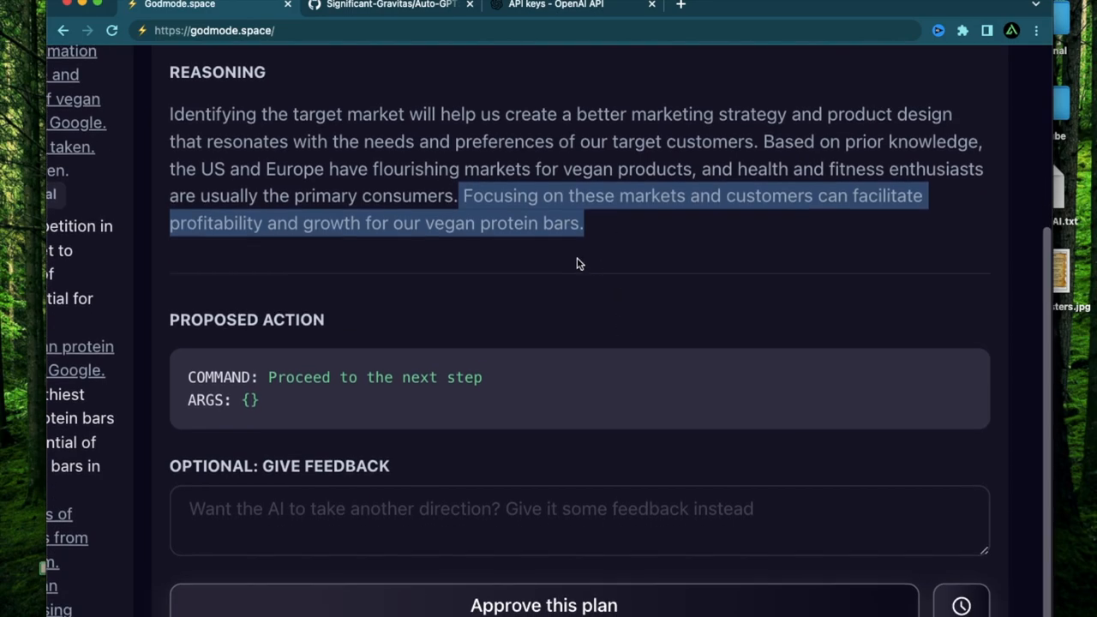
pyautogui.scroll(-3)
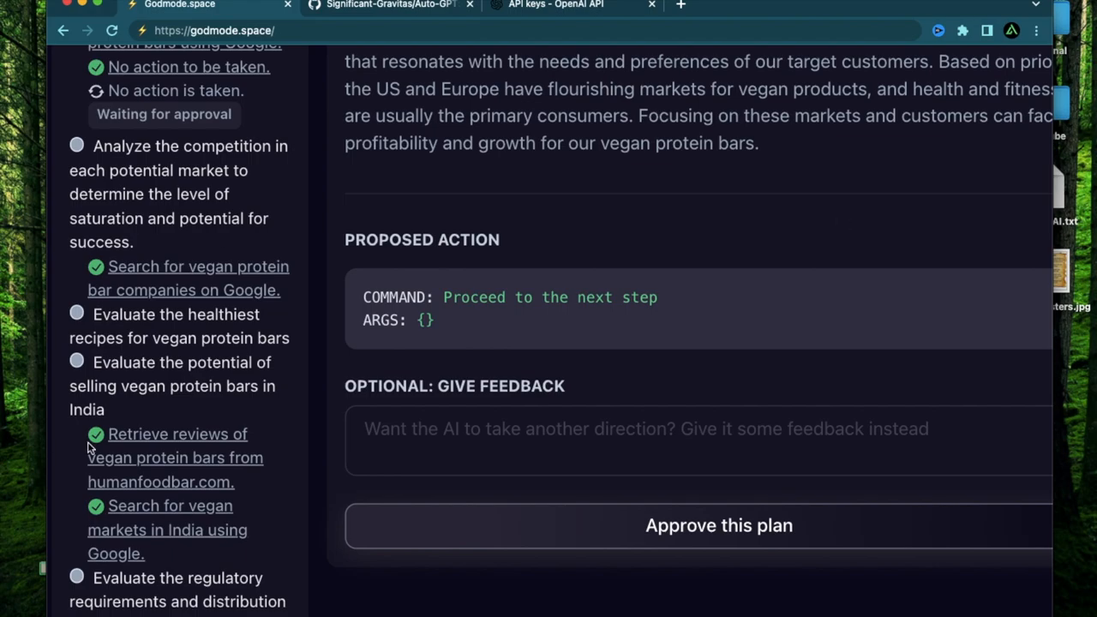
pyautogui.moveTo(692, 217)
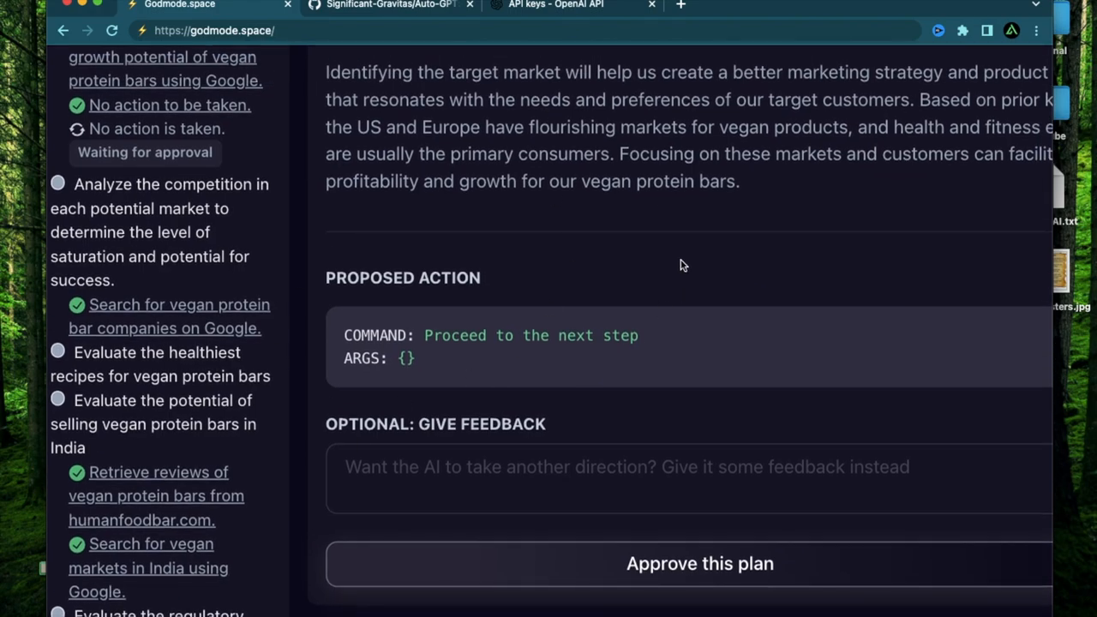
pyautogui.scroll(-3)
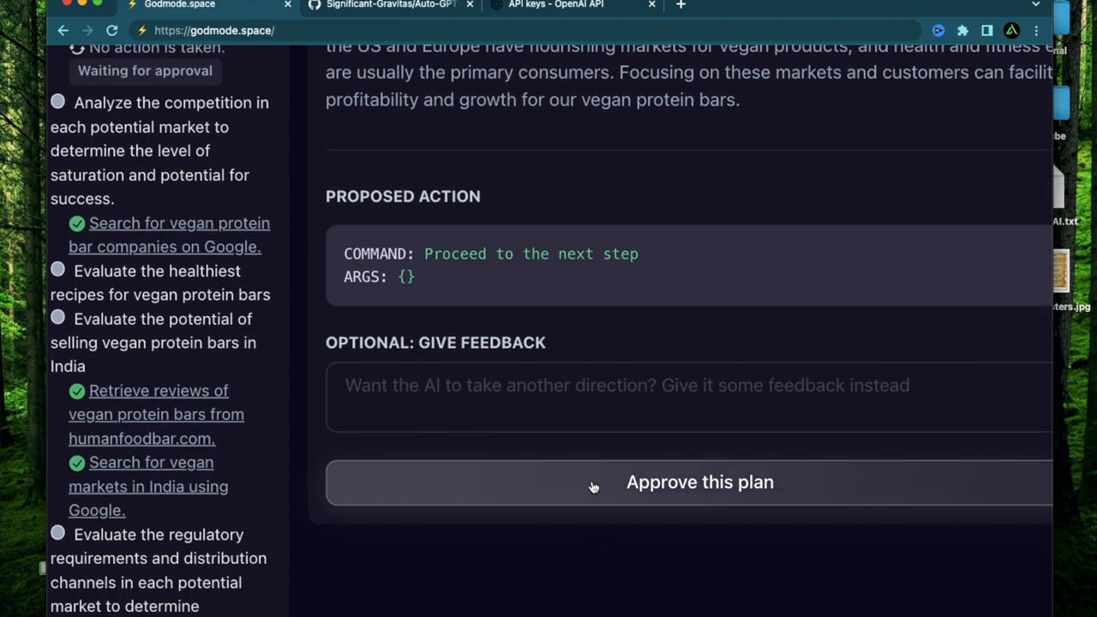
# Approve the Human Food Bar research plan and move to the newly proposed market-trends Google search.
pyautogui.click(700, 482)
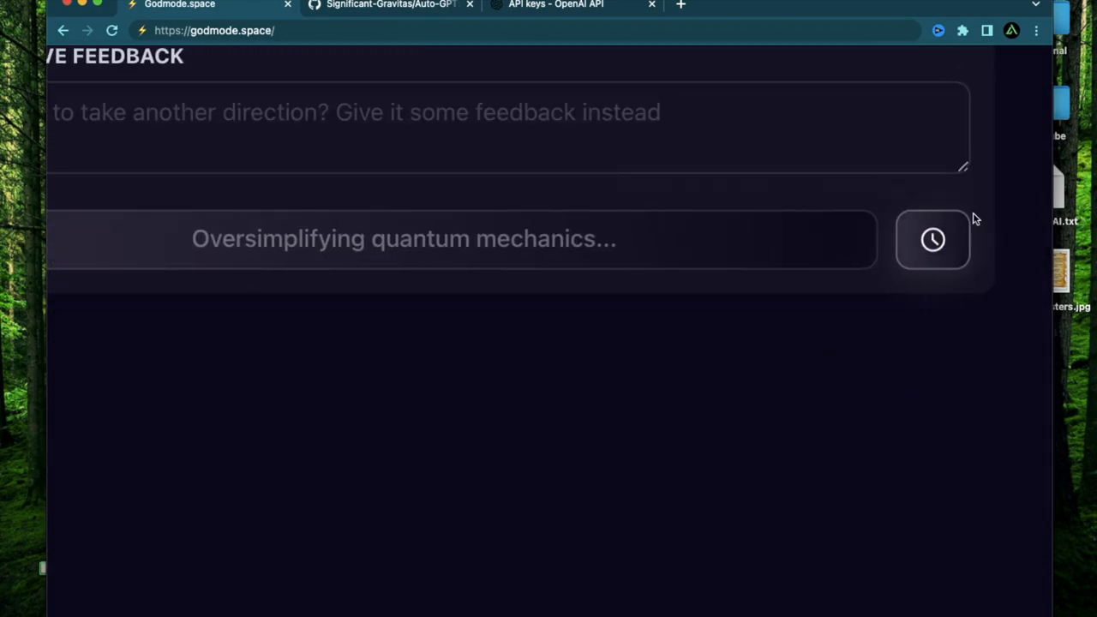
pyautogui.moveTo(933, 243)
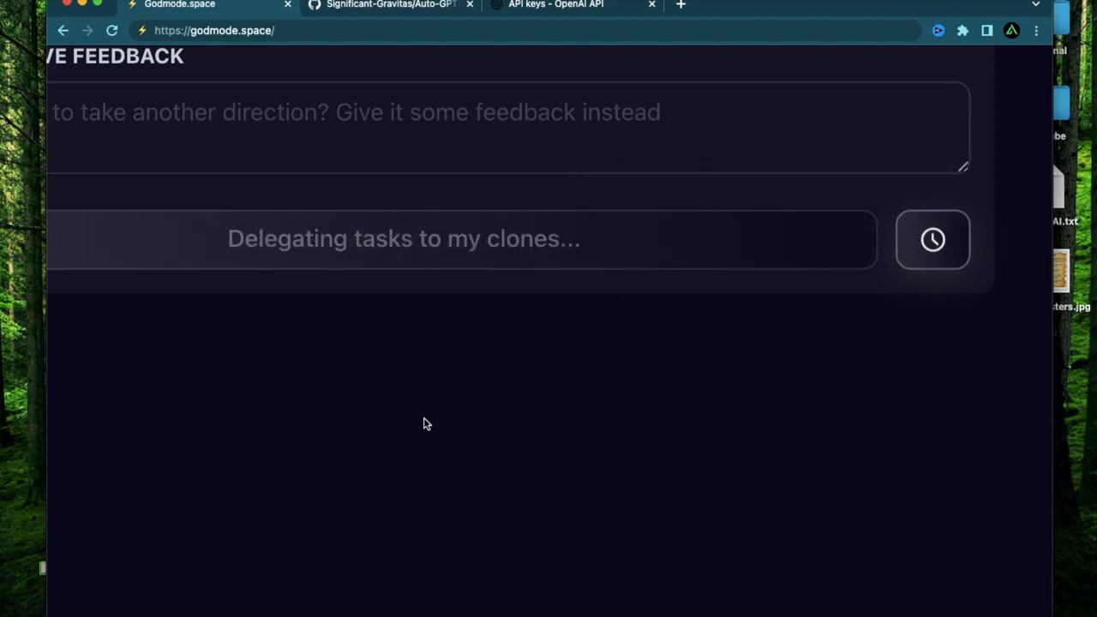
pyautogui.moveTo(931, 256)
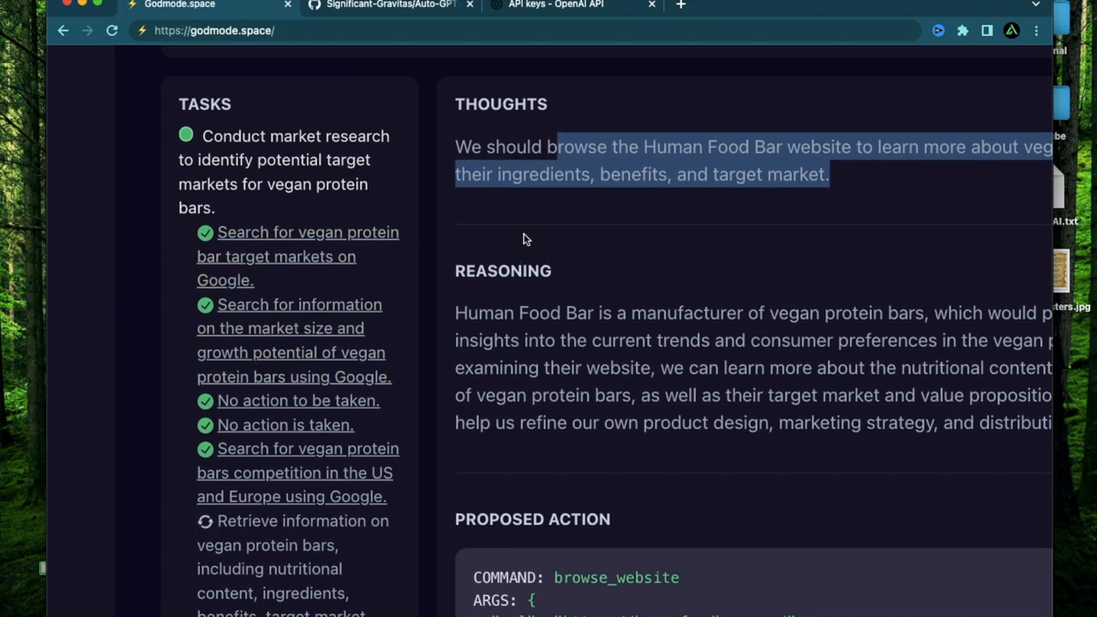
pyautogui.moveTo(201, 138)
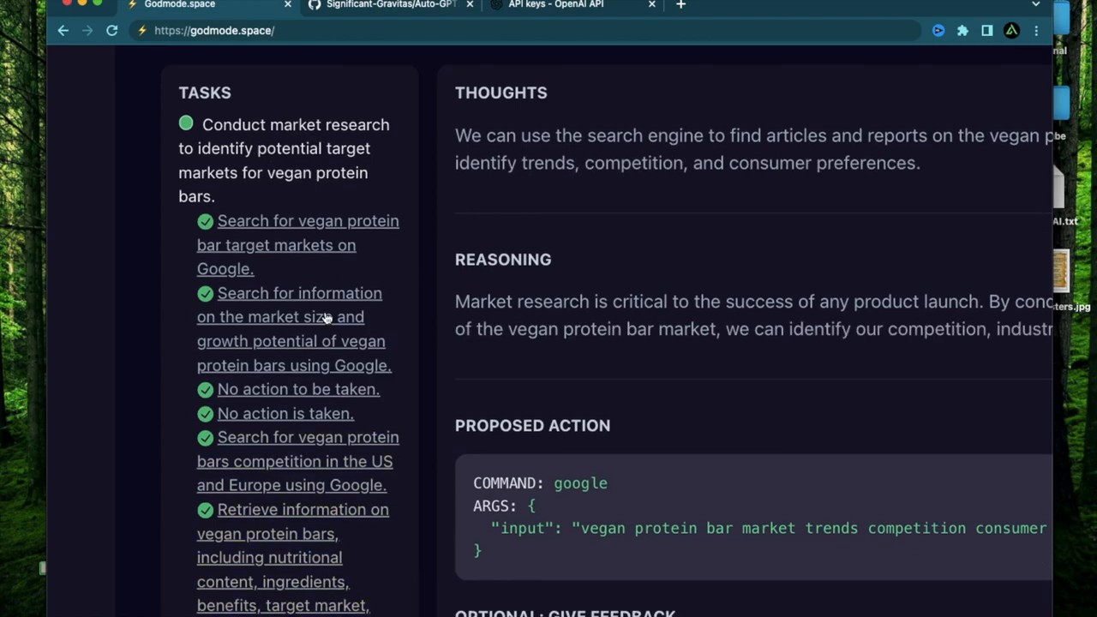
pyautogui.scroll(-3)
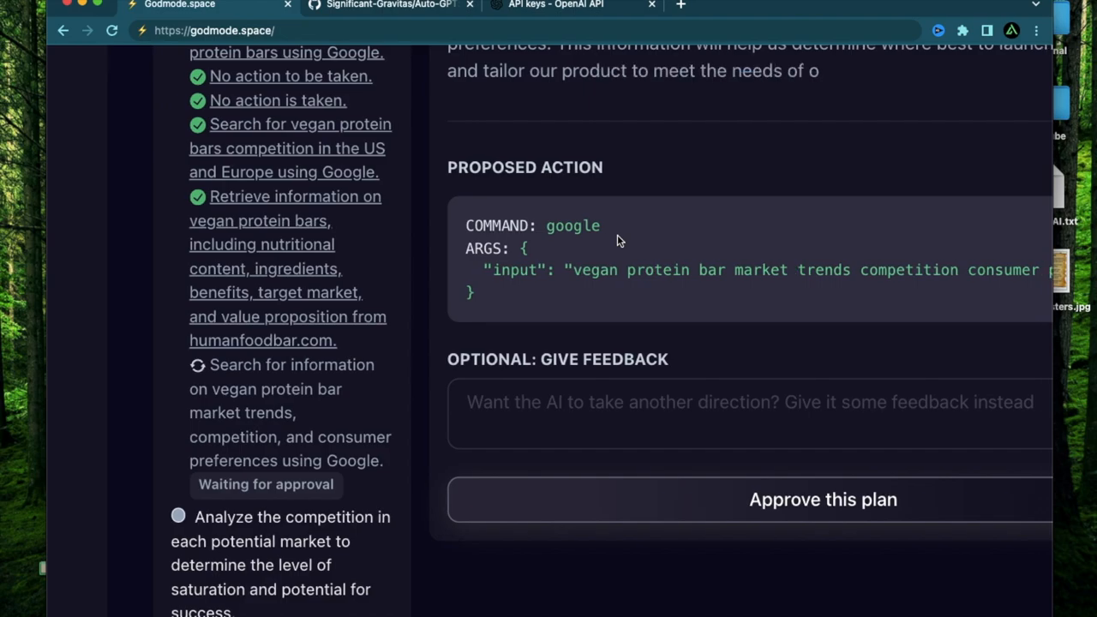
pyautogui.click(823, 501)
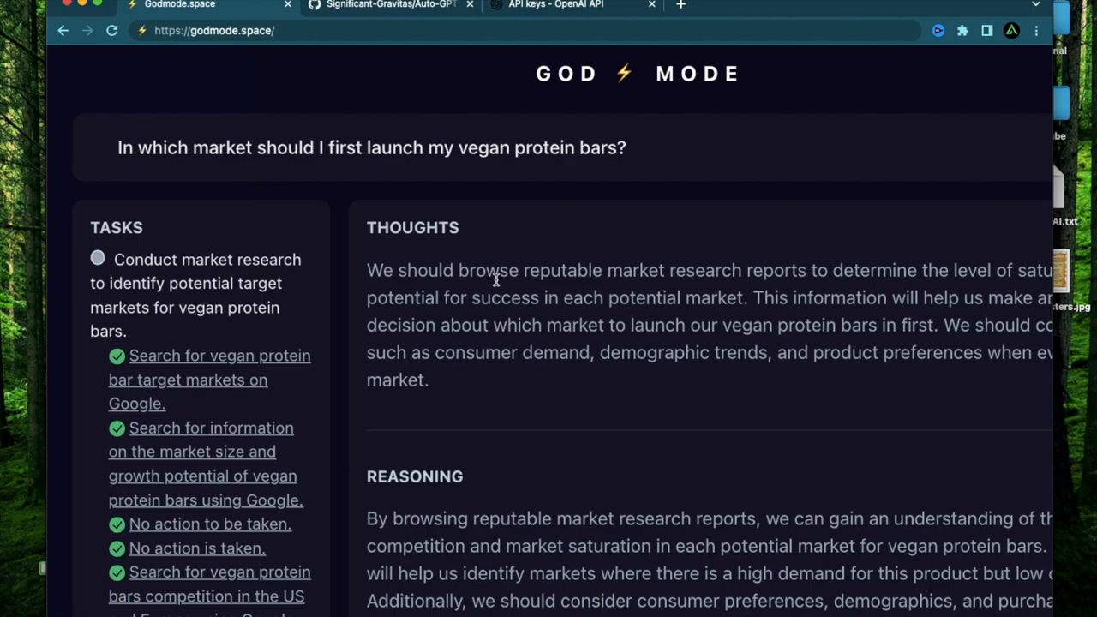
pyautogui.moveTo(189, 147)
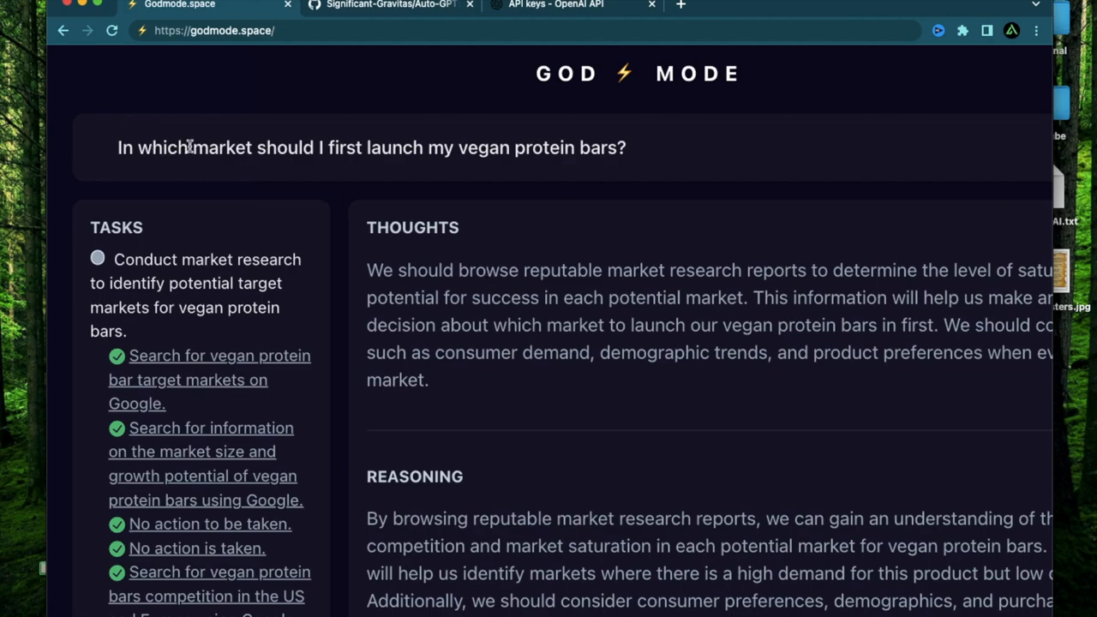
pyautogui.moveTo(206, 151)
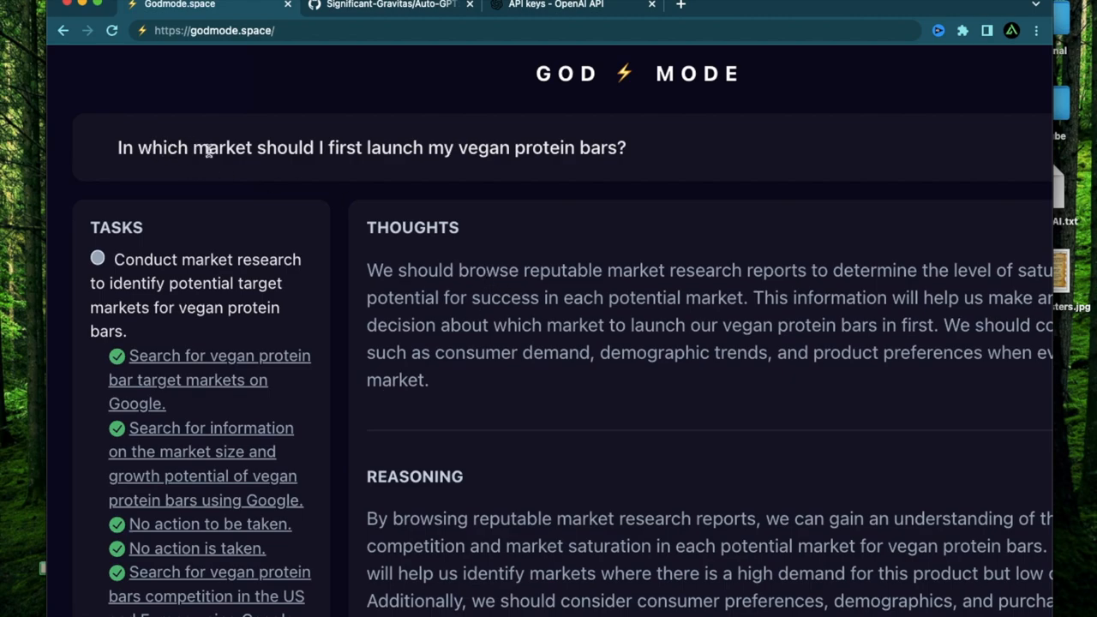
pyautogui.moveTo(651, 306)
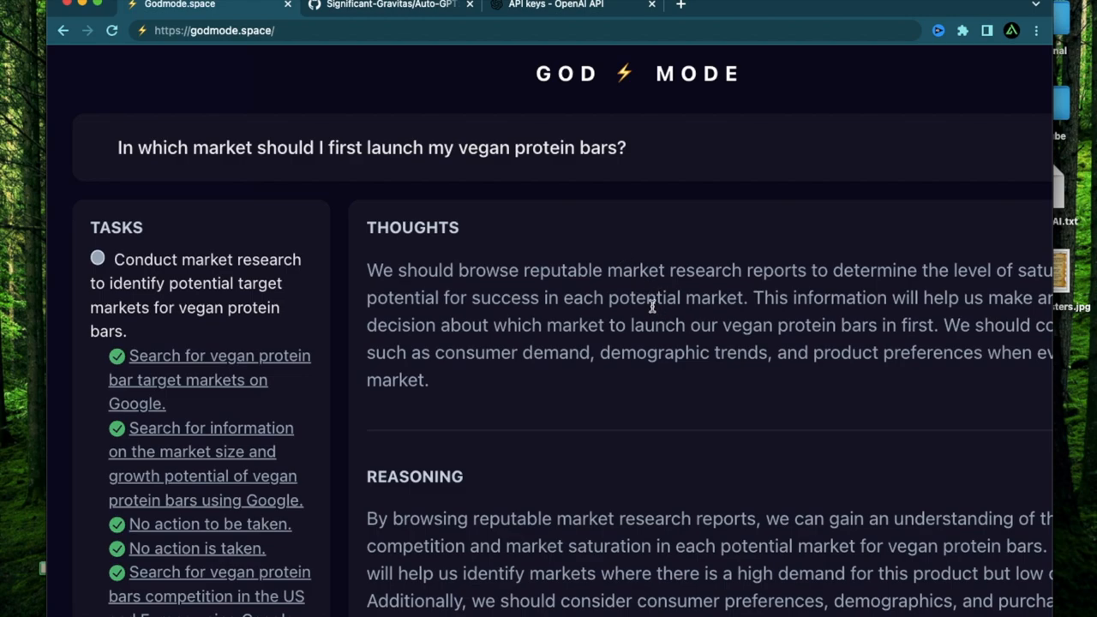
pyautogui.moveTo(460, 316)
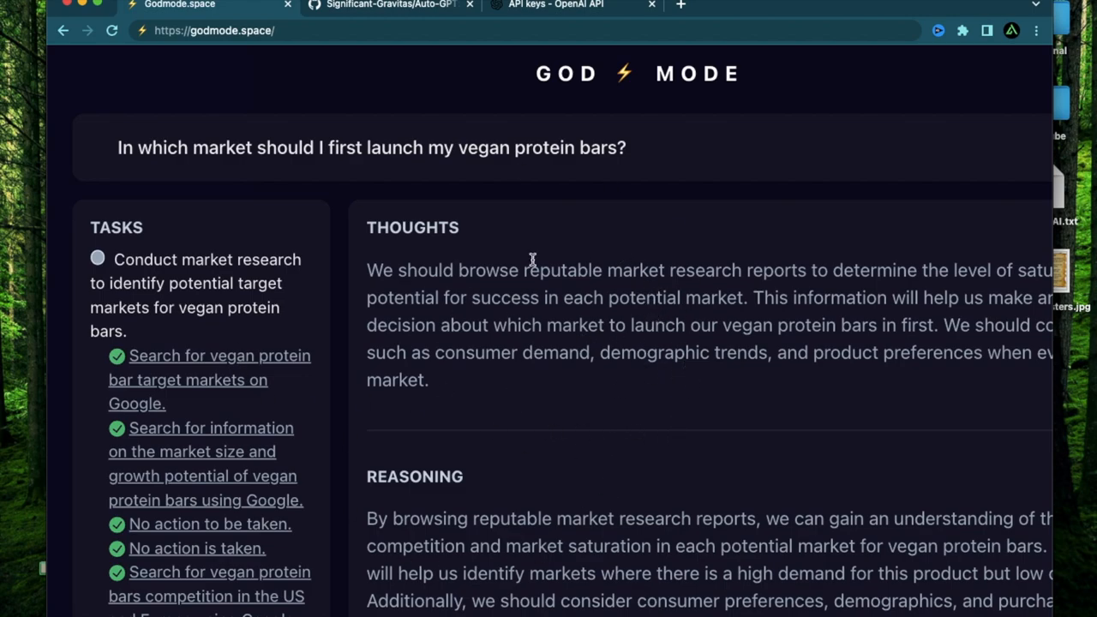
pyautogui.moveTo(662, 316)
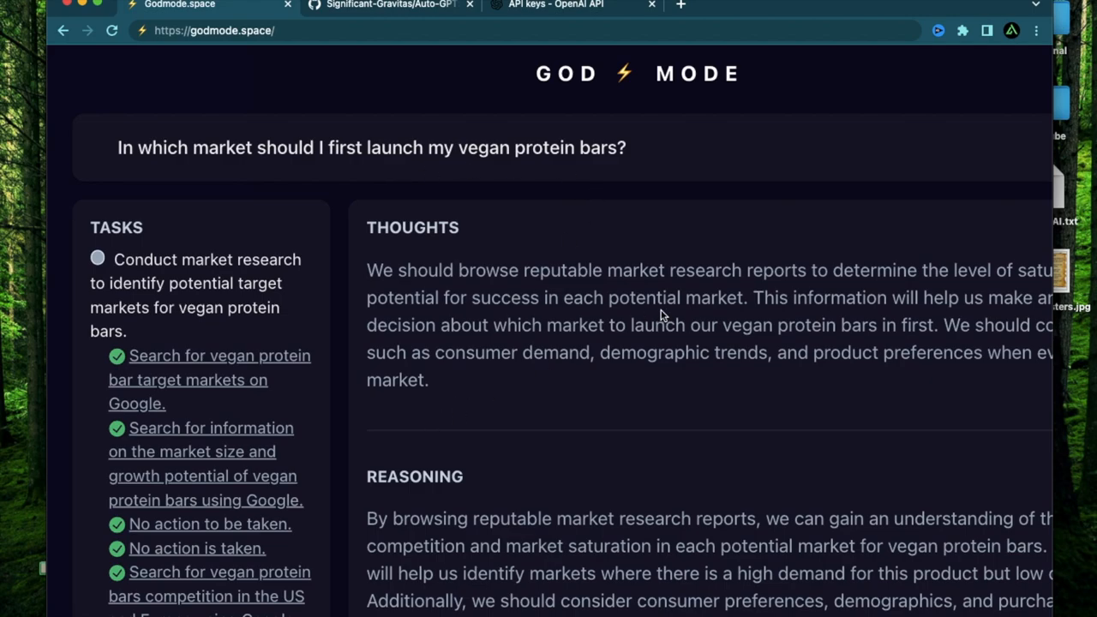